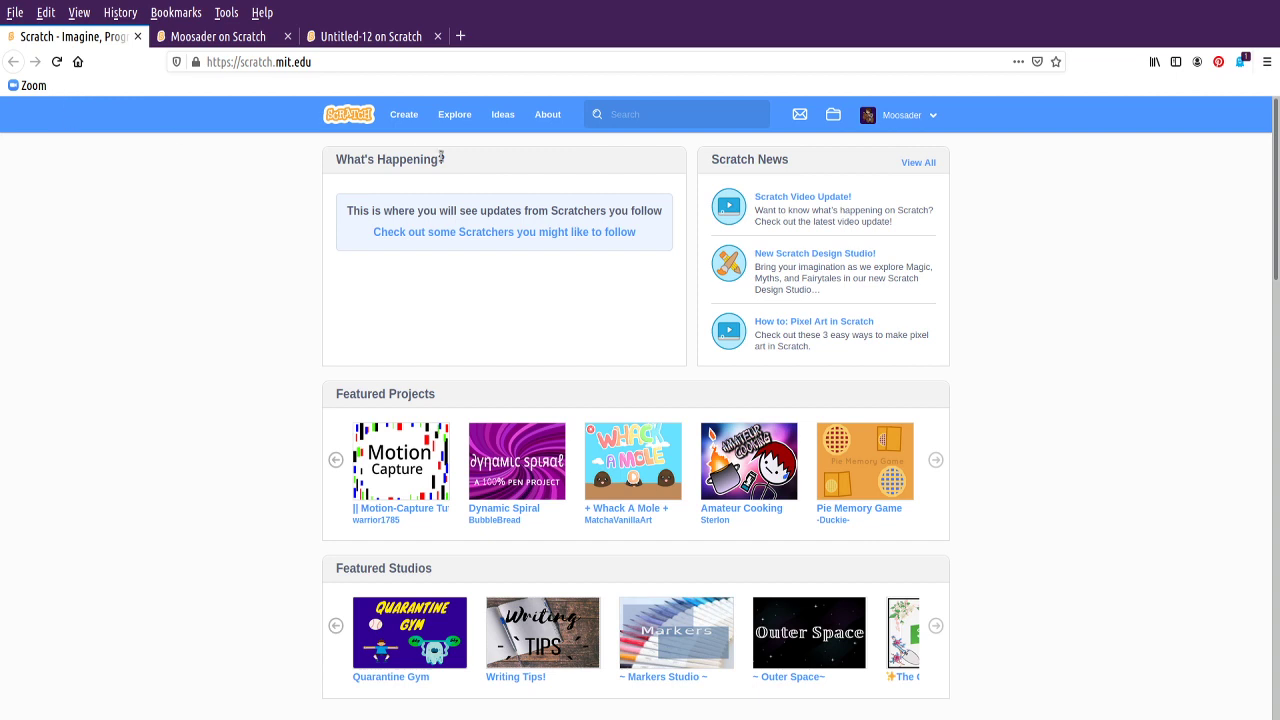
Switch to the Untitled-12 editor and browse through the block categories
left_click(260, 60)
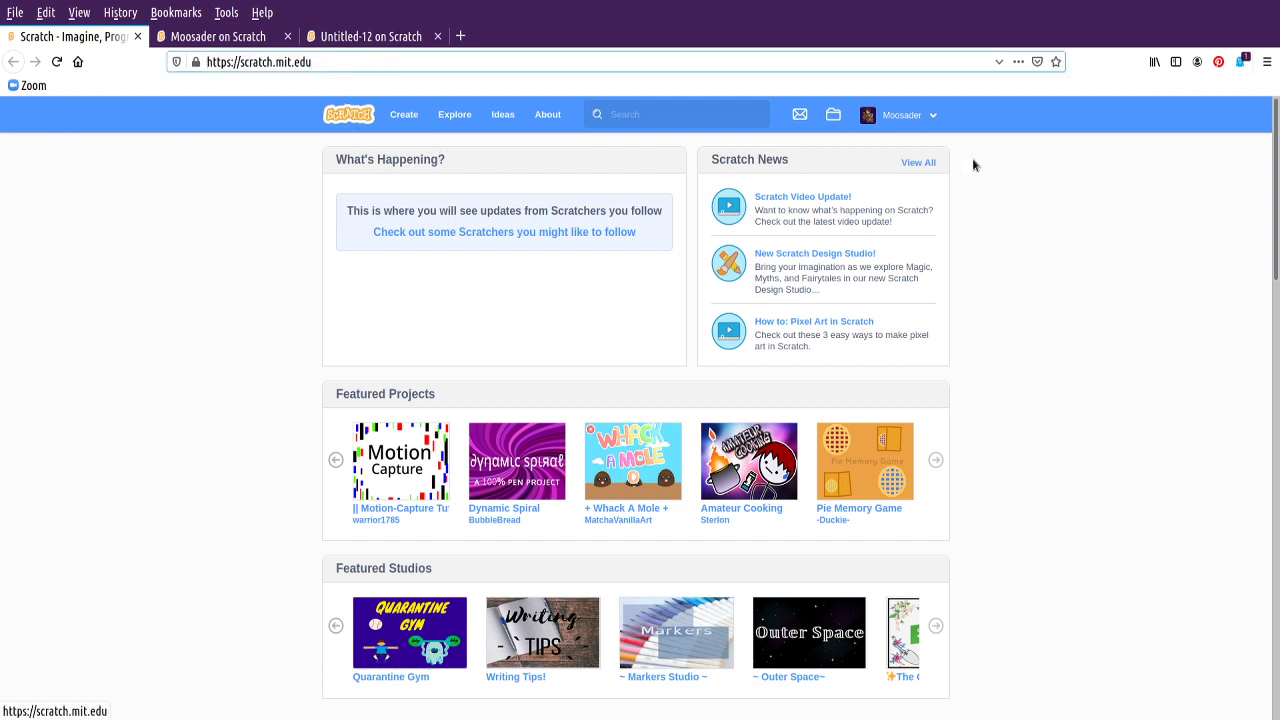
left_click(900, 114)
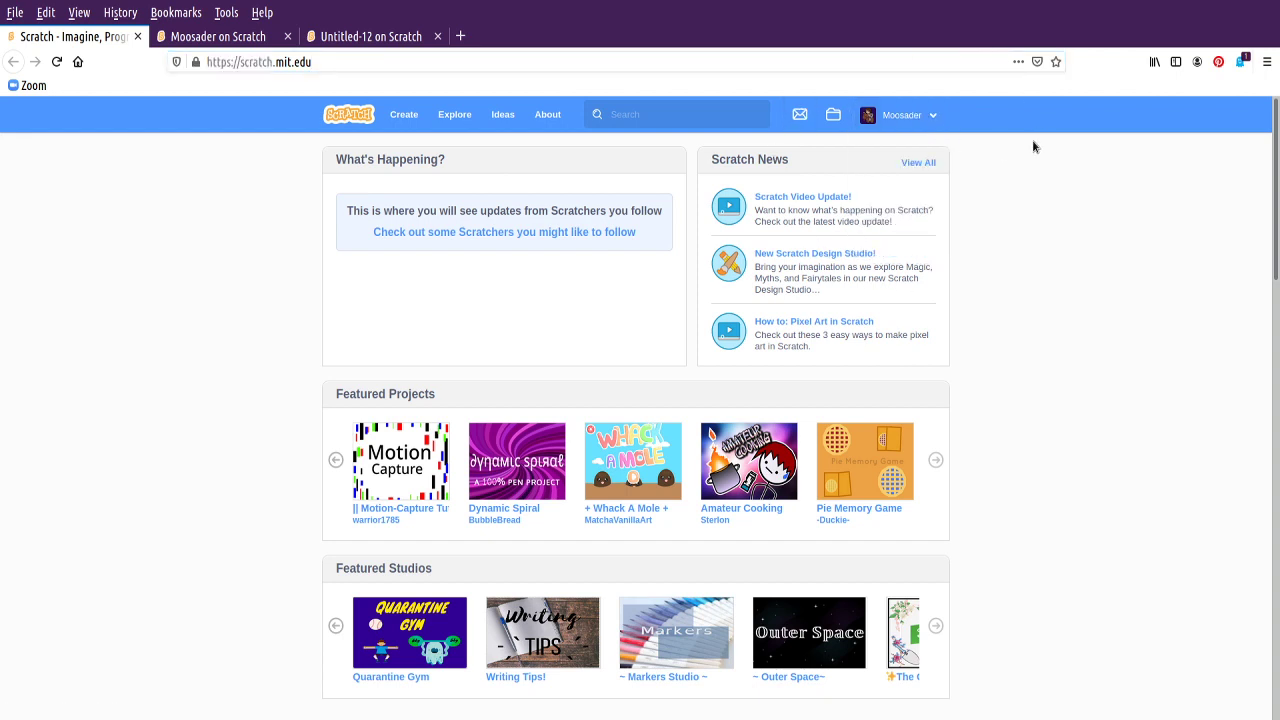
mouse_move(508, 704)
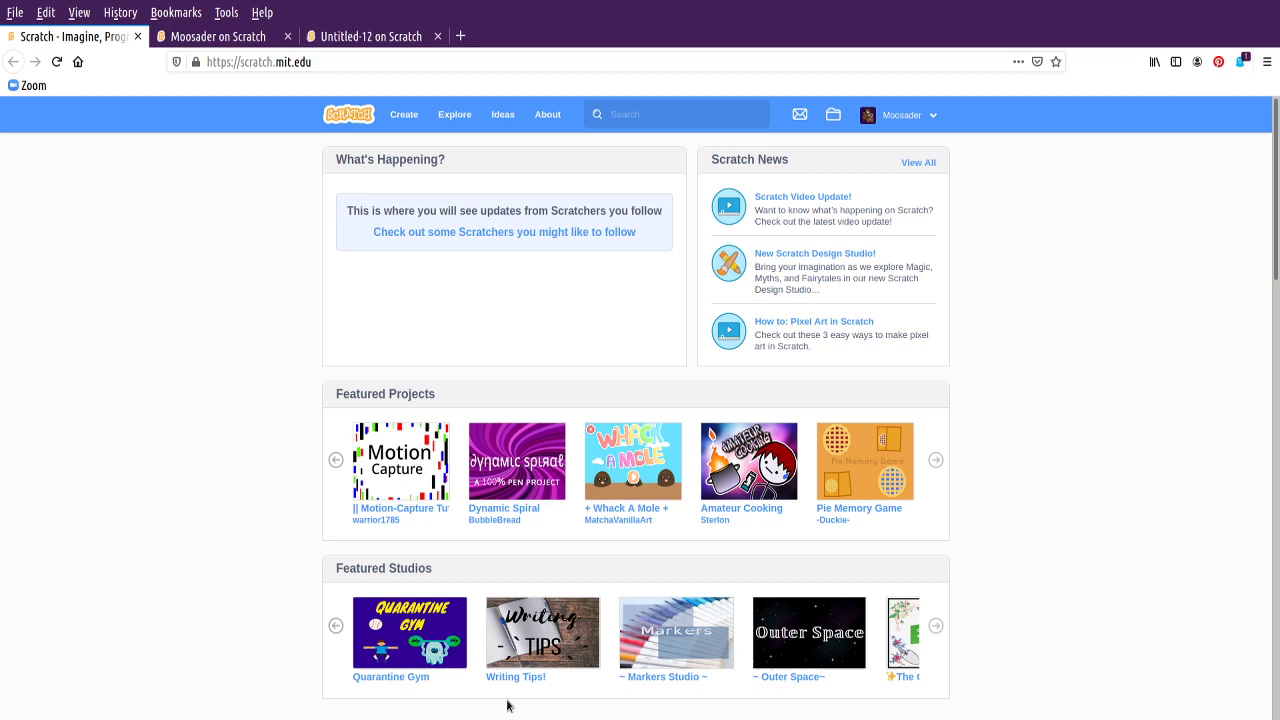
scroll("down", 3)
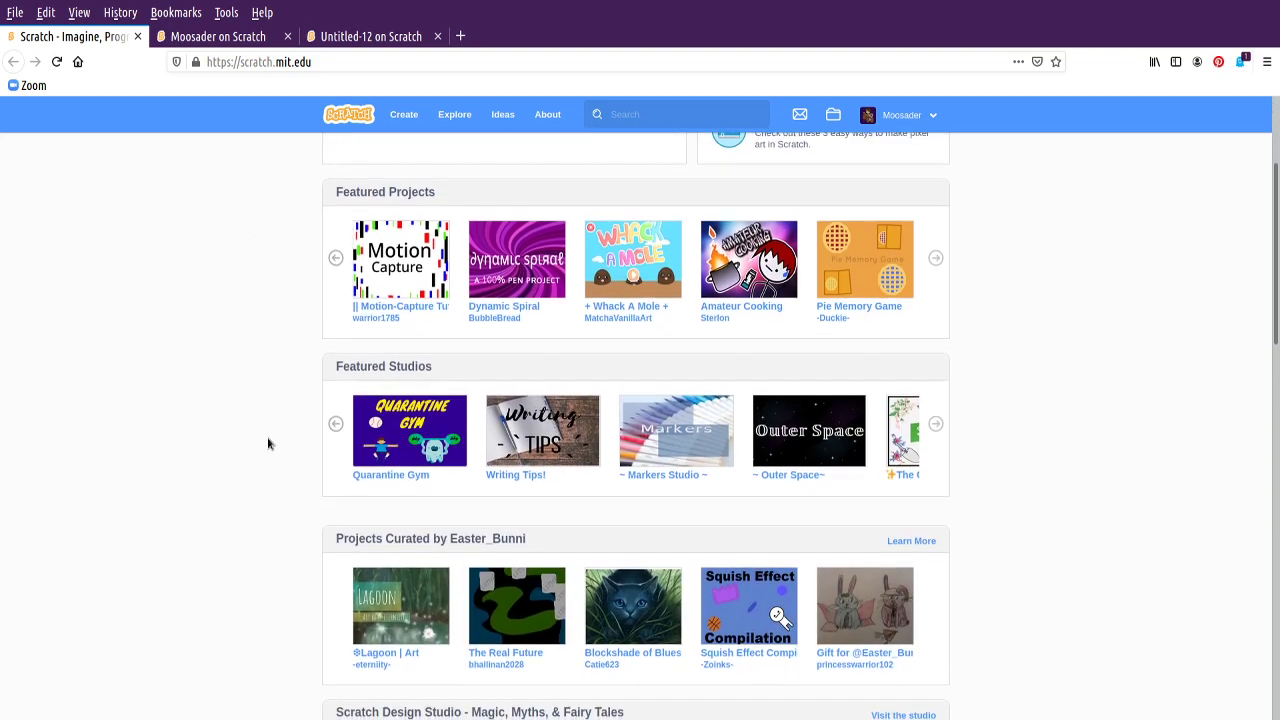
scroll("down", 3)
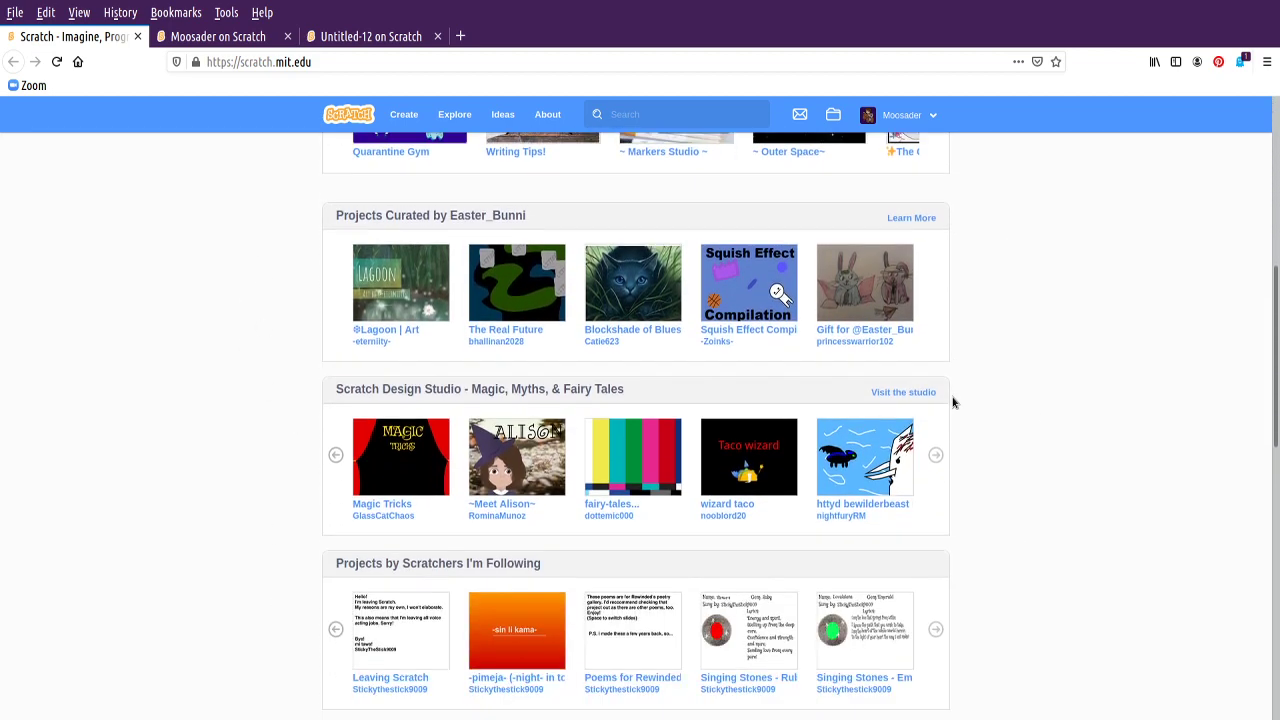
scroll("down", 3)
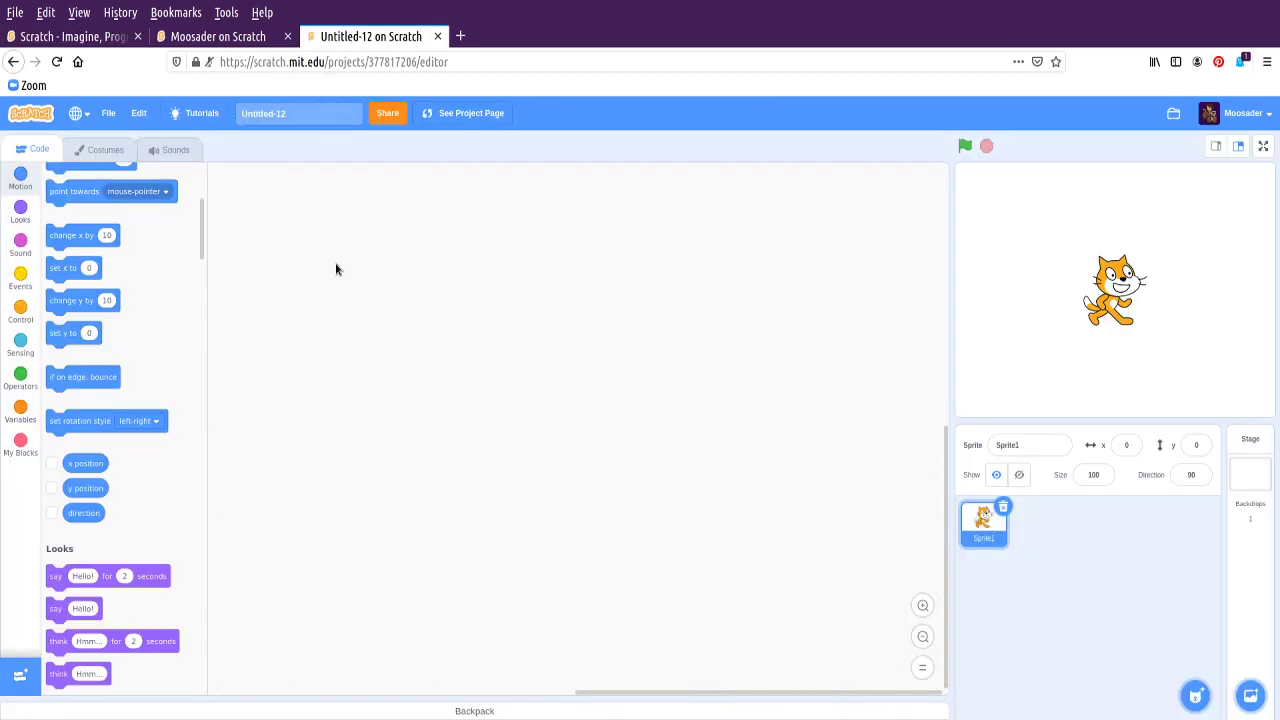
left_click(296, 112)
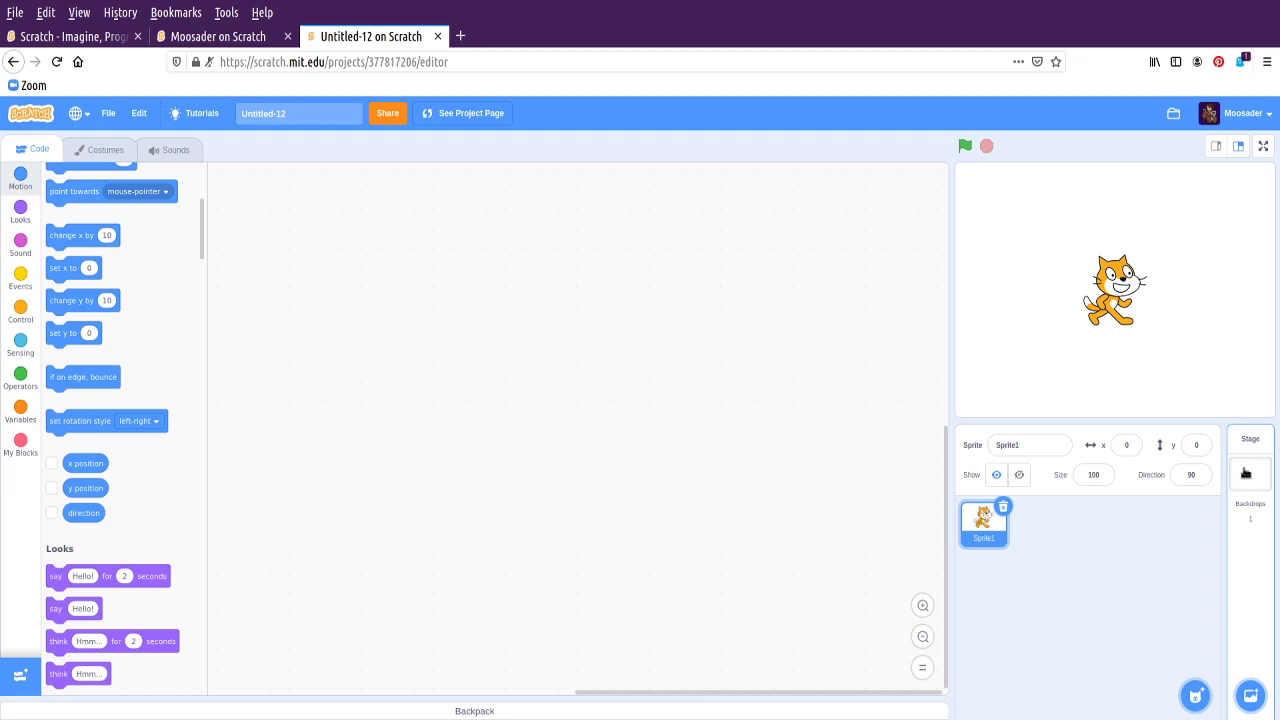
Select the Stage, view the Variables and Control blocks, then go to the sprite's costumes
left_click(1250, 470)
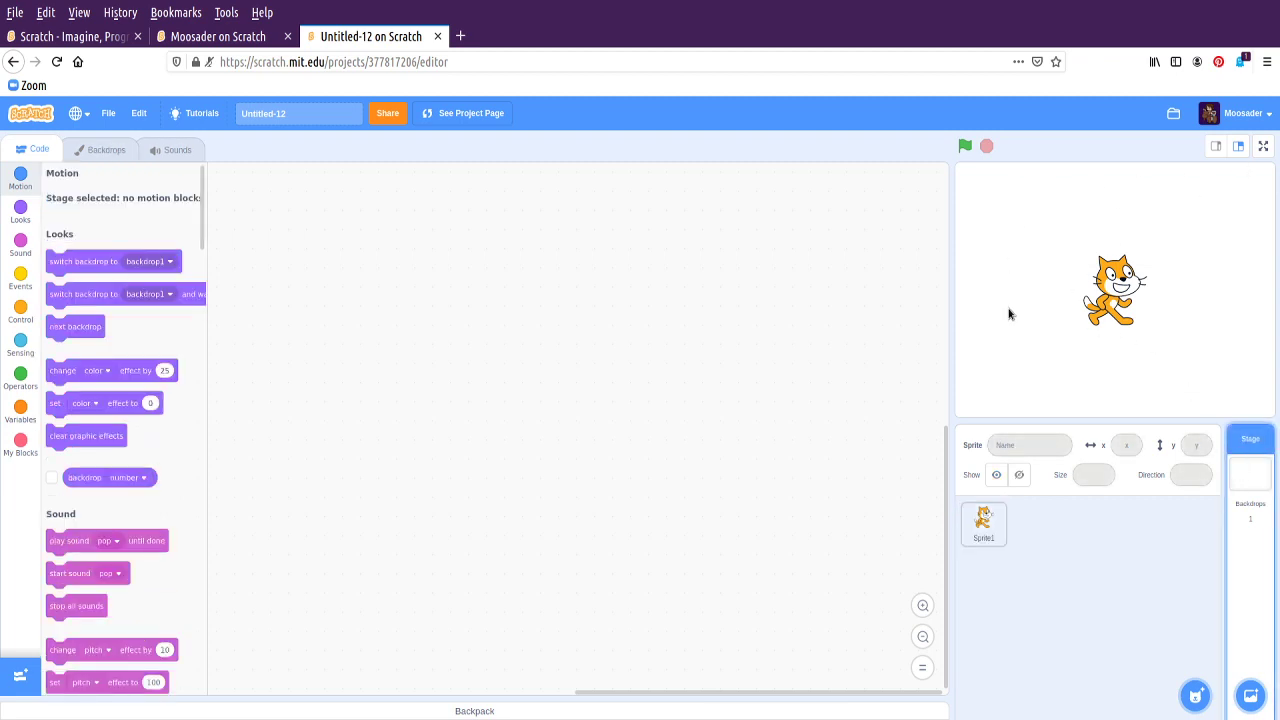
mouse_move(1120, 252)
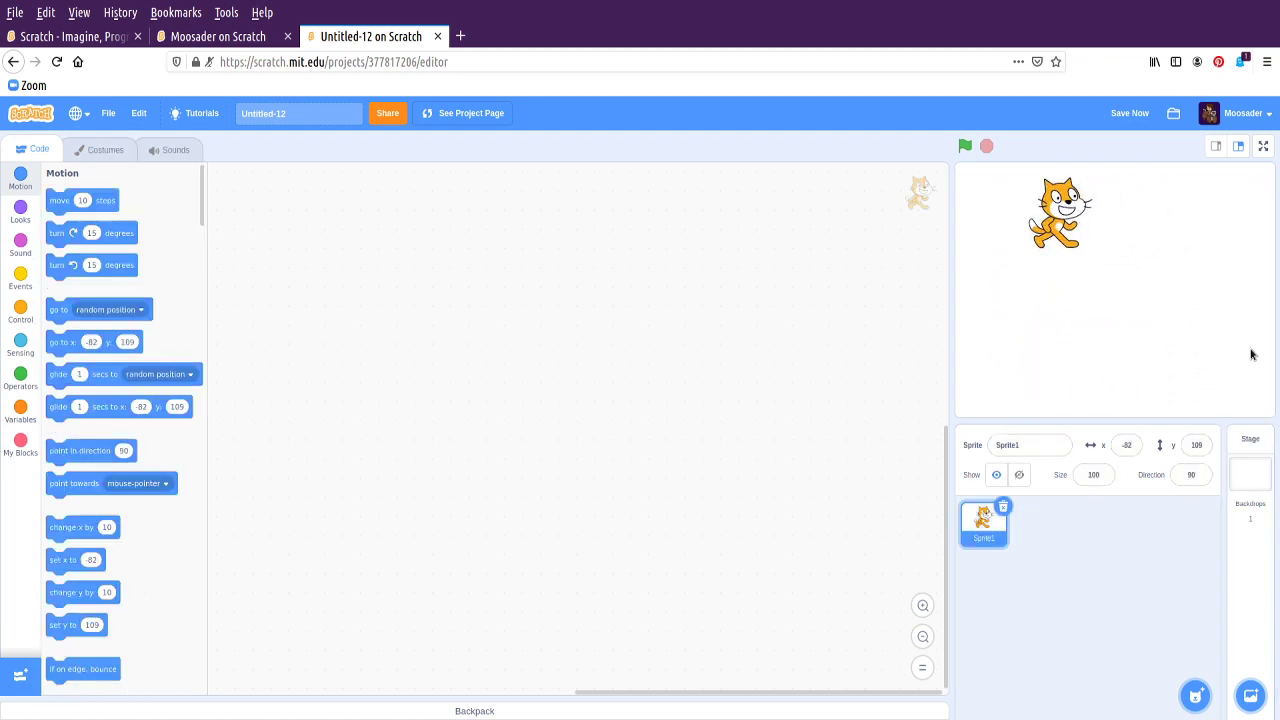
mouse_move(328, 218)
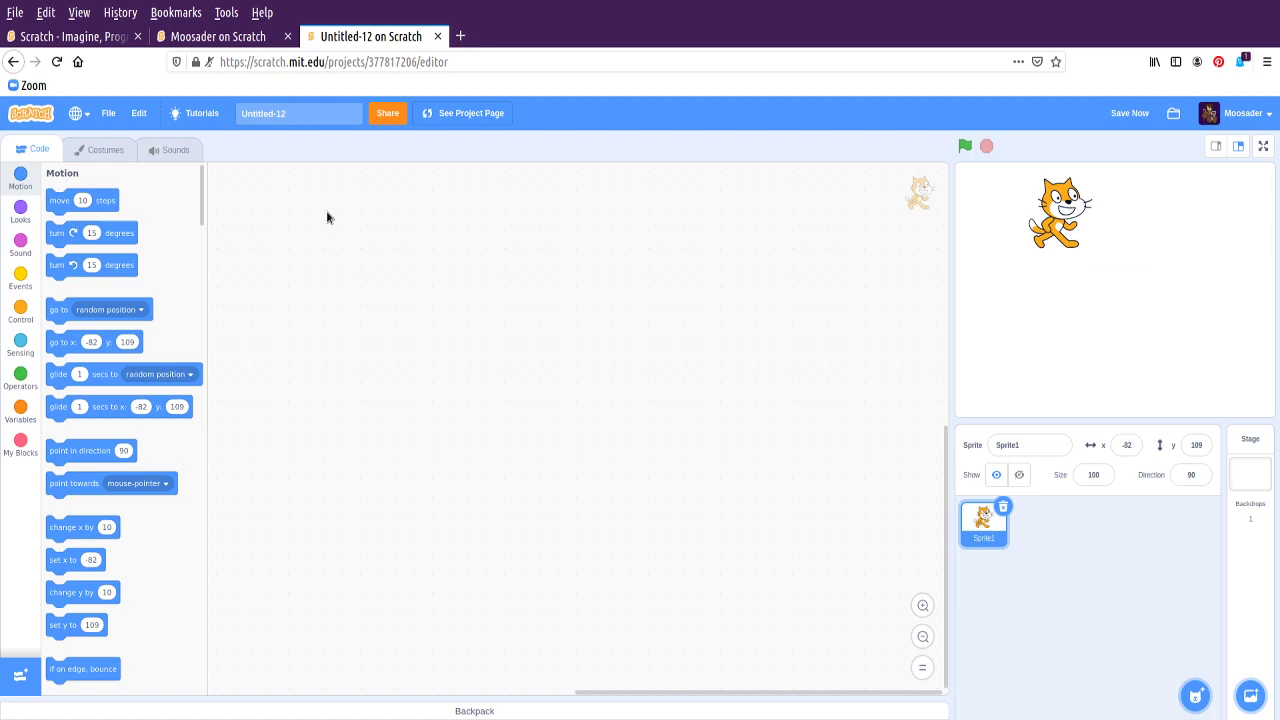
mouse_move(880, 232)
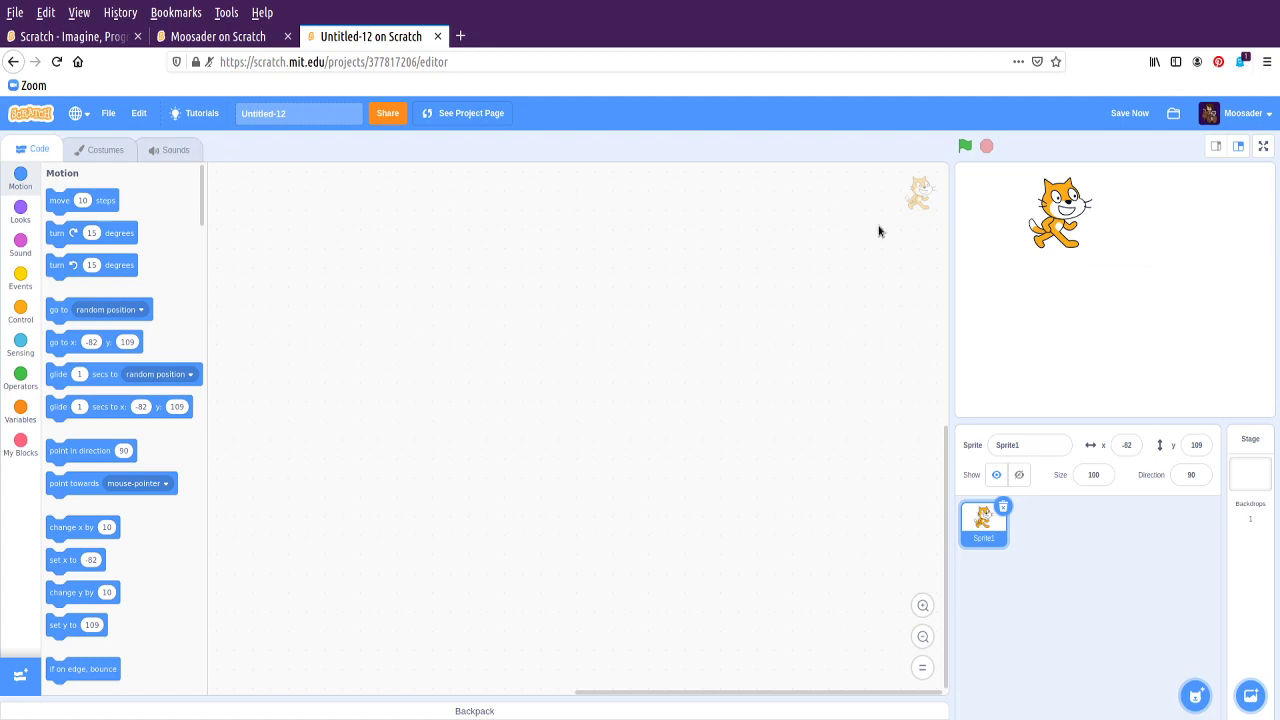
mouse_move(42, 504)
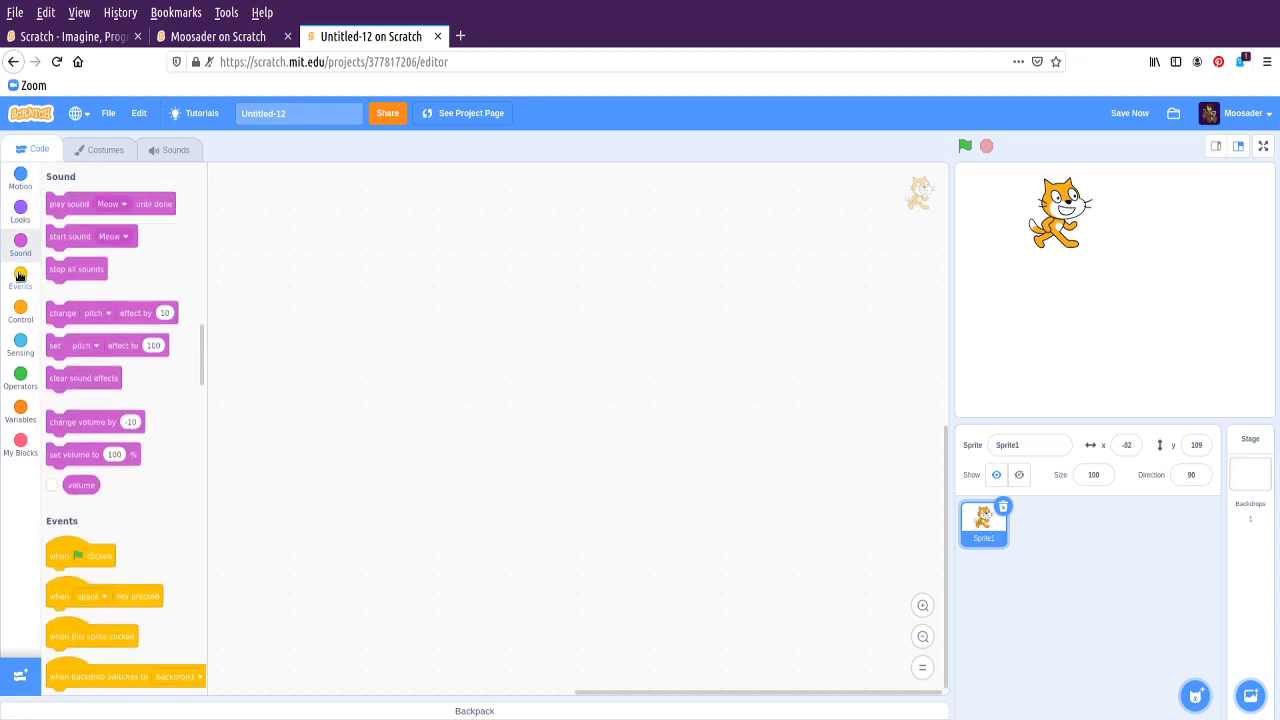
left_click(20, 412)
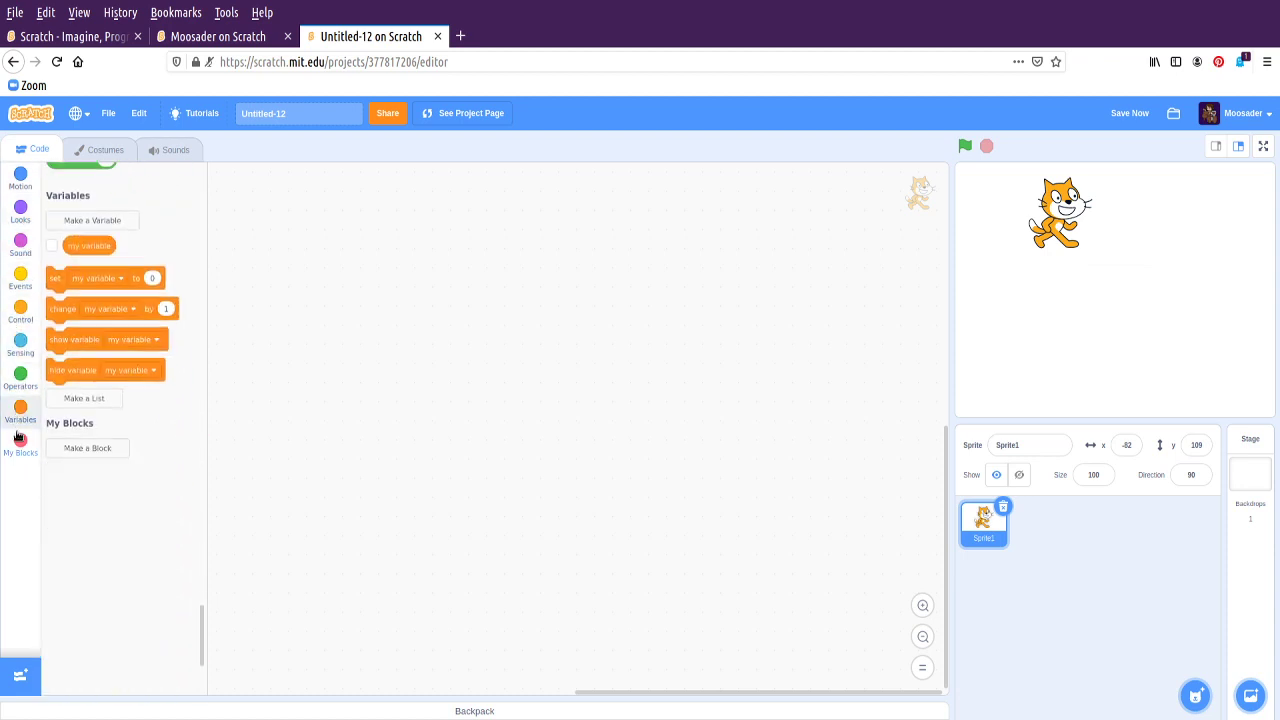
left_click(20, 316)
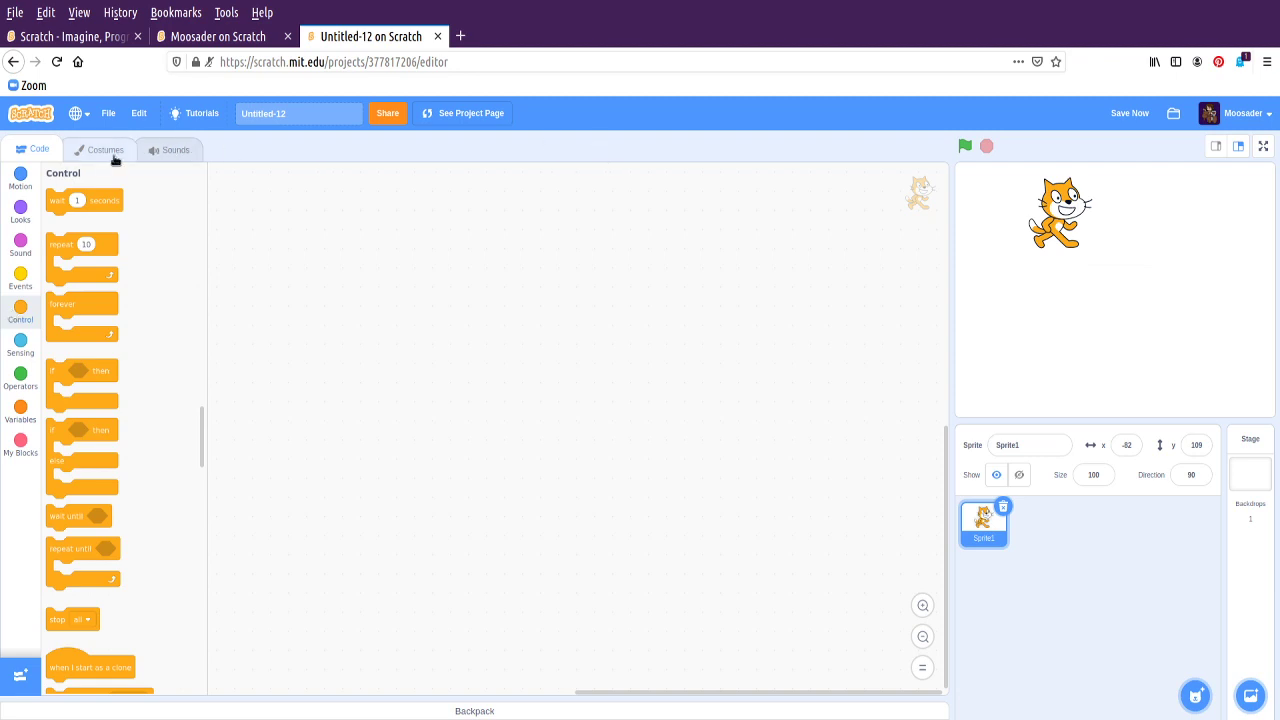
left_click(104, 148)
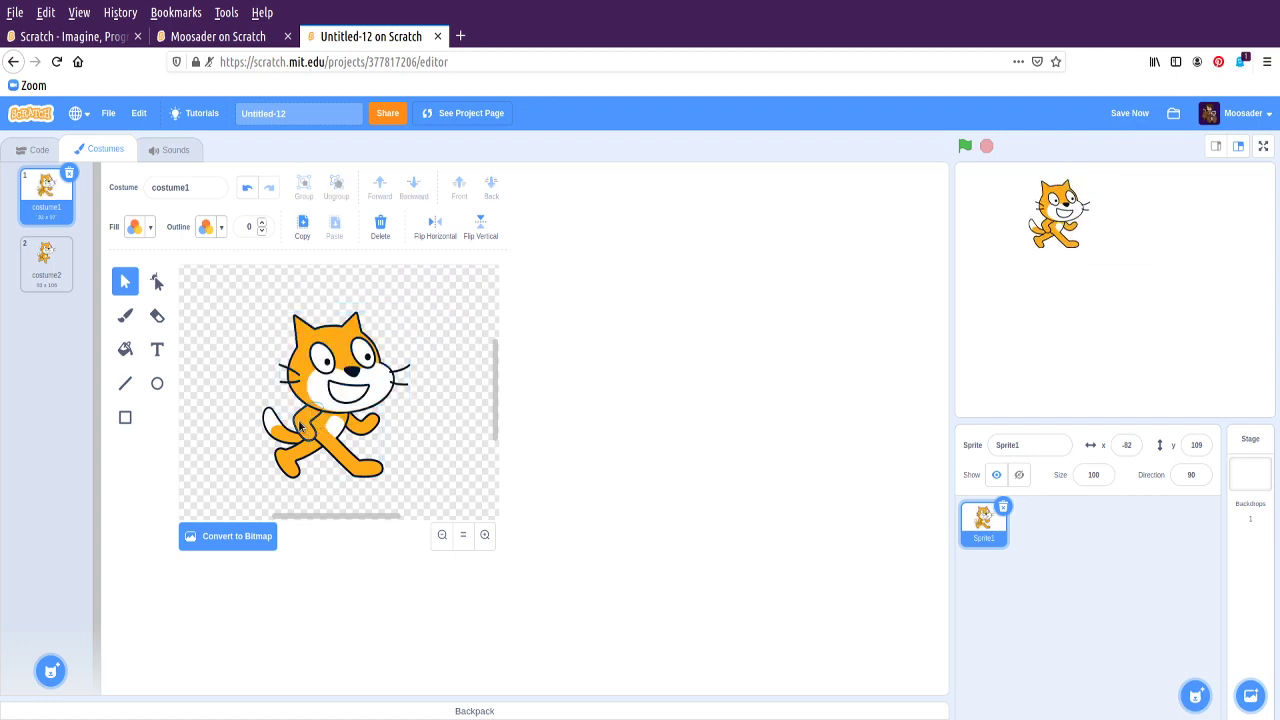
Select parts of the cat drawing in costume1, ending with its arm
left_click(304, 424)
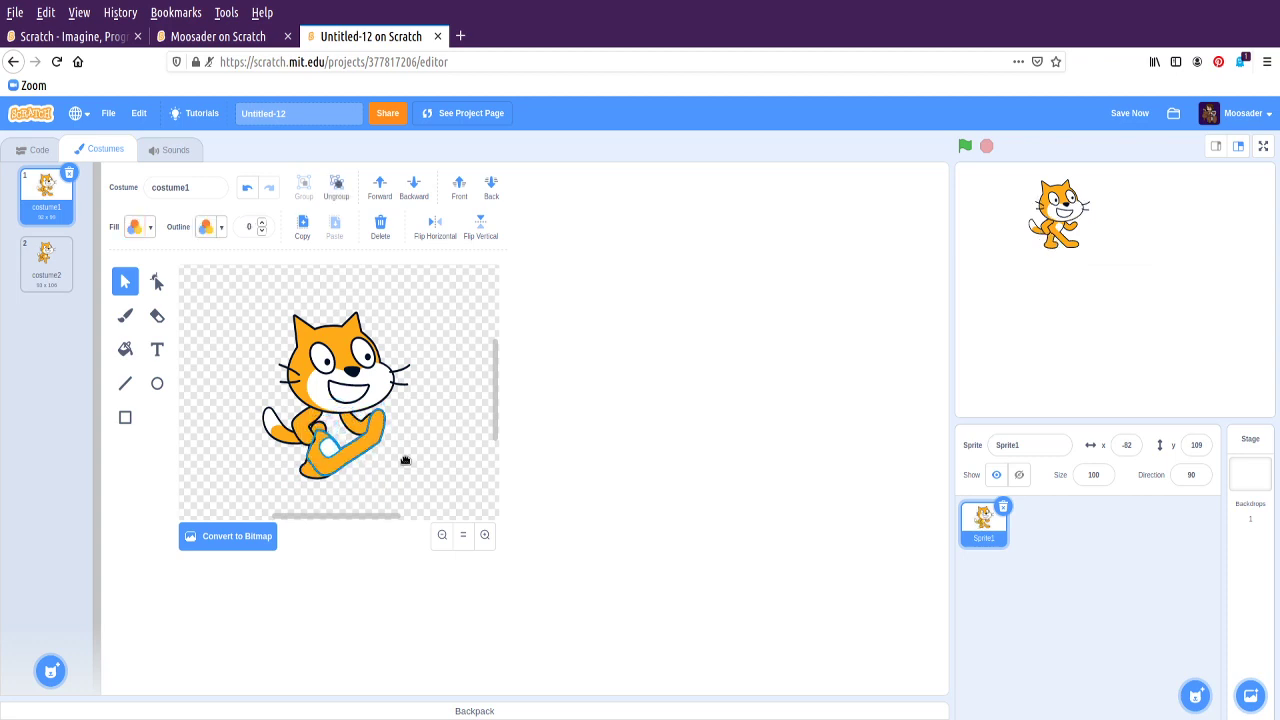
left_click(344, 440)
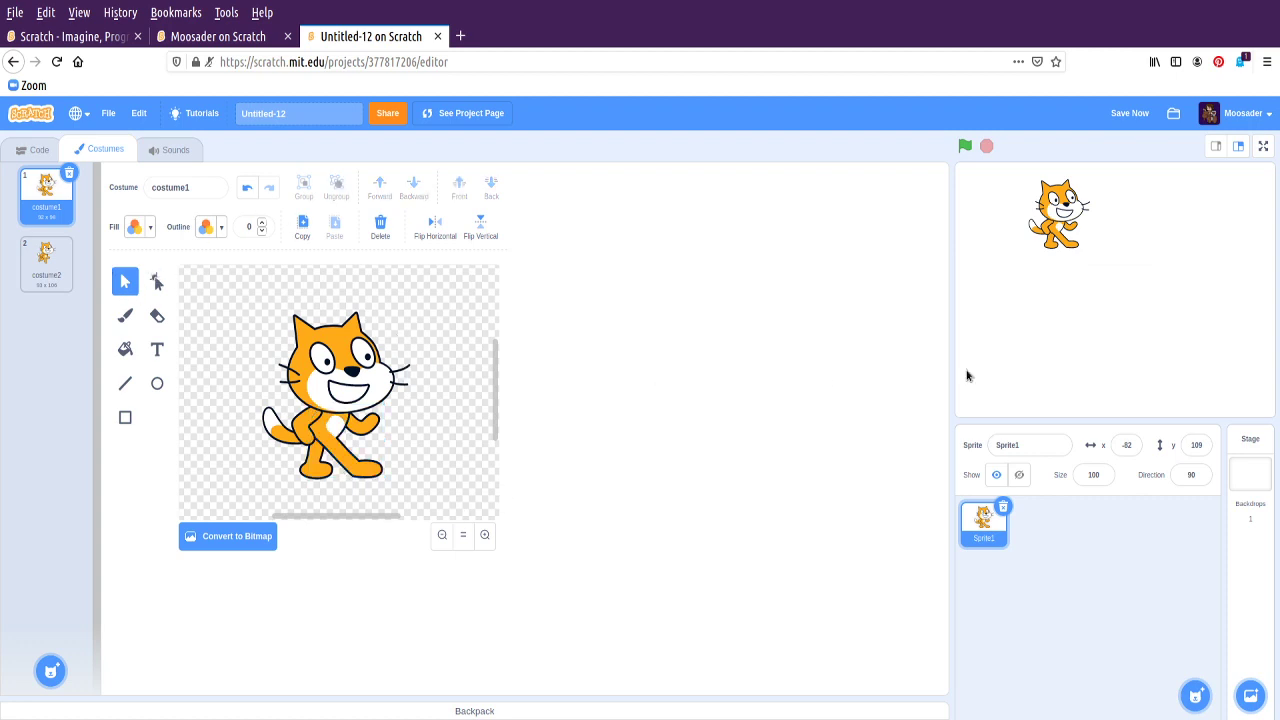
left_click(336, 440)
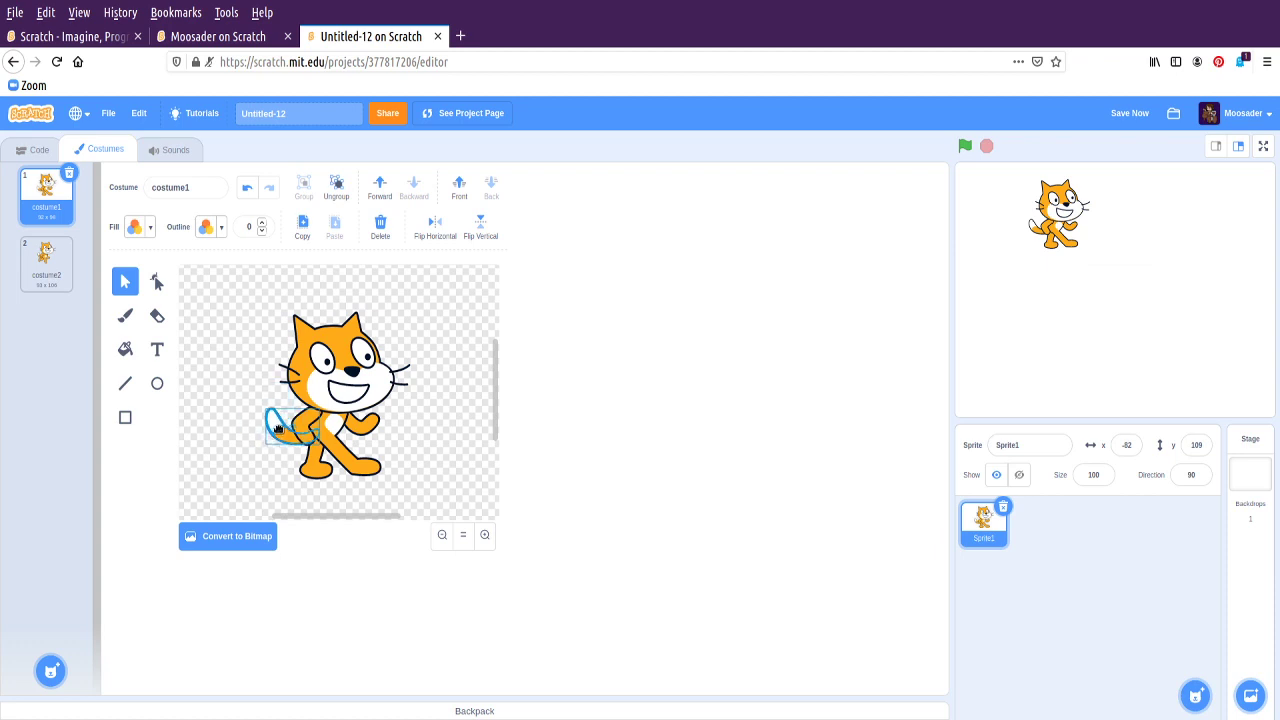
Preview the Meow sound in the sprite's sounds and return to its code area
left_click(168, 148)
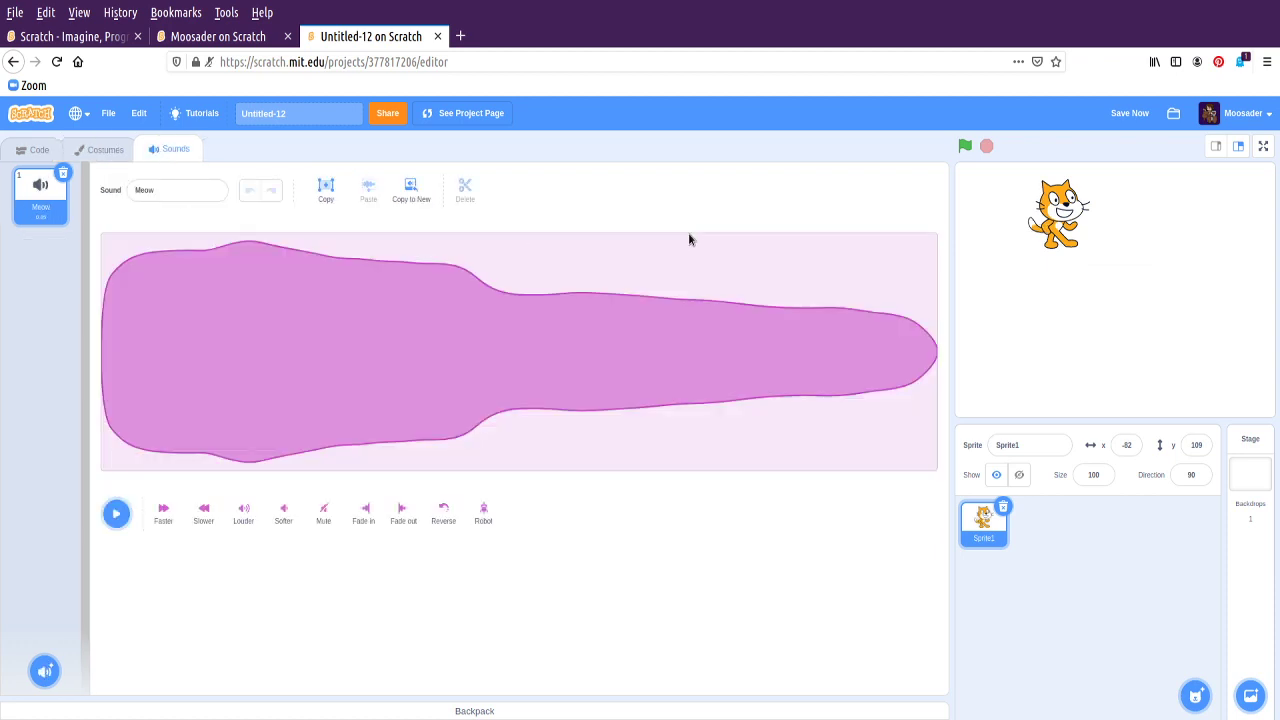
left_click(116, 512)
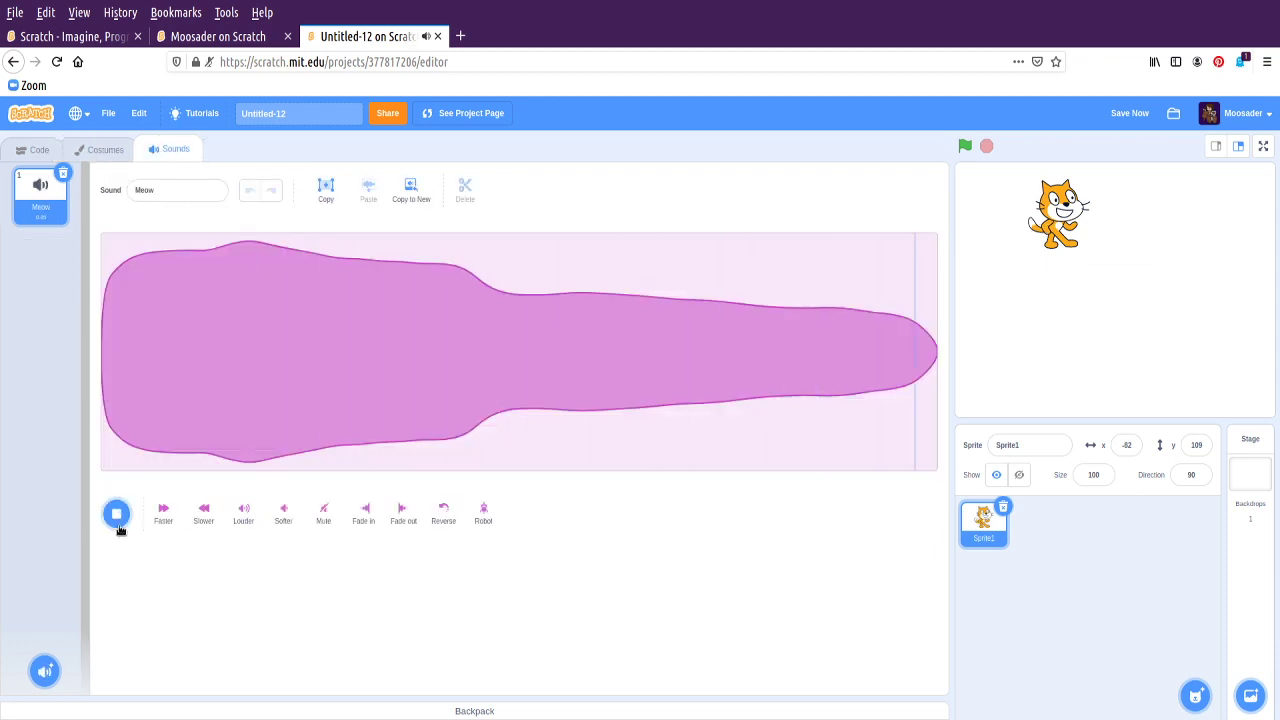
left_click(116, 512)
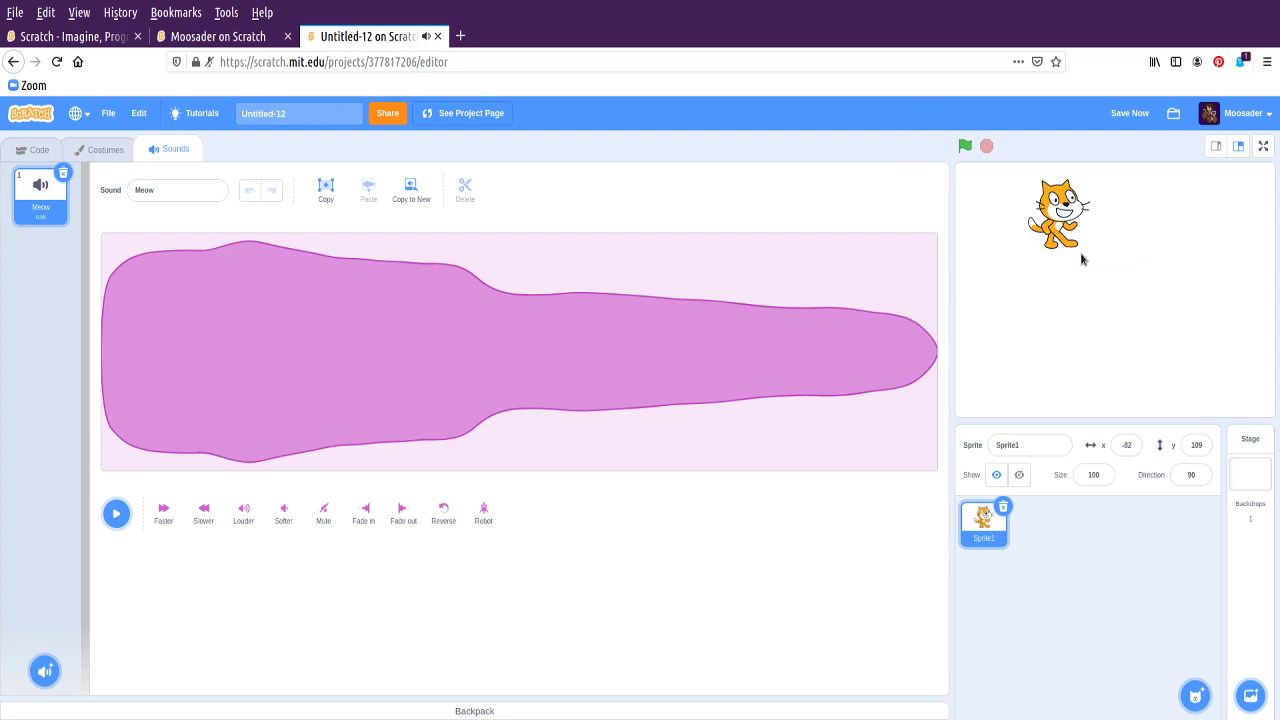
left_click(32, 148)
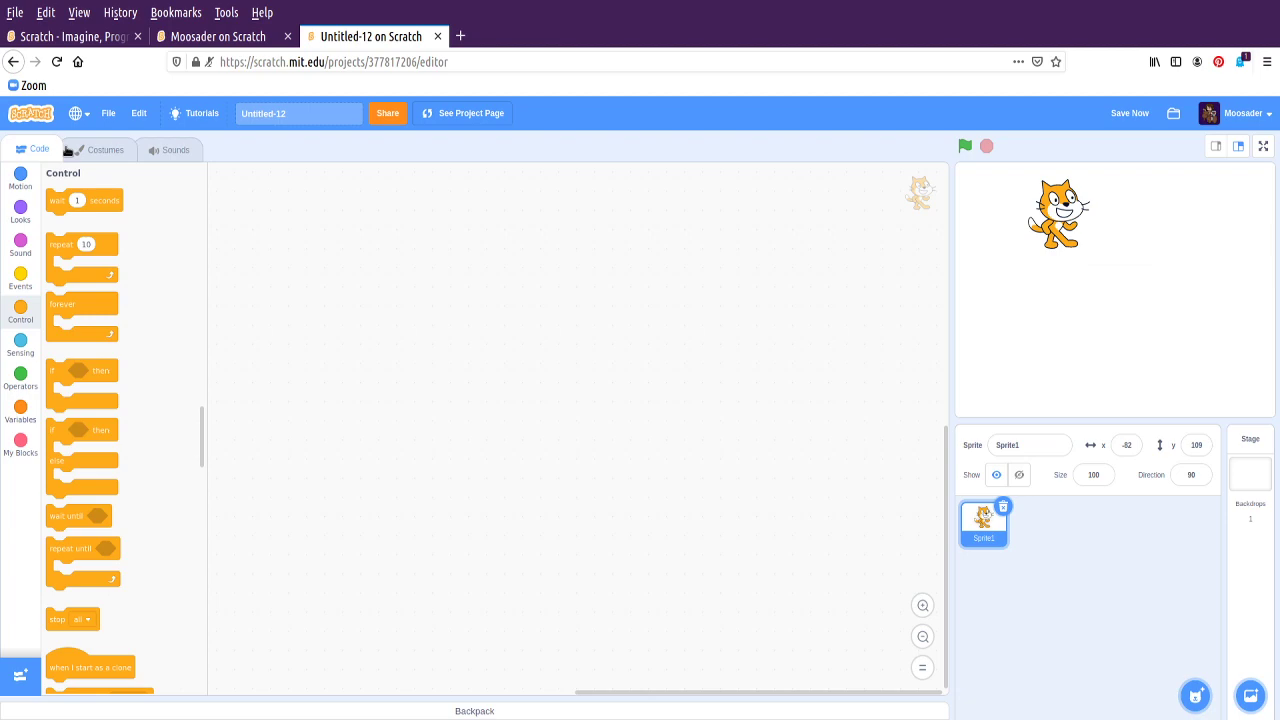
Paint a purple brush squiggle to the left of the cat on costume1
left_click(104, 148)
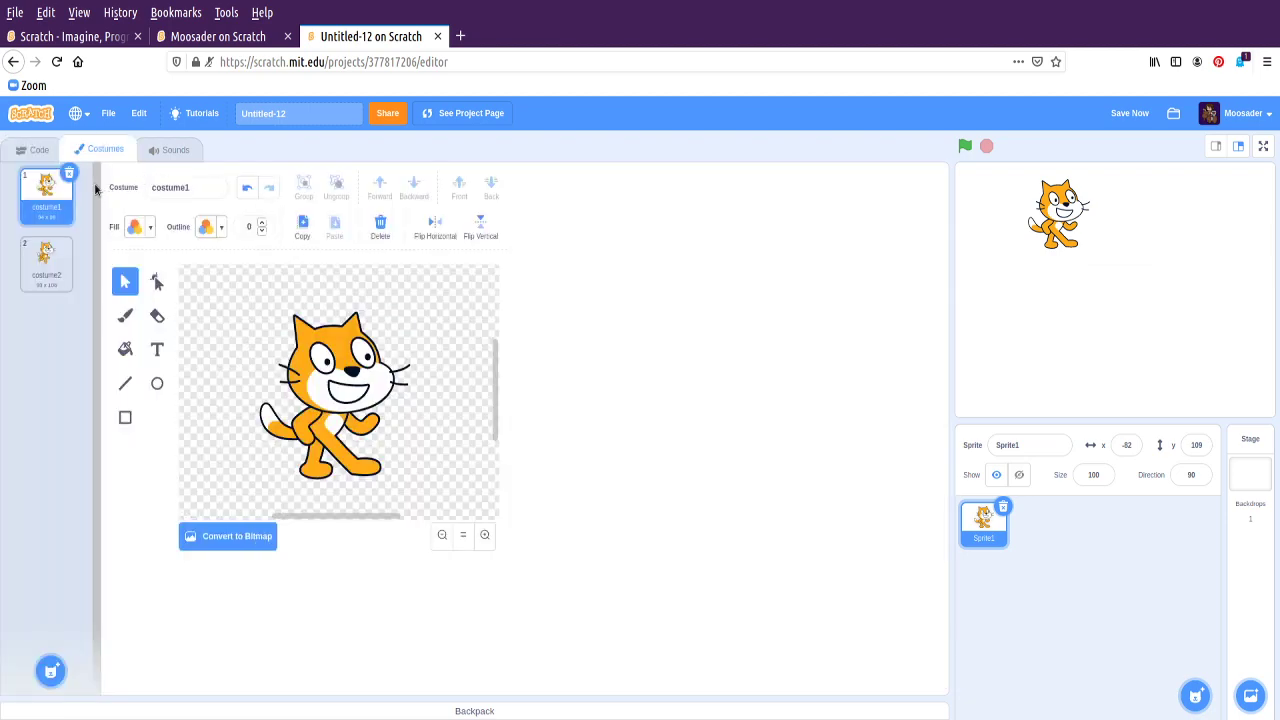
mouse_move(386, 388)
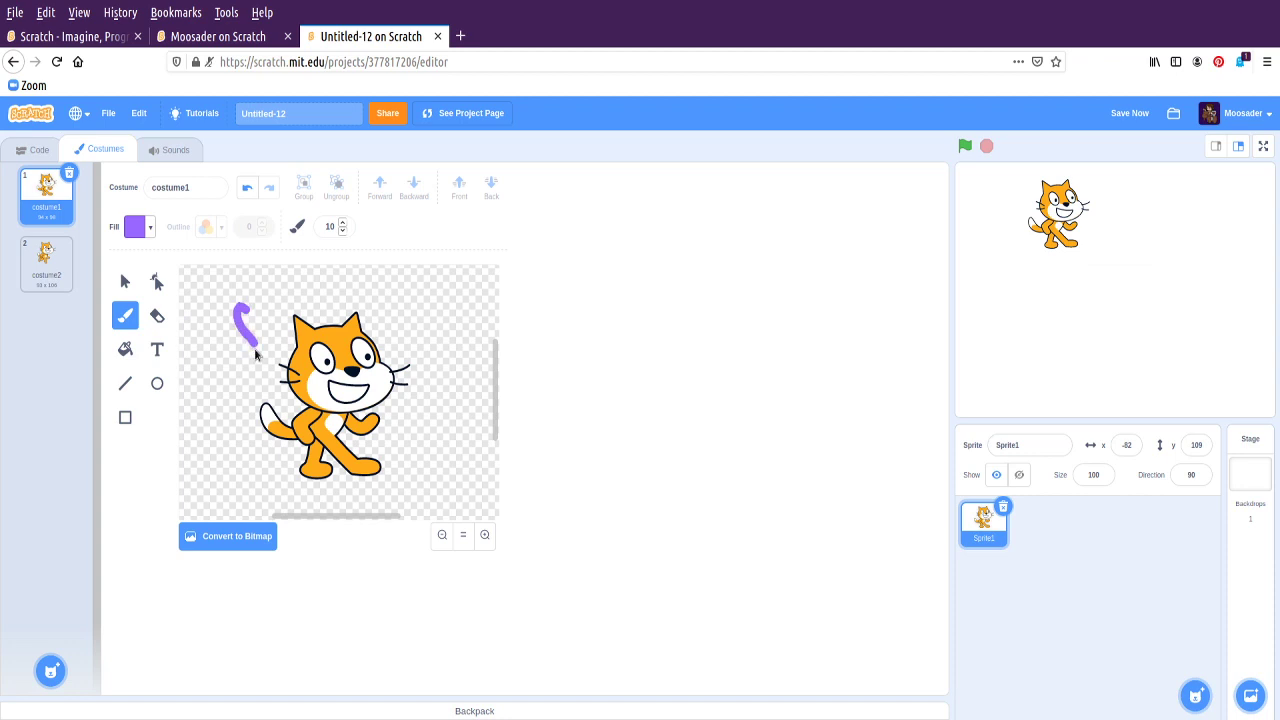
left_click_drag(248, 352, 224, 456)
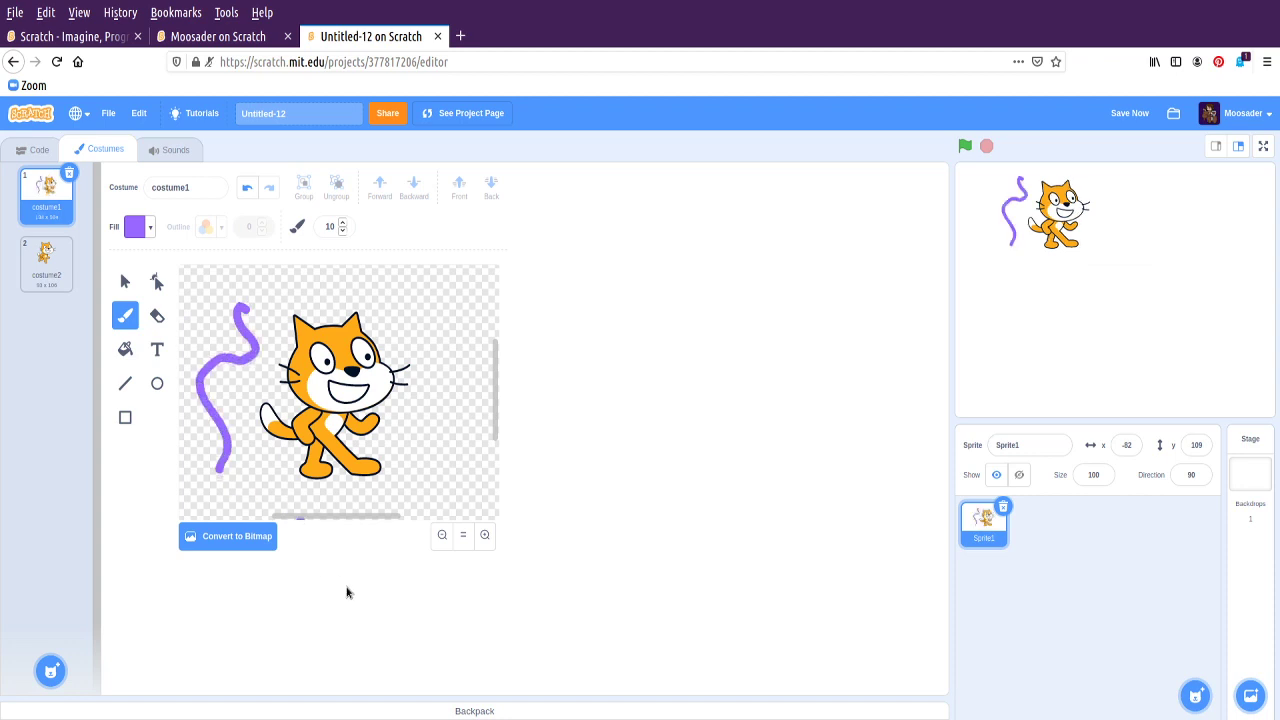
left_click(40, 148)
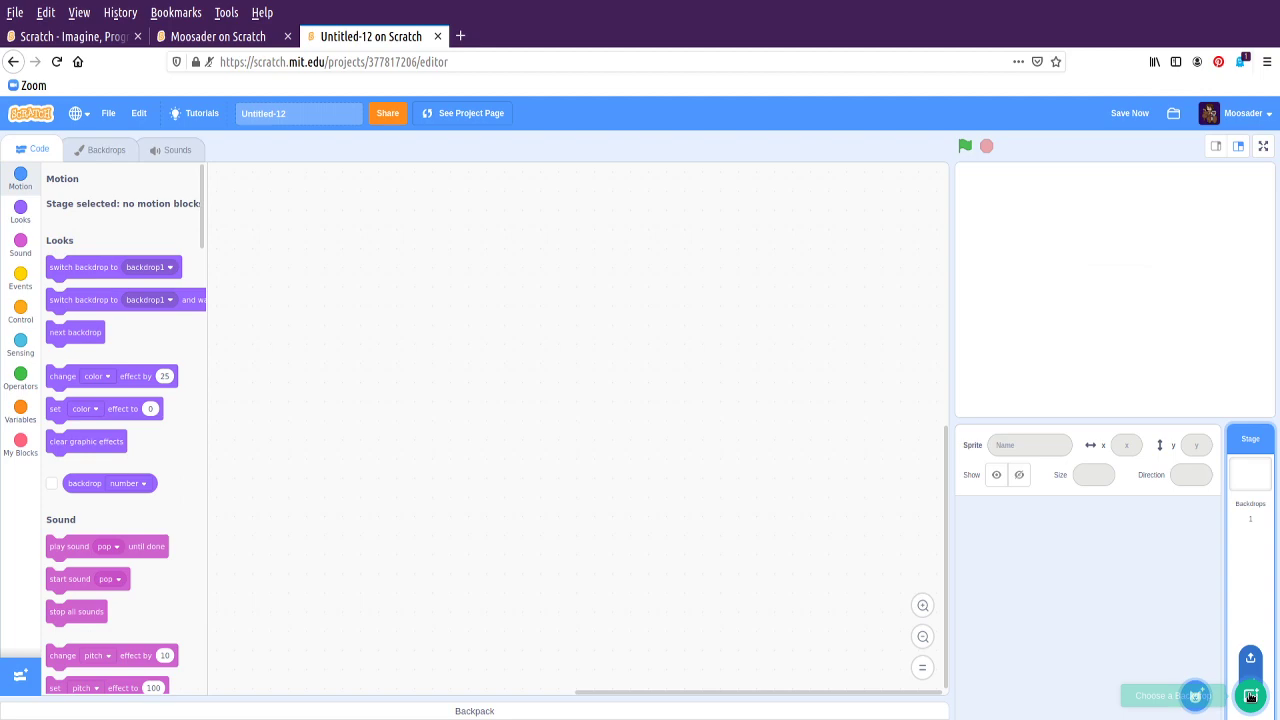
Search the backdrop library for 'x' to find the Xy-grid backdrop
left_click(1250, 696)
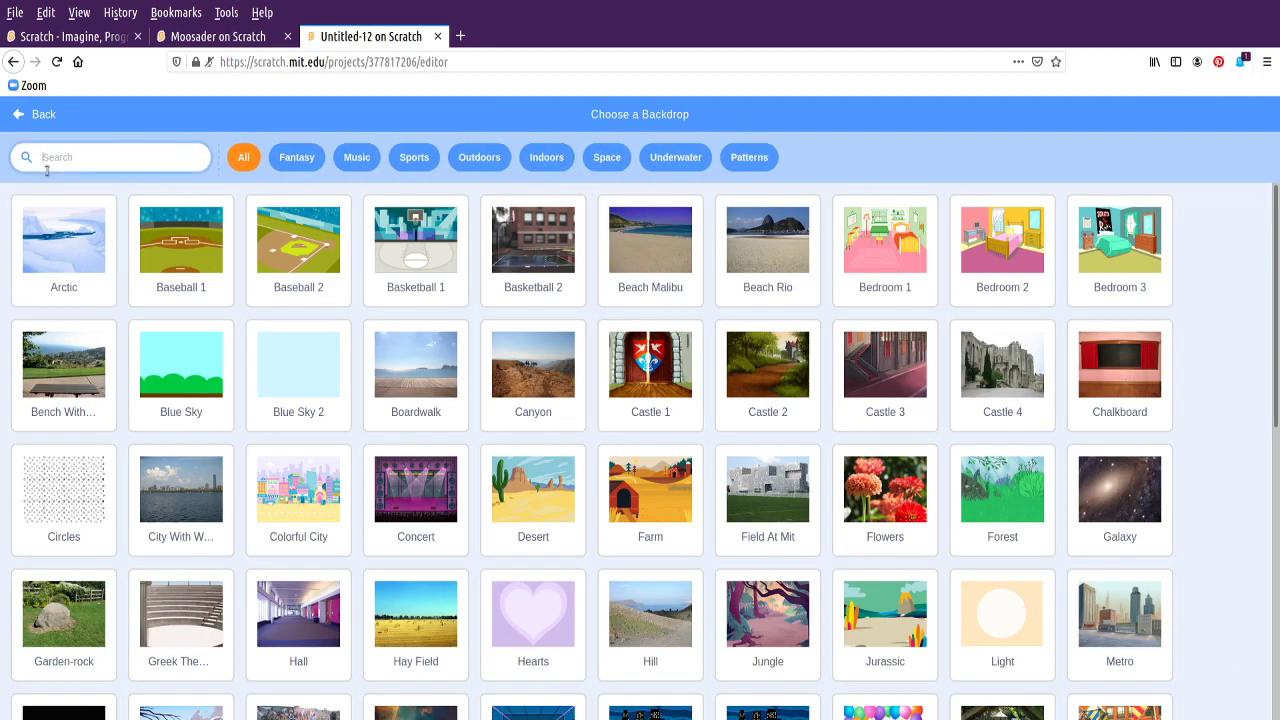
type("x")
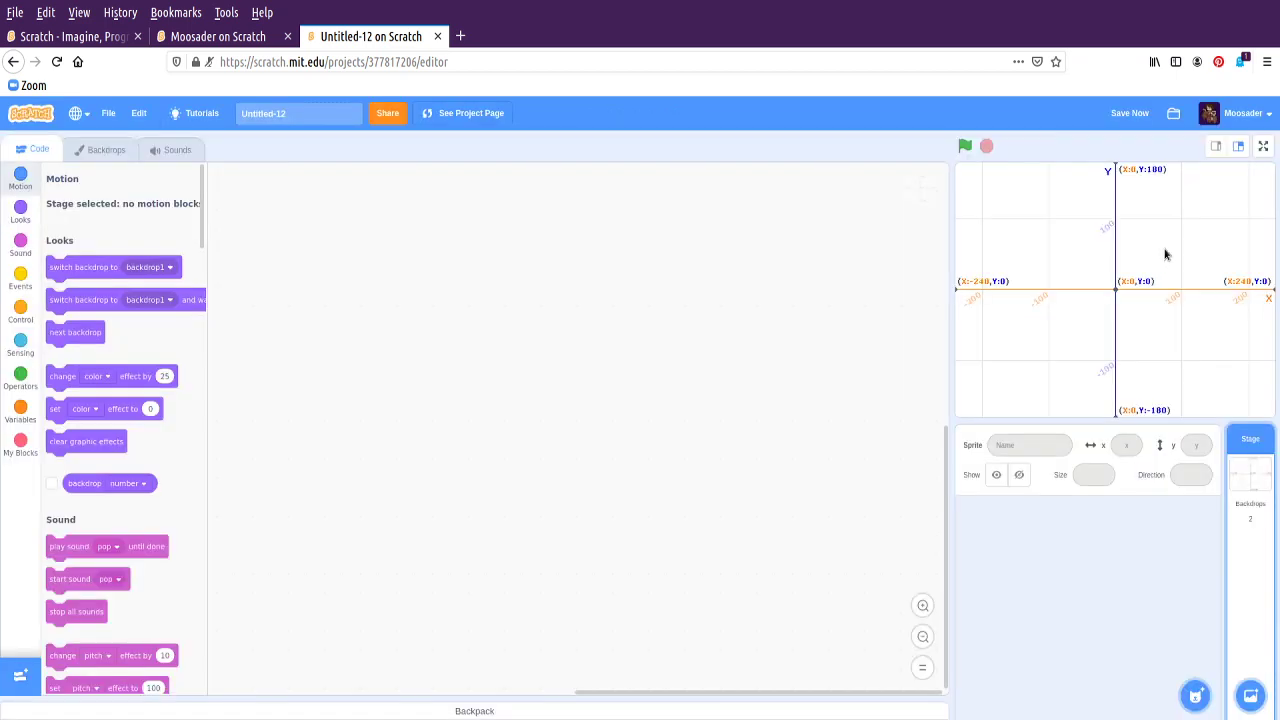
mouse_move(1178, 216)
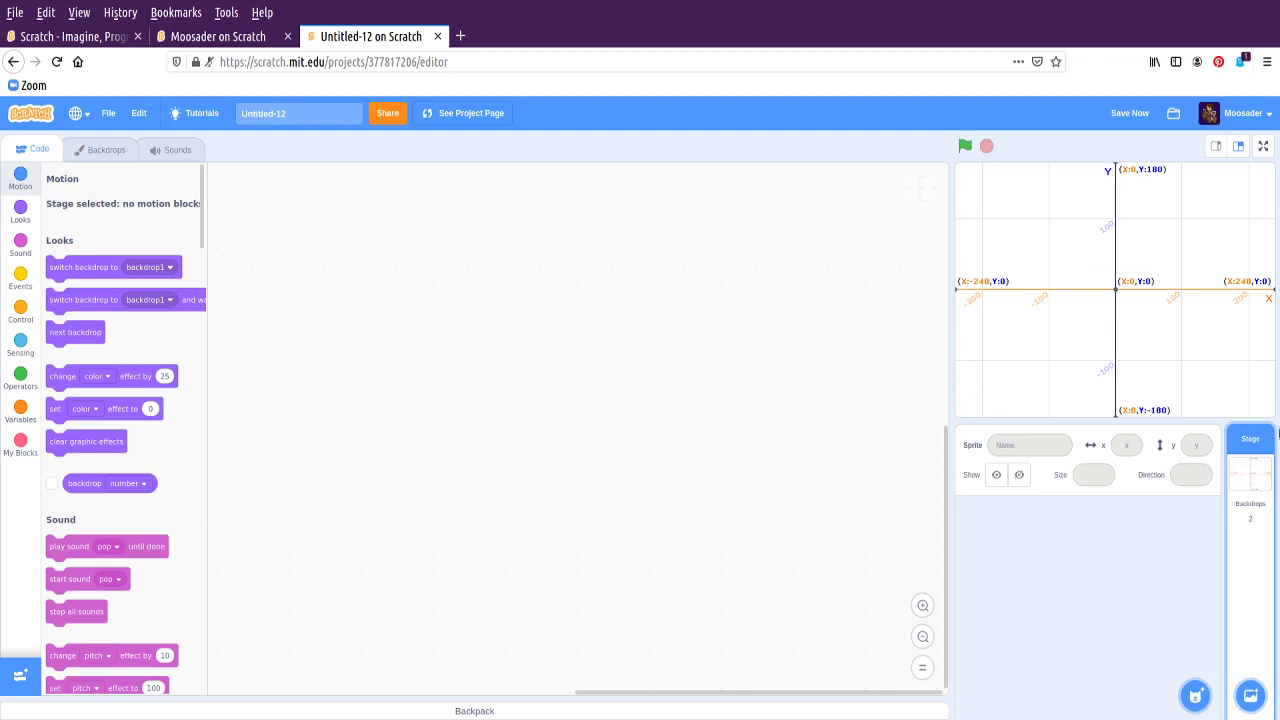
mouse_move(1252, 404)
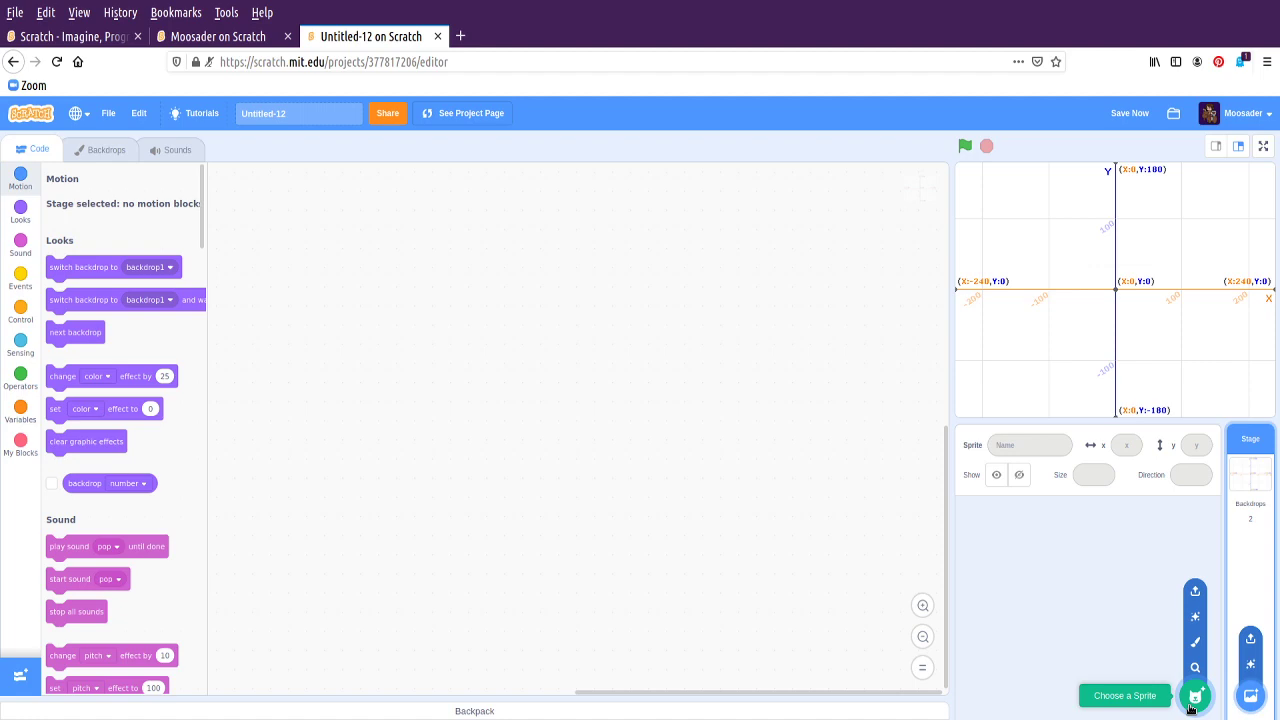
mouse_move(1196, 642)
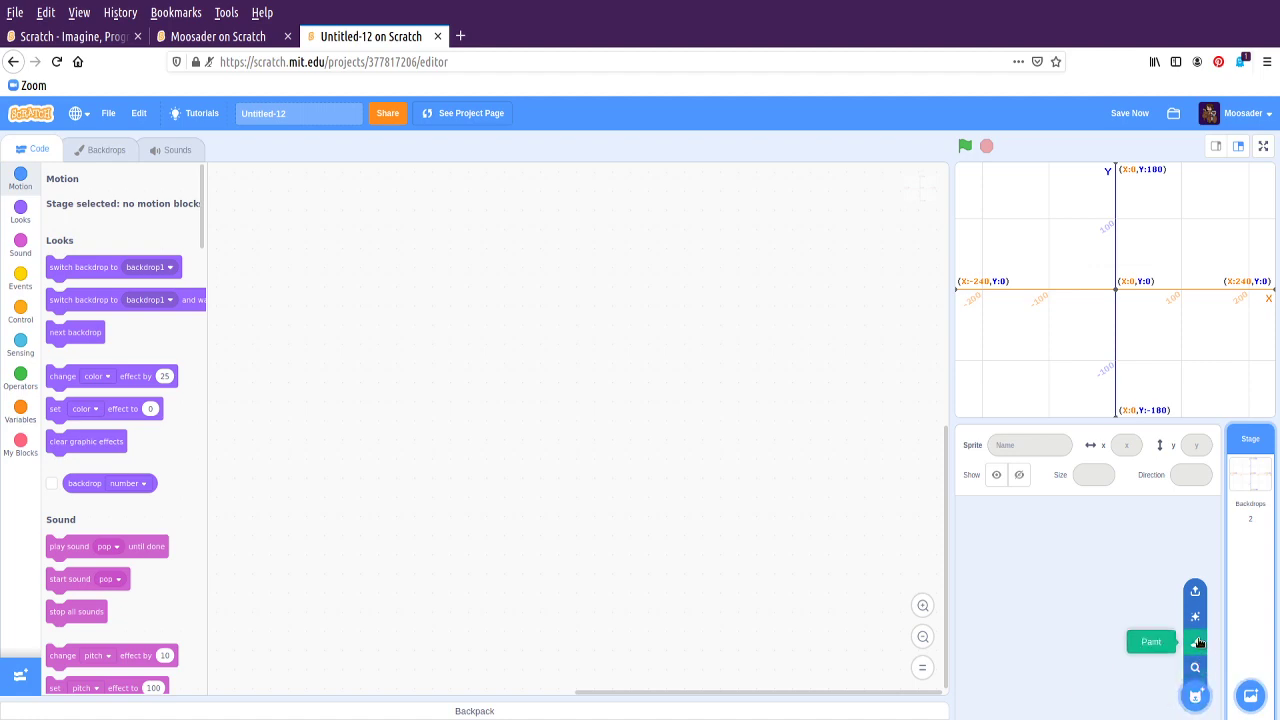
mouse_move(1196, 616)
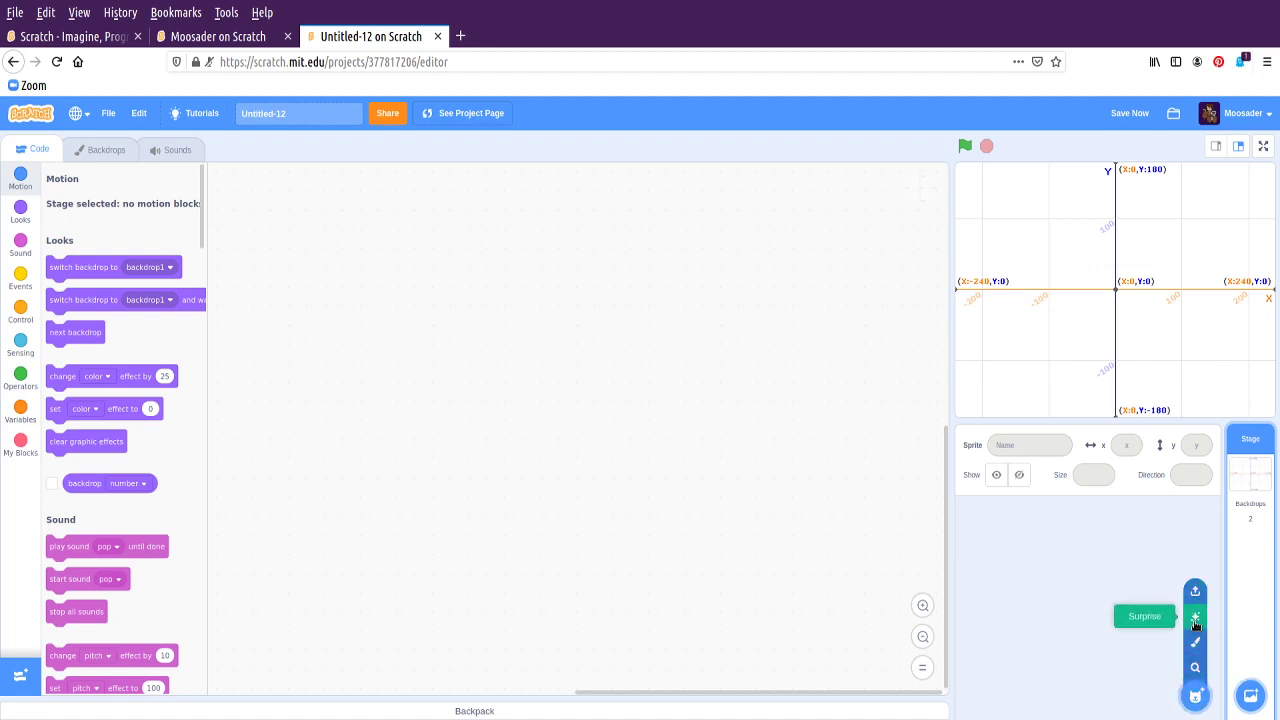
mouse_move(1196, 592)
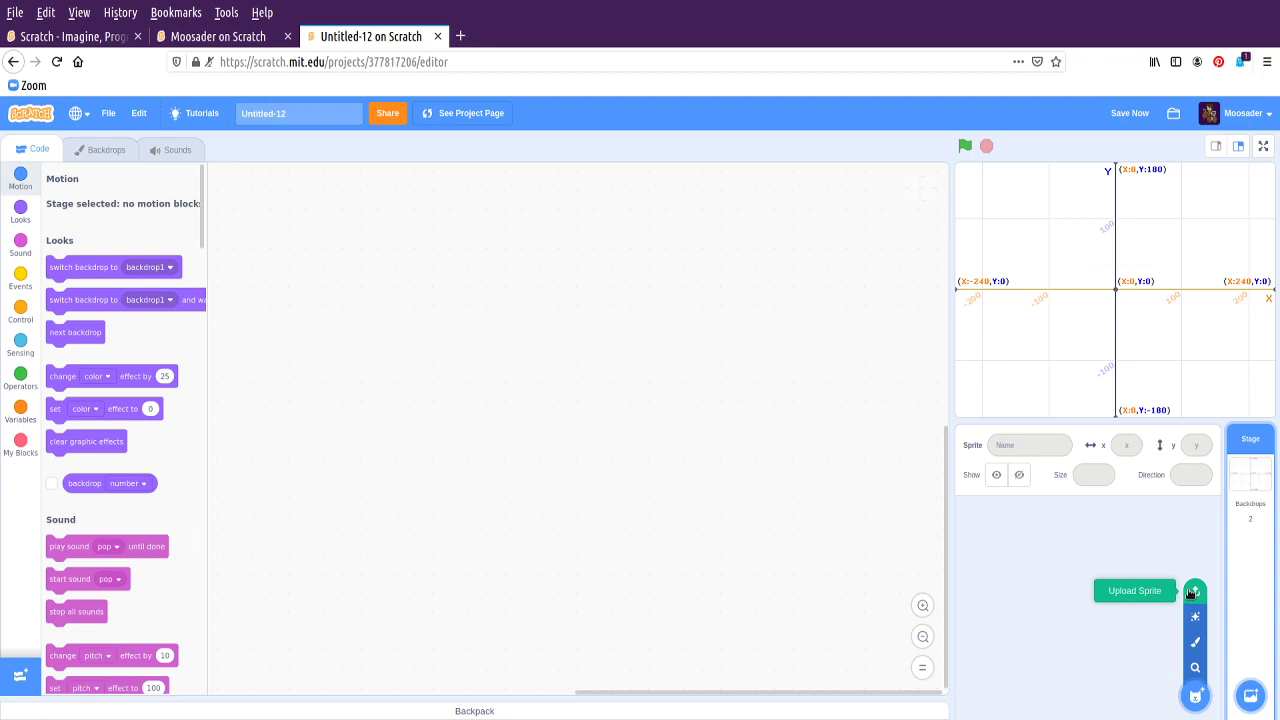
mouse_move(1196, 696)
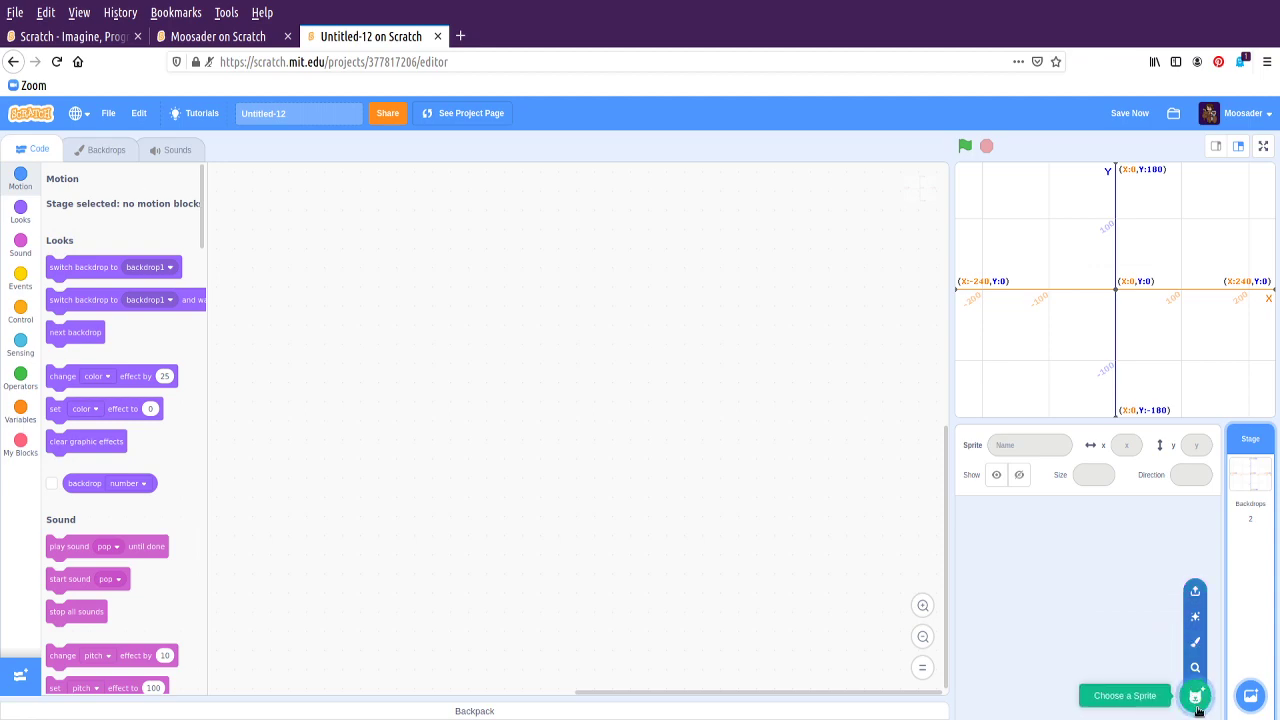
Browse the sprite library filtered to the Animals category
left_click(1196, 696)
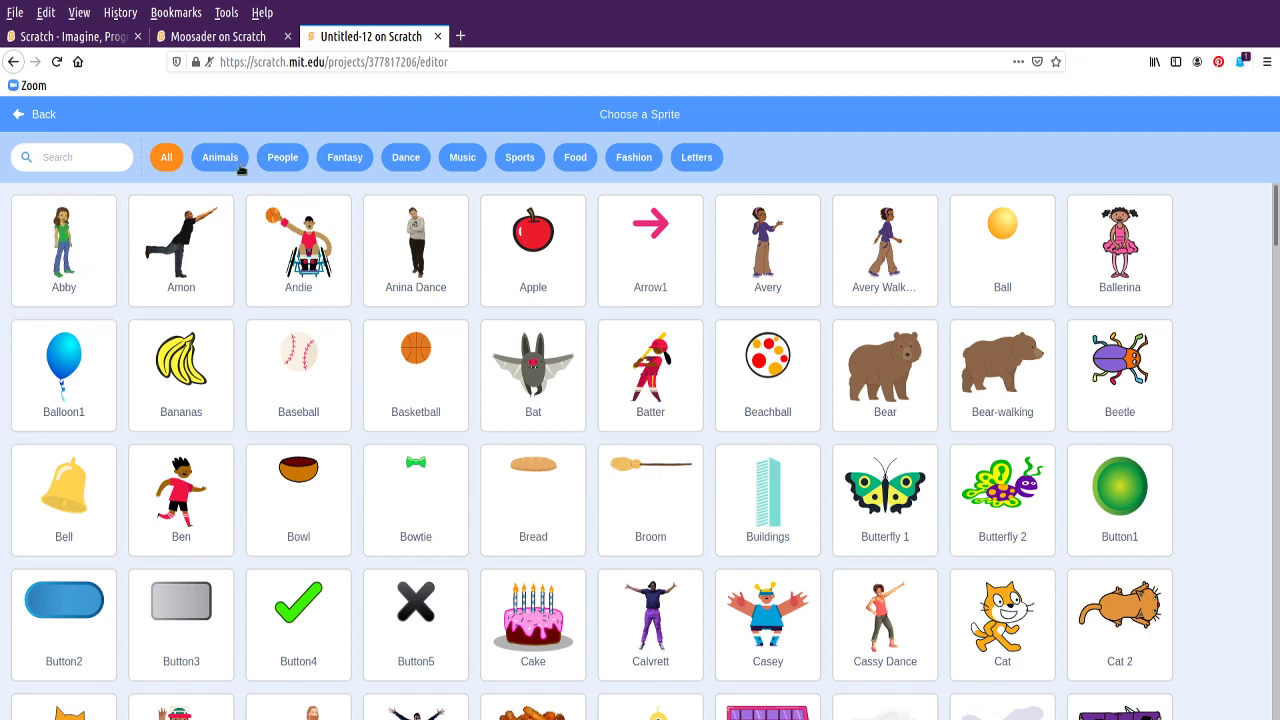
left_click(220, 156)
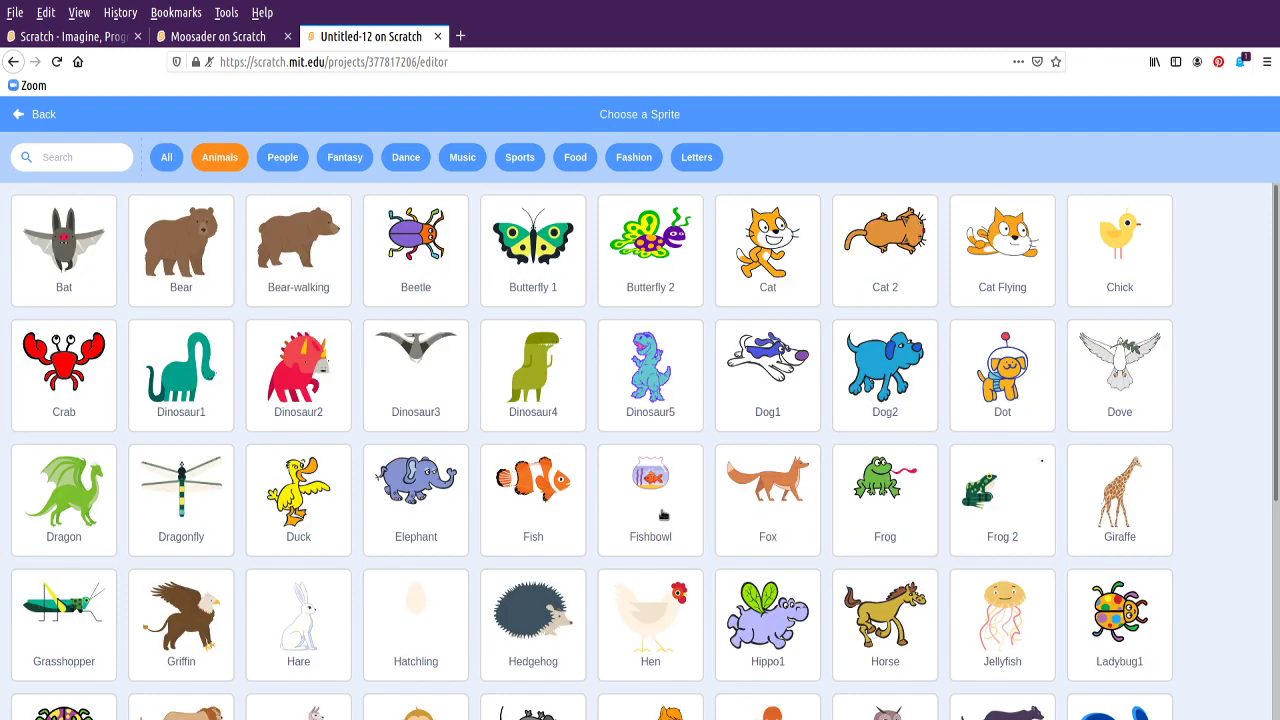
left_click(532, 376)
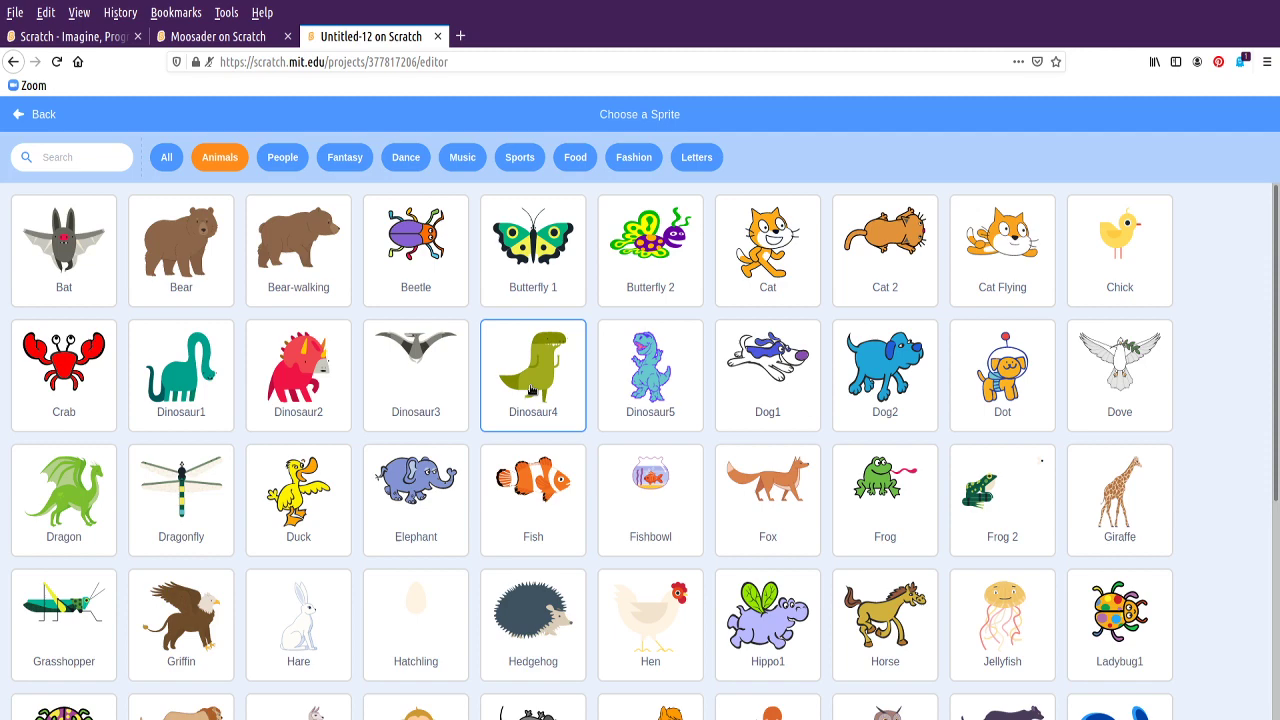
left_click(298, 250)
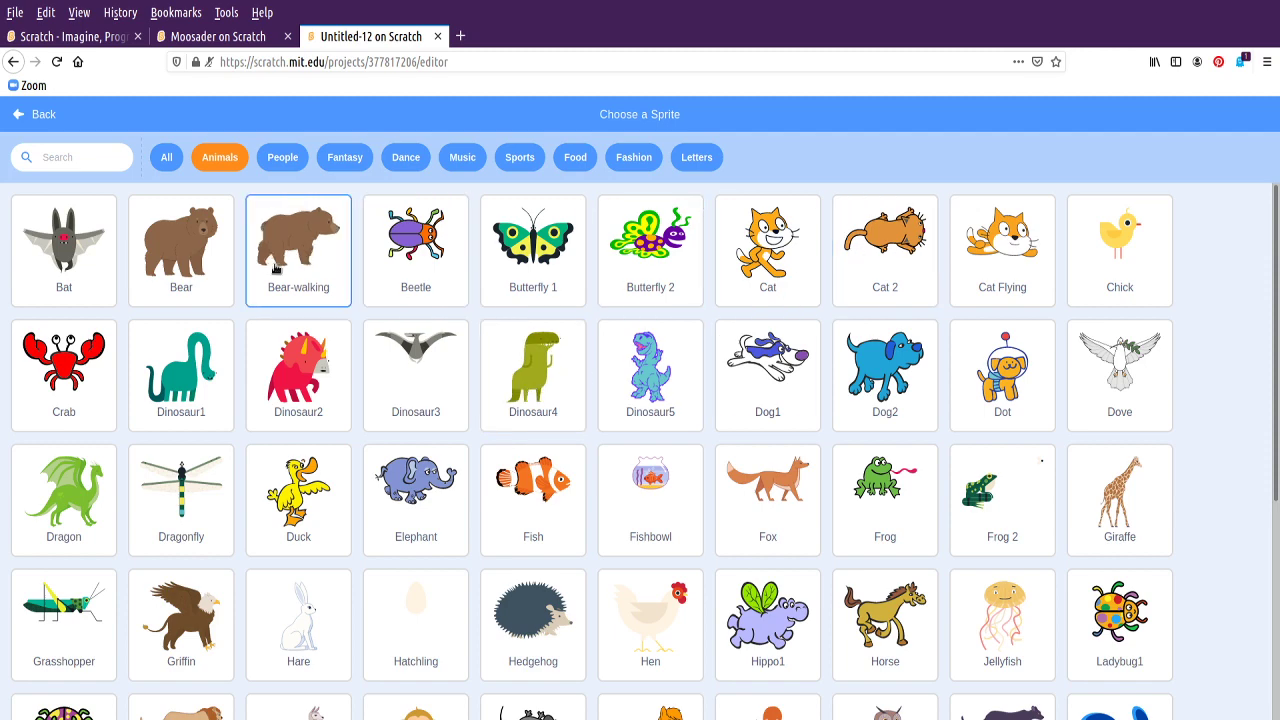
scroll("down", 3)
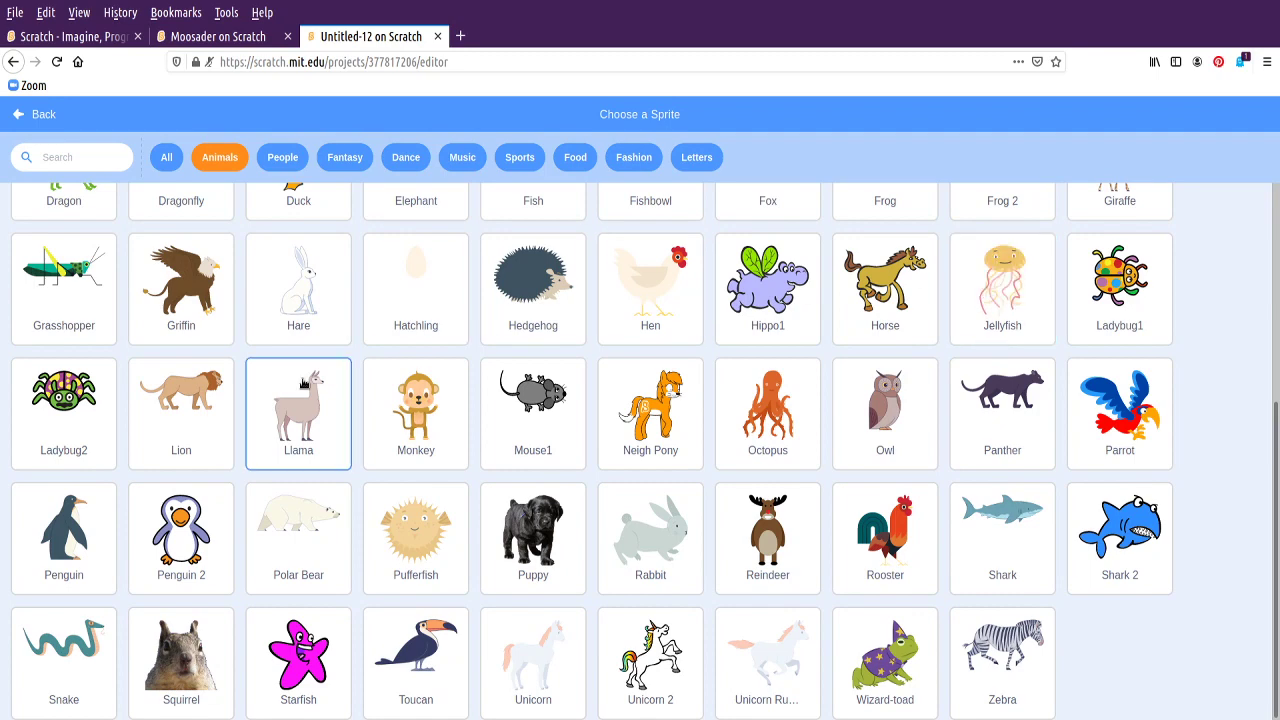
Add the Pufferfish sprite and drag it around the stage, leaving it near the centre
left_click(416, 536)
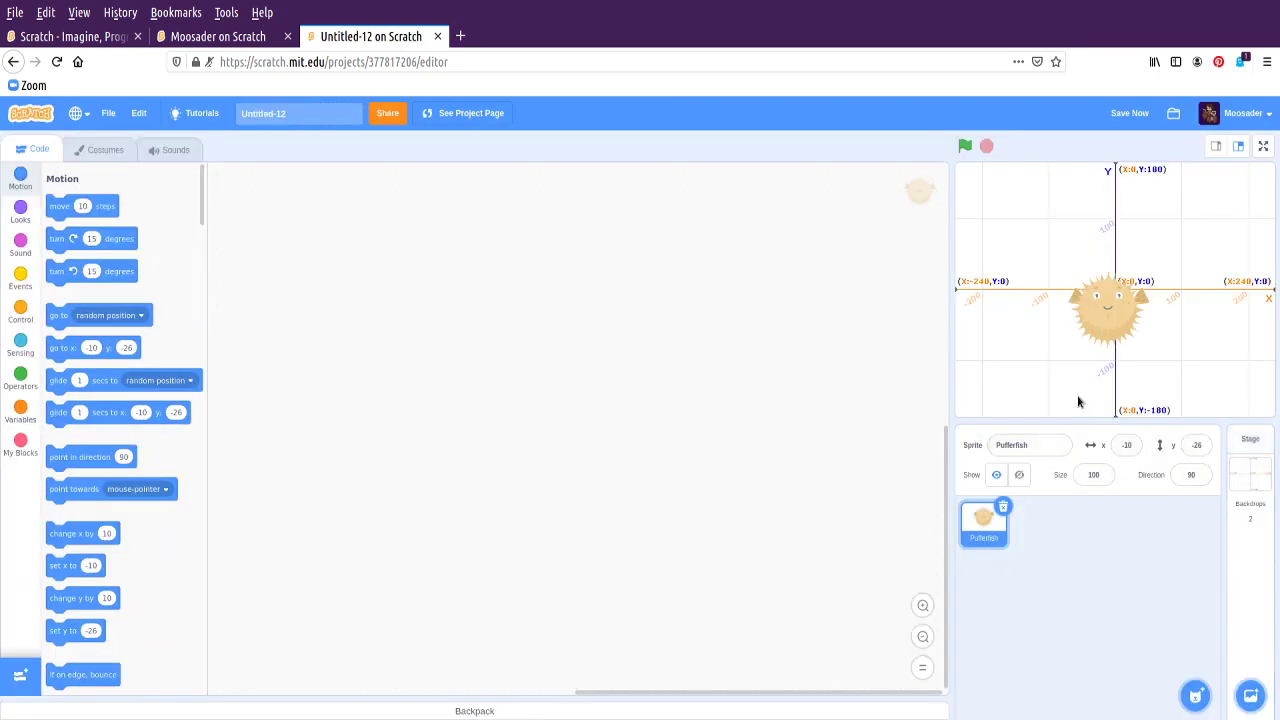
left_click_drag(1108, 310, 1024, 350)
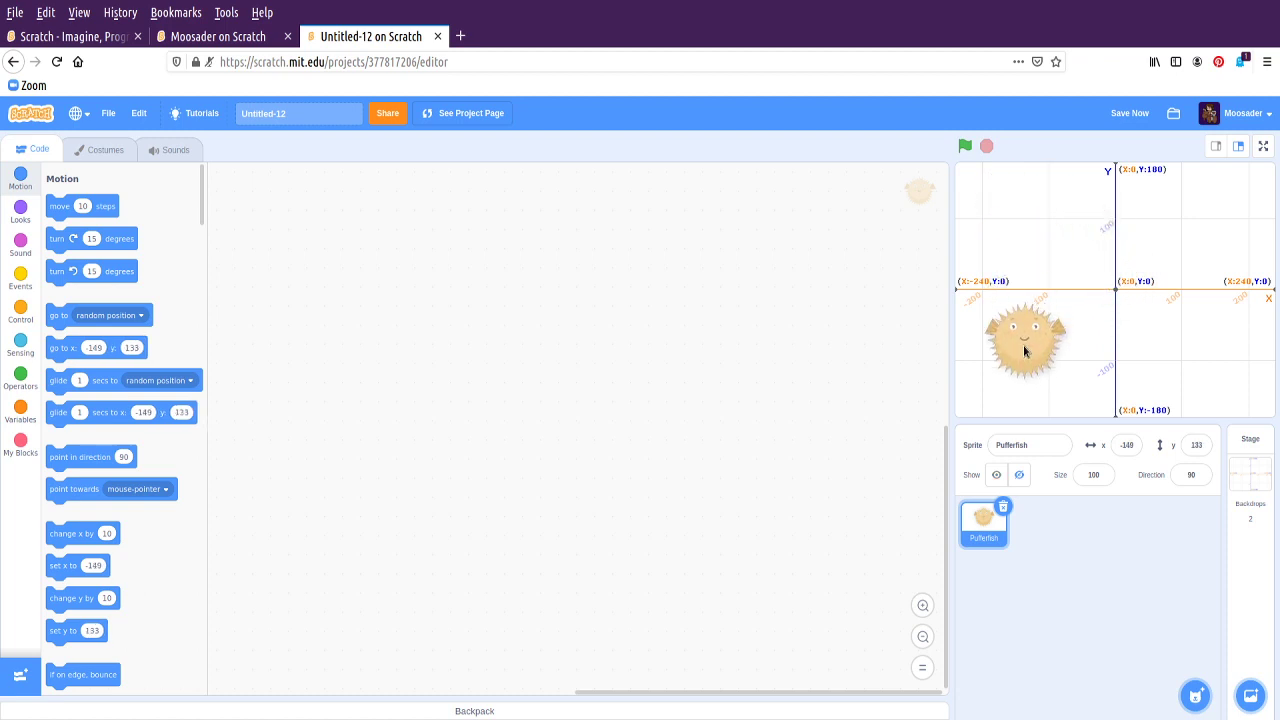
left_click_drag(1024, 350, 1228, 204)
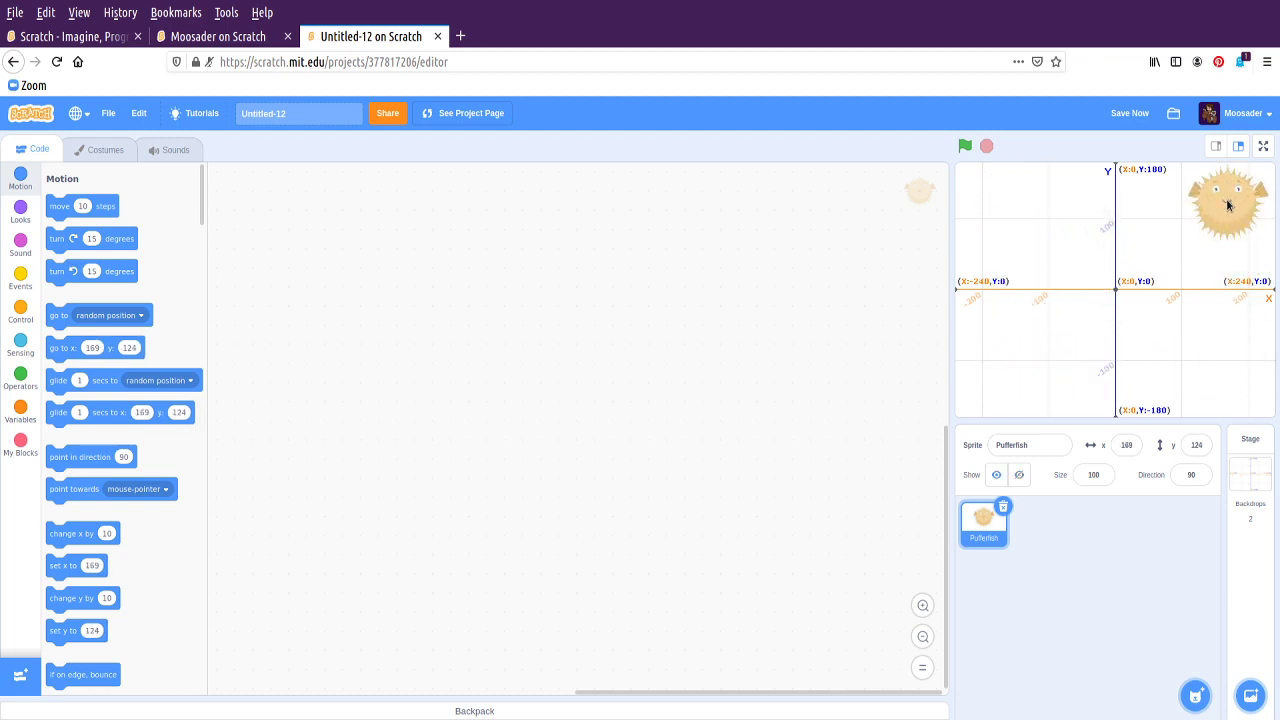
left_click_drag(1228, 200, 1008, 364)
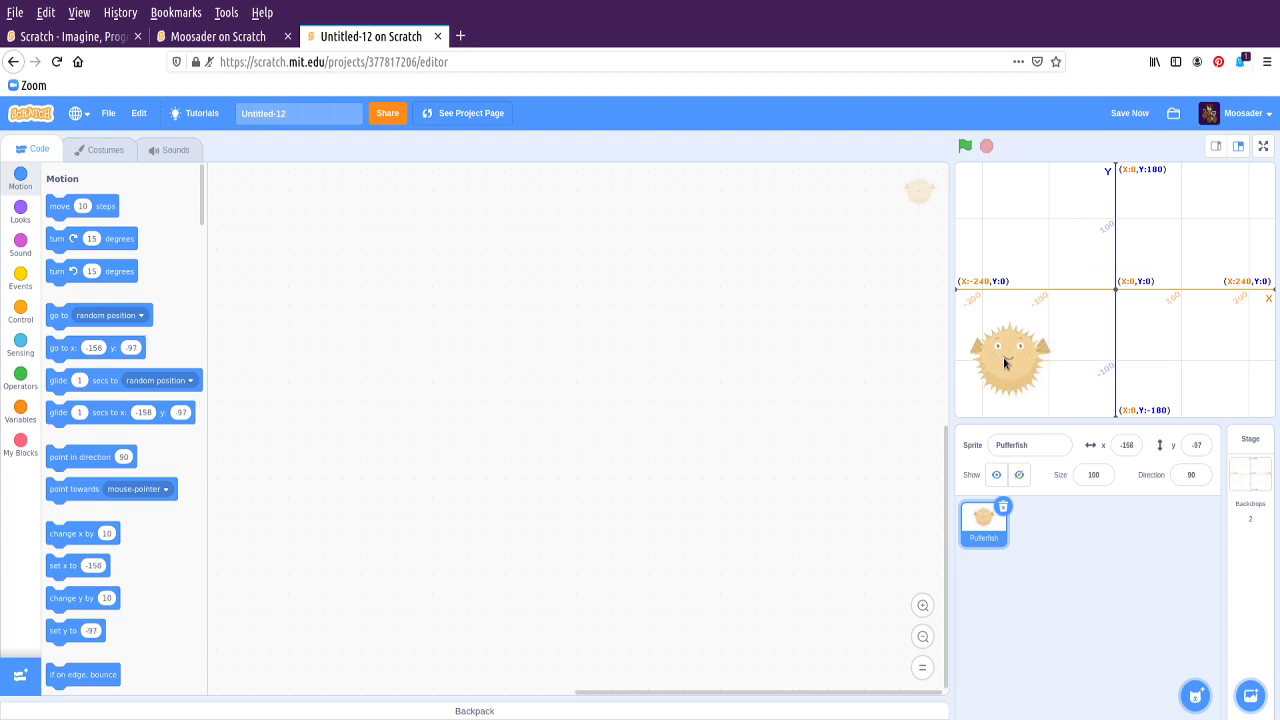
left_click_drag(1008, 362, 1112, 284)
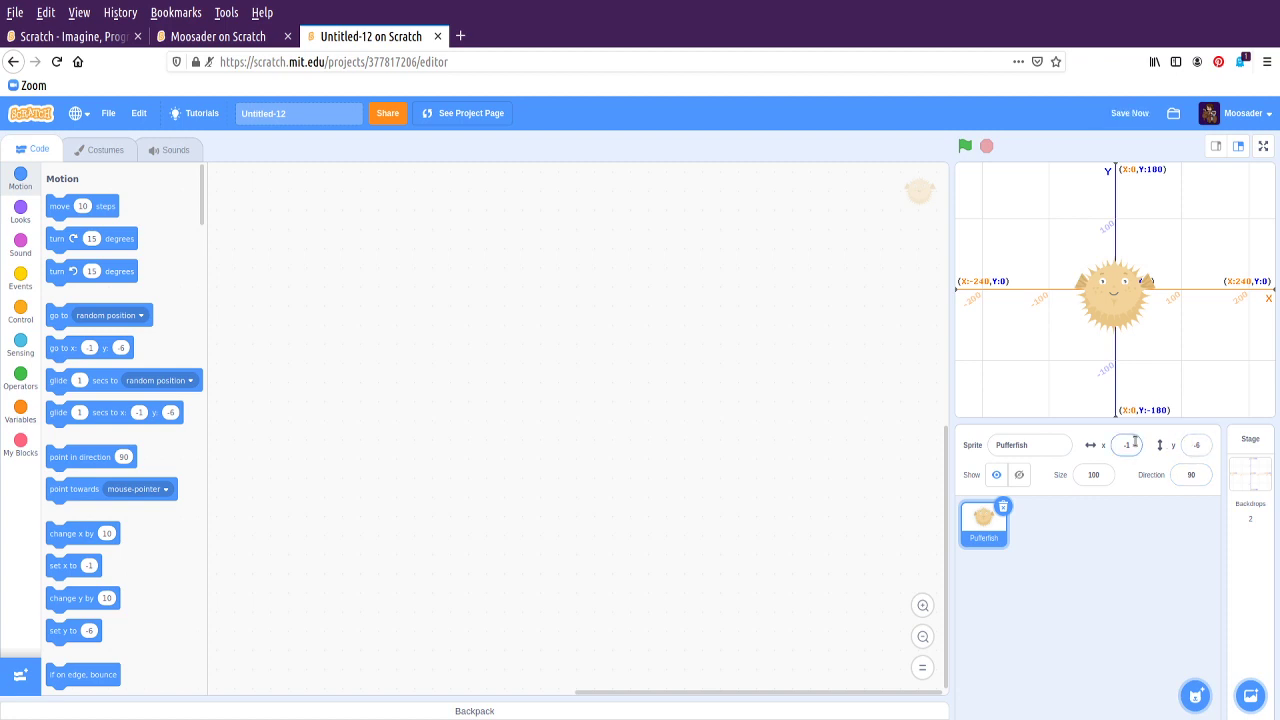
Drag the Pufferfish left and back, then set its x and y positions to 0
left_click_drag(1112, 308, 1020, 316)
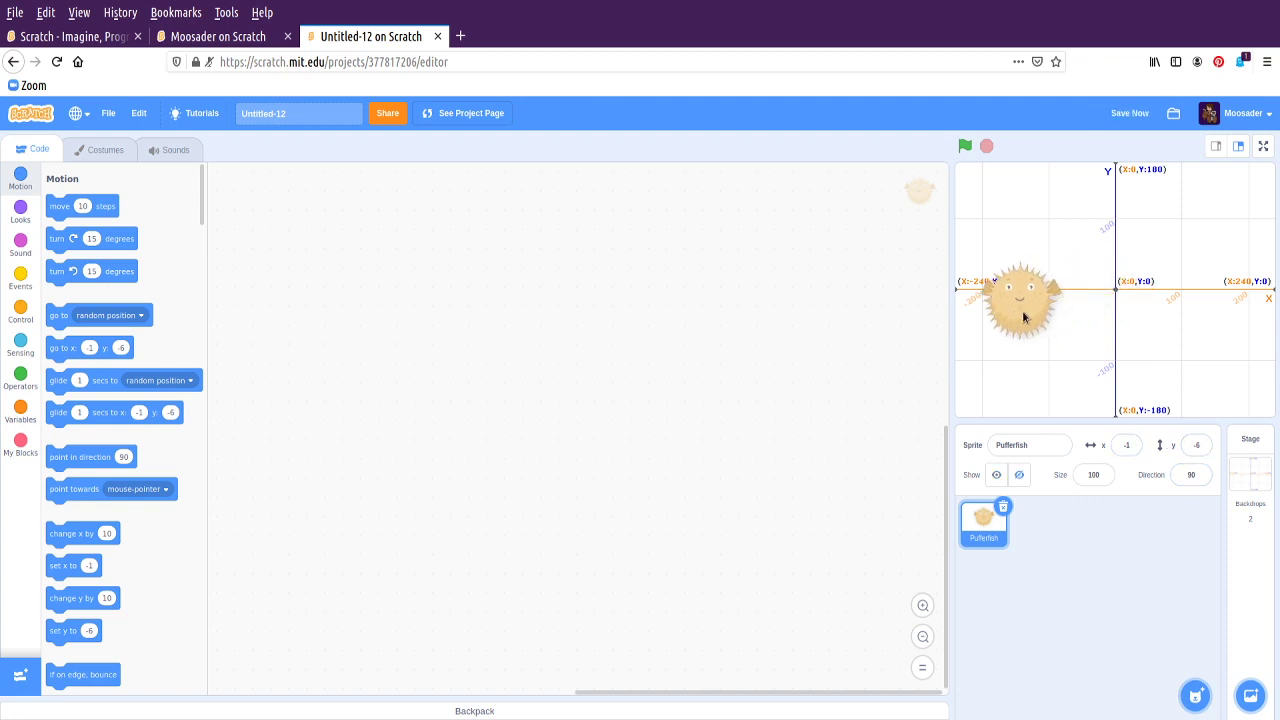
left_click_drag(1020, 310, 1204, 290)
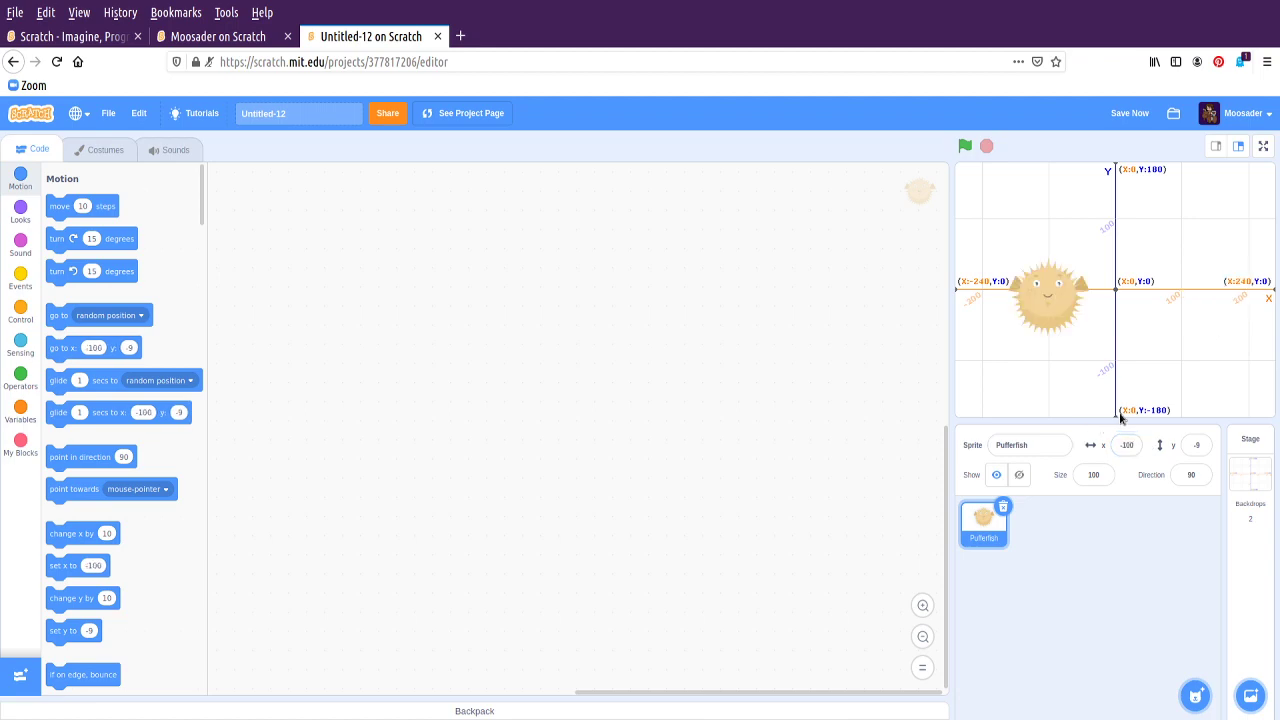
left_click(1128, 444)
type("0")
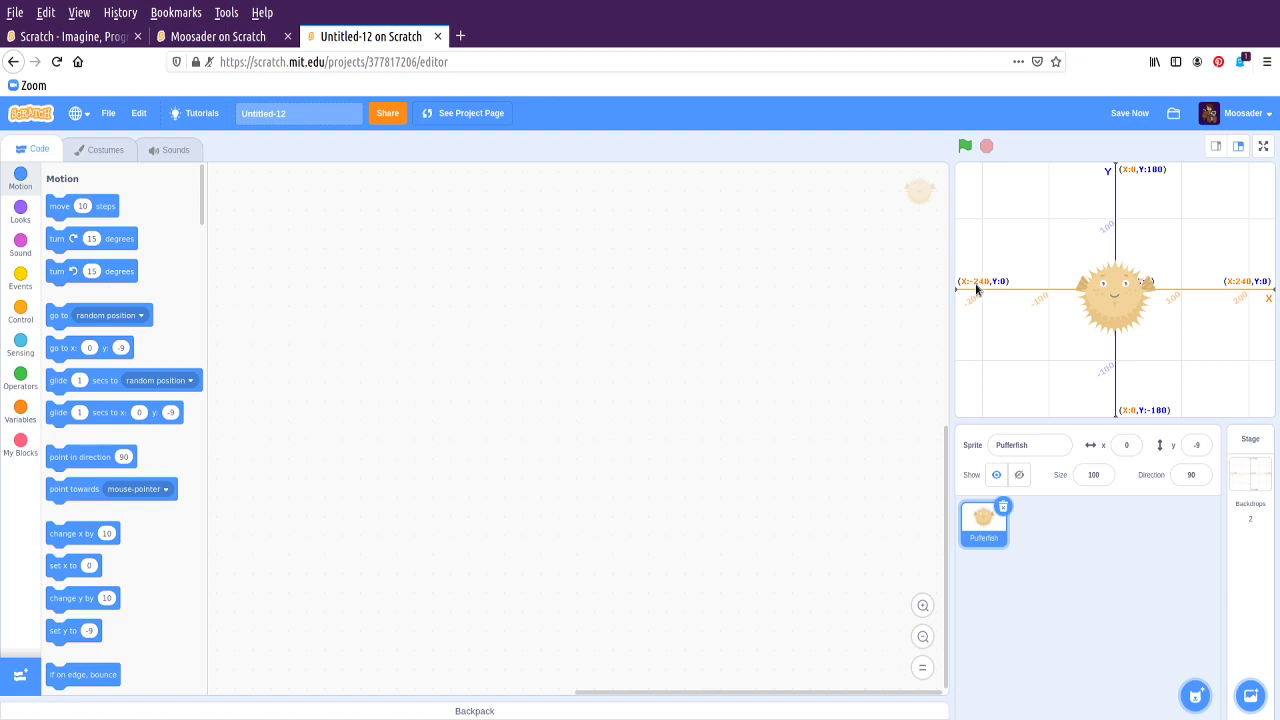
mouse_move(964, 290)
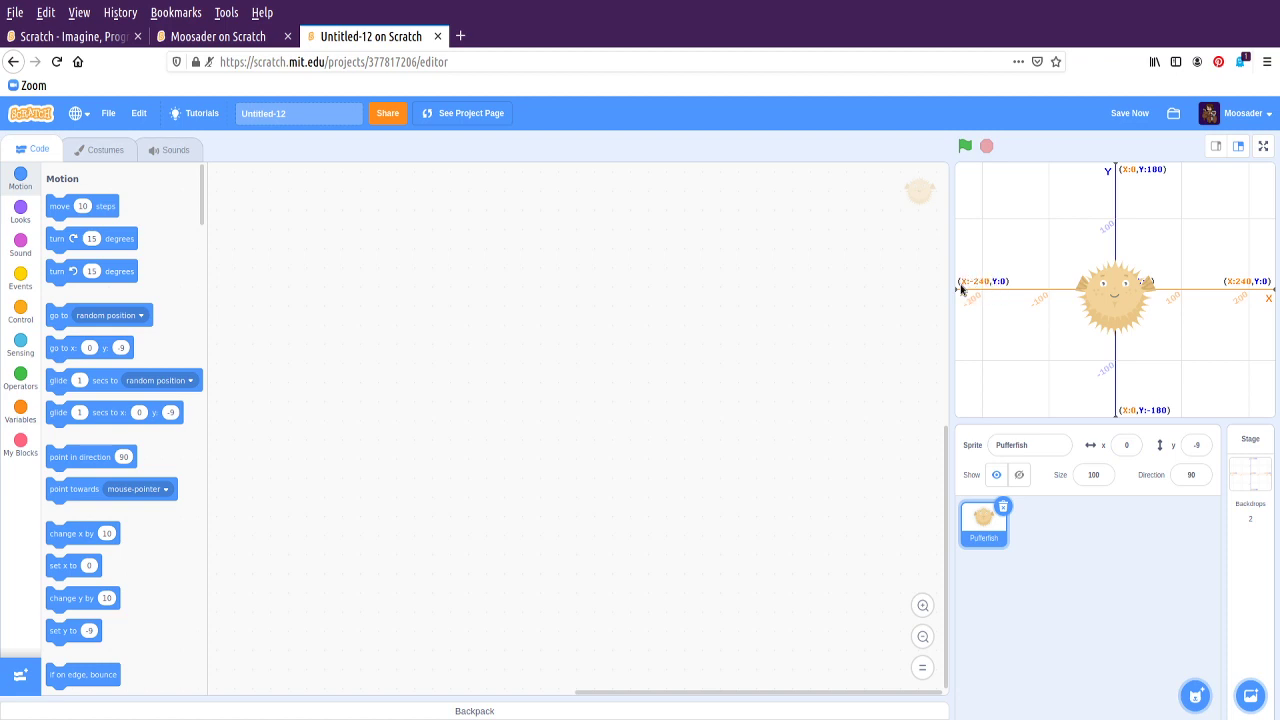
mouse_move(1228, 292)
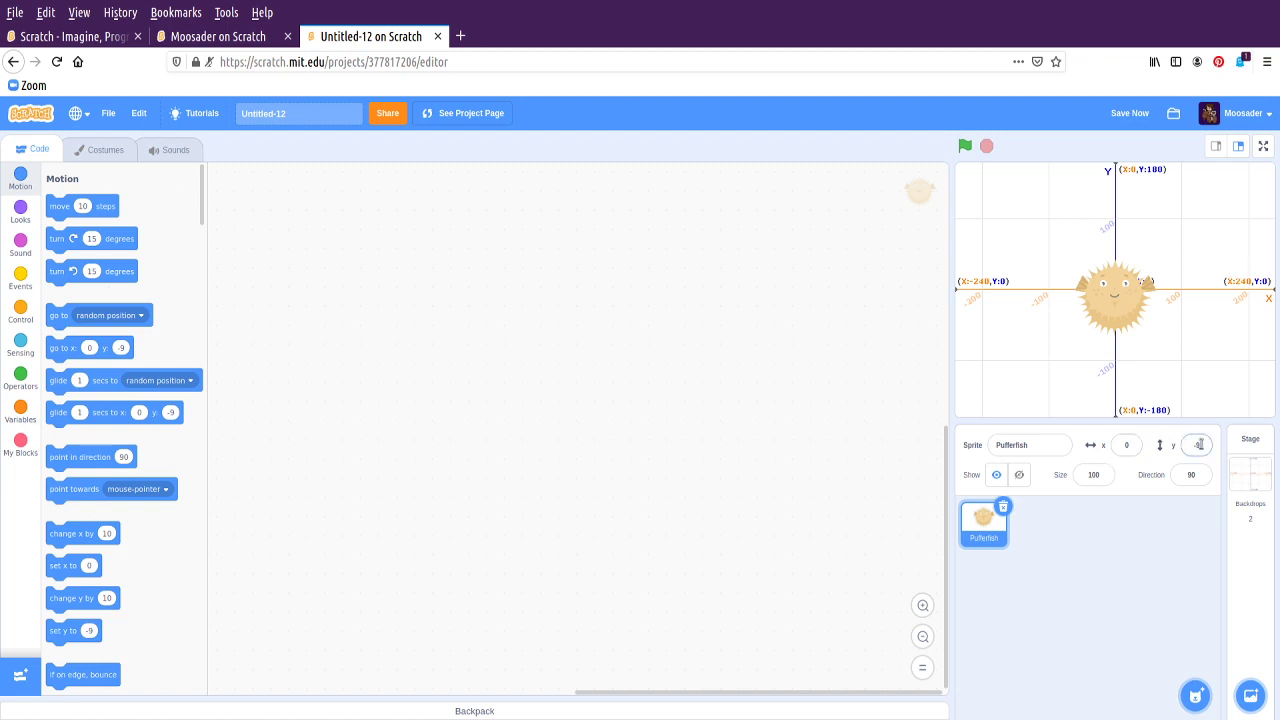
left_click(1196, 444)
type("0")
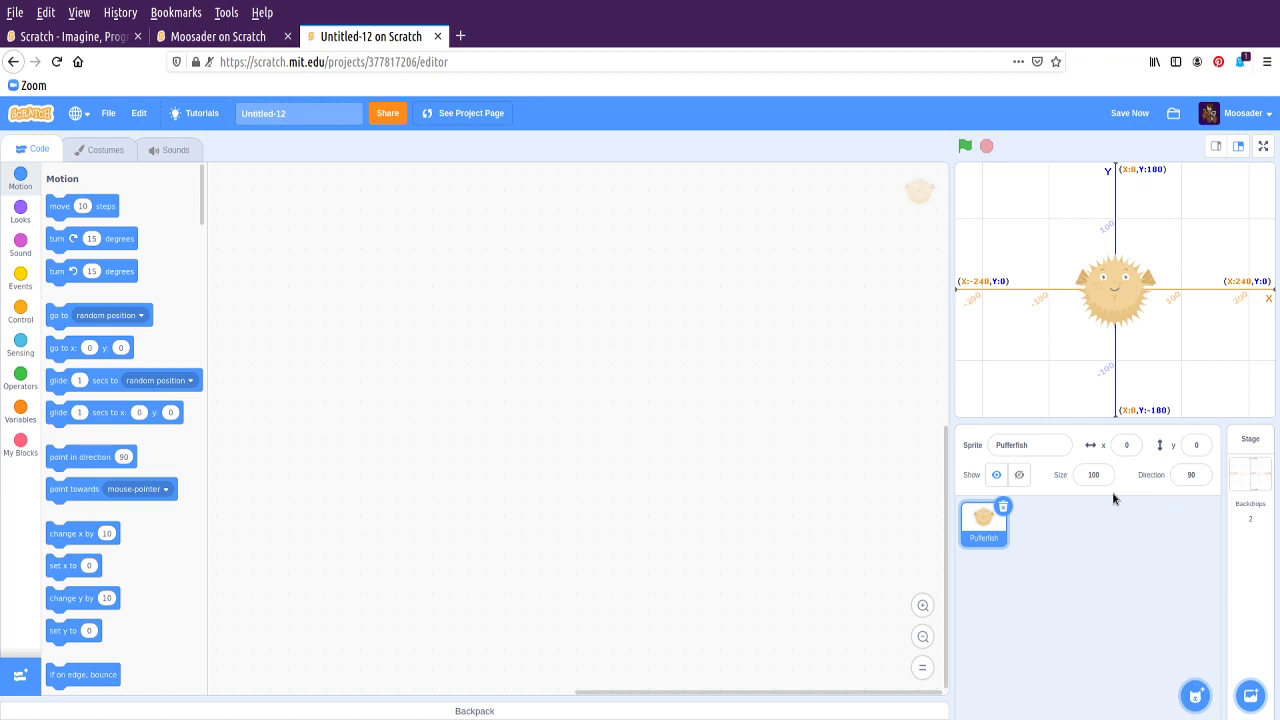
Enlarge the Pufferfish to size 200, then restore it to size 100
left_click(1092, 476)
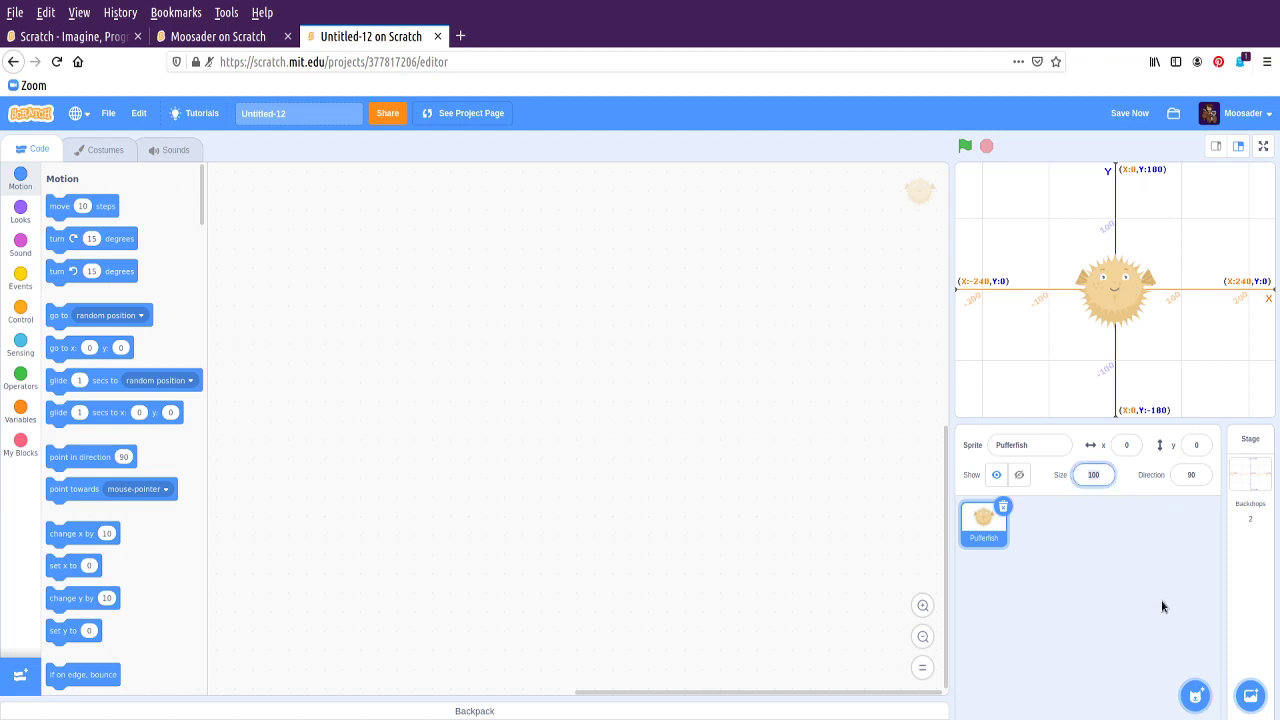
mouse_move(1164, 568)
type("50")
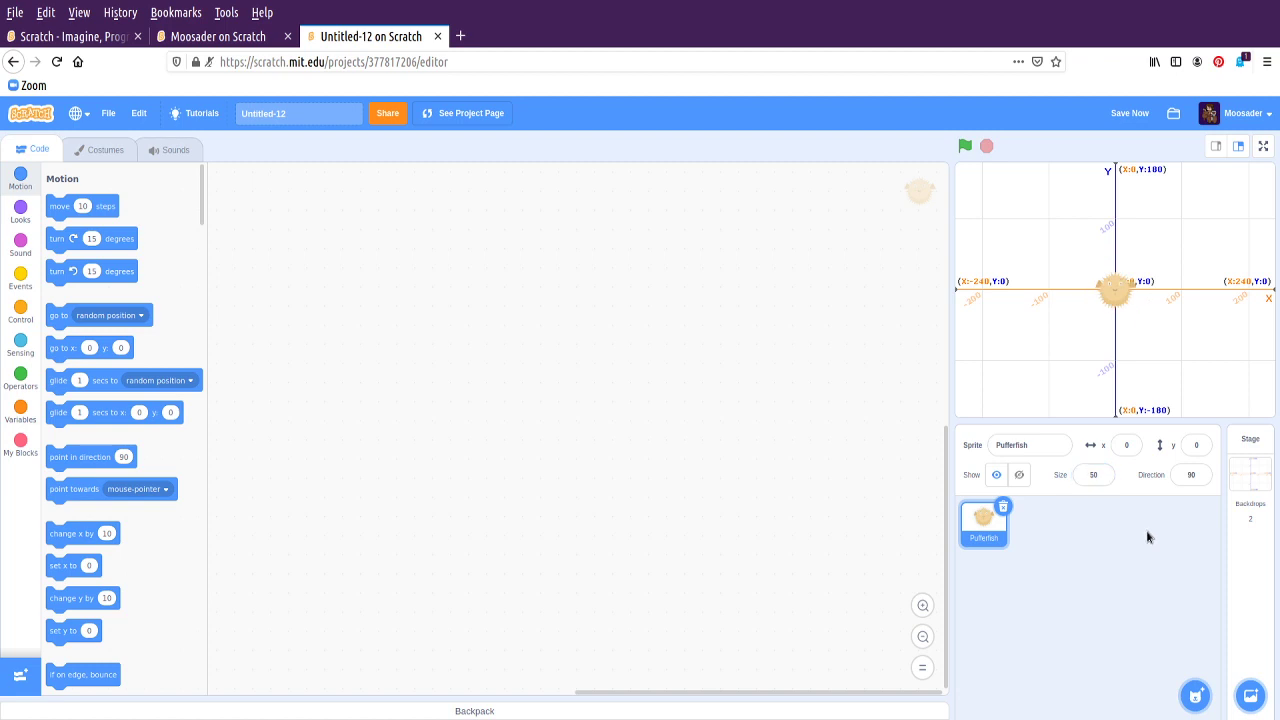
left_click(1092, 476)
type("75")
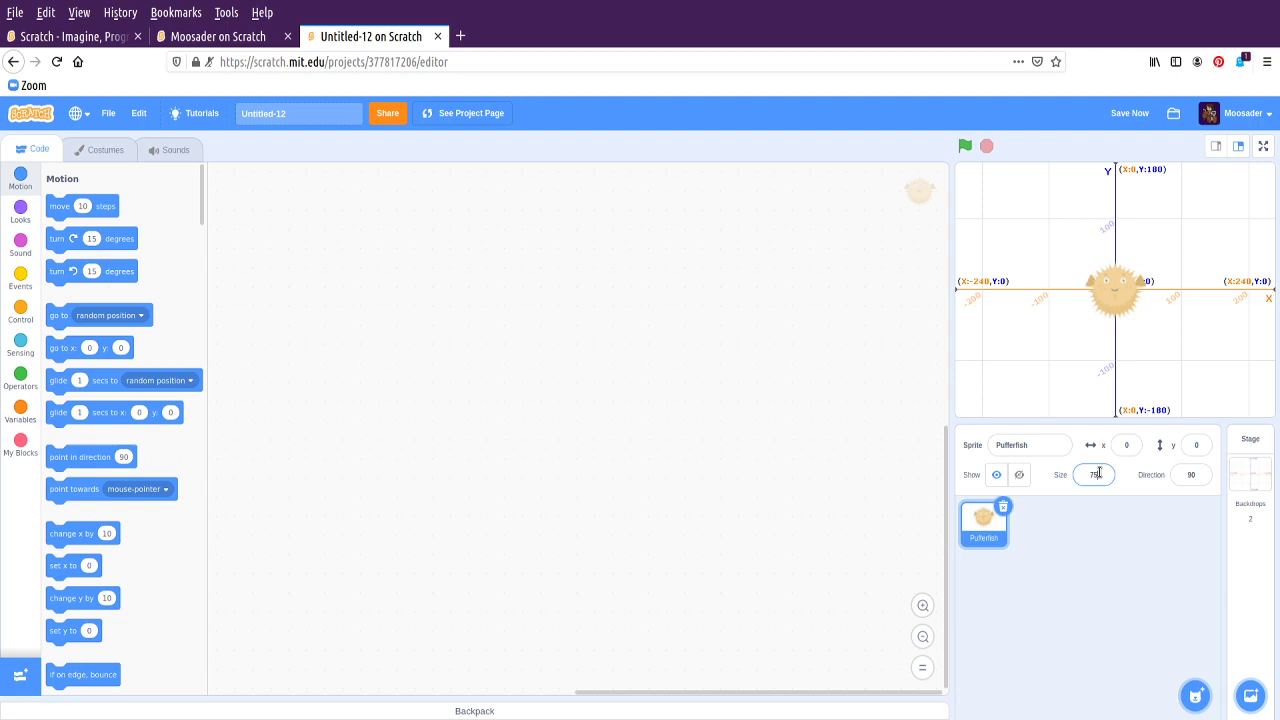
left_click(1092, 474)
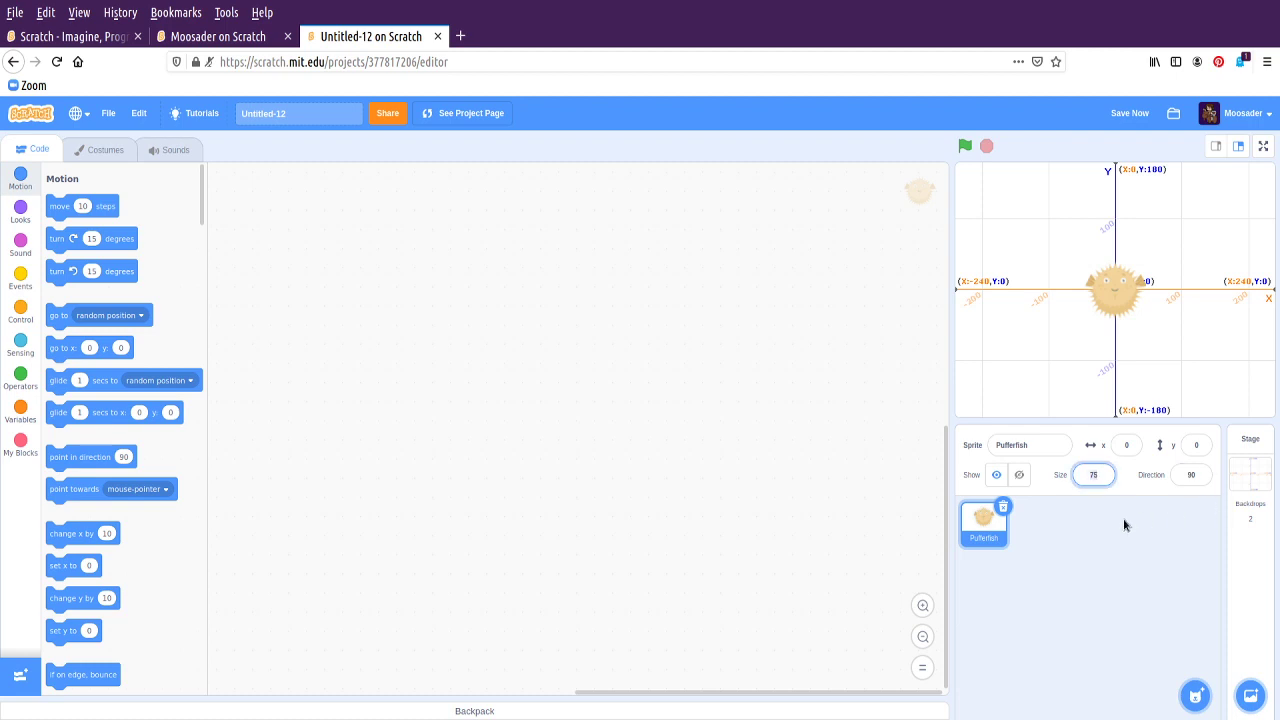
type("200")
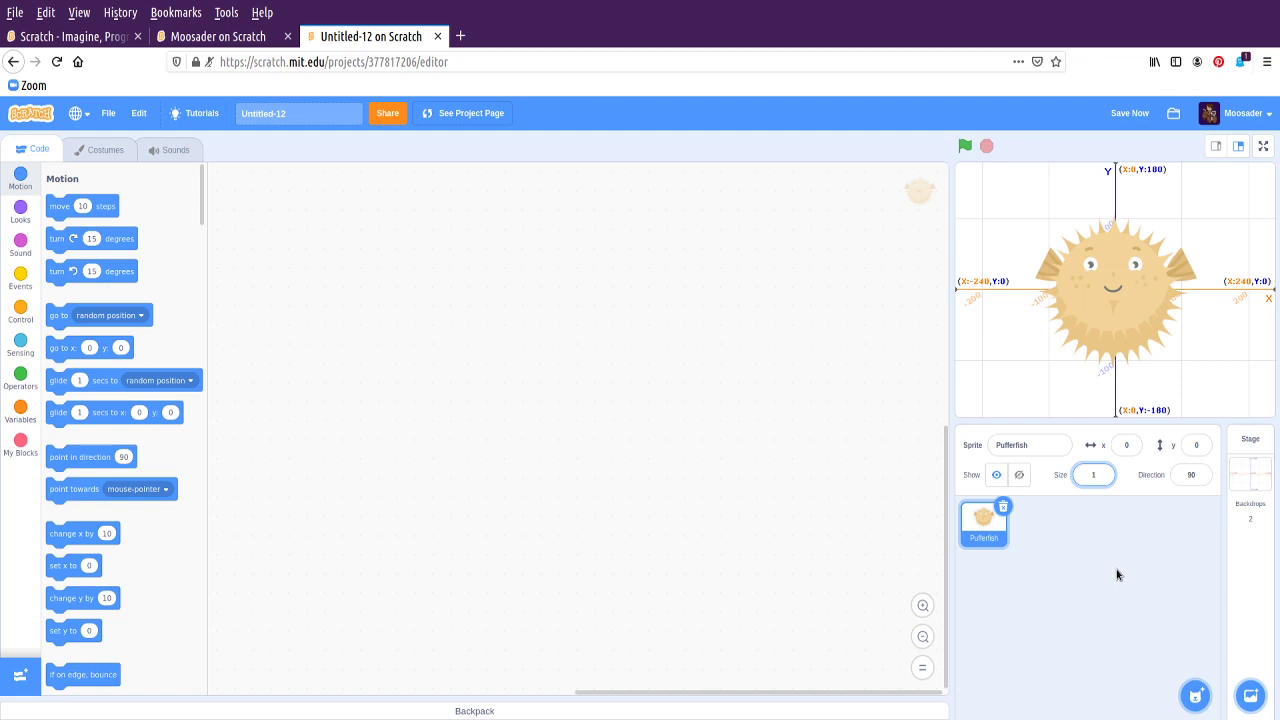
type("100")
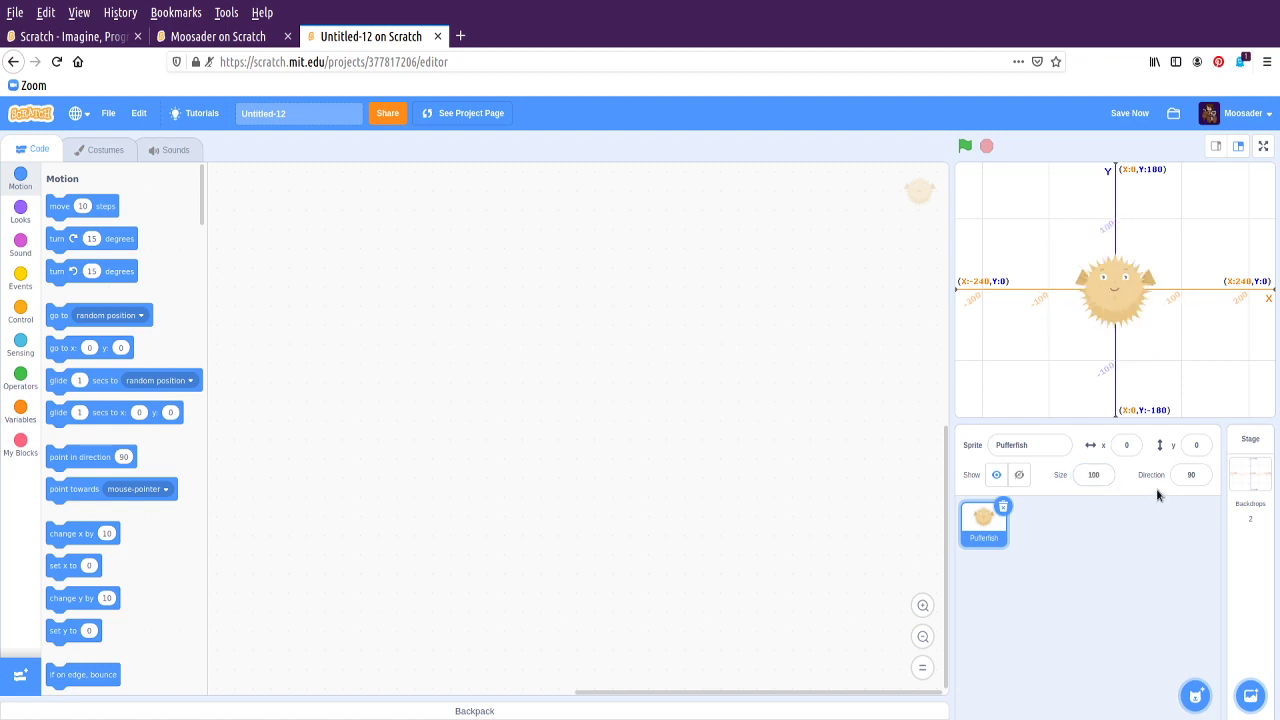
Rotate the Pufferfish's direction upward and back to 90
left_click(1190, 476)
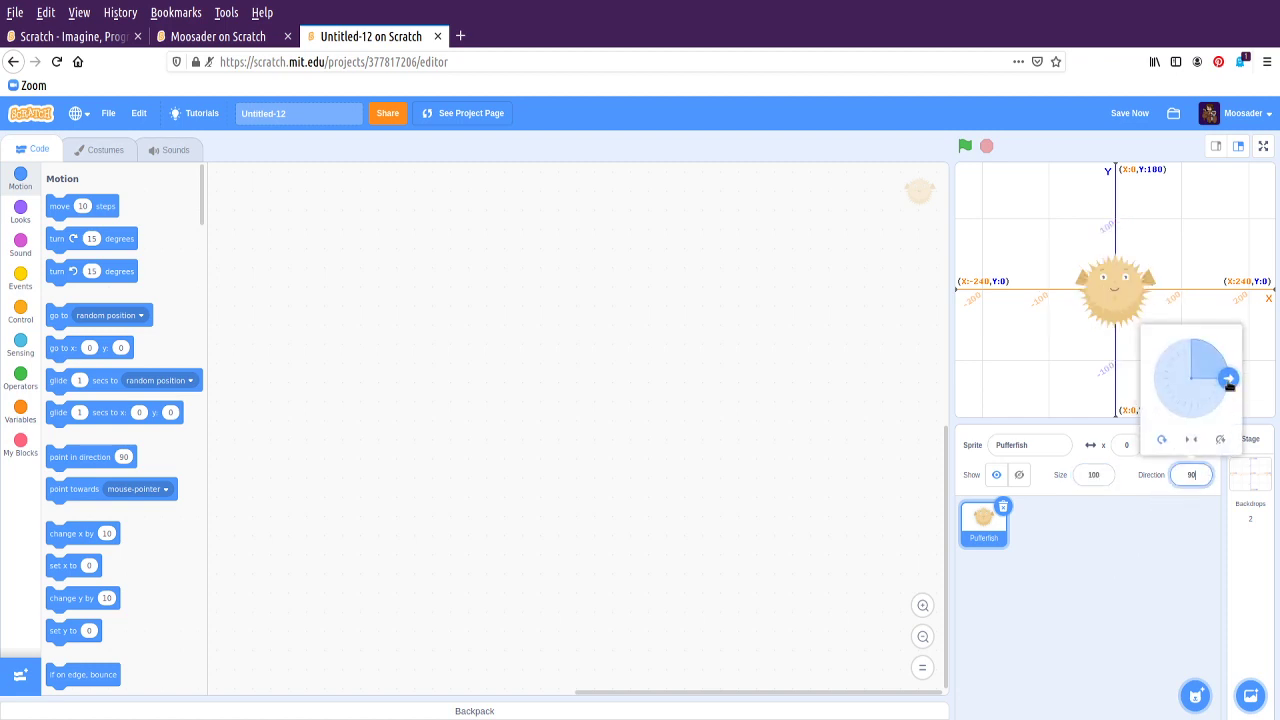
left_click_drag(1228, 378, 1192, 340)
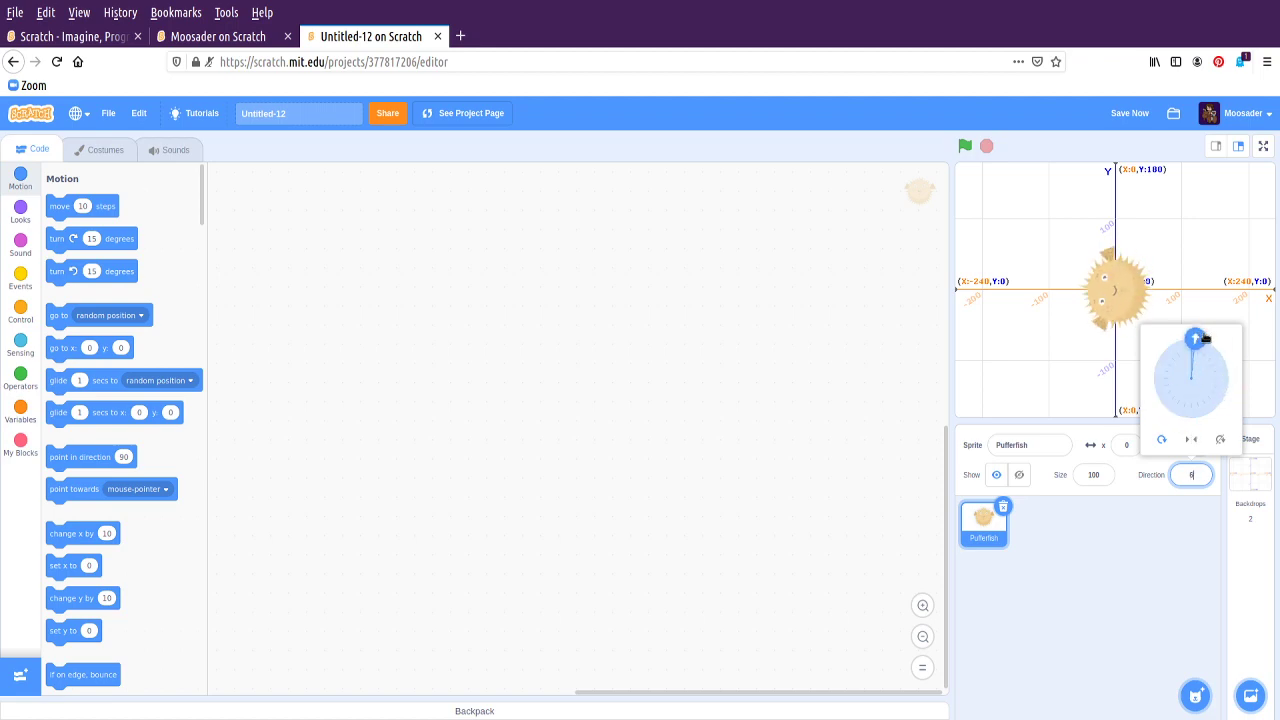
left_click_drag(1192, 340, 1224, 364)
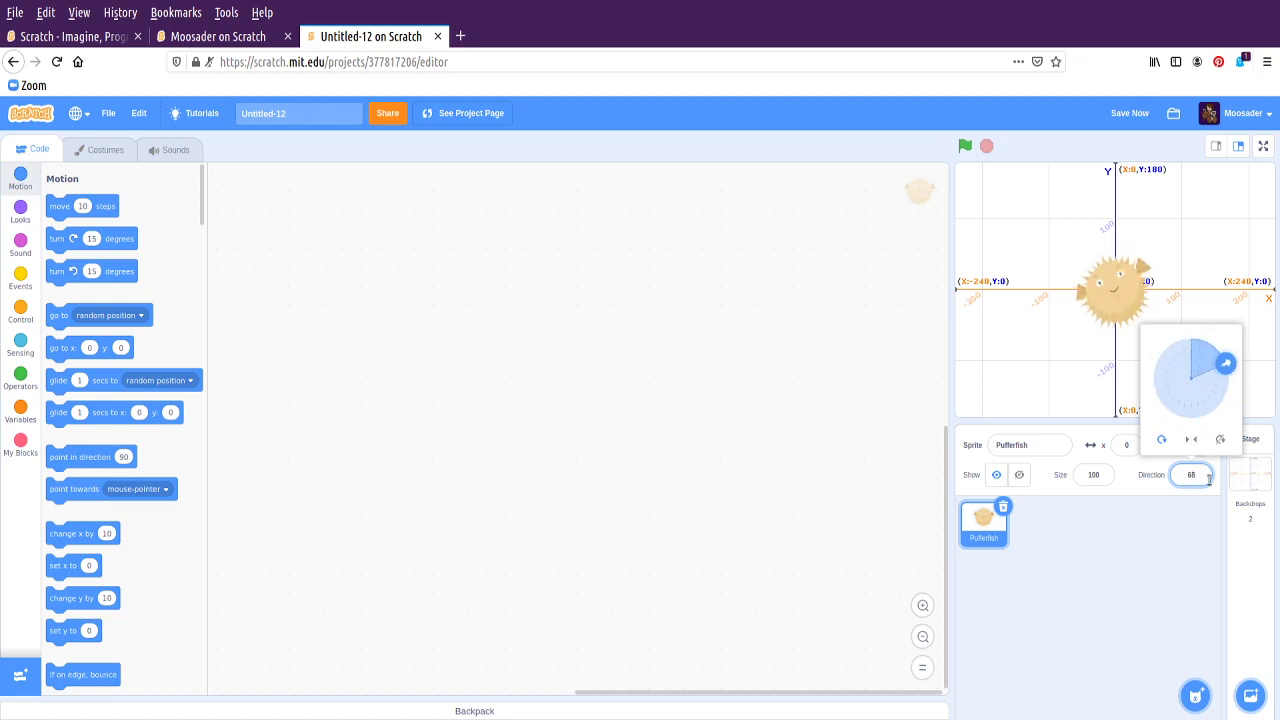
left_click_drag(1220, 360, 1228, 378)
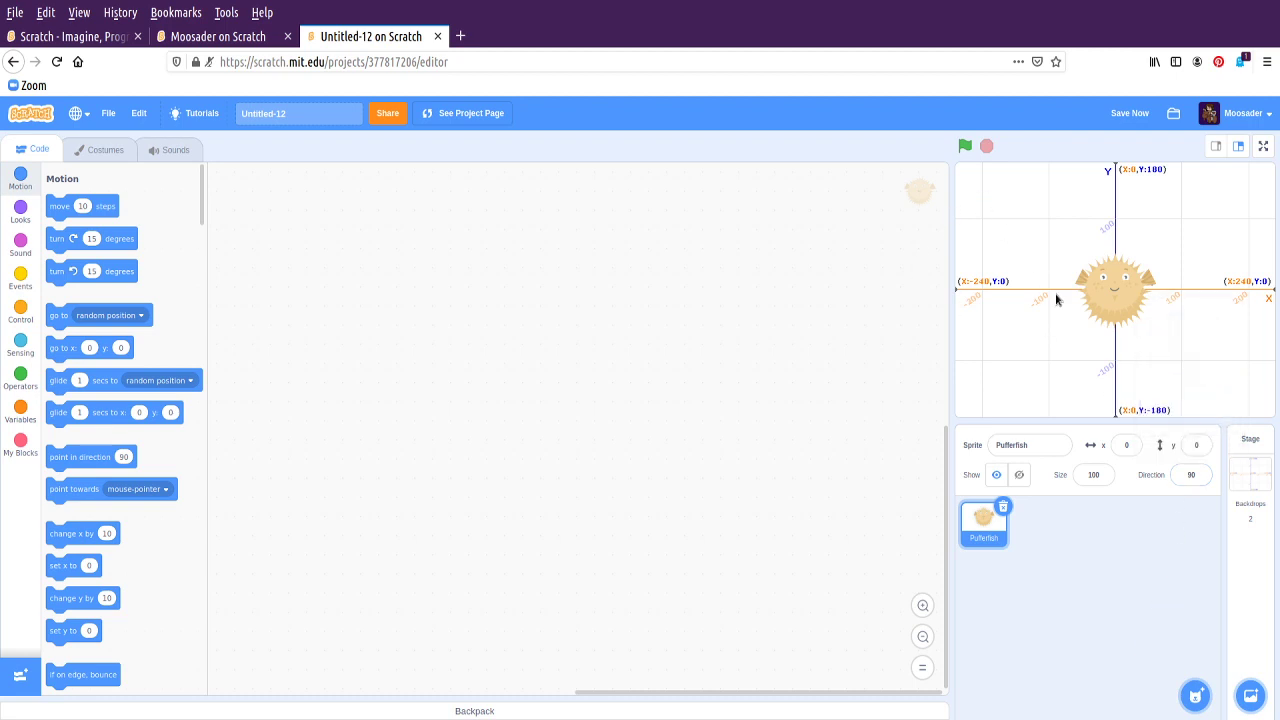
mouse_move(1268, 404)
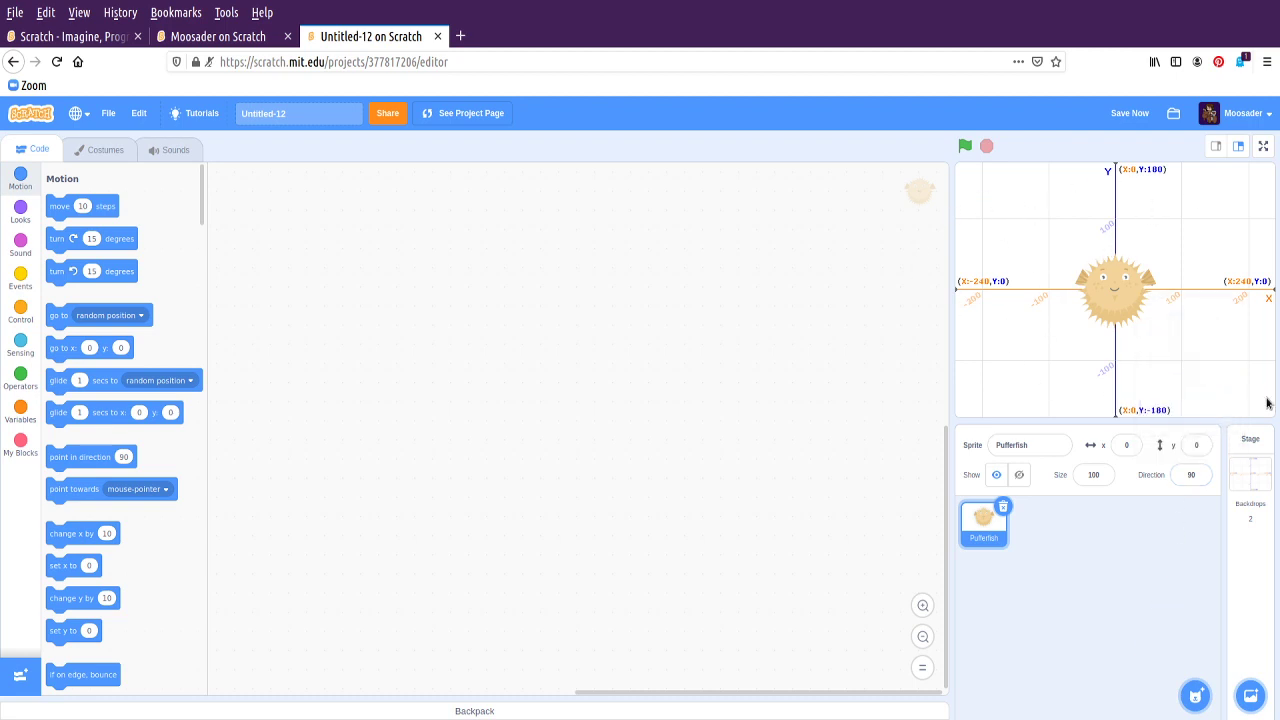
left_click(104, 148)
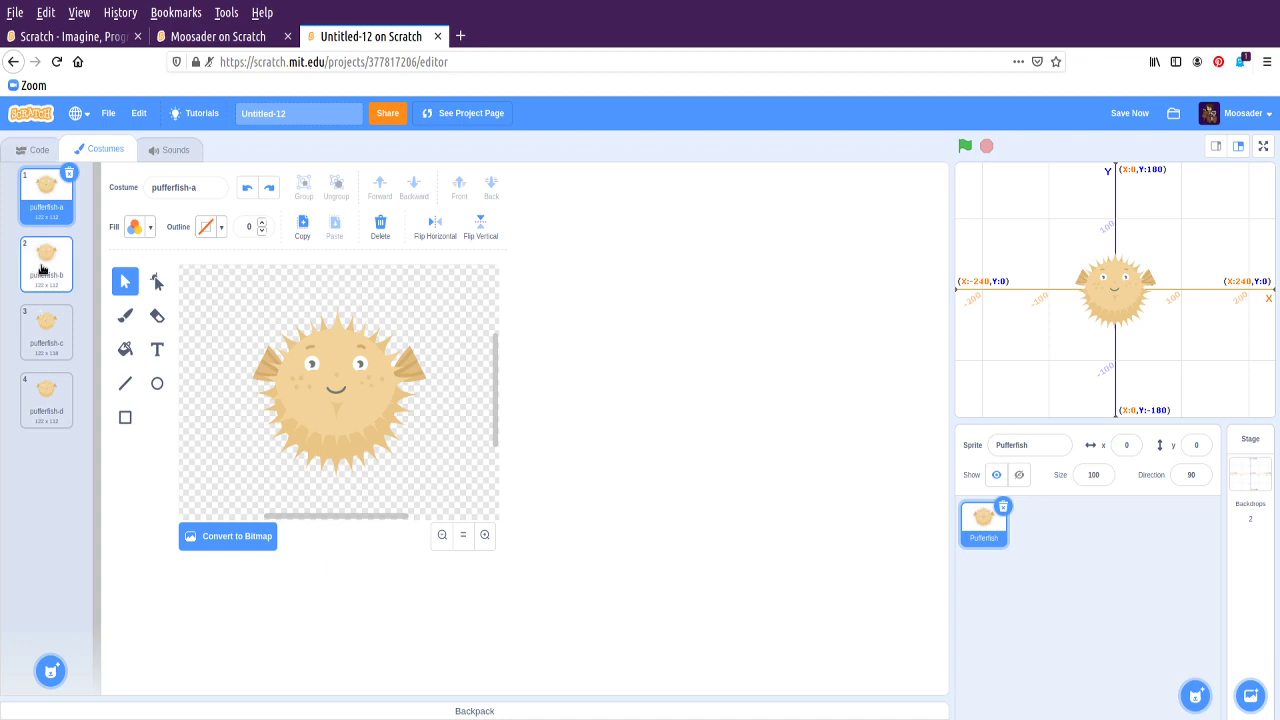
left_click(46, 400)
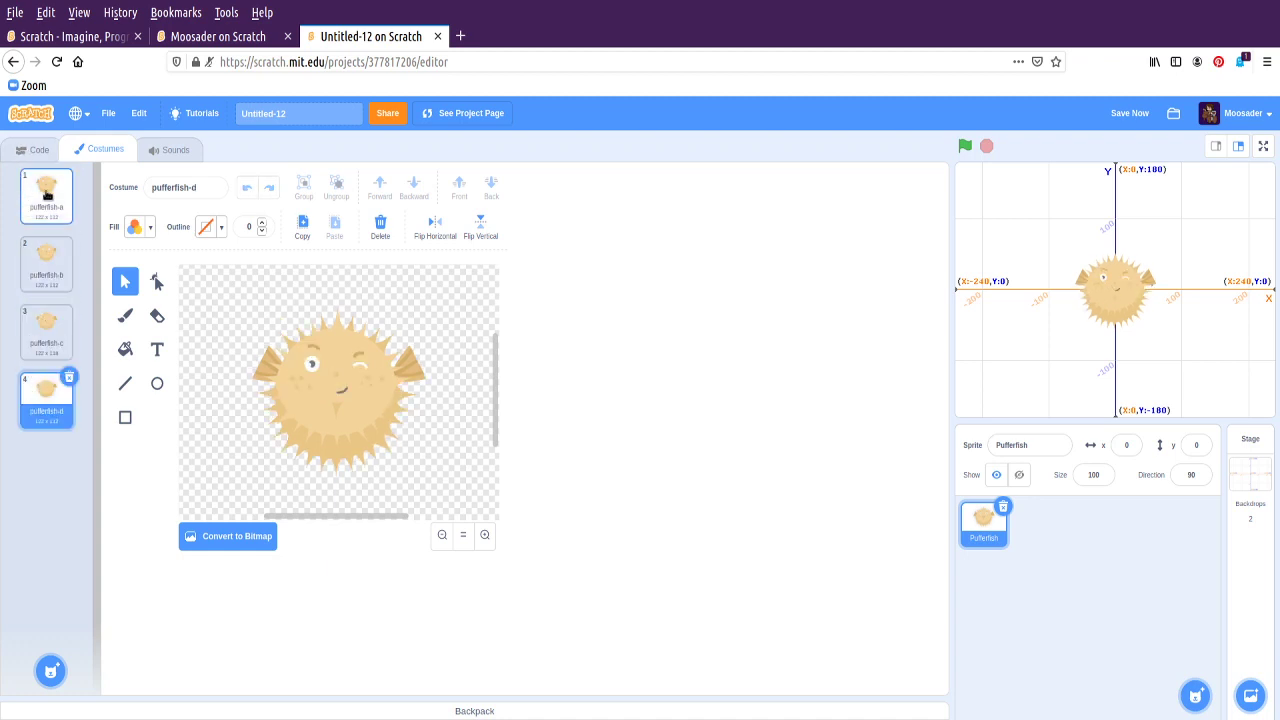
left_click(46, 330)
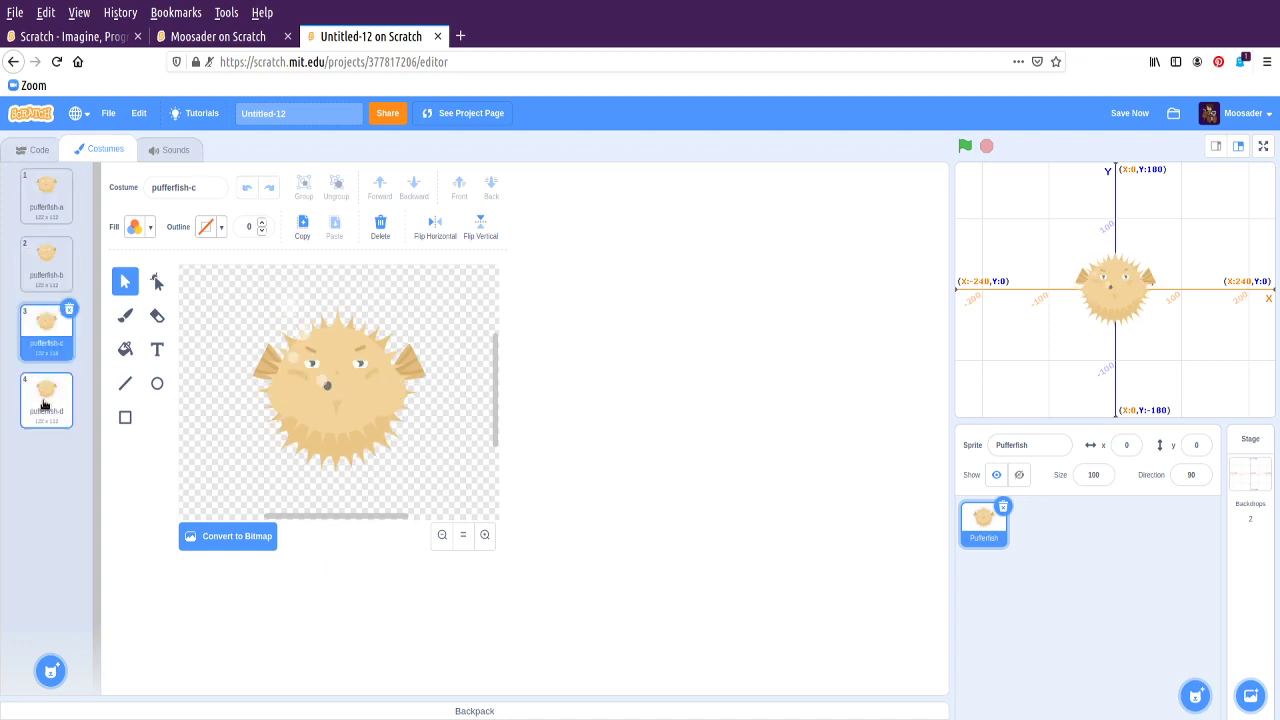
left_click(46, 196)
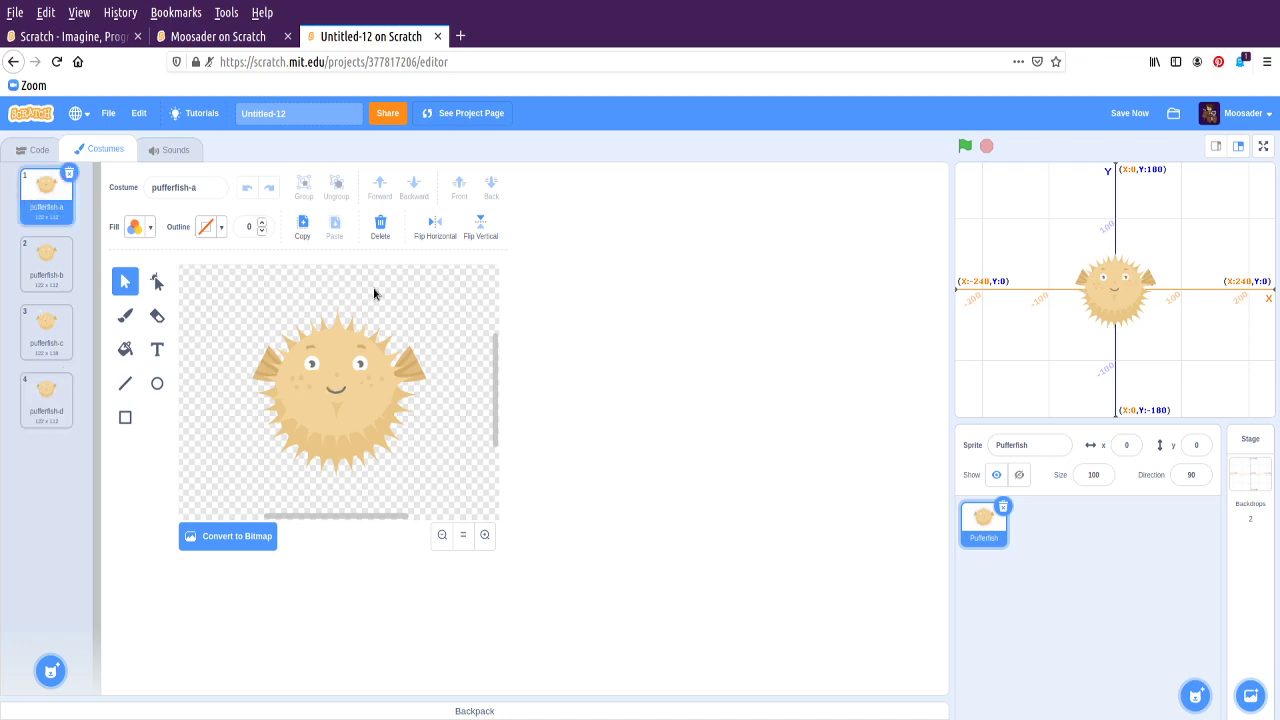
left_click(46, 332)
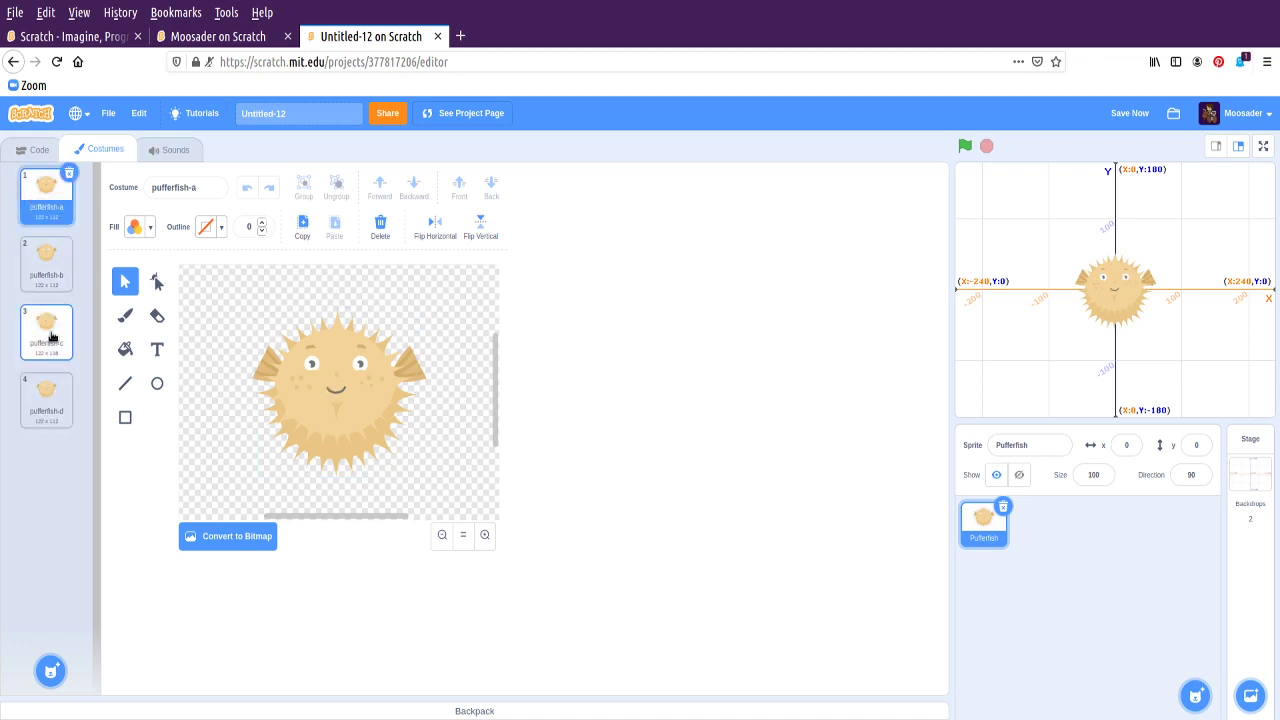
left_click(46, 332)
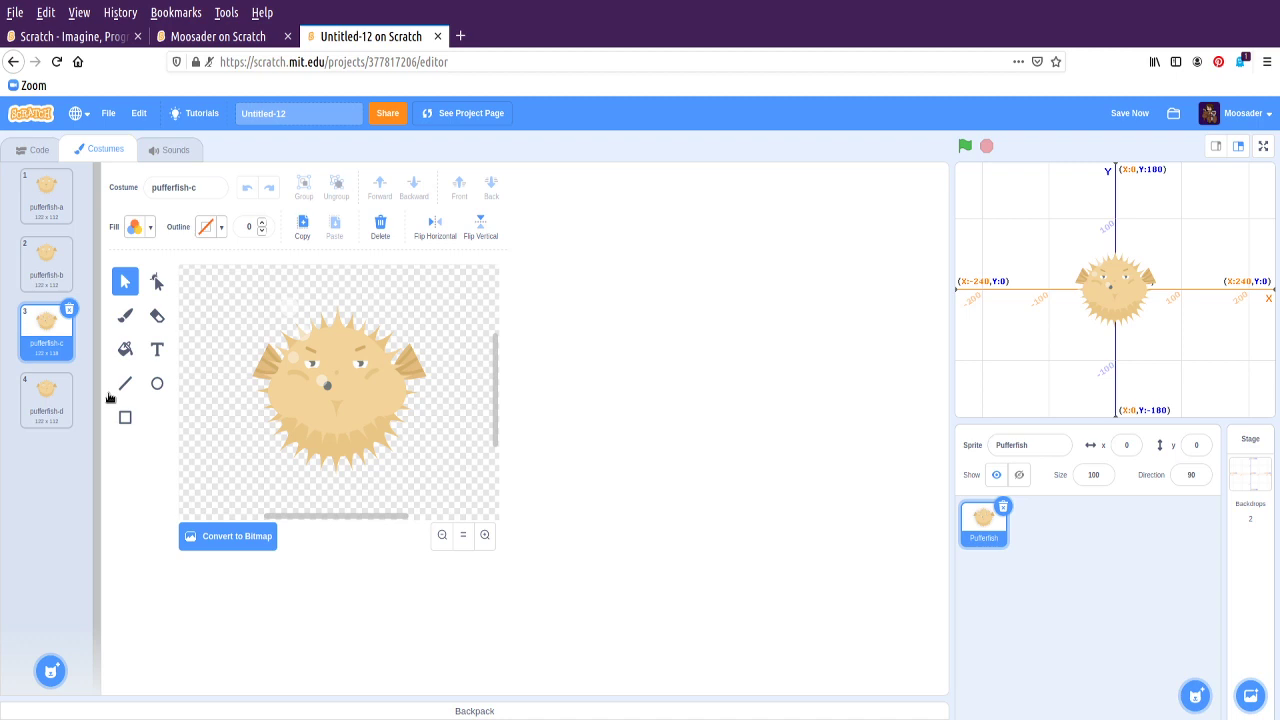
left_click(40, 148)
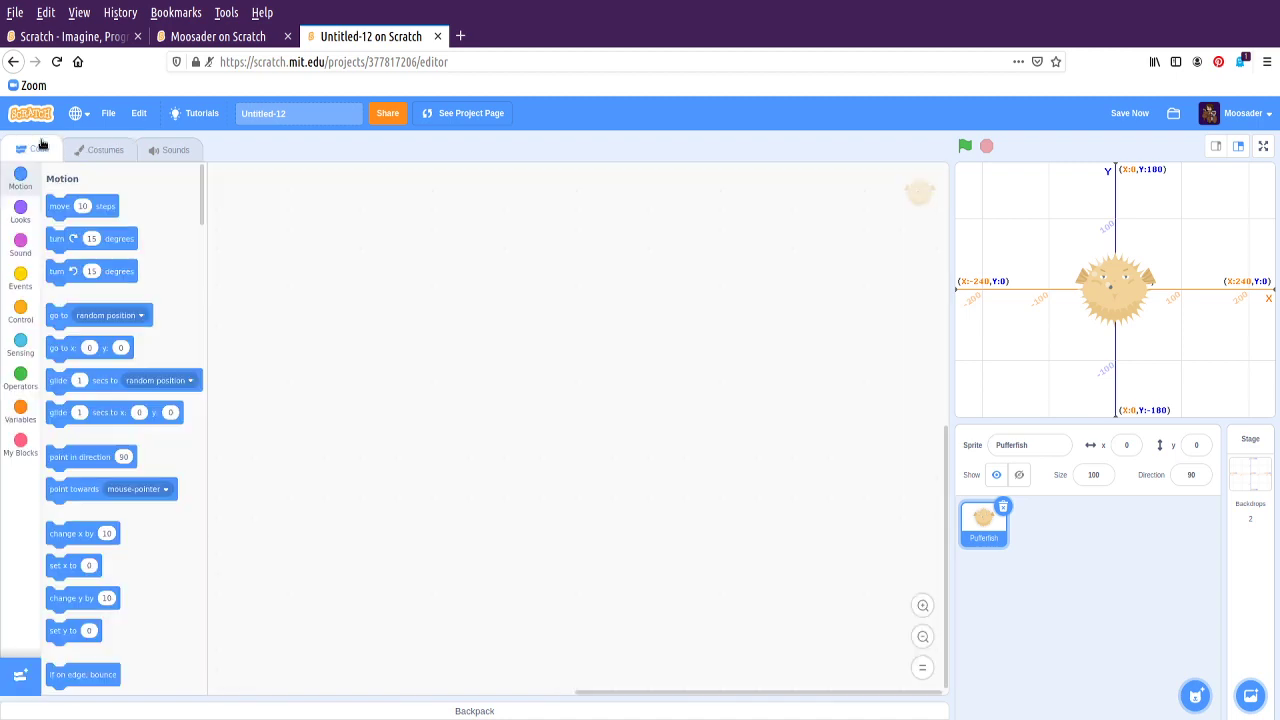
left_click(104, 148)
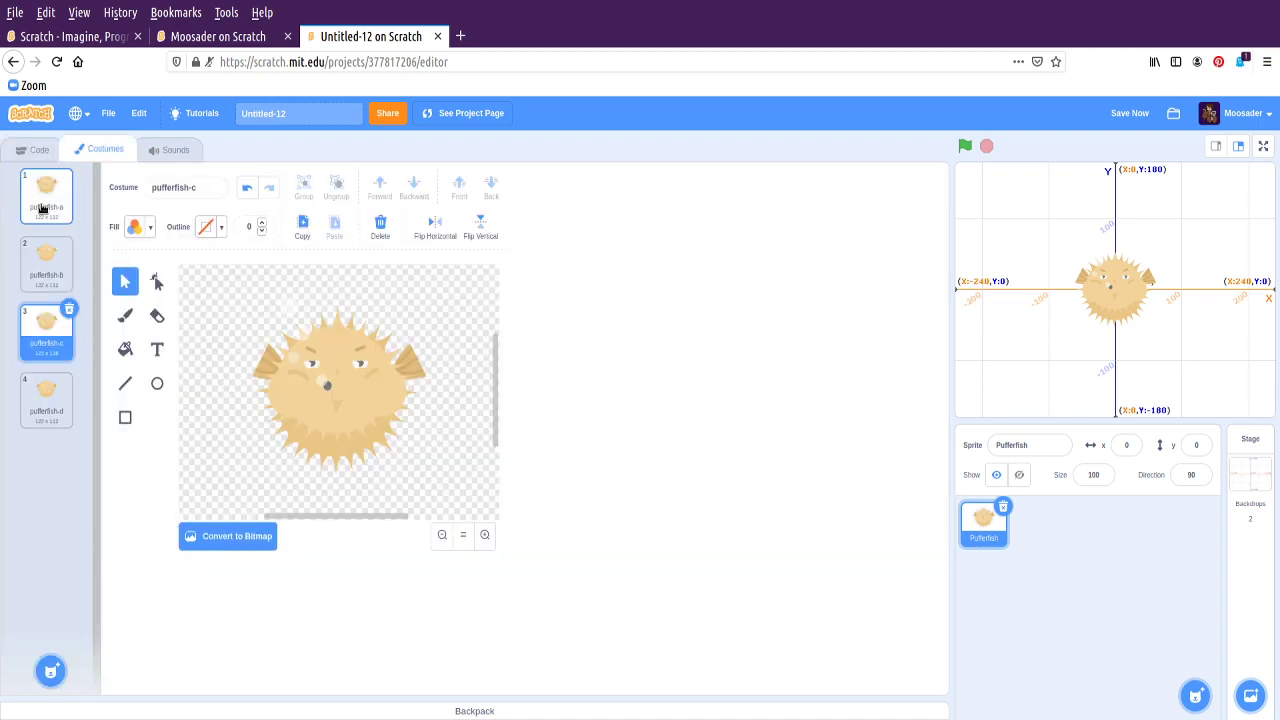
left_click(40, 148)
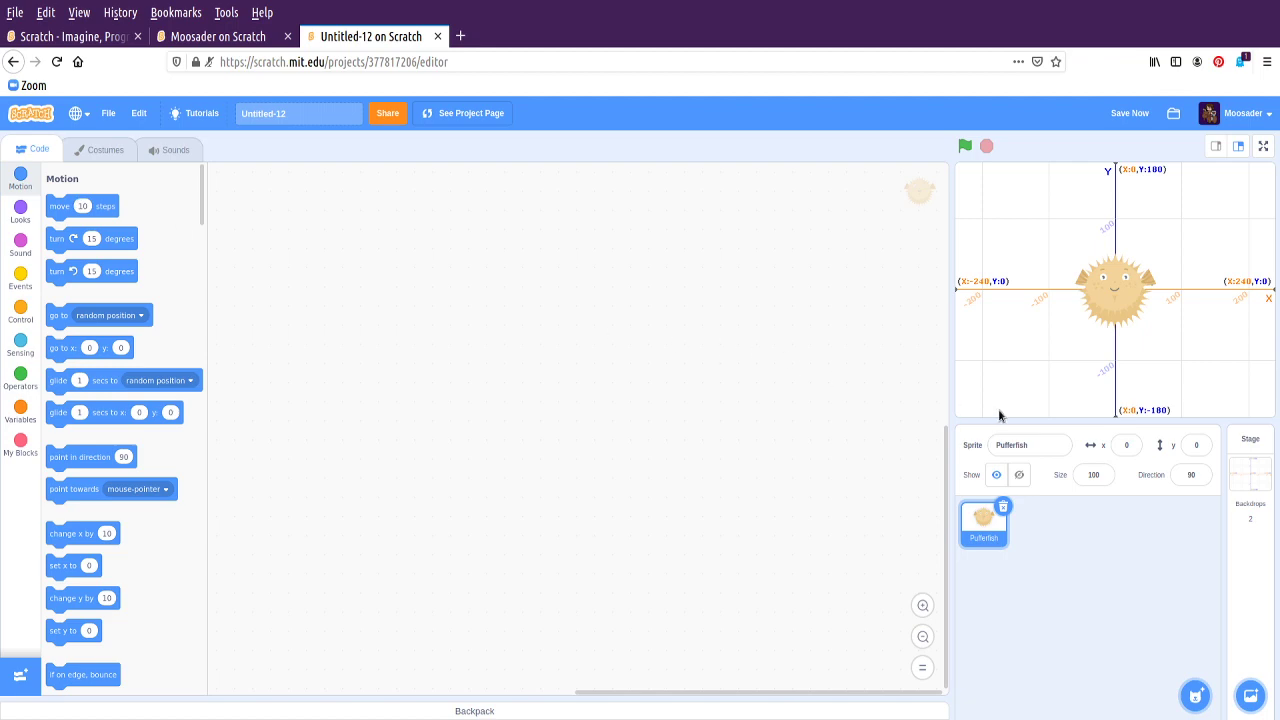
Start the Pufferfish's script with a 'when green flag clicked' block from Events
left_click(20, 312)
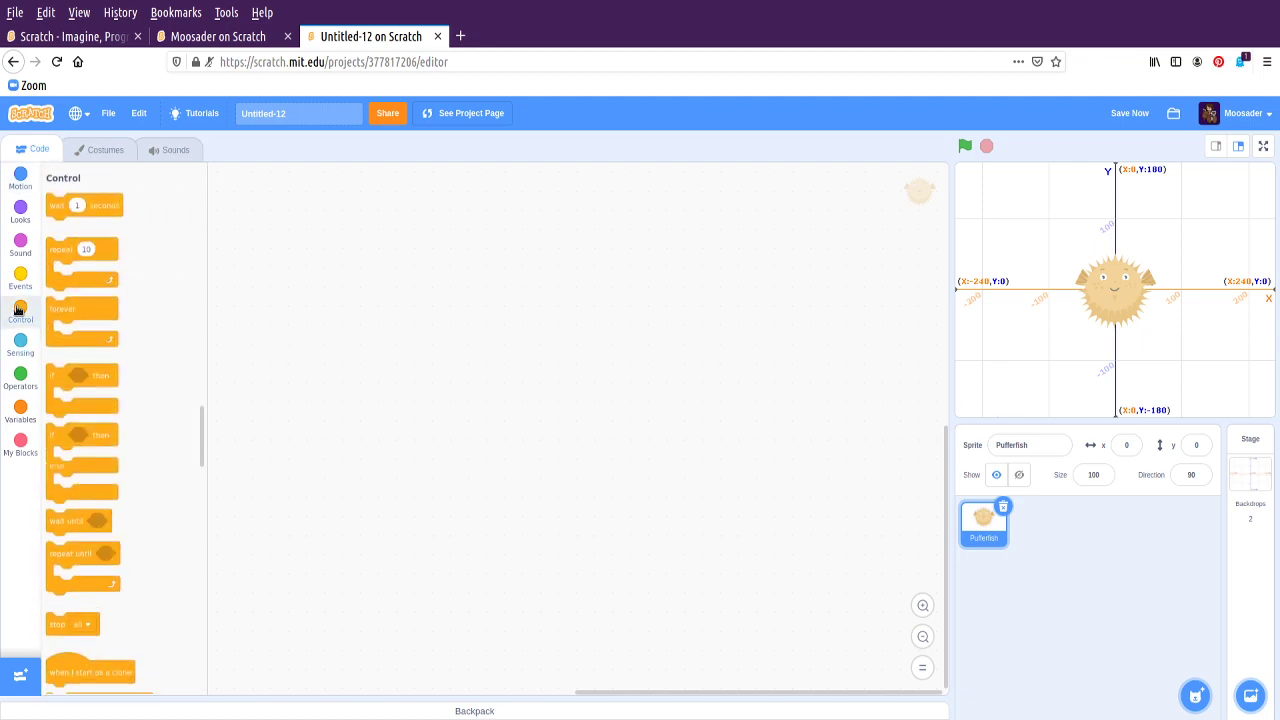
left_click(20, 280)
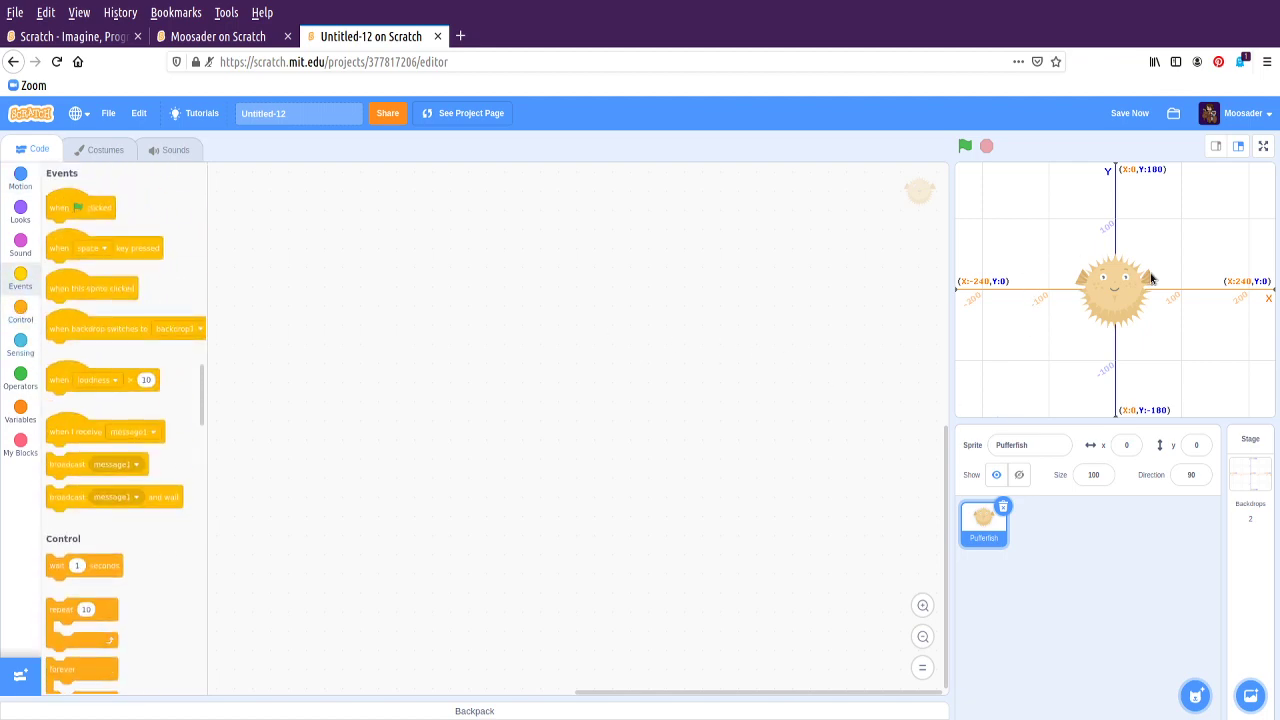
left_click_drag(1116, 284, 990, 370)
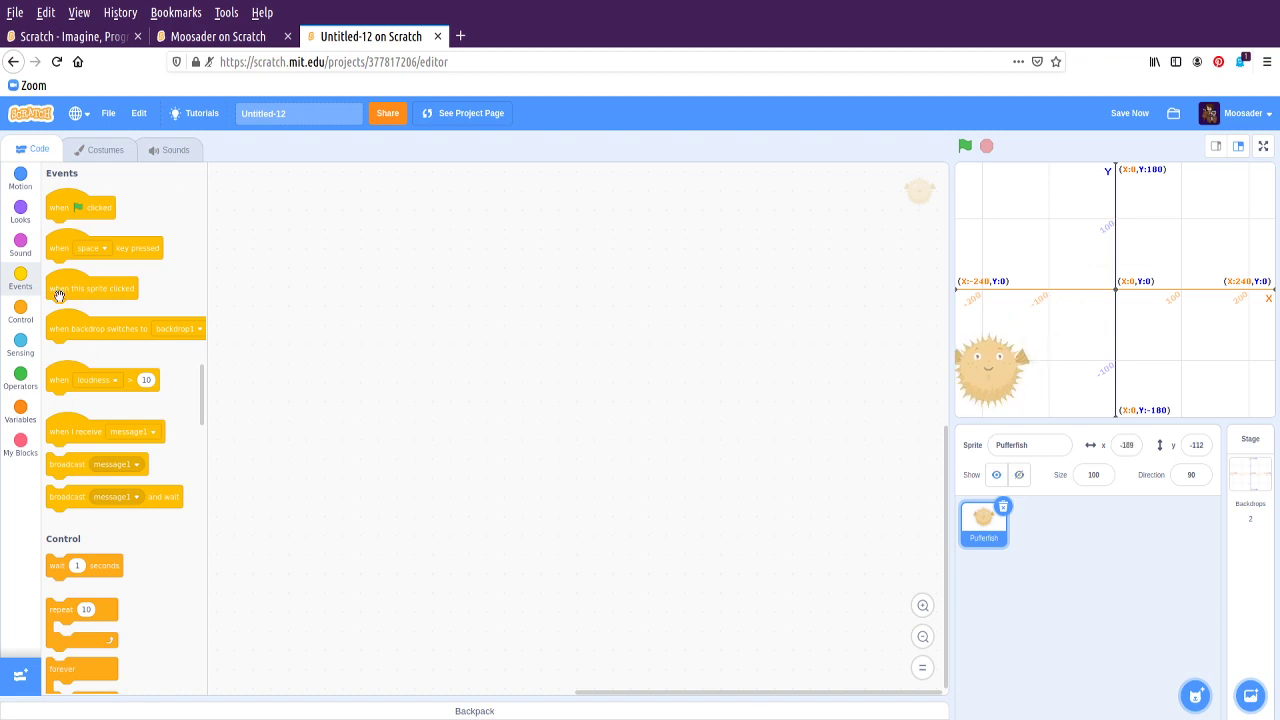
left_click_drag(80, 206, 264, 218)
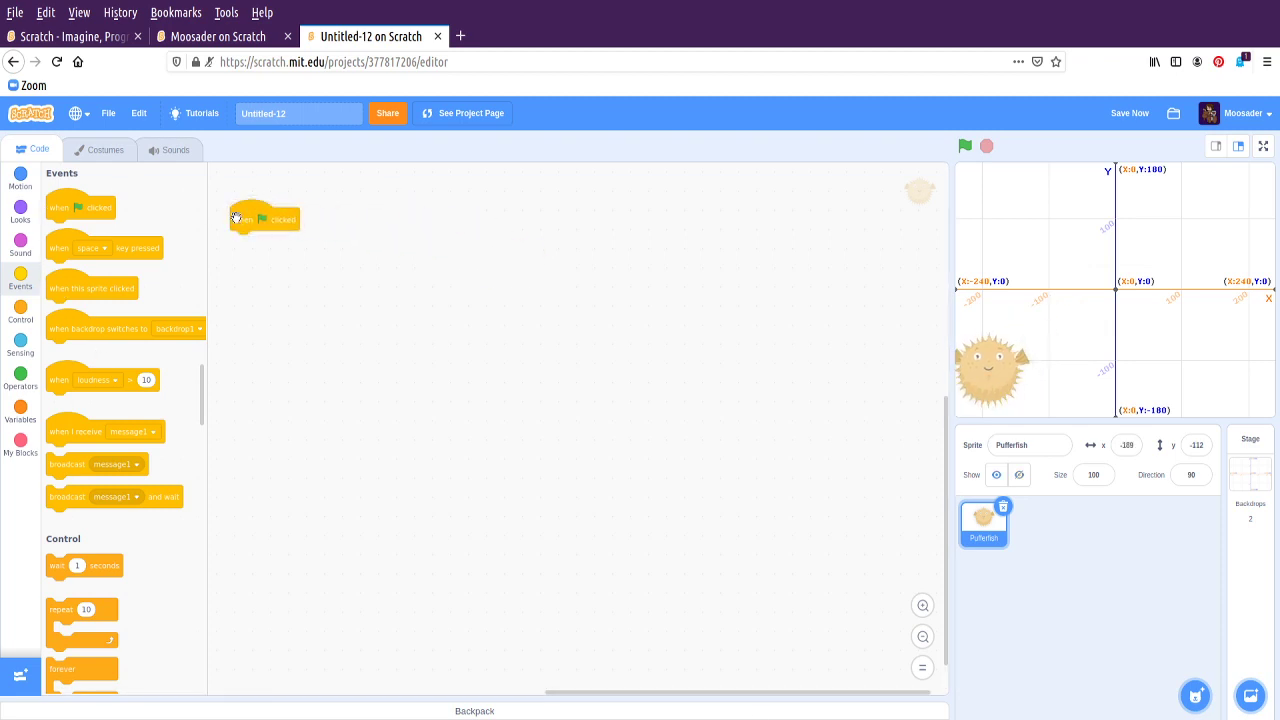
Run and stop the project, then move the Pufferfish to the stage's upper left
left_click(964, 146)
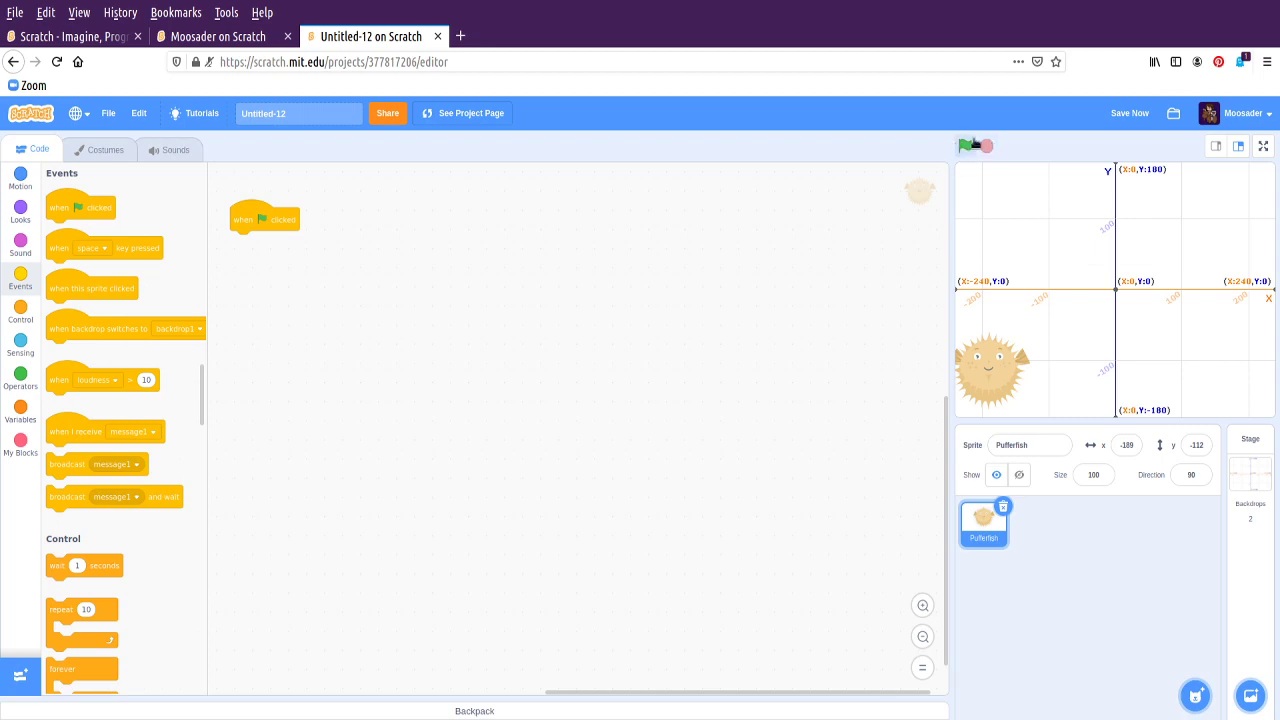
left_click(1264, 146)
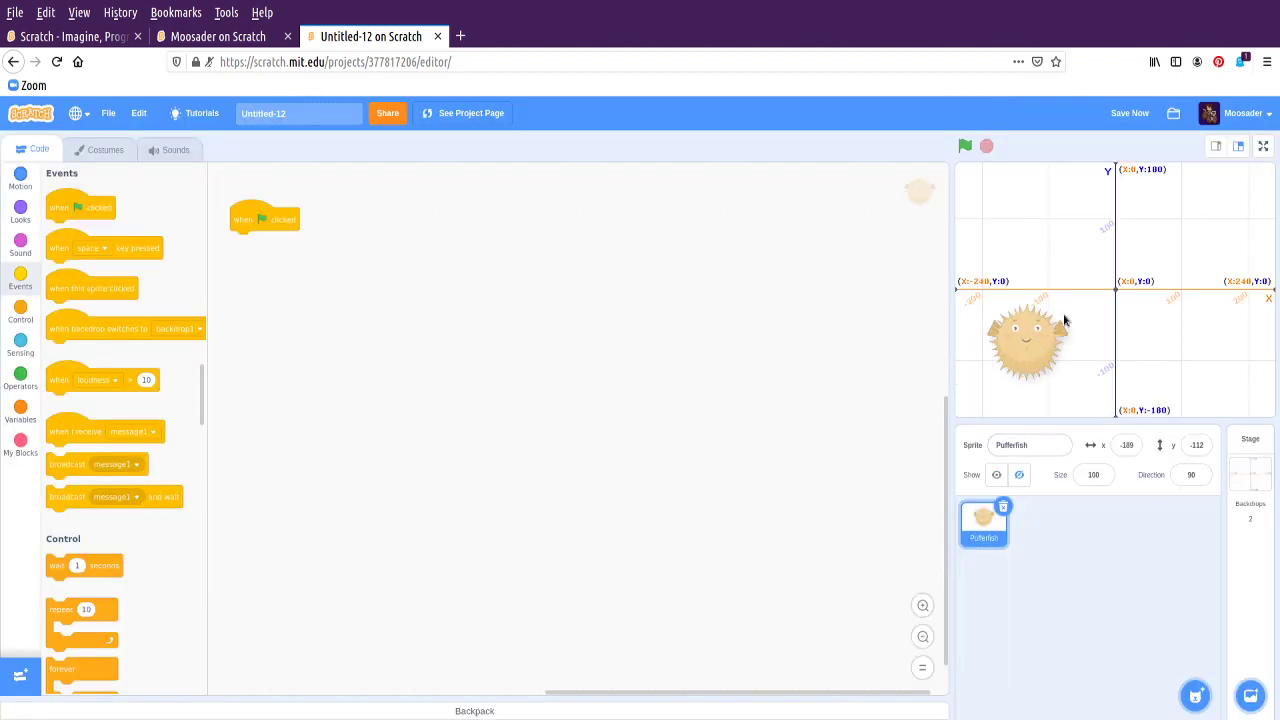
left_click_drag(1030, 340, 1016, 364)
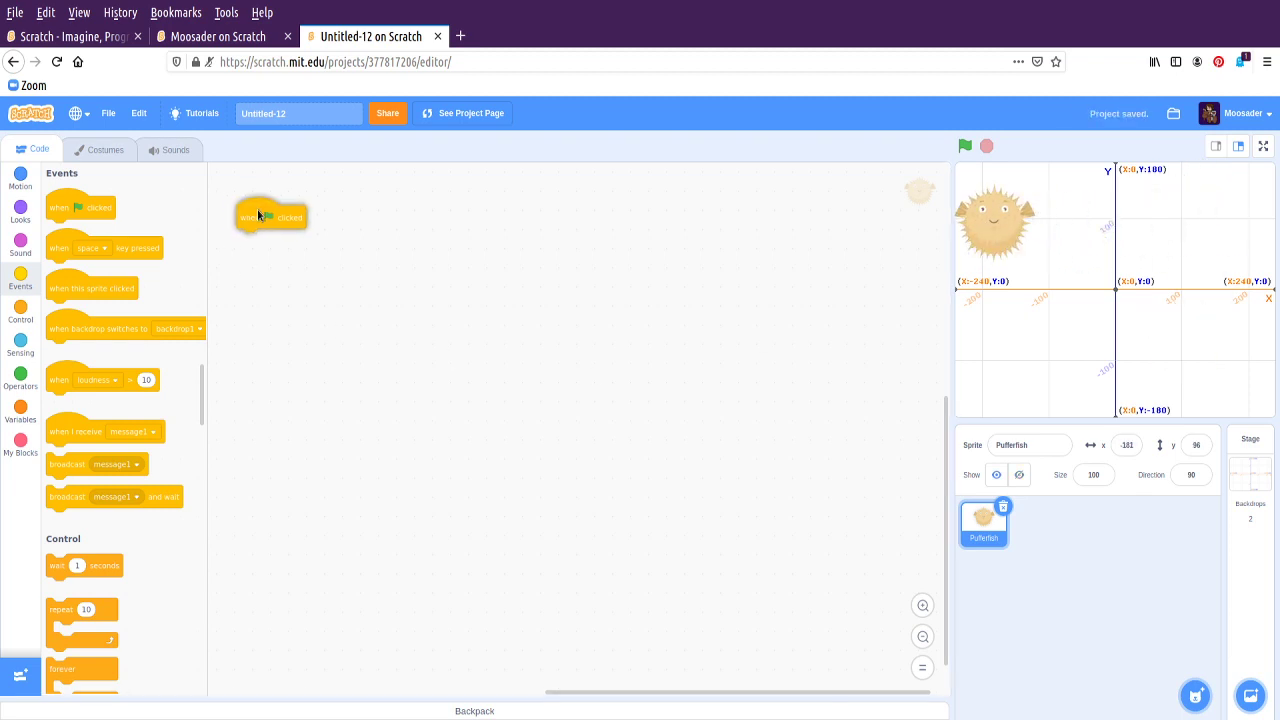
left_click_drag(270, 216, 292, 204)
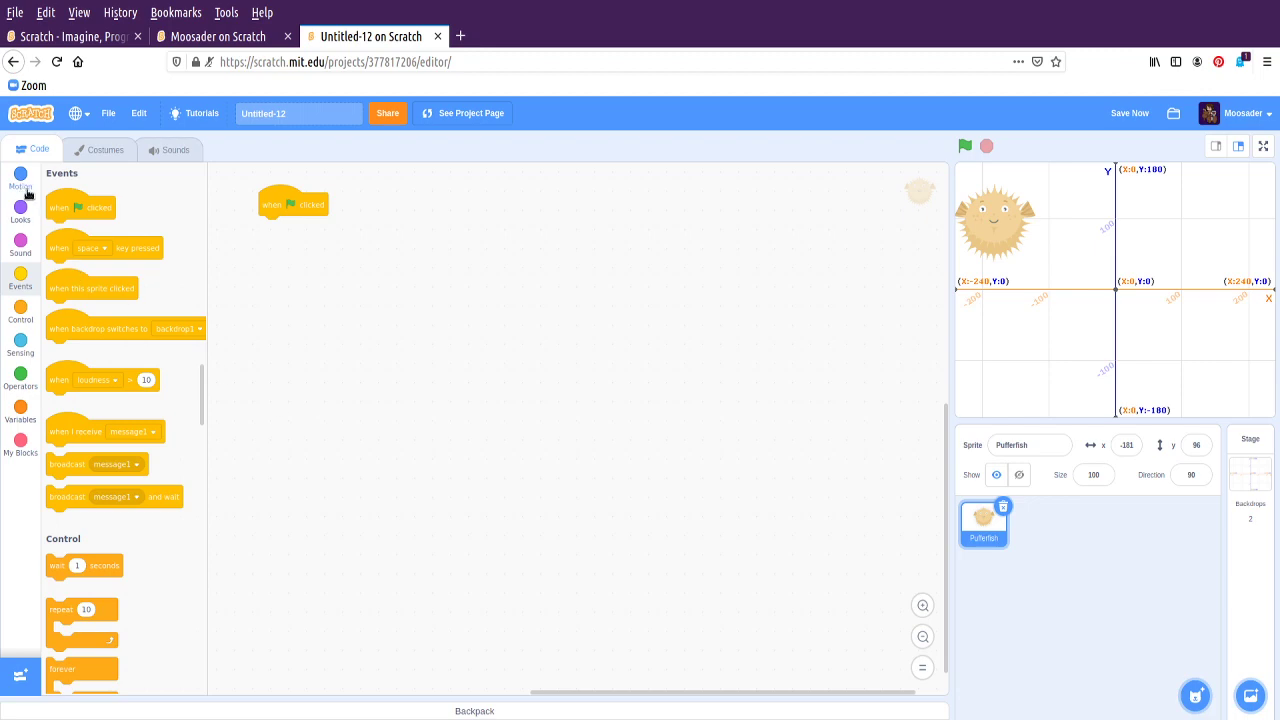
Add a 'go to x: 0 y: 0' block under the flag hat and run it to recentre the pufferfish
left_click(20, 180)
type("0")
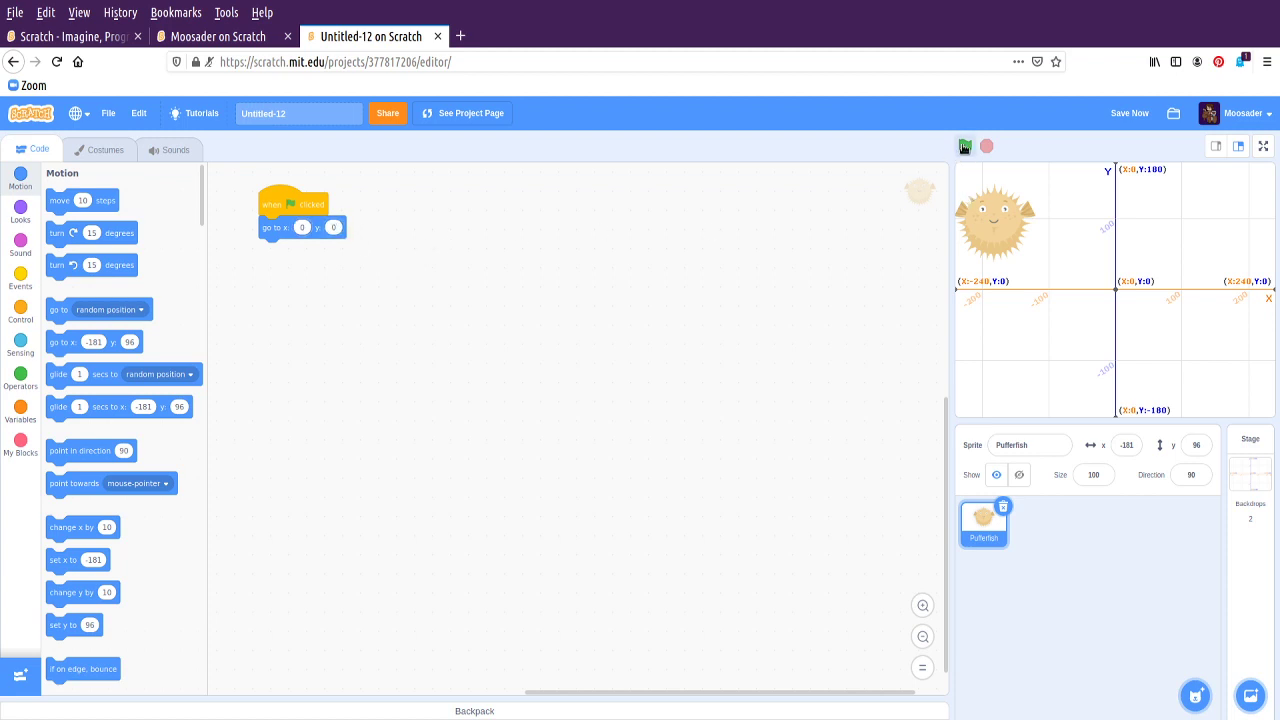
left_click(964, 146)
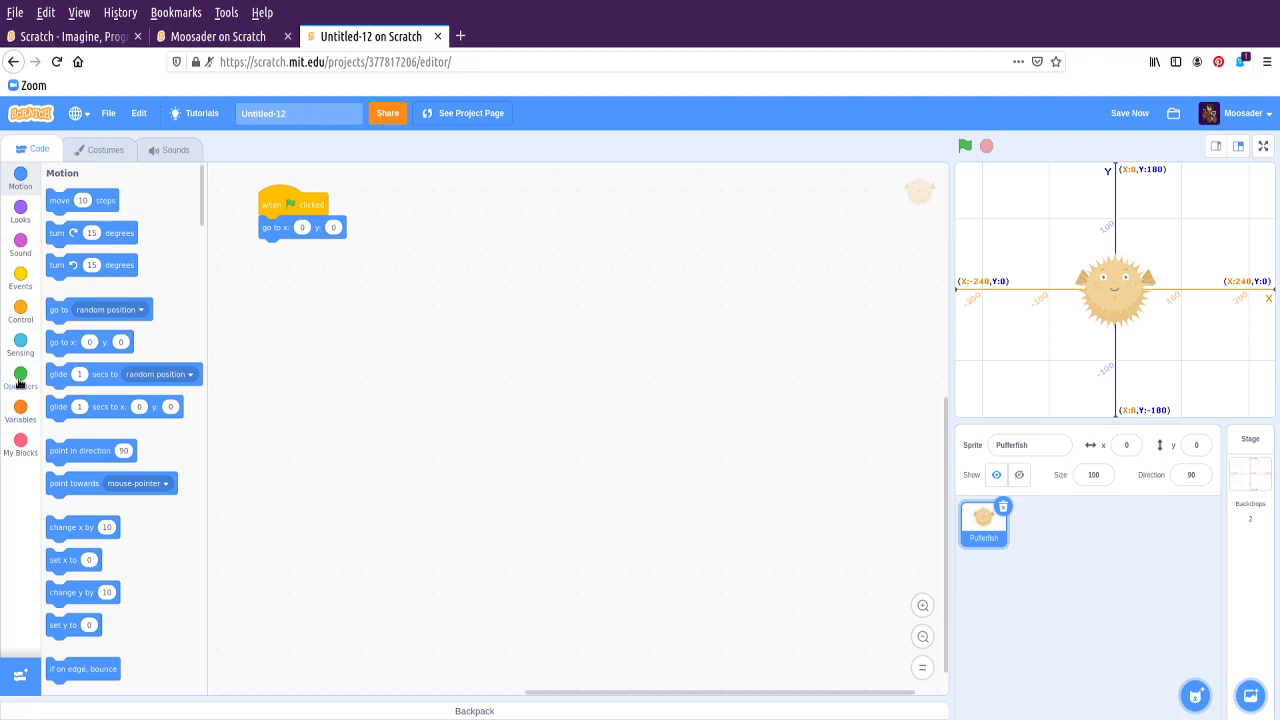
Make x a pick-random from -240 to 240 and test the flag script
left_click(20, 370)
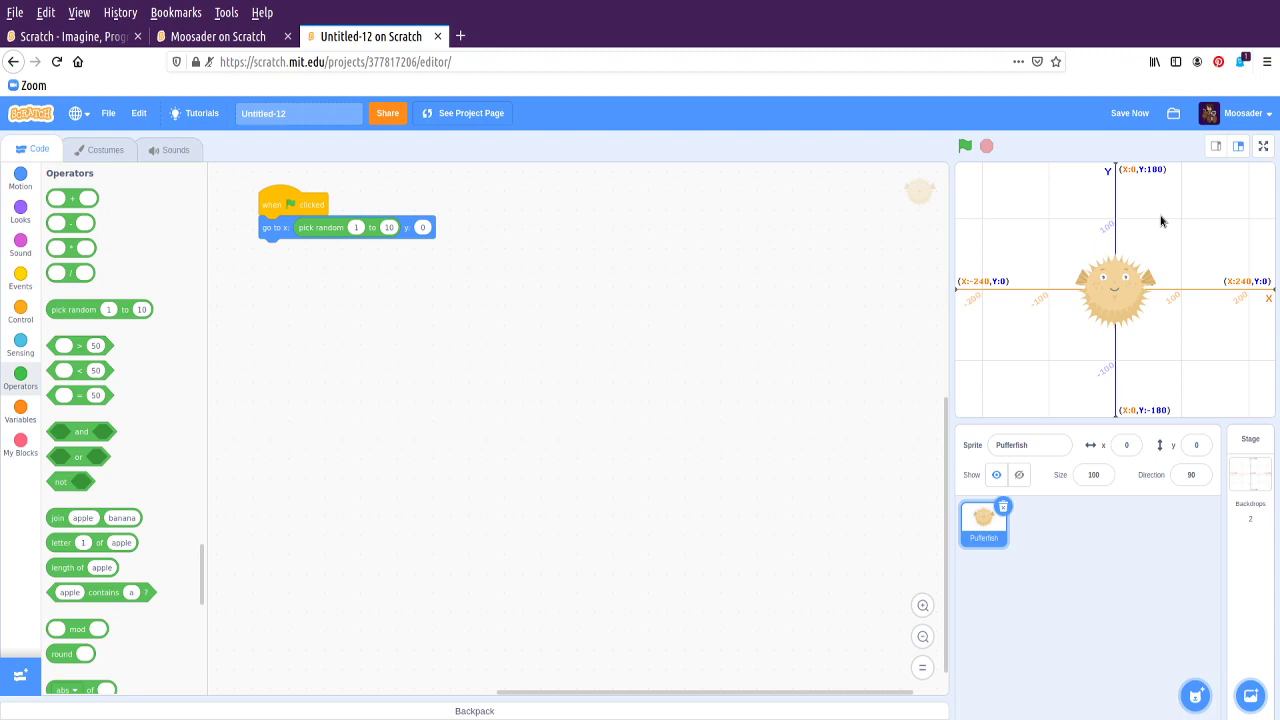
left_click(964, 146)
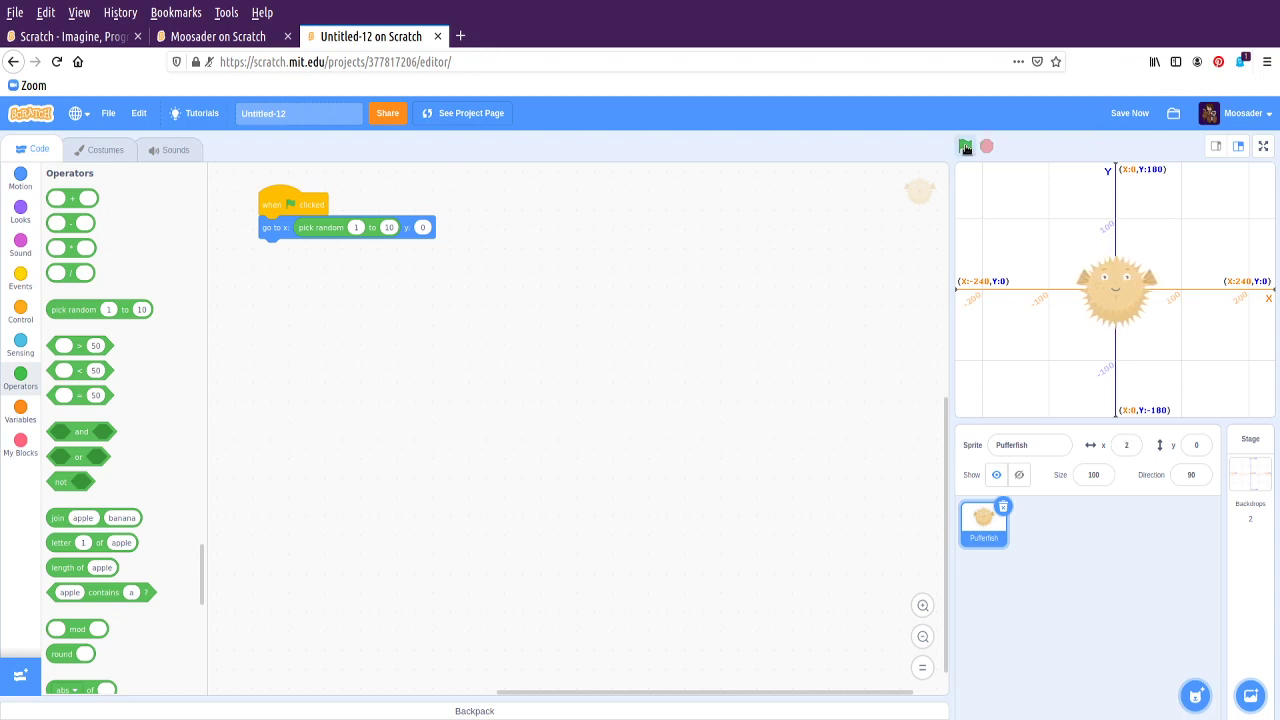
left_click(964, 146)
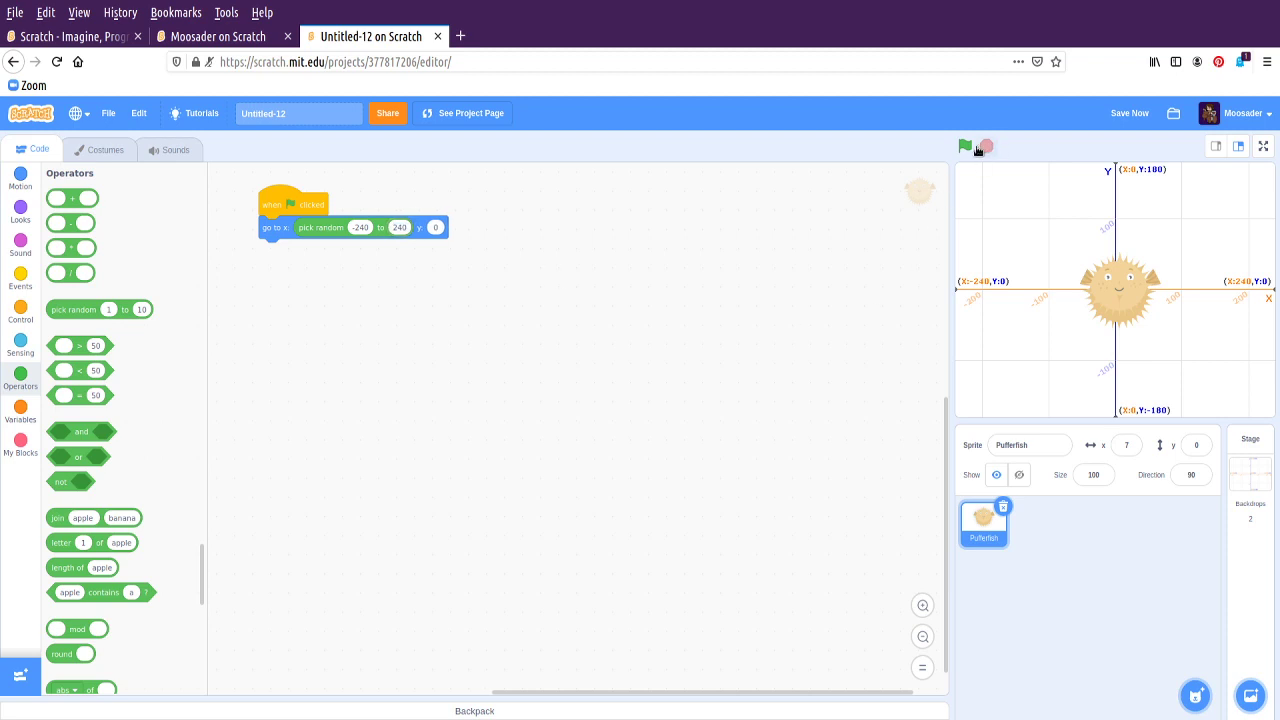
left_click(964, 146)
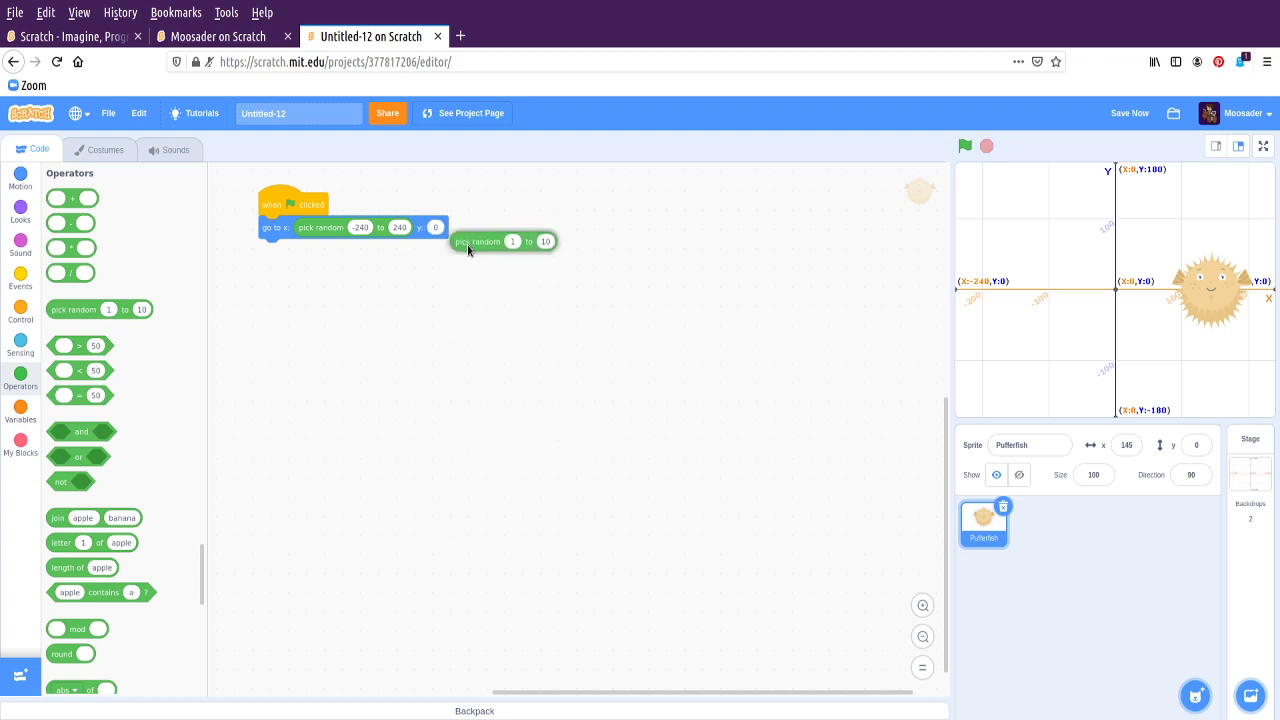
Make y a pick-random from -180 to 180 and test the random placement
left_click_drag(500, 240, 470, 228)
type("-180")
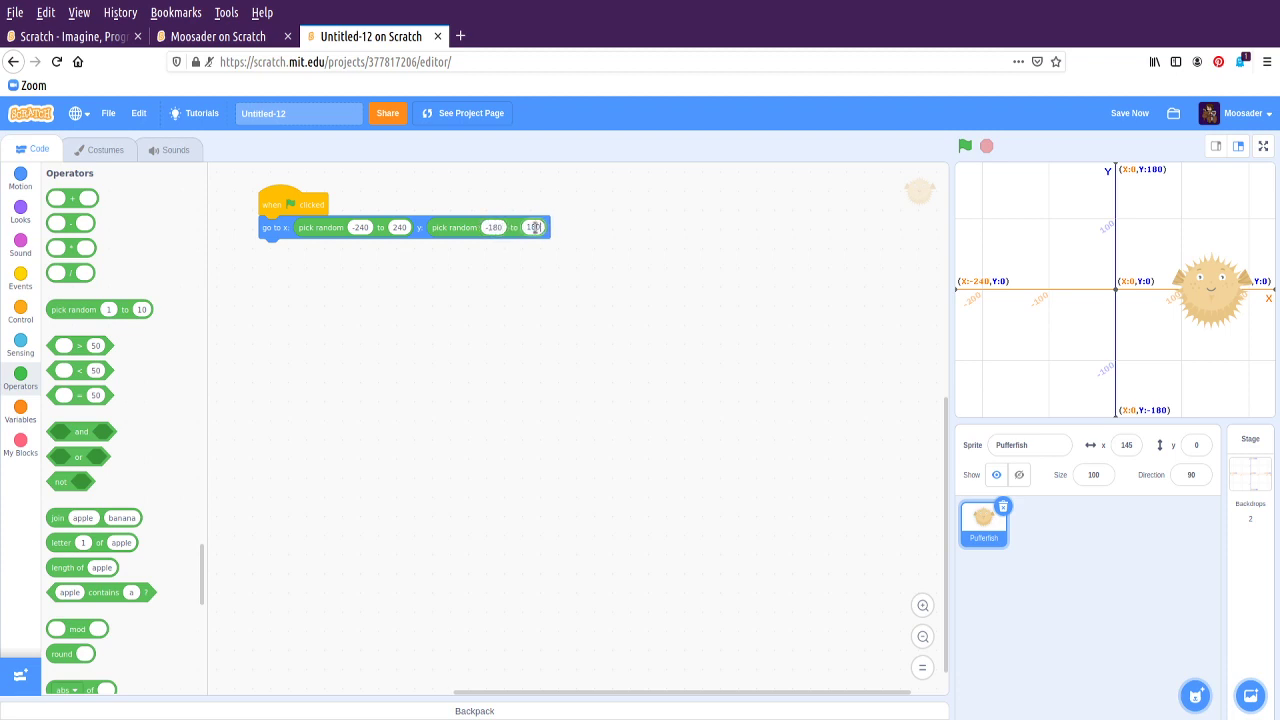
left_click(964, 146)
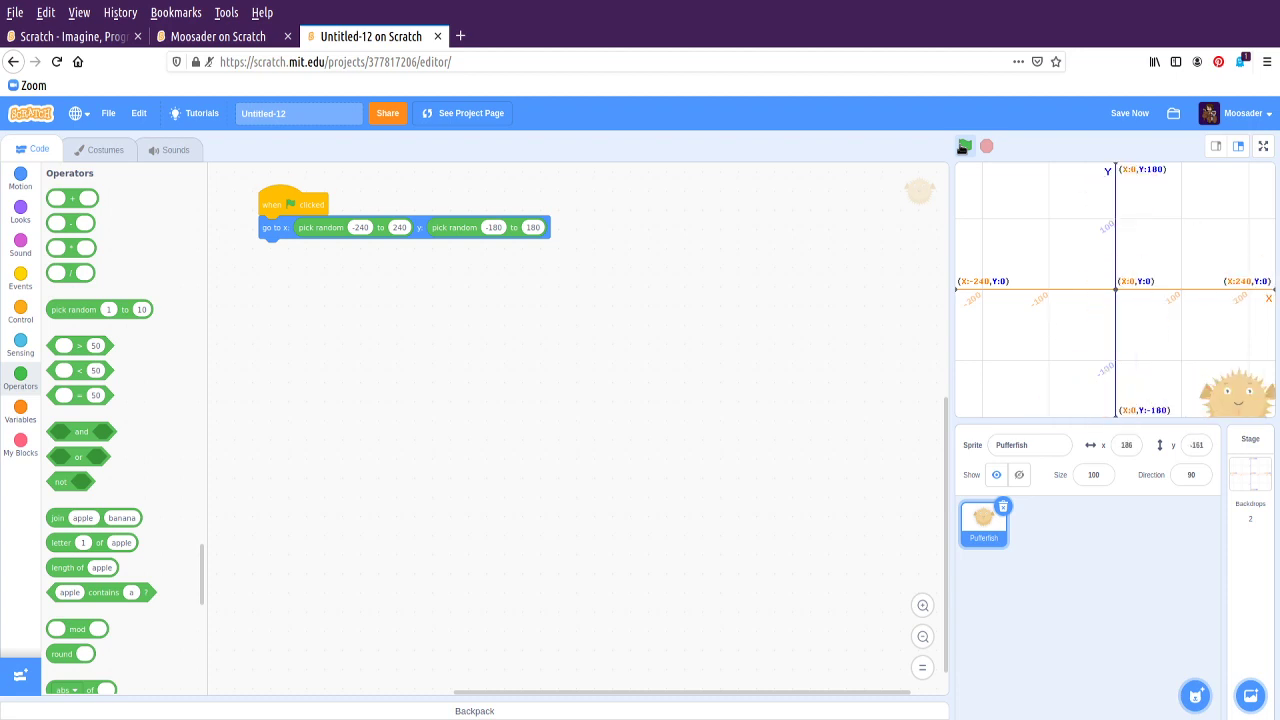
left_click(964, 146)
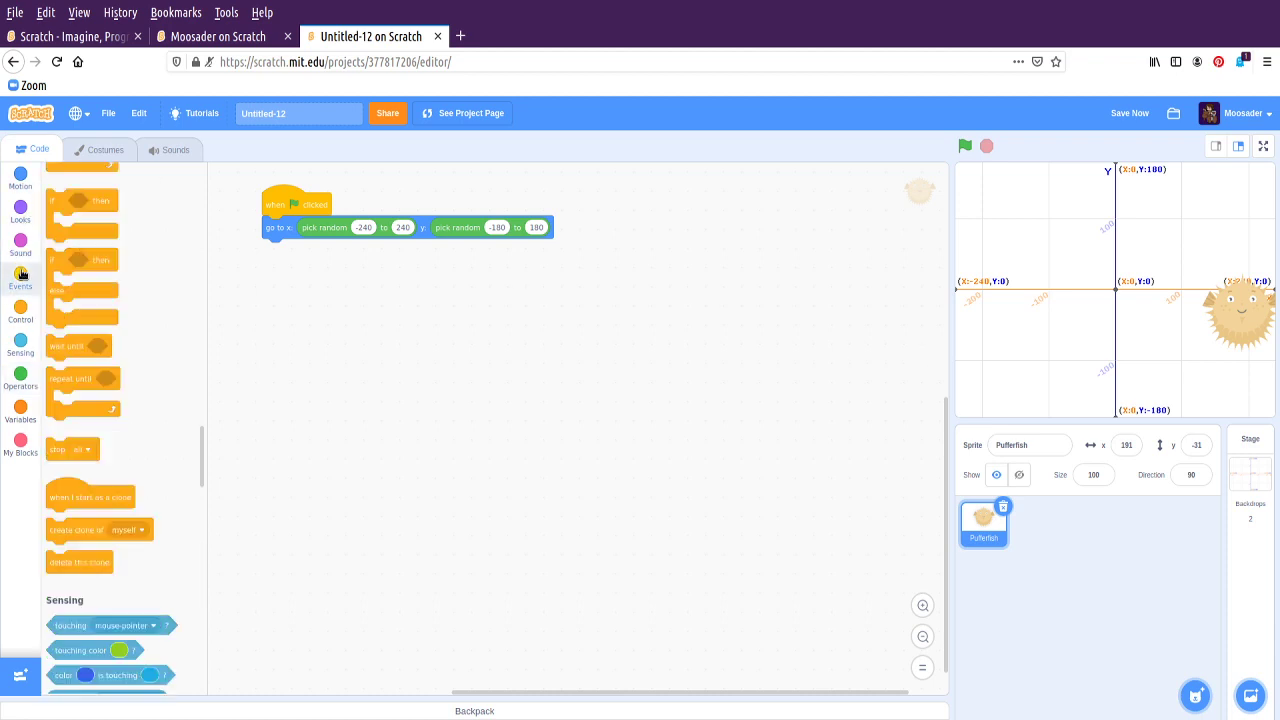
left_click(20, 282)
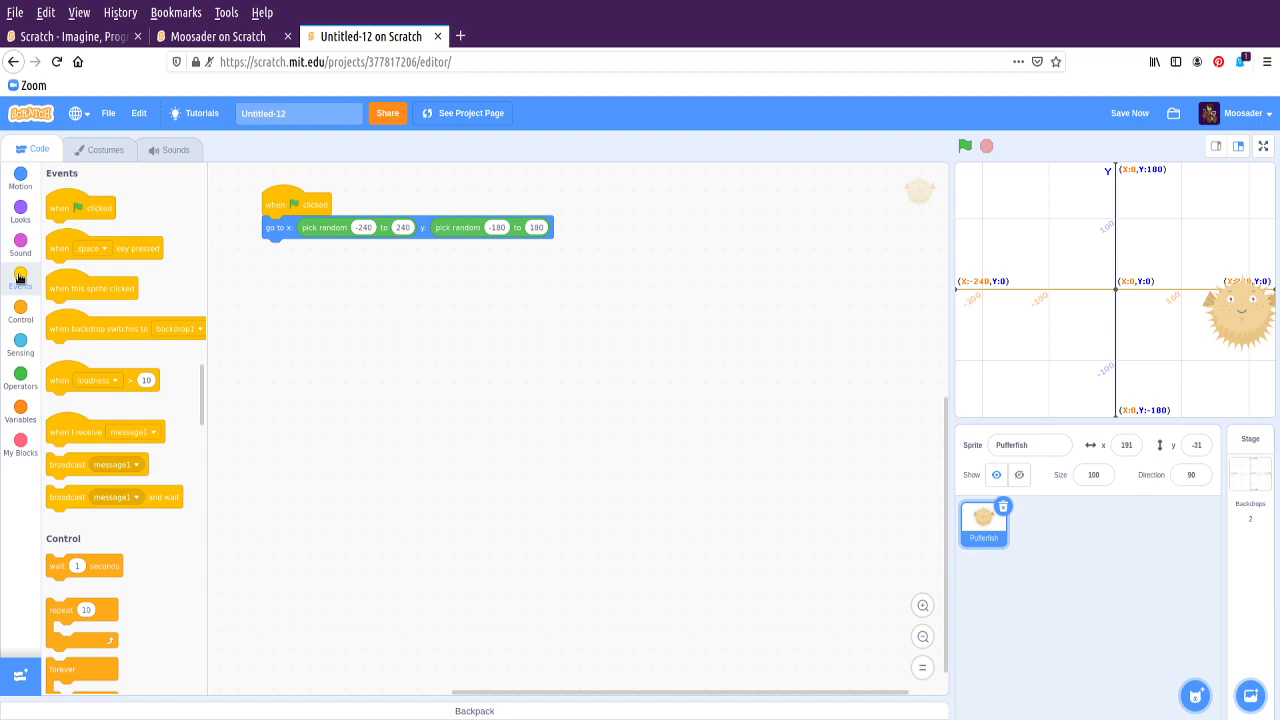
mouse_move(78, 388)
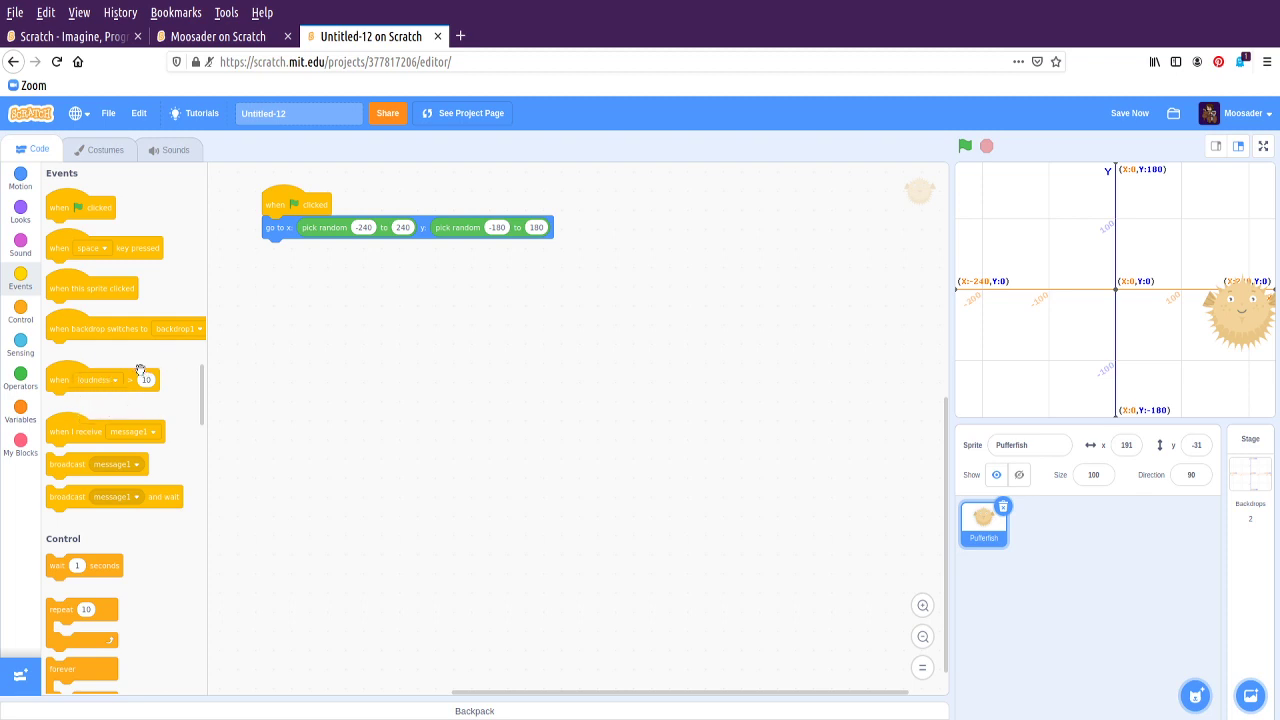
mouse_move(146, 404)
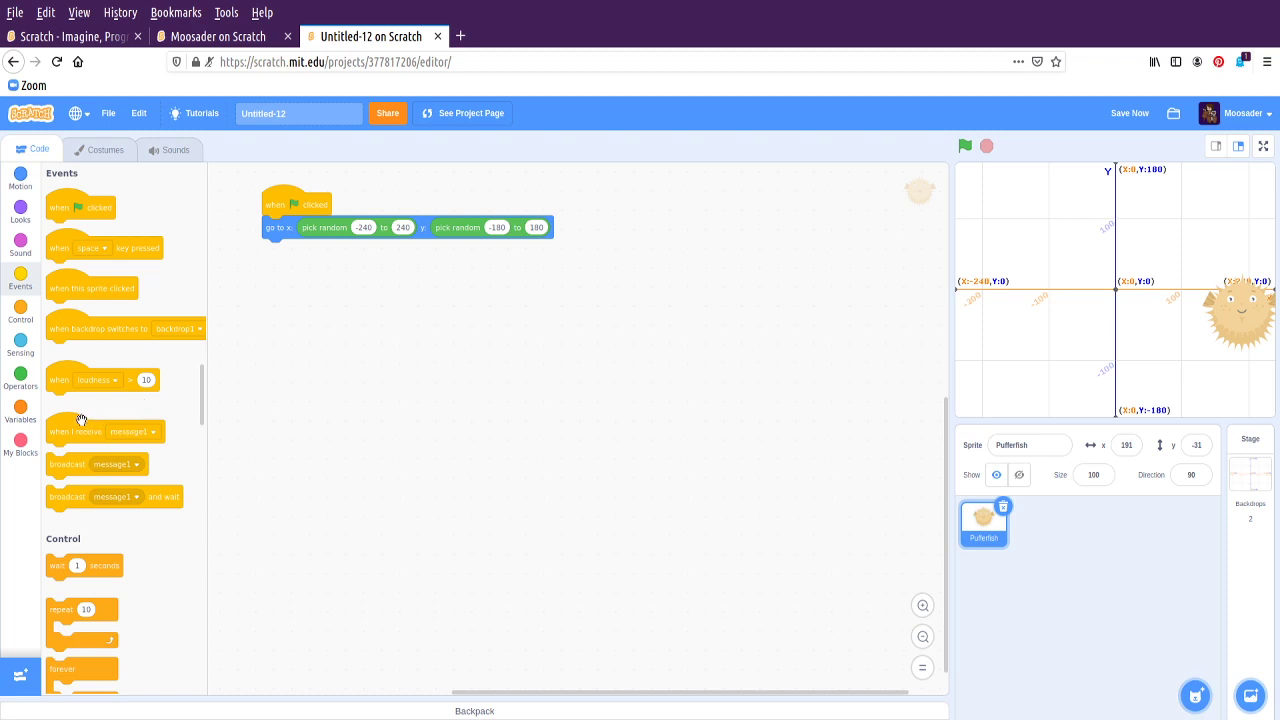
mouse_move(192, 496)
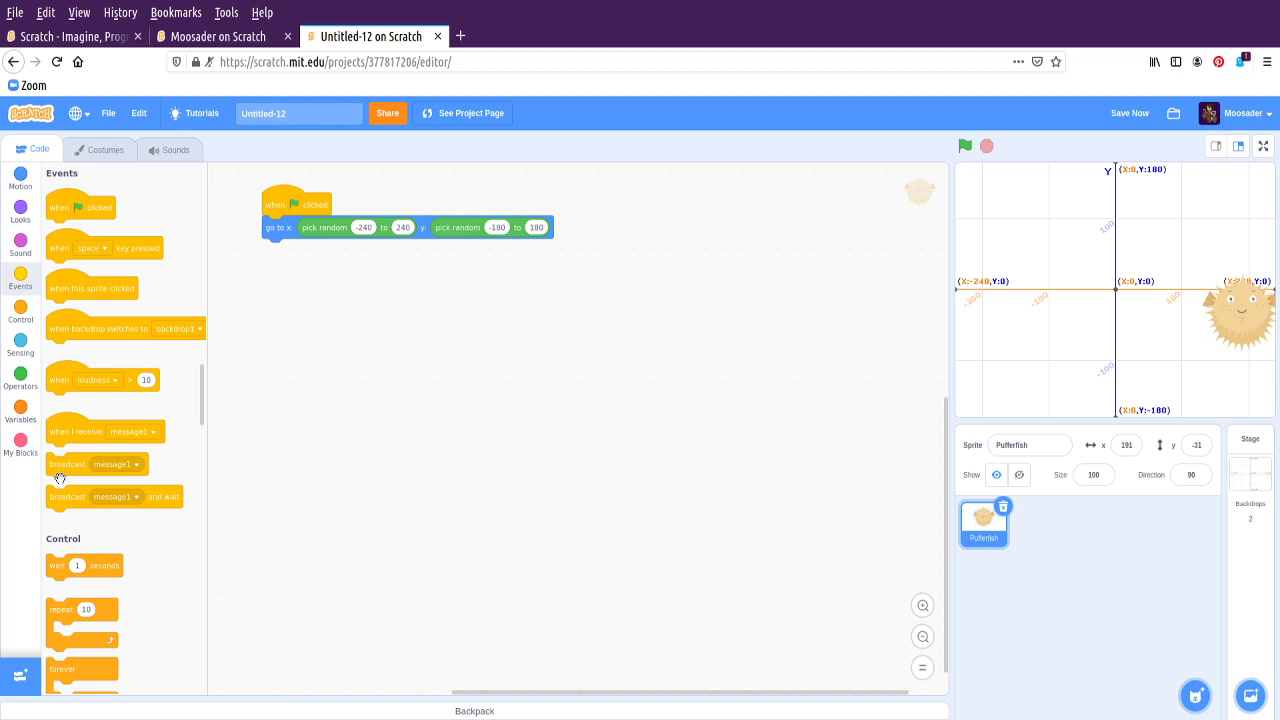
mouse_move(56, 360)
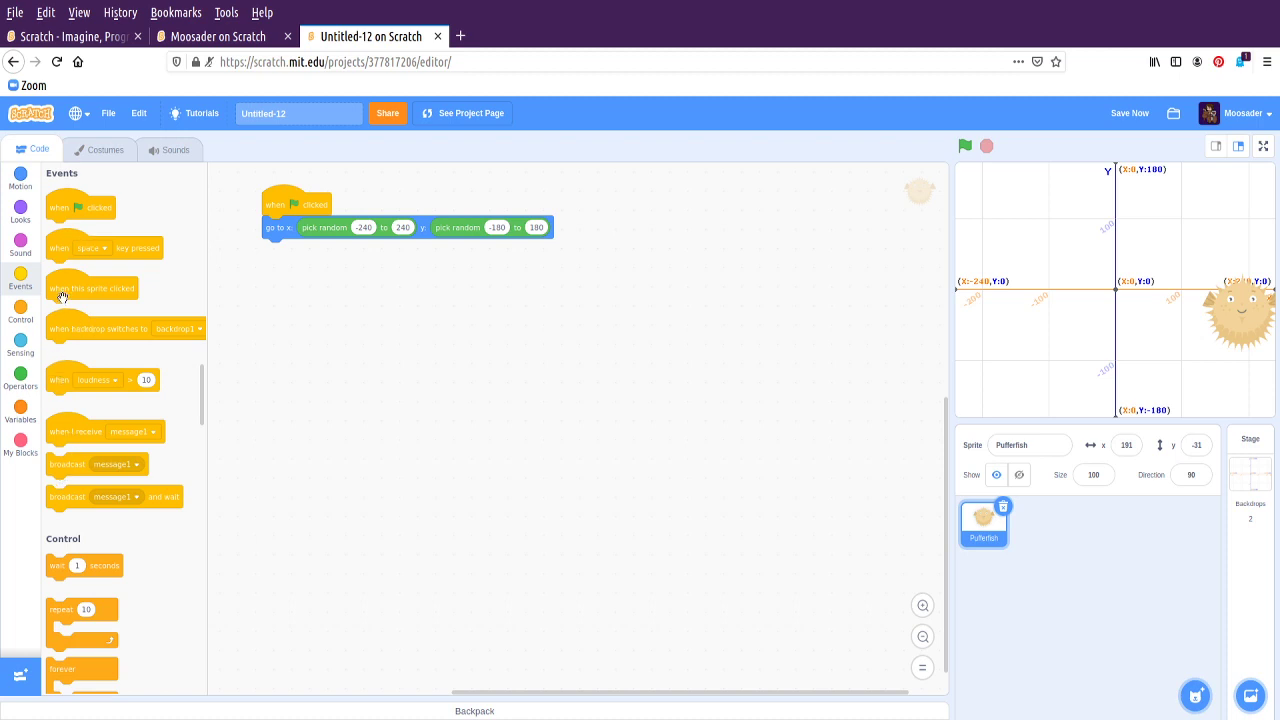
Add a 'when this sprite clicked' hat as a second script below the flag script
left_click_drag(92, 288, 544, 308)
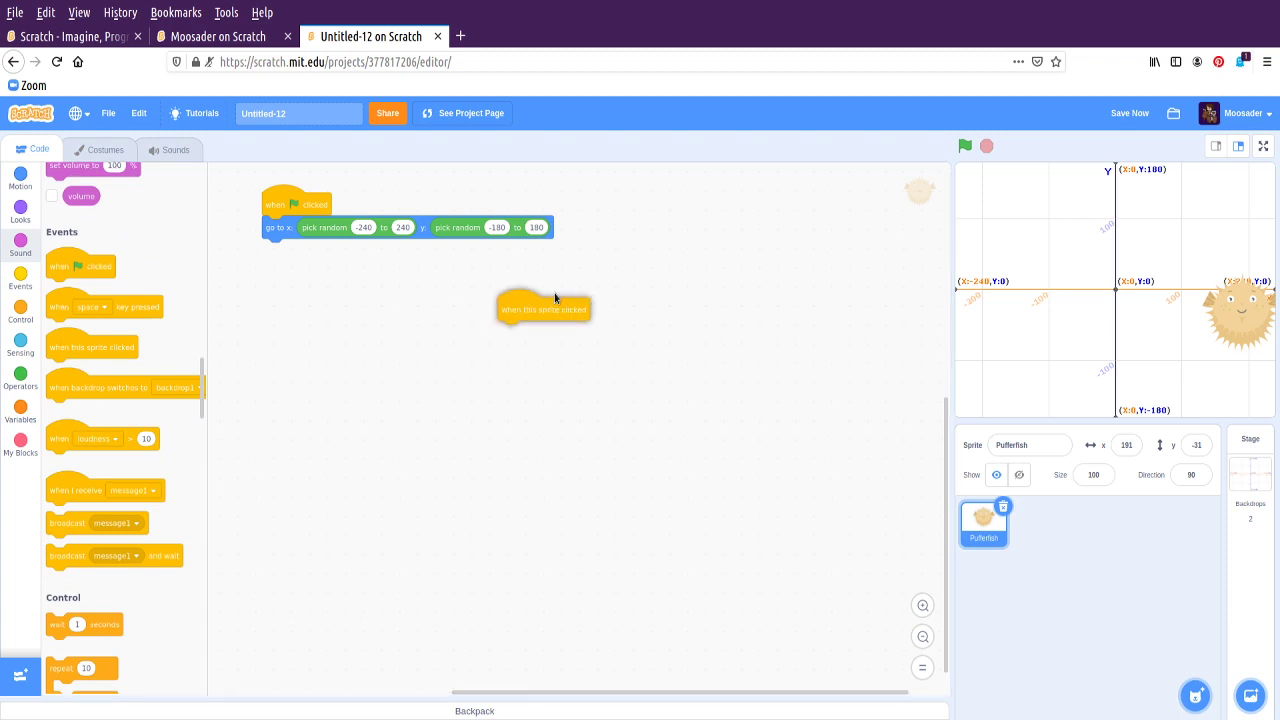
left_click_drag(544, 308, 308, 316)
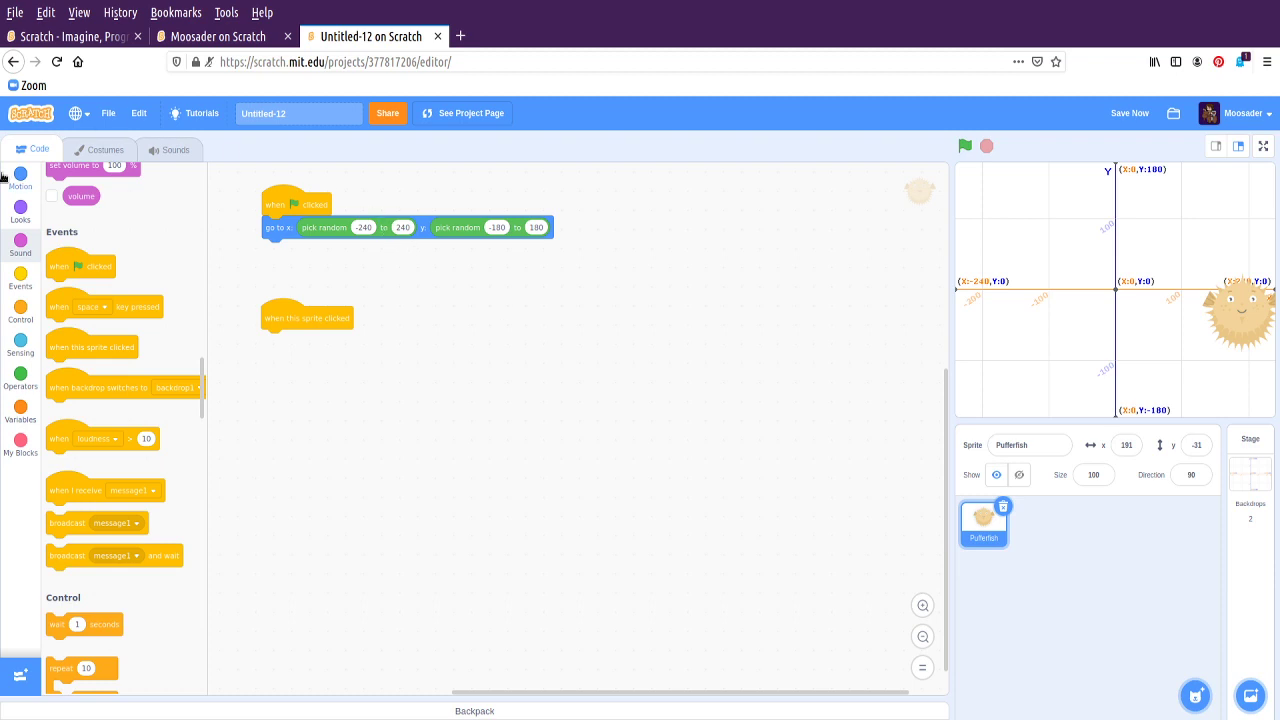
left_click(20, 176)
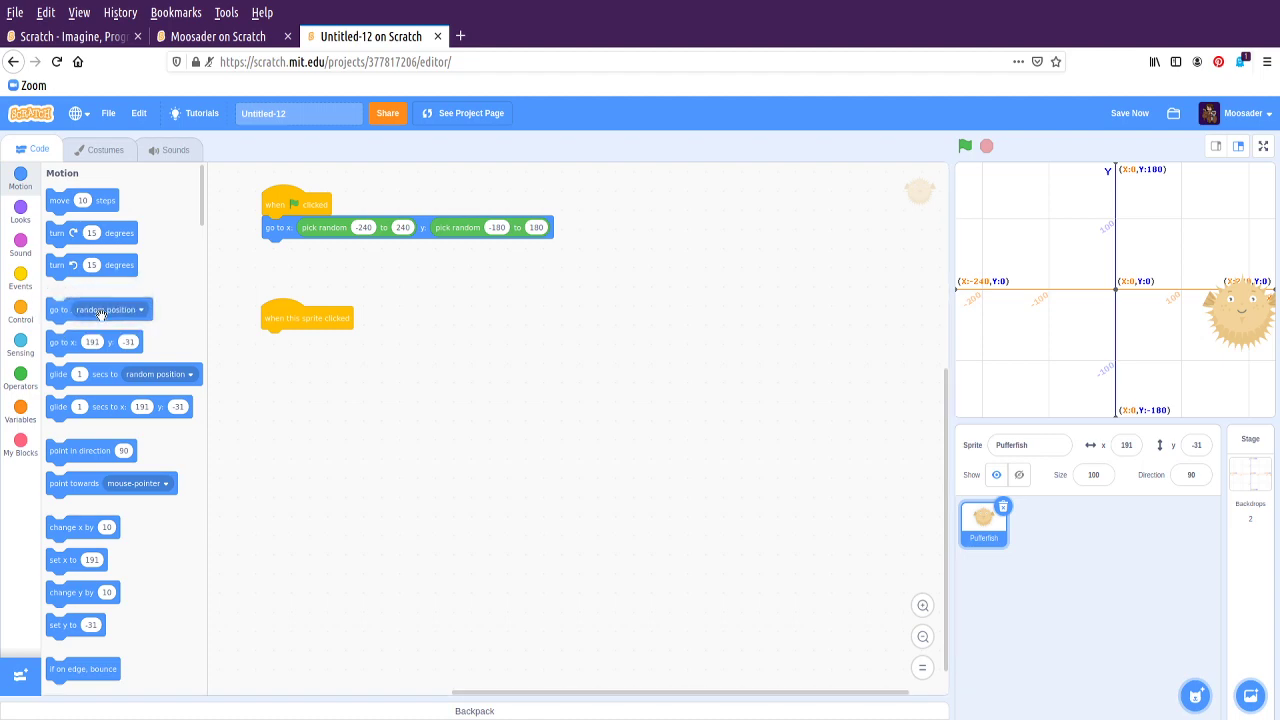
Centre the pufferfish, attach 'next costume' under the sprite-clicked hat, and view its costumes
left_click(1128, 112)
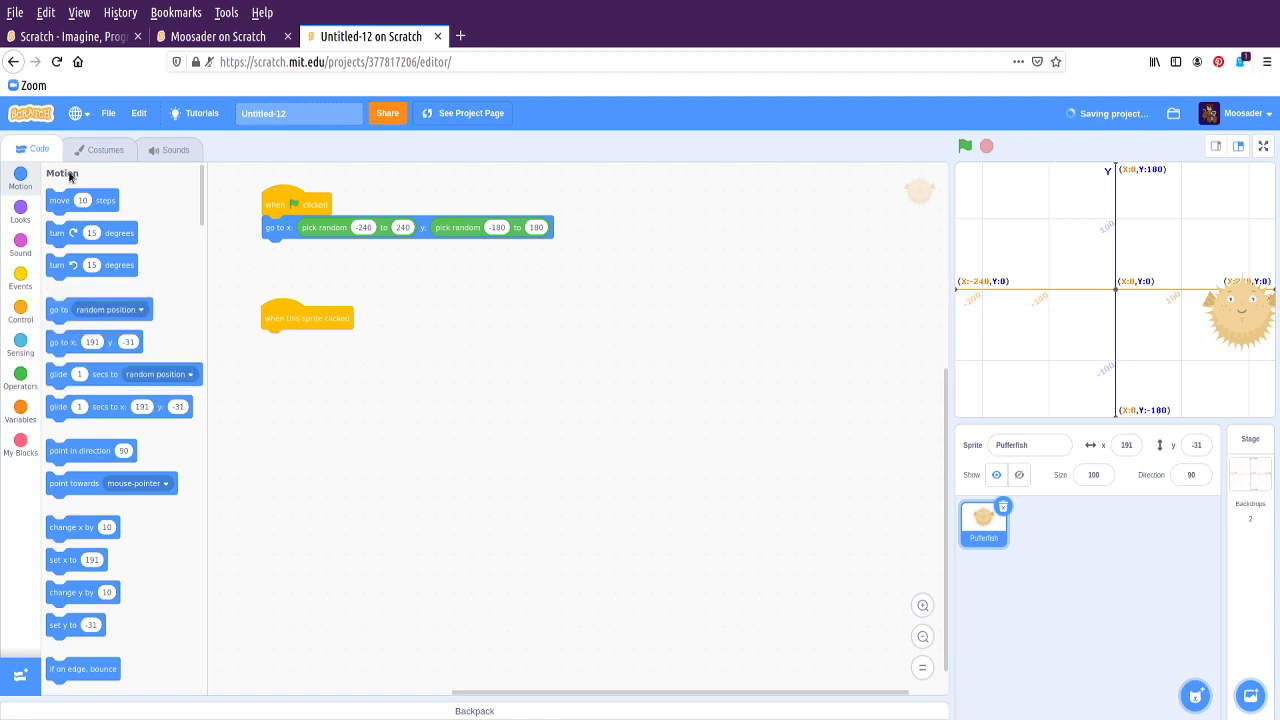
left_click(20, 212)
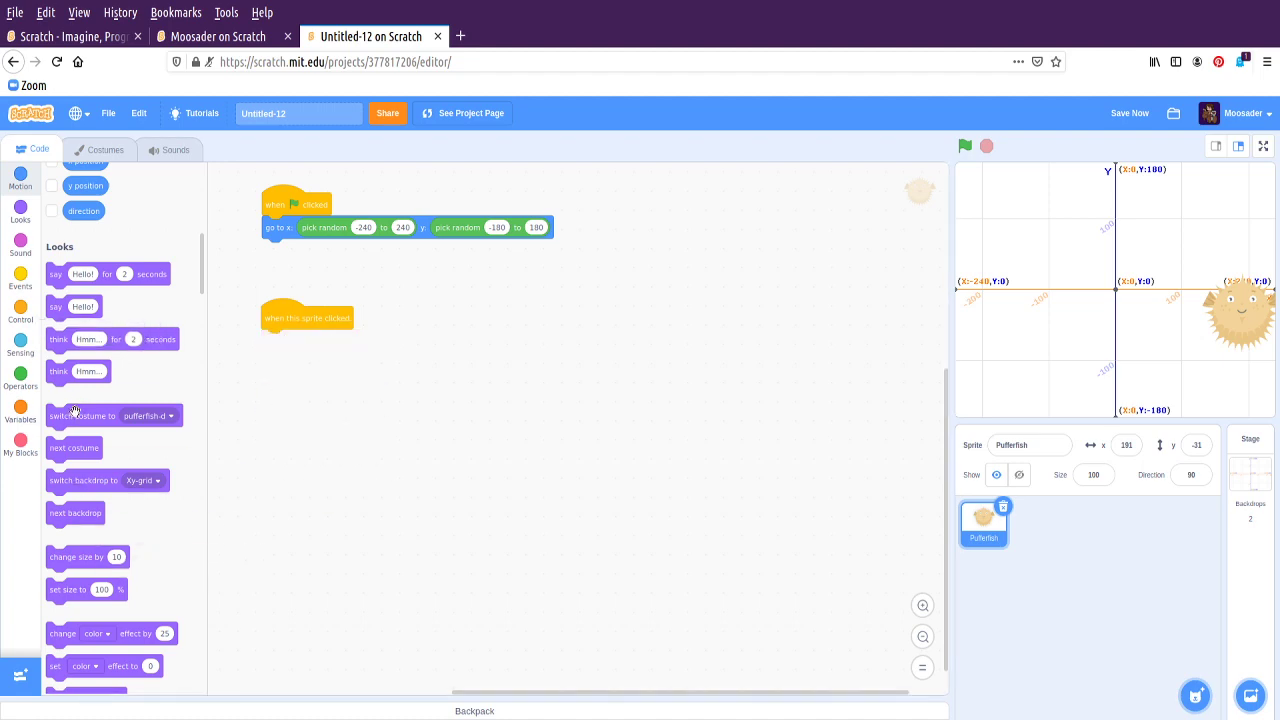
left_click_drag(82, 414, 296, 340)
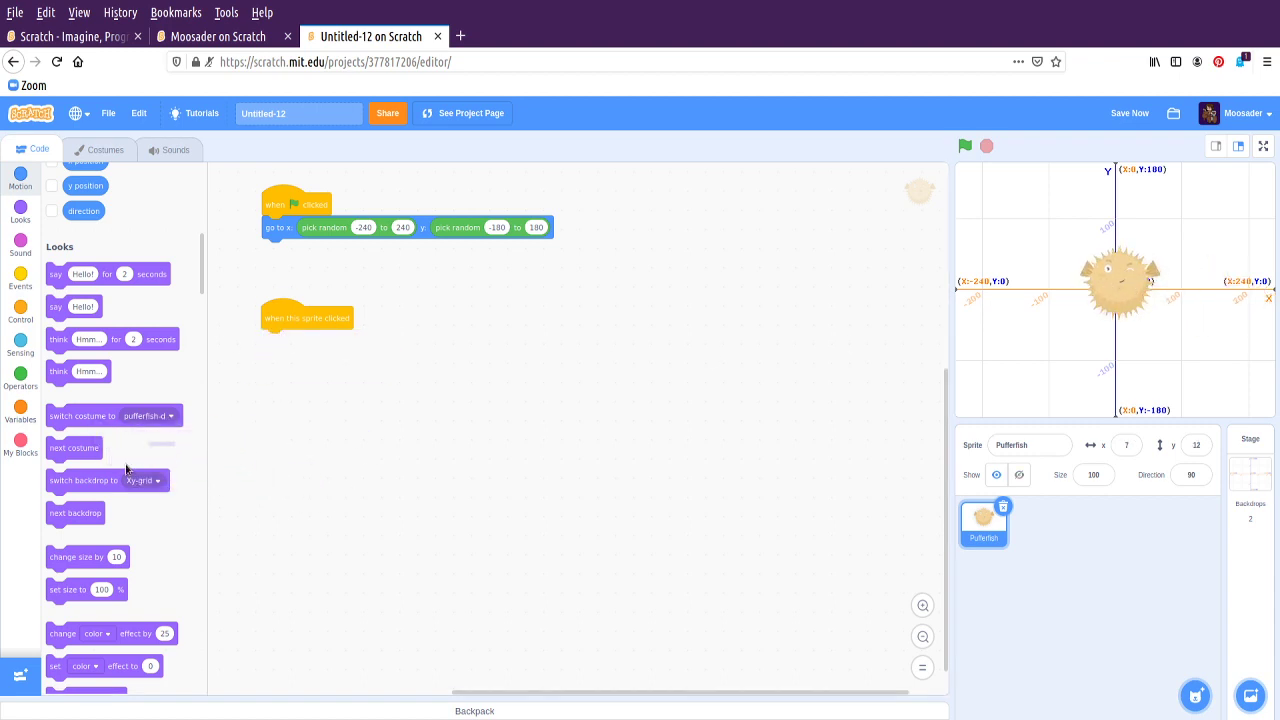
left_click_drag(74, 448, 288, 340)
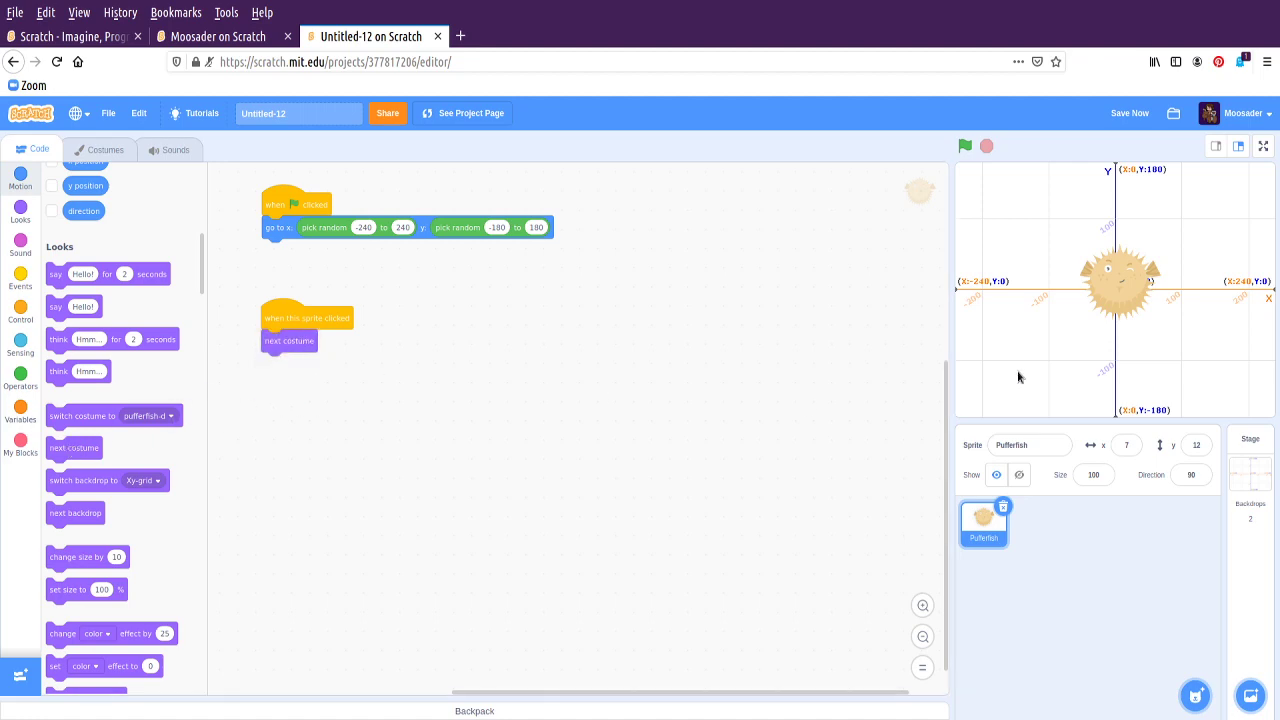
left_click(104, 148)
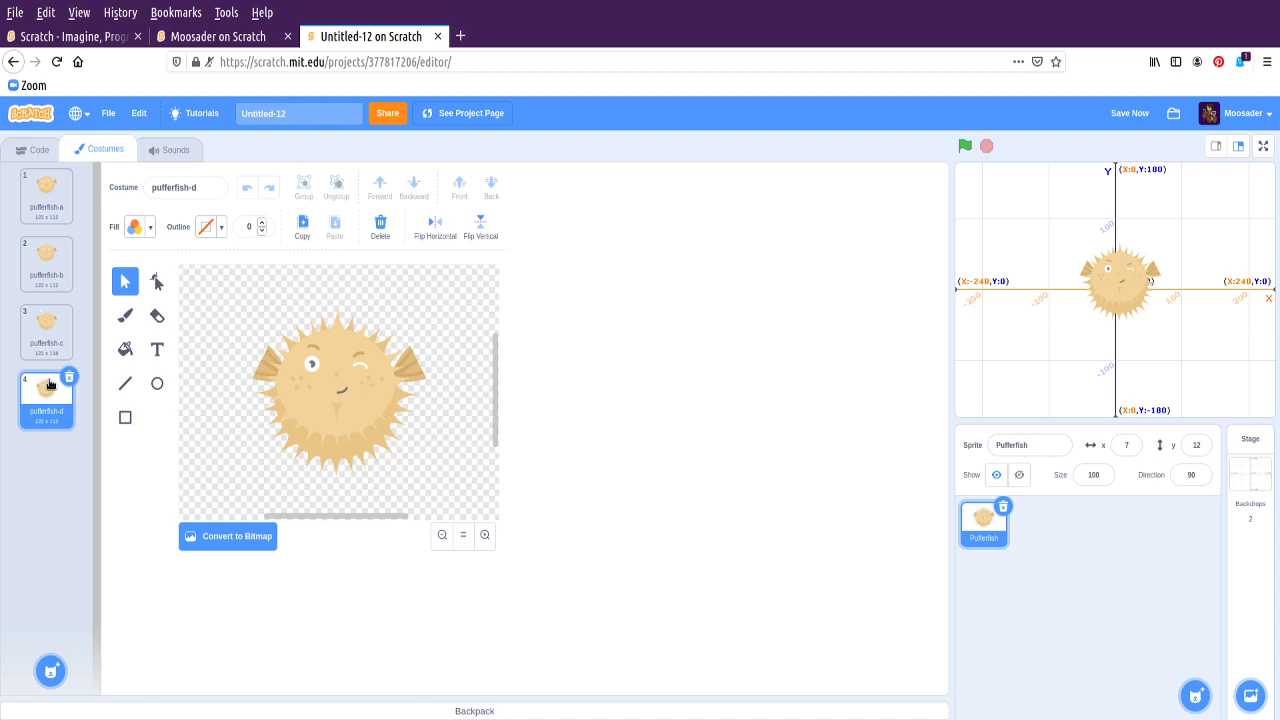
Look at the Stage's backdrops, then return to the Pufferfish's scripts
left_click(40, 148)
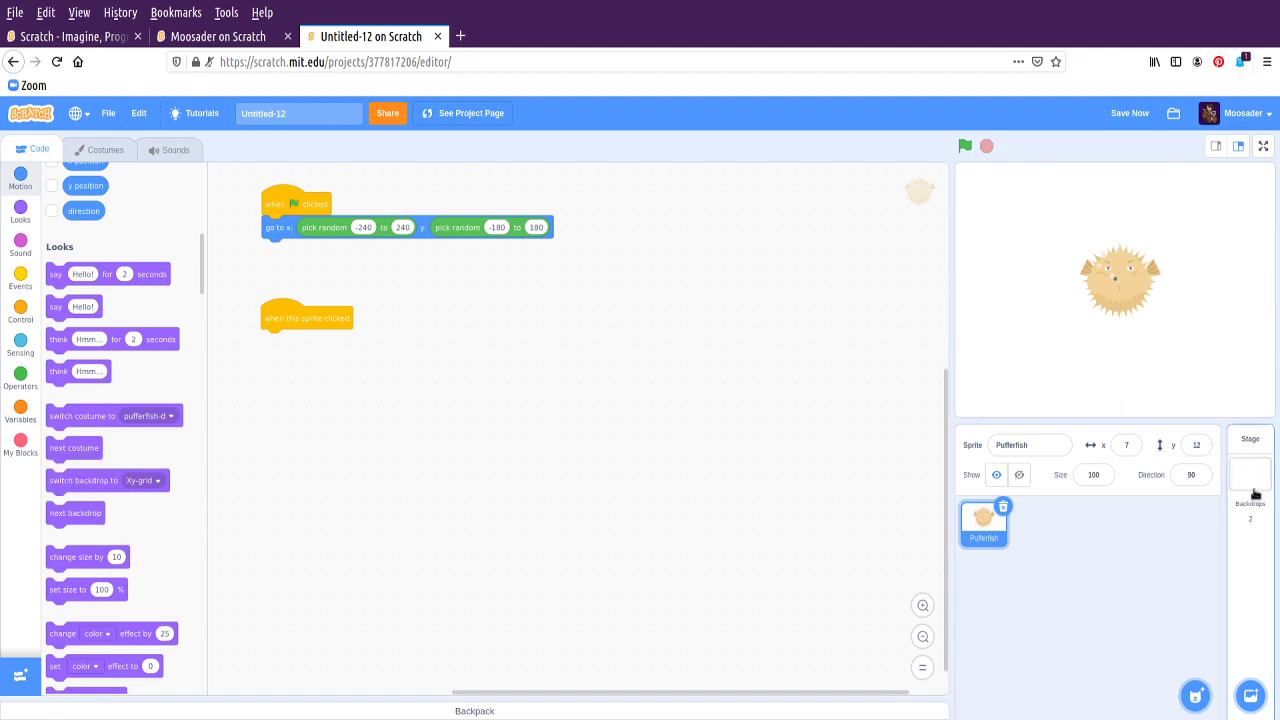
left_click(1250, 696)
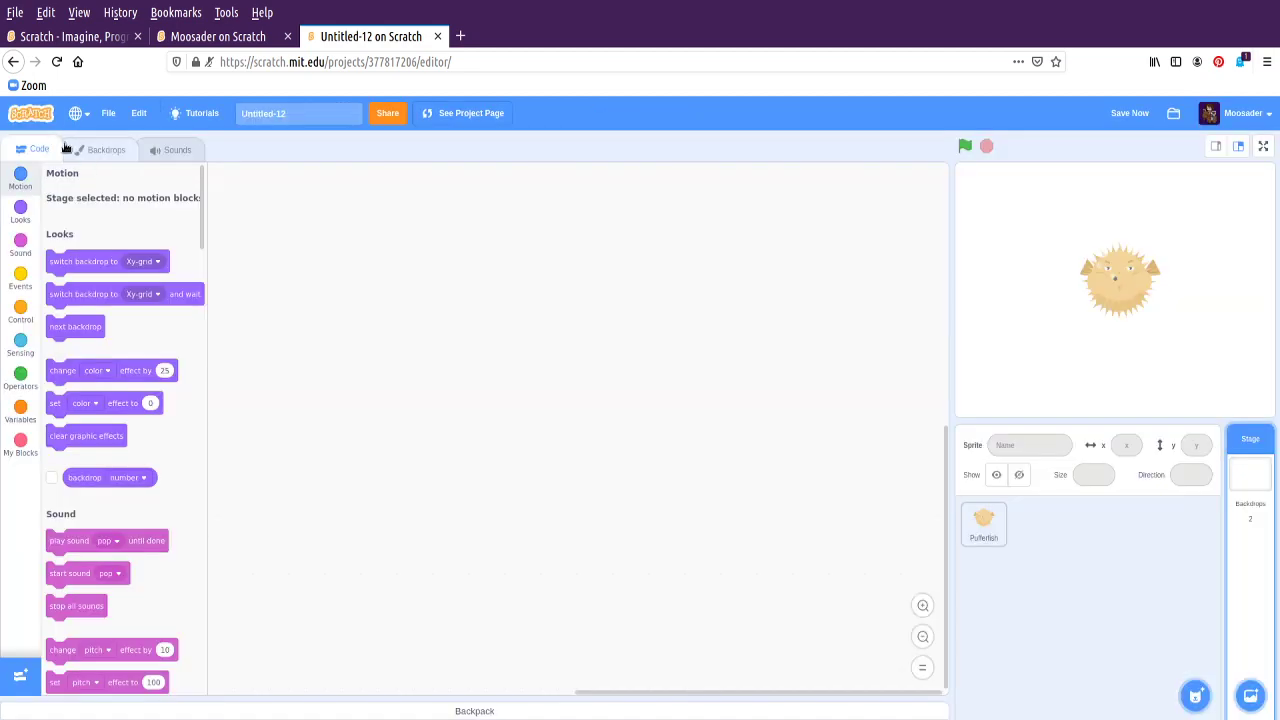
left_click(106, 148)
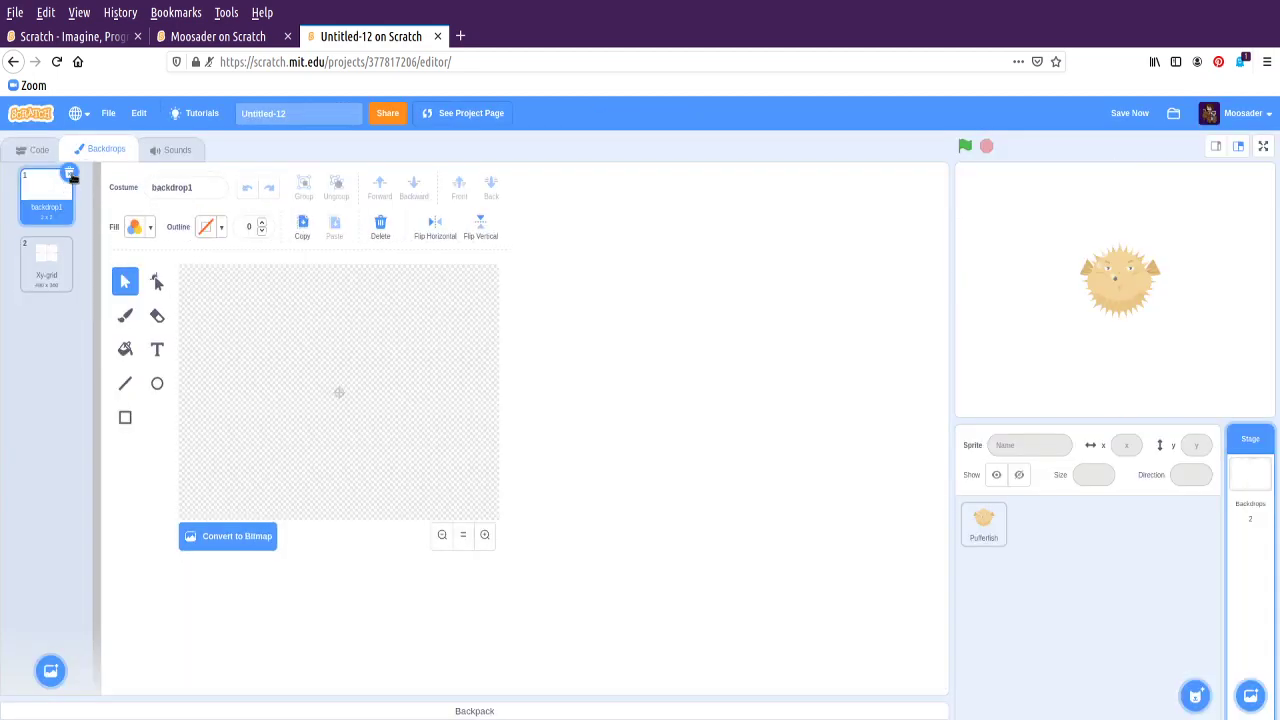
left_click(40, 148)
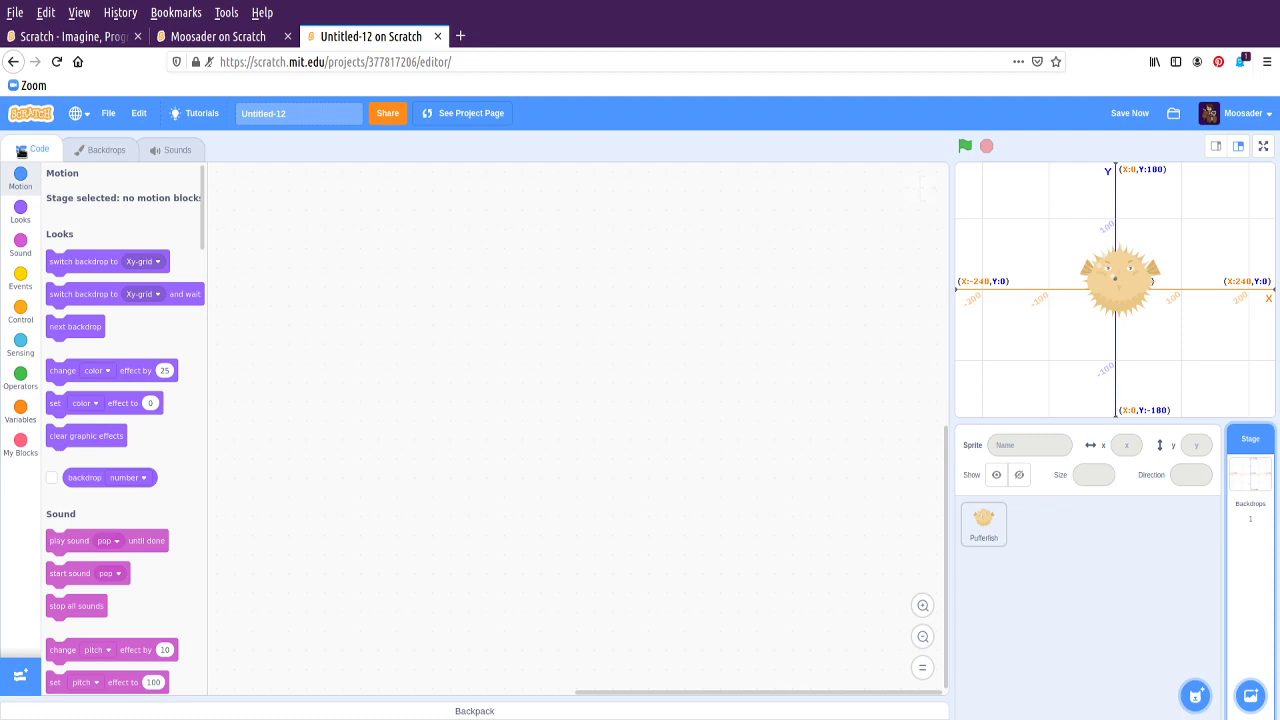
left_click(984, 524)
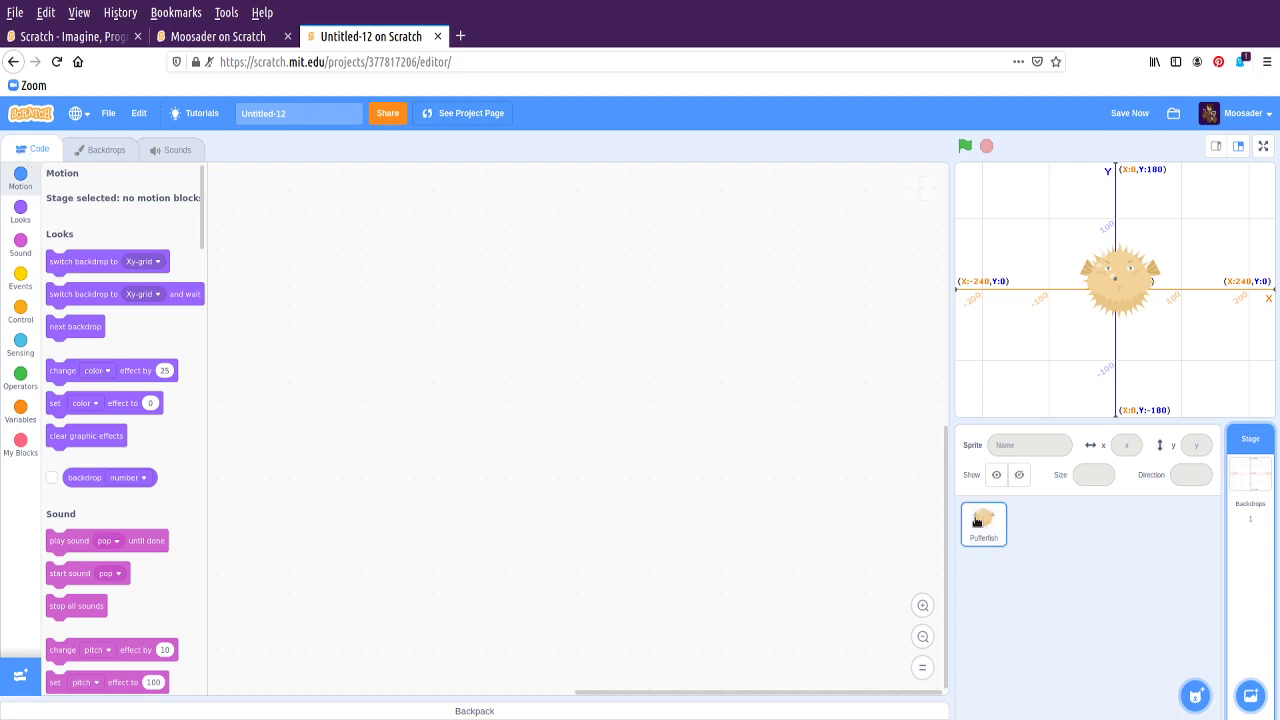
left_click(984, 524)
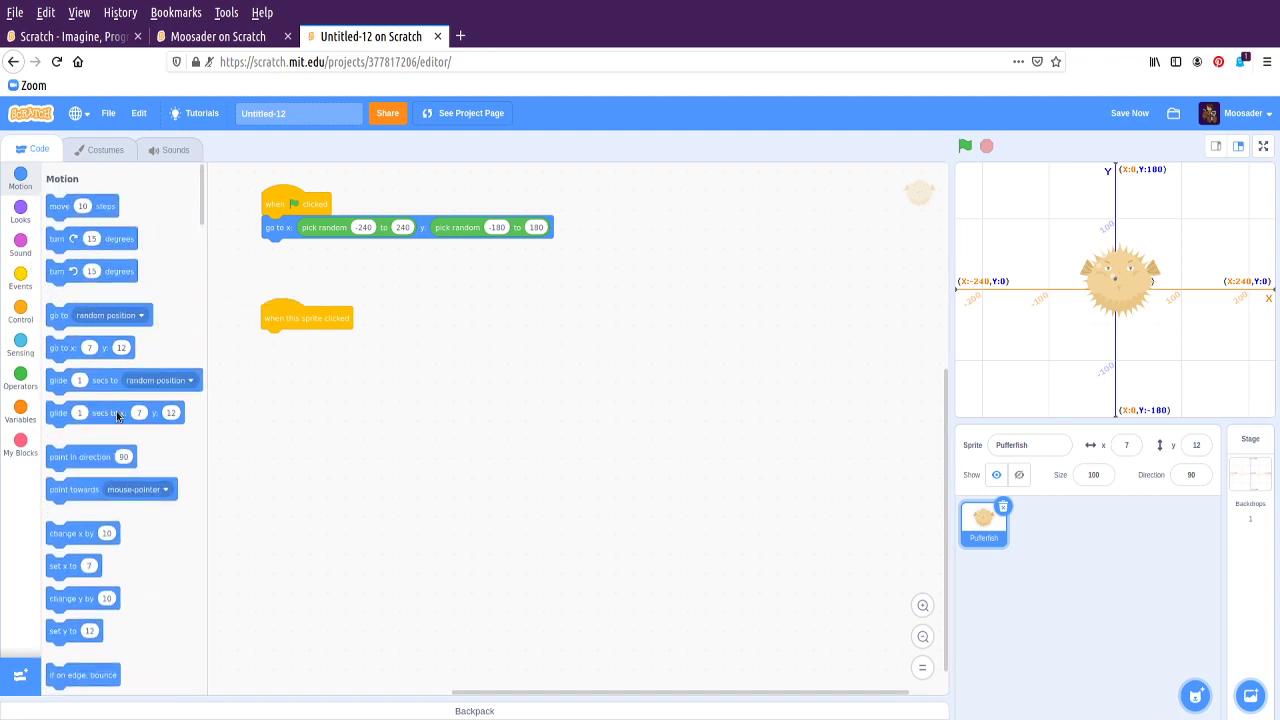
Scroll the block palette and show the Variables category
scroll("down", 3)
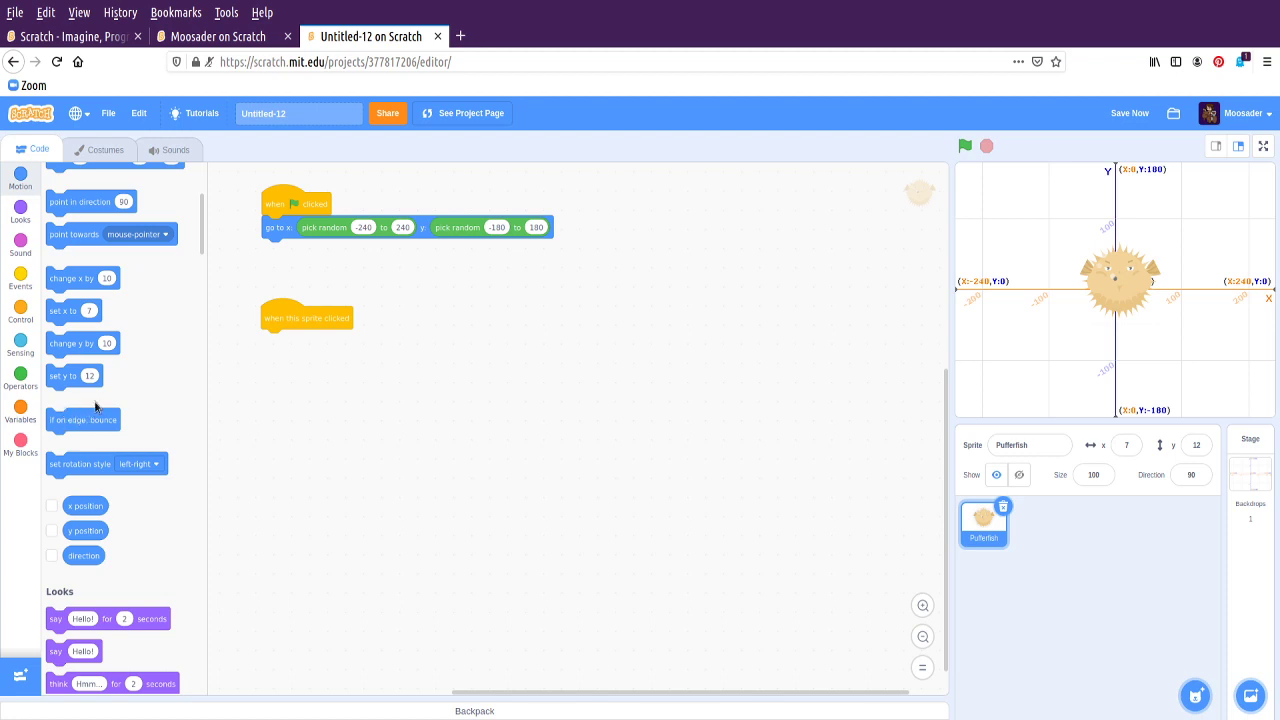
scroll("down", 3)
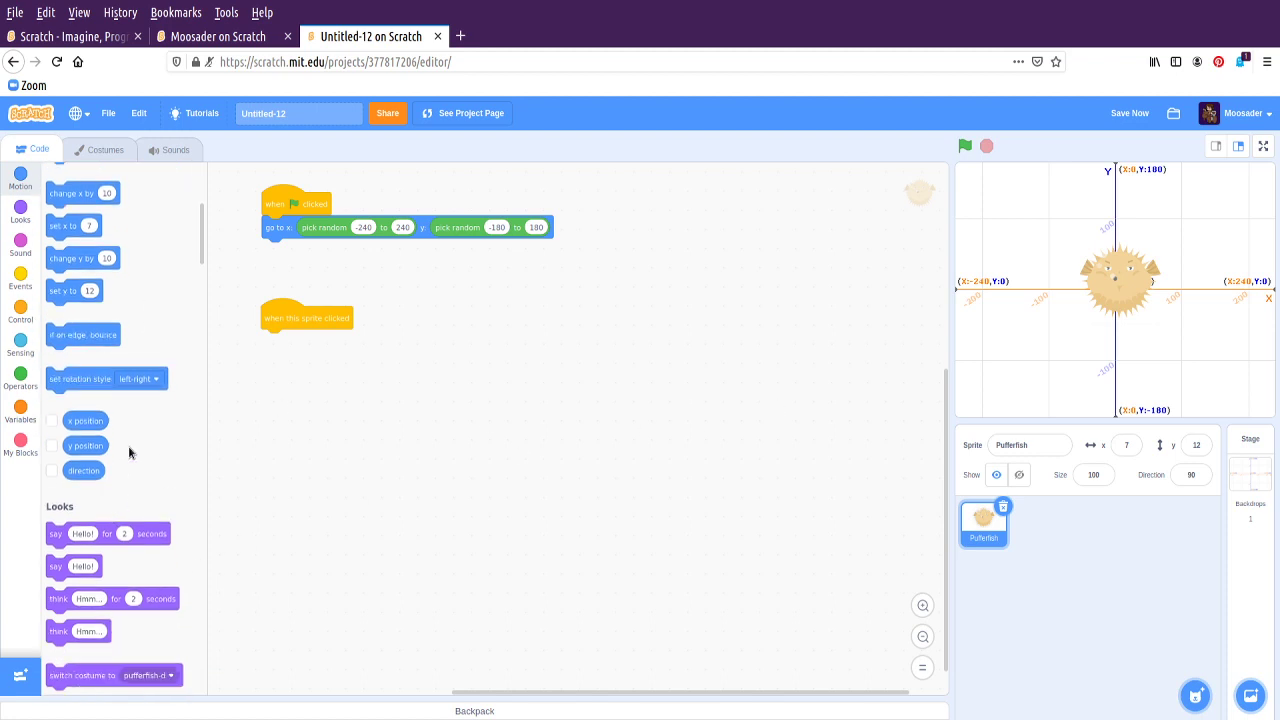
mouse_move(120, 516)
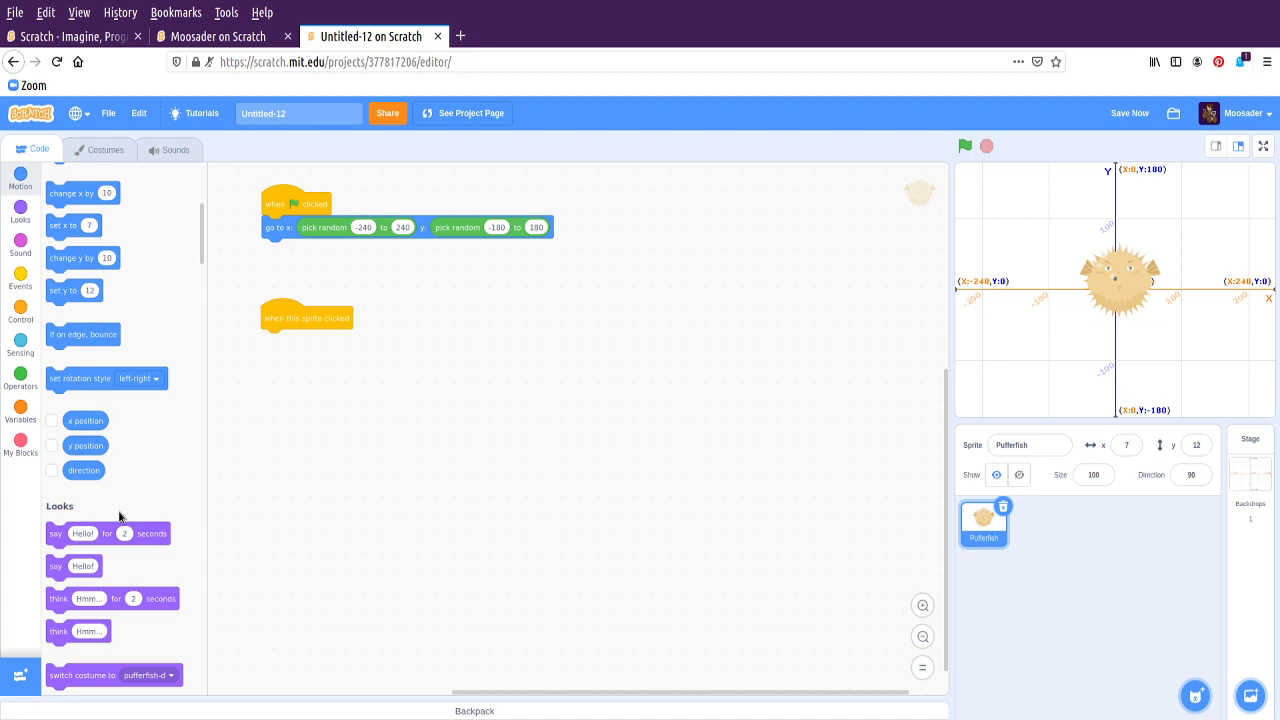
mouse_move(1052, 352)
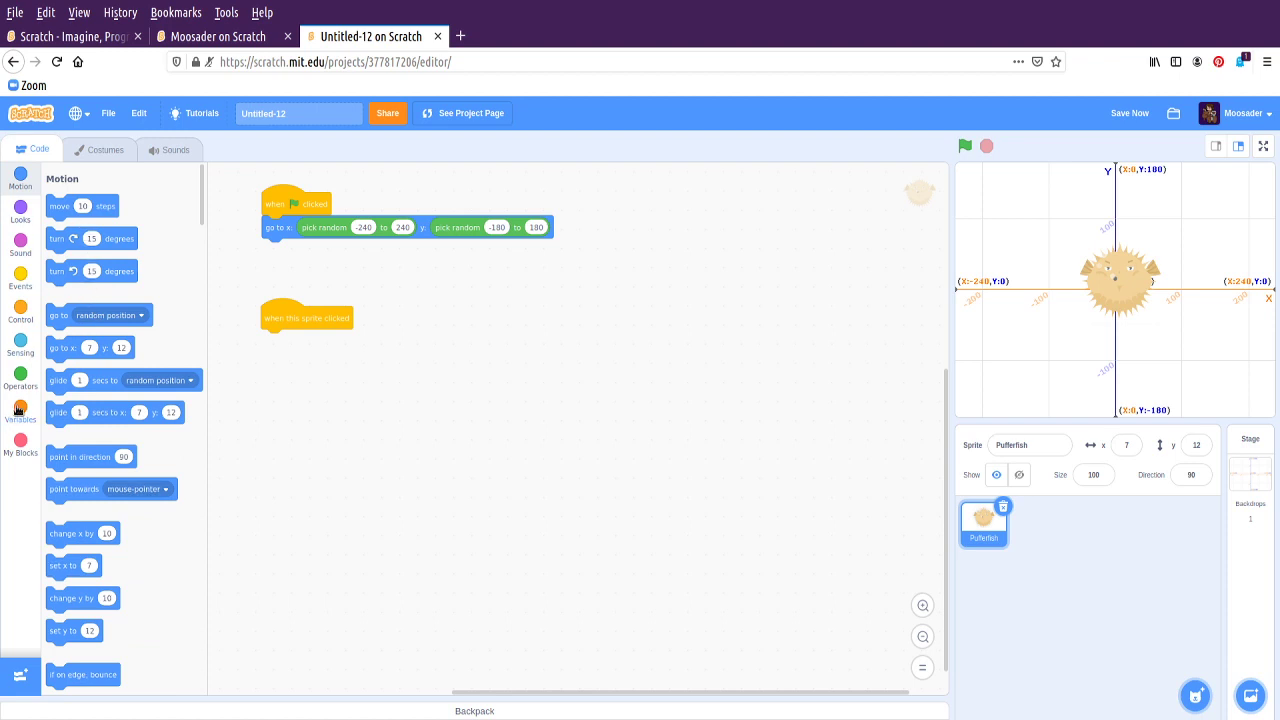
left_click(20, 410)
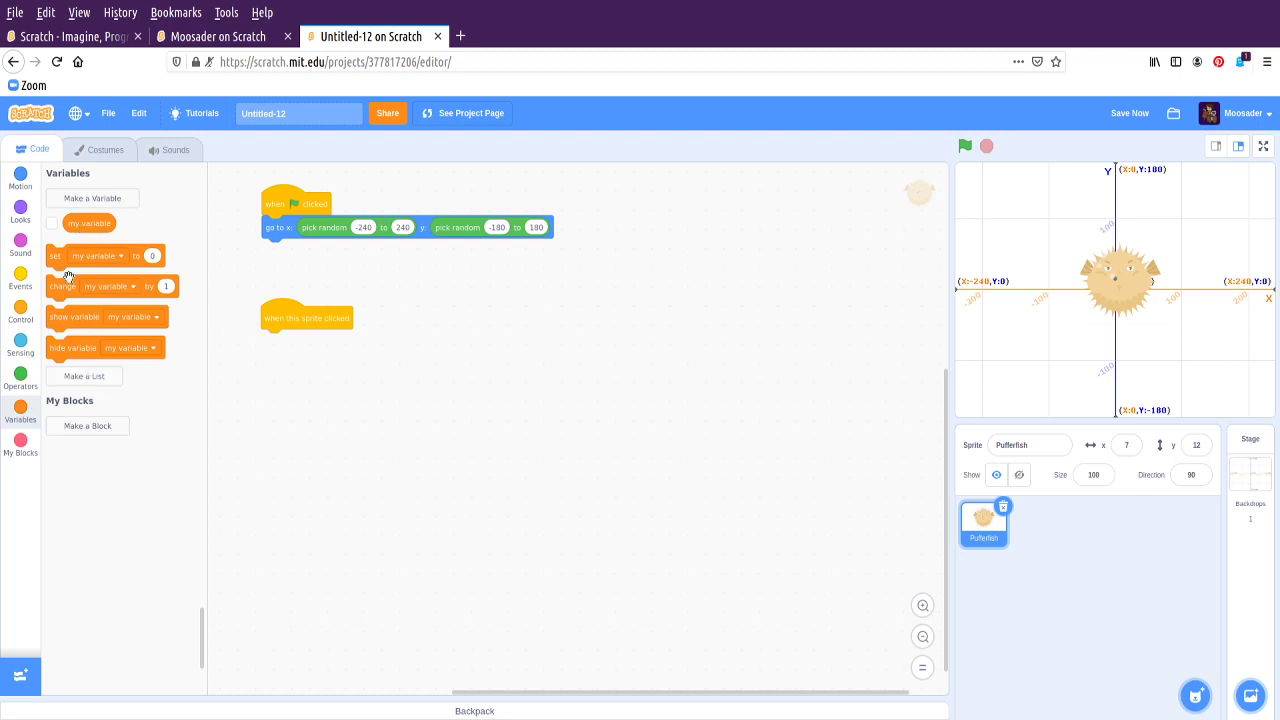
left_click(132, 316)
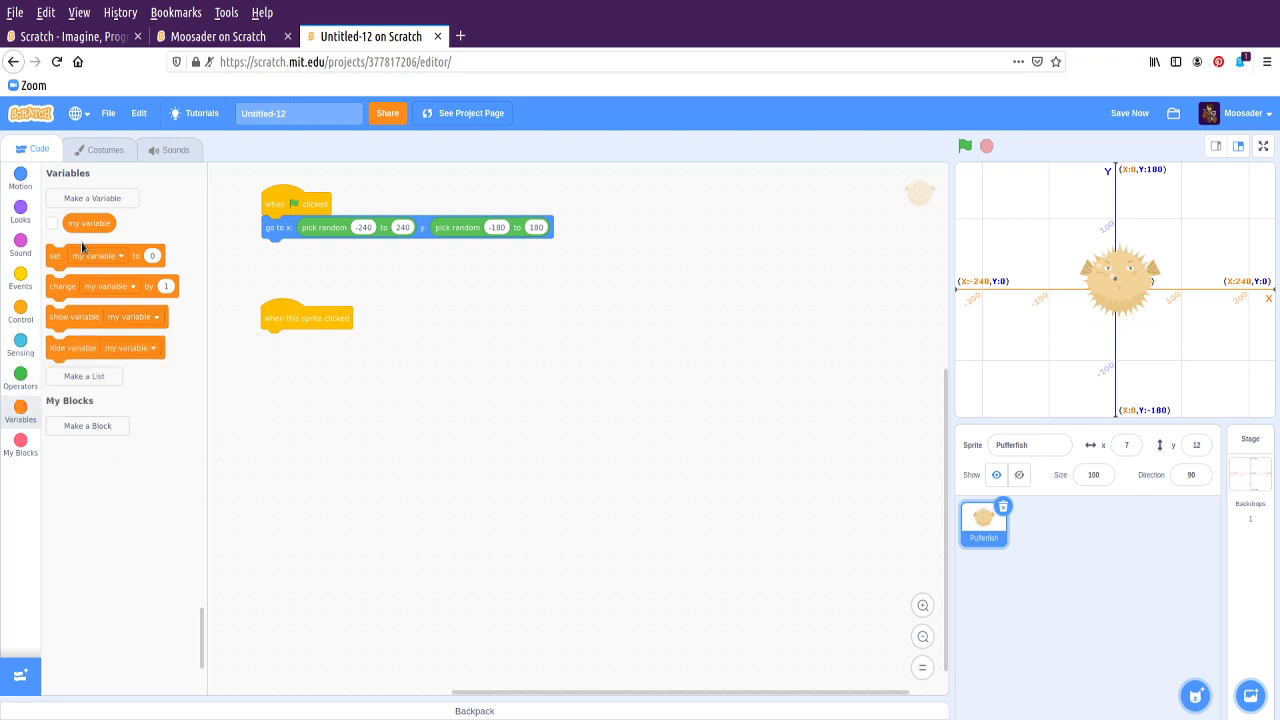
Create a new variable named Score for all sprites
left_click(92, 198)
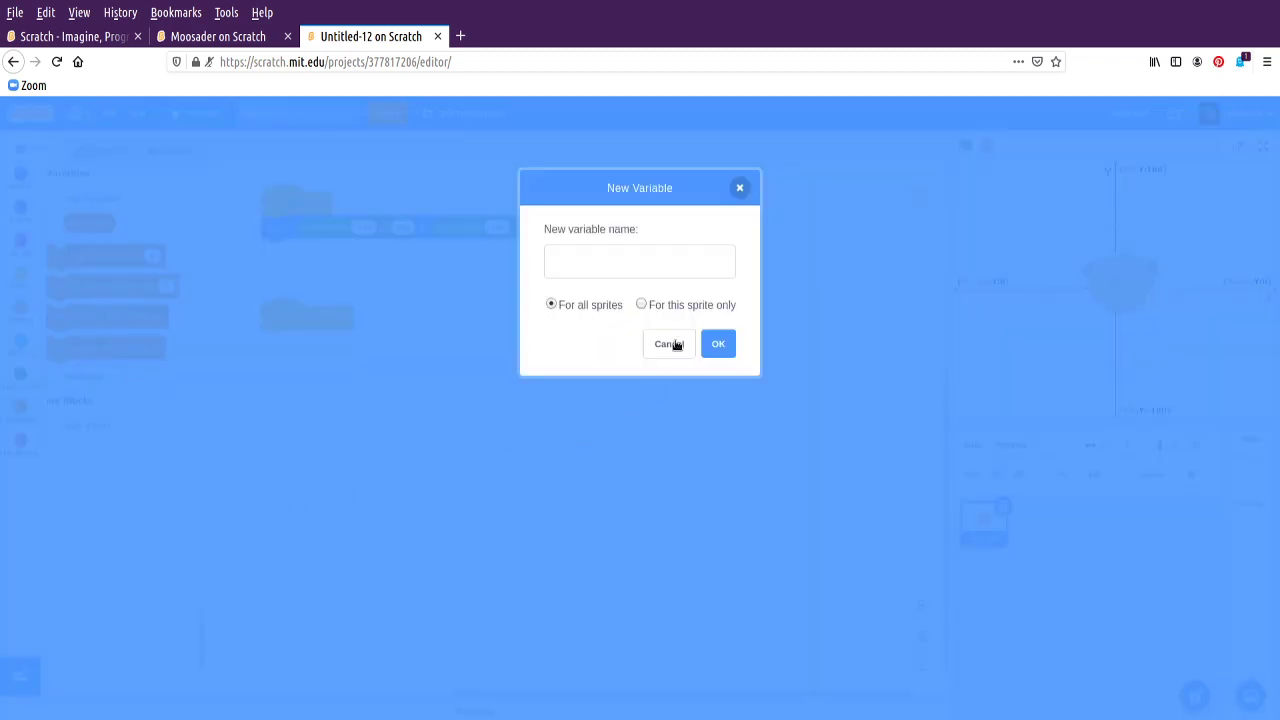
left_click(640, 260)
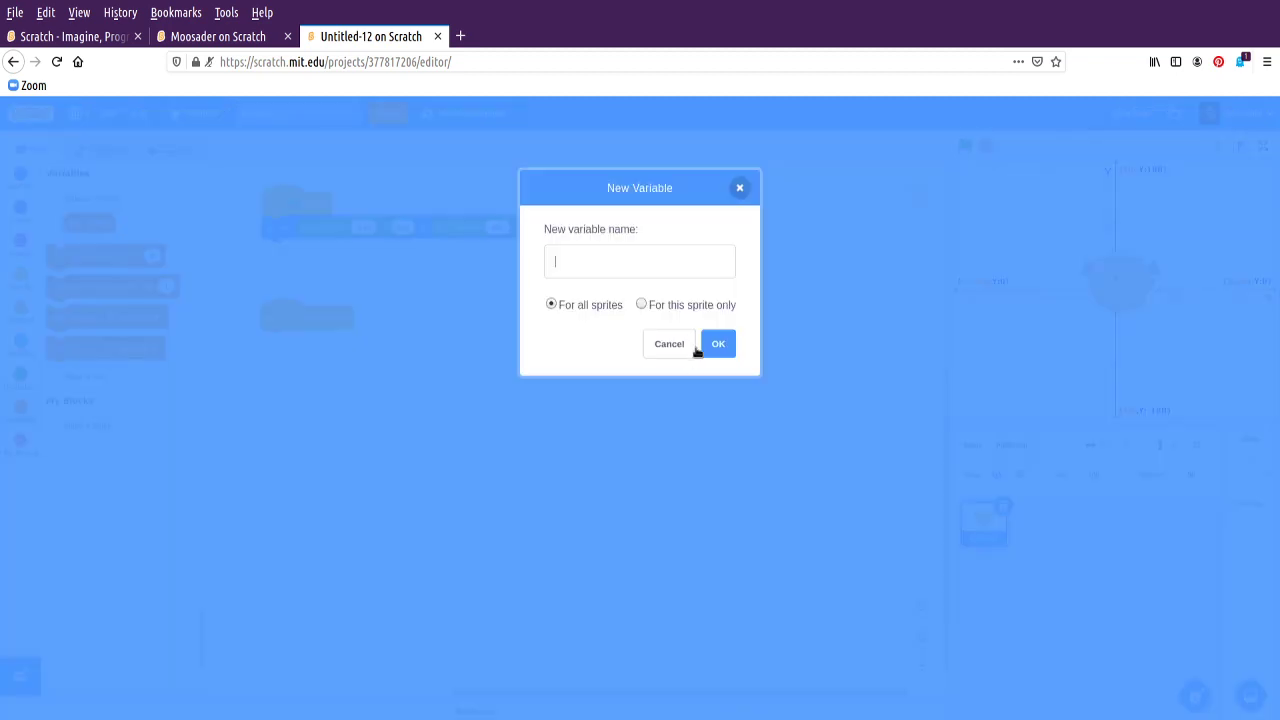
type("Score")
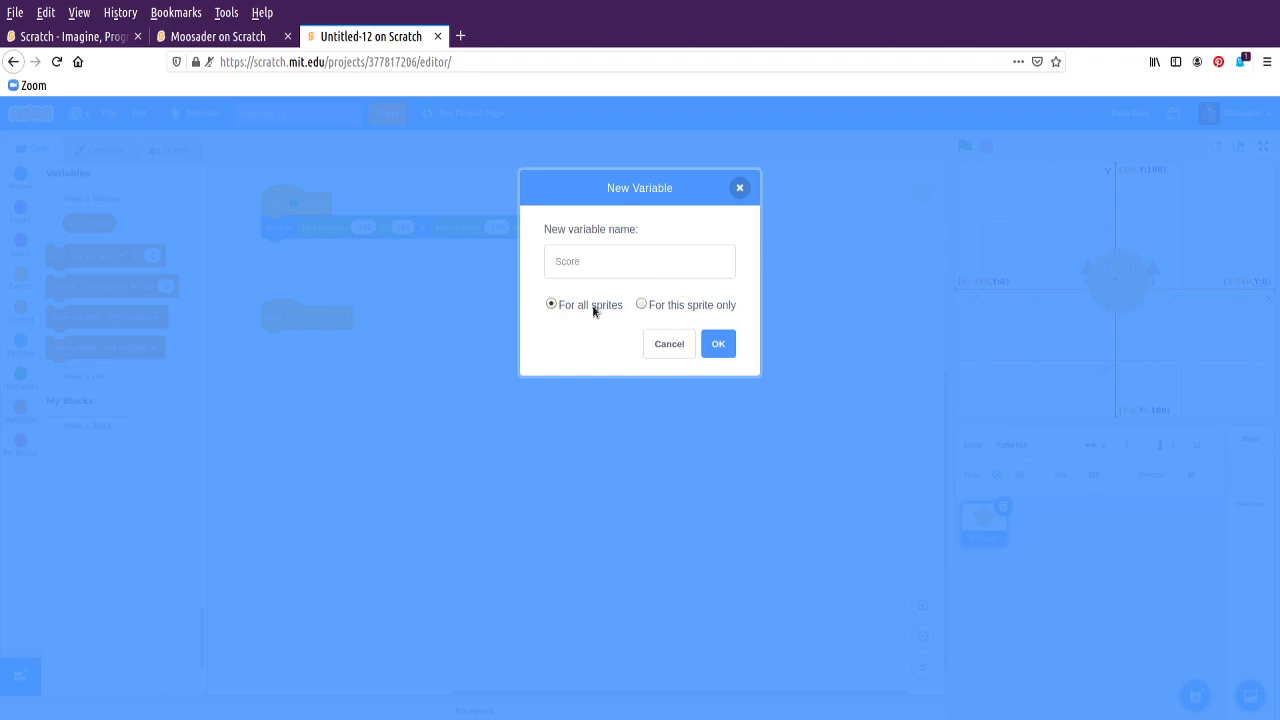
mouse_move(724, 306)
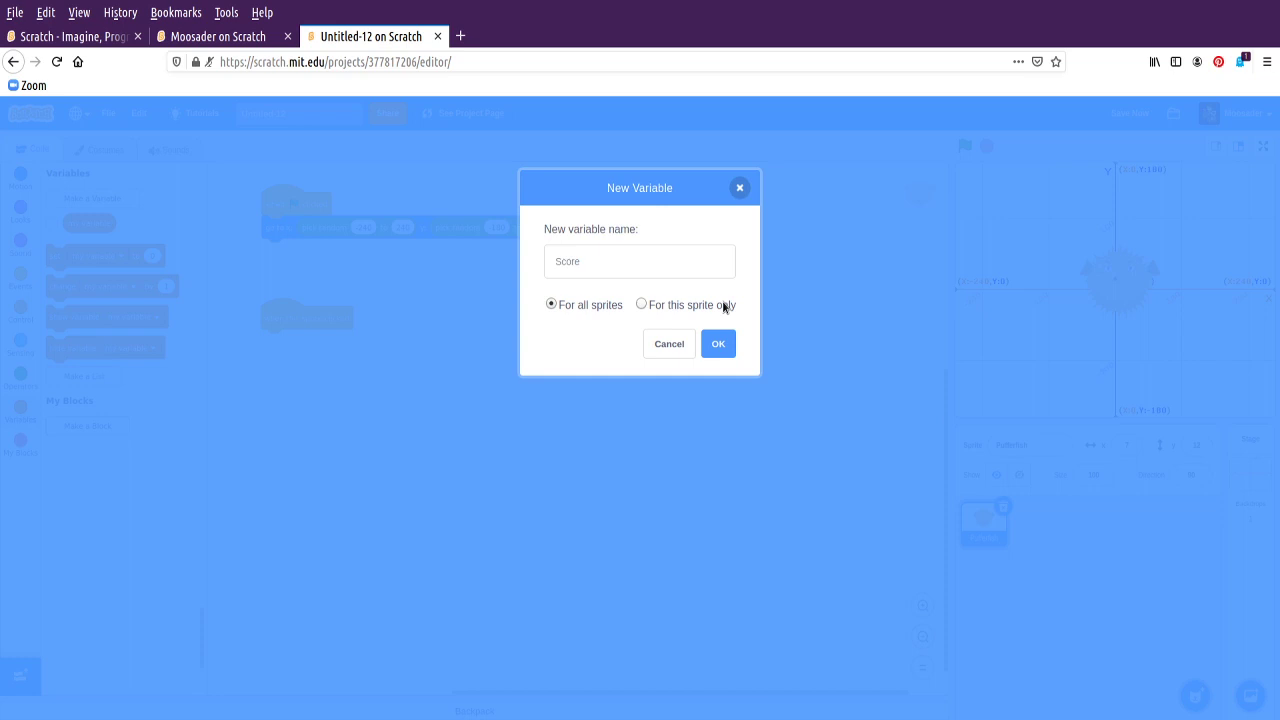
left_click(640, 260)
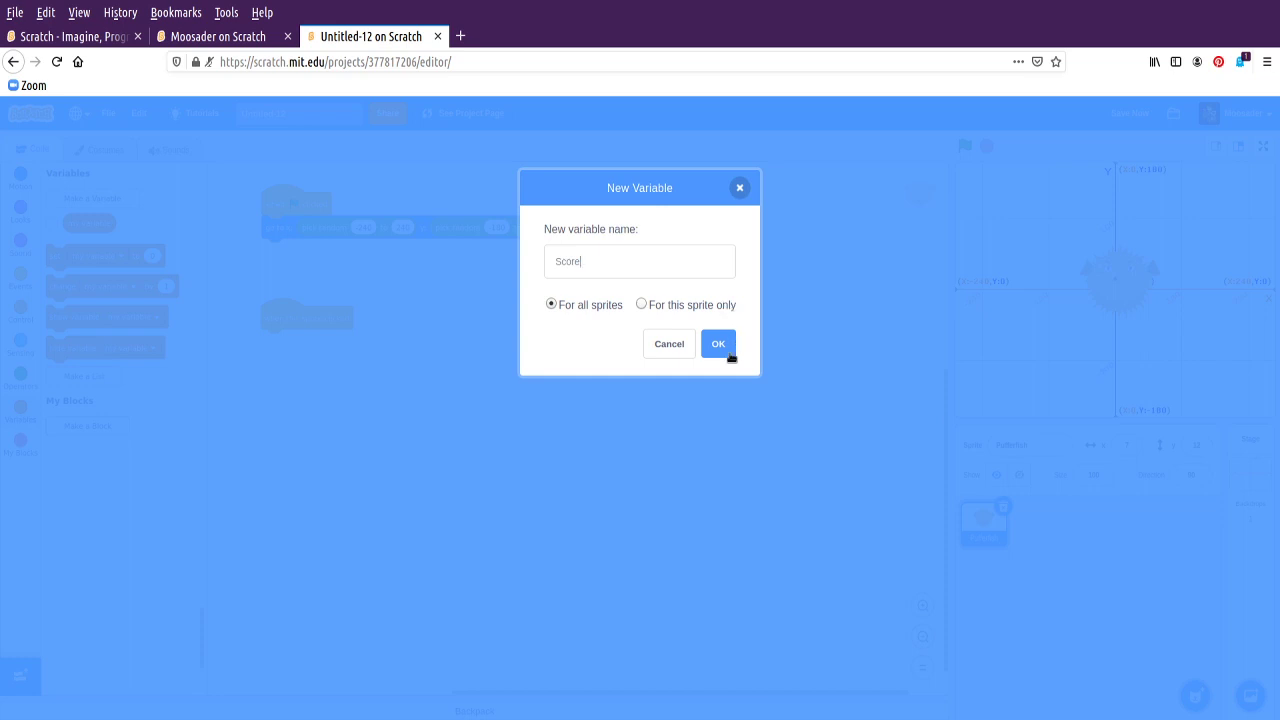
left_click(718, 344)
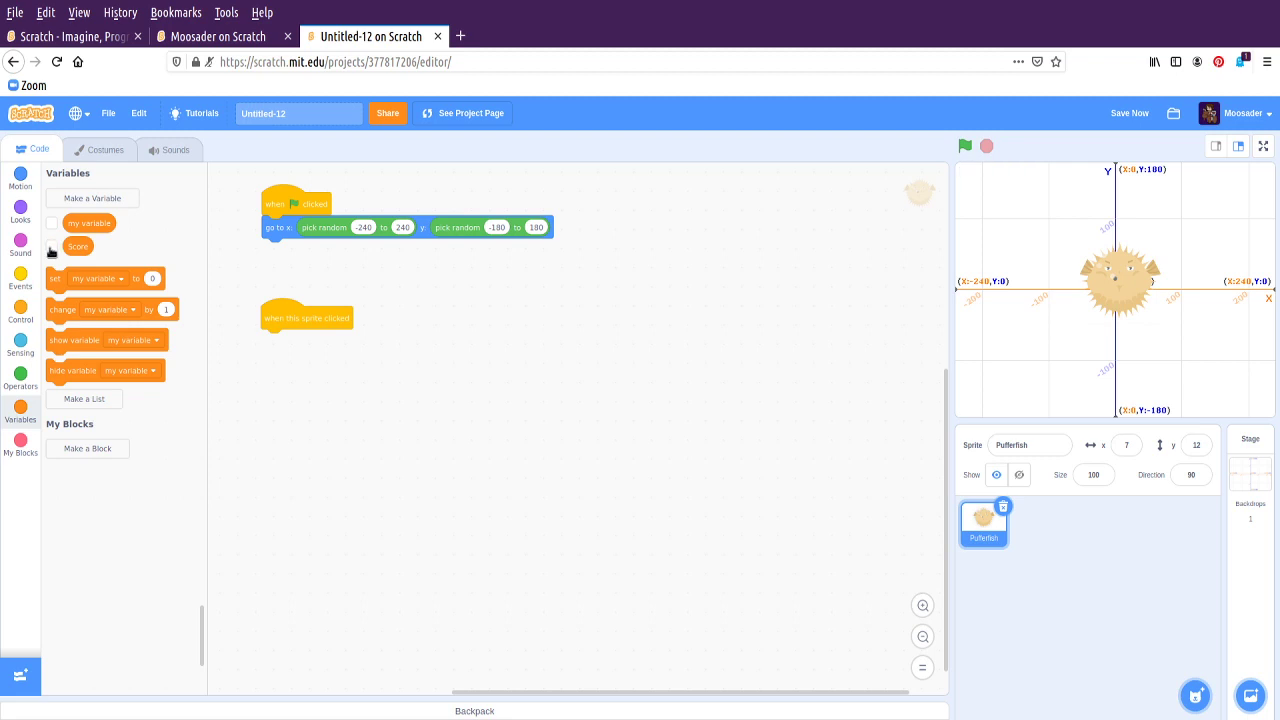
Show Score on the stage and make the sprite-clicked script change Score by 1
left_click(52, 246)
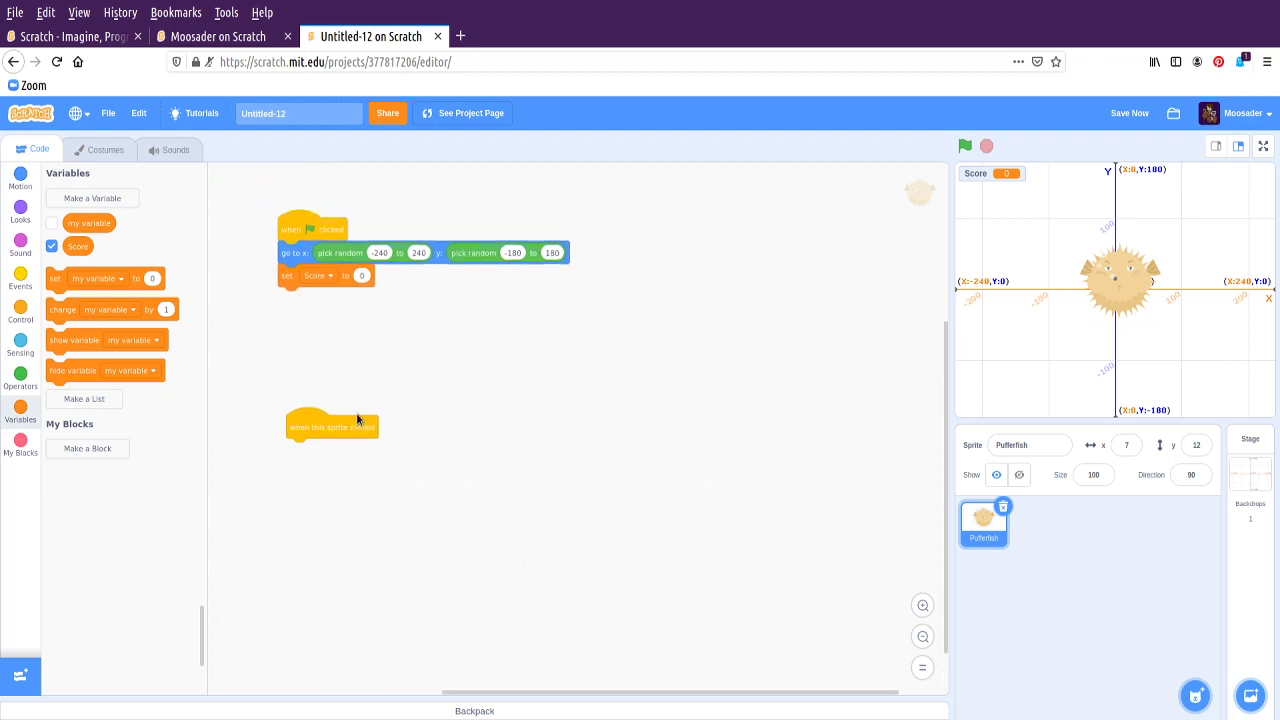
left_click_drag(332, 428, 324, 392)
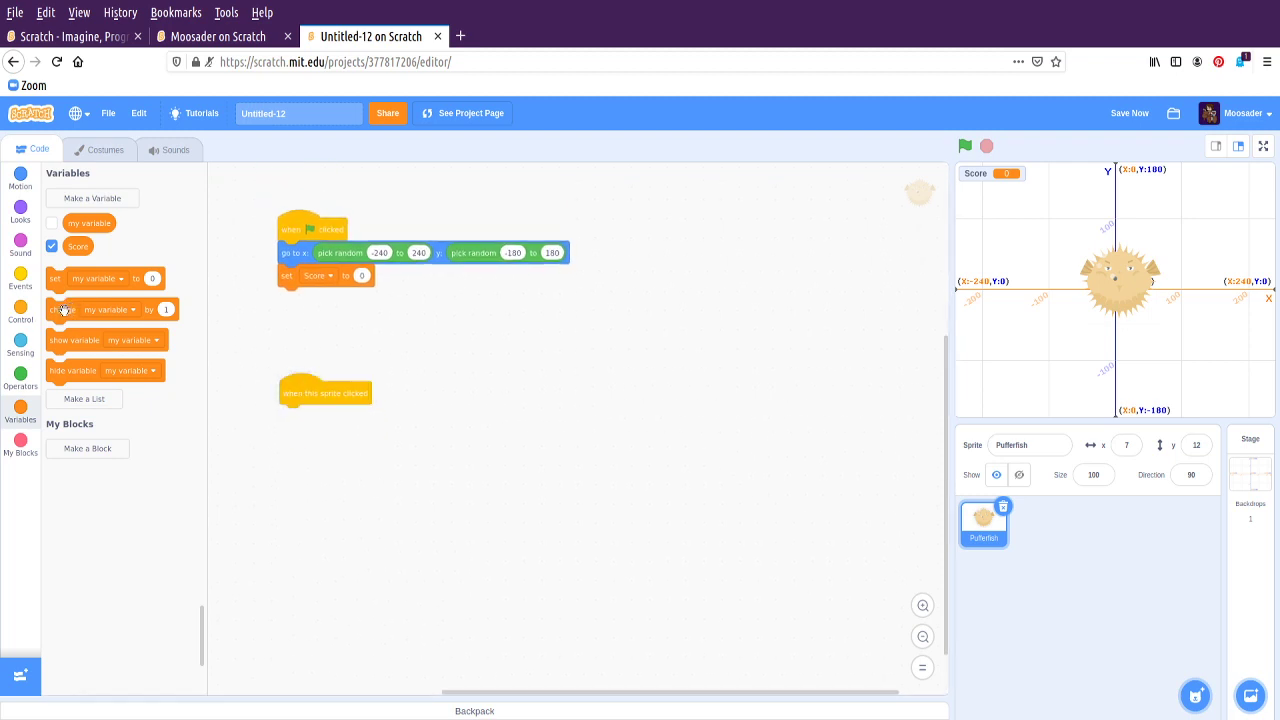
left_click(344, 414)
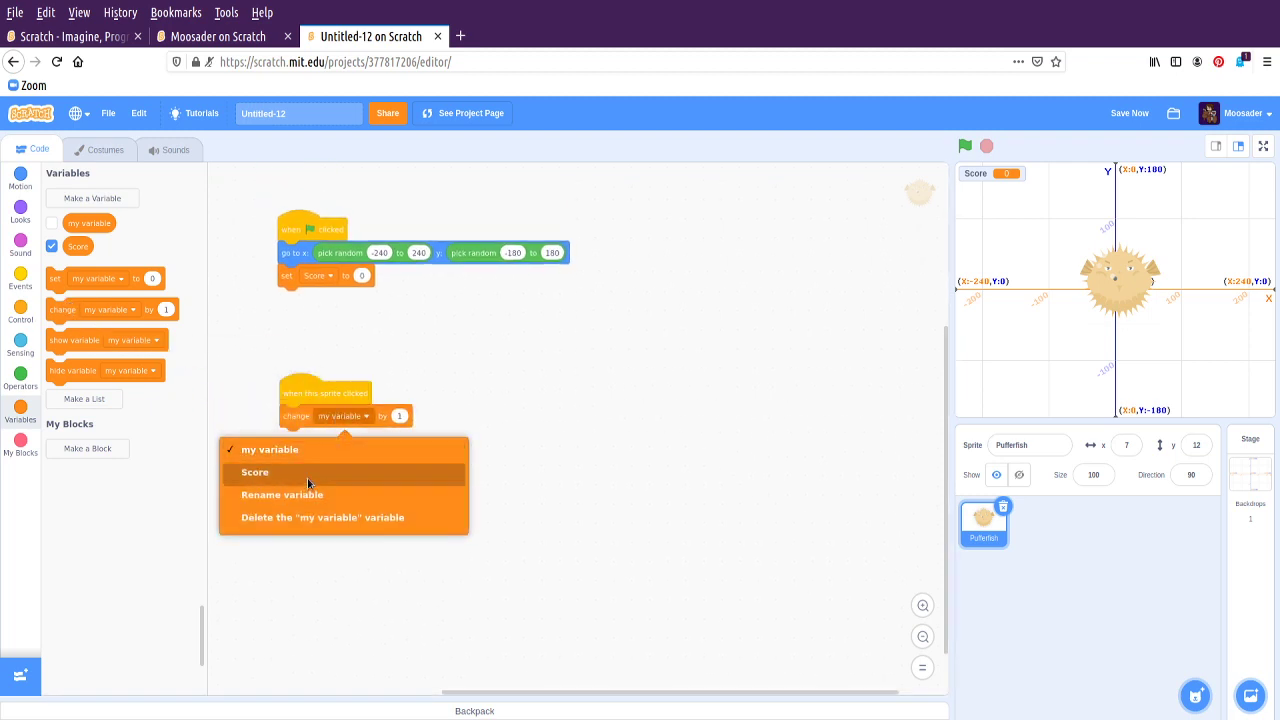
left_click(256, 472)
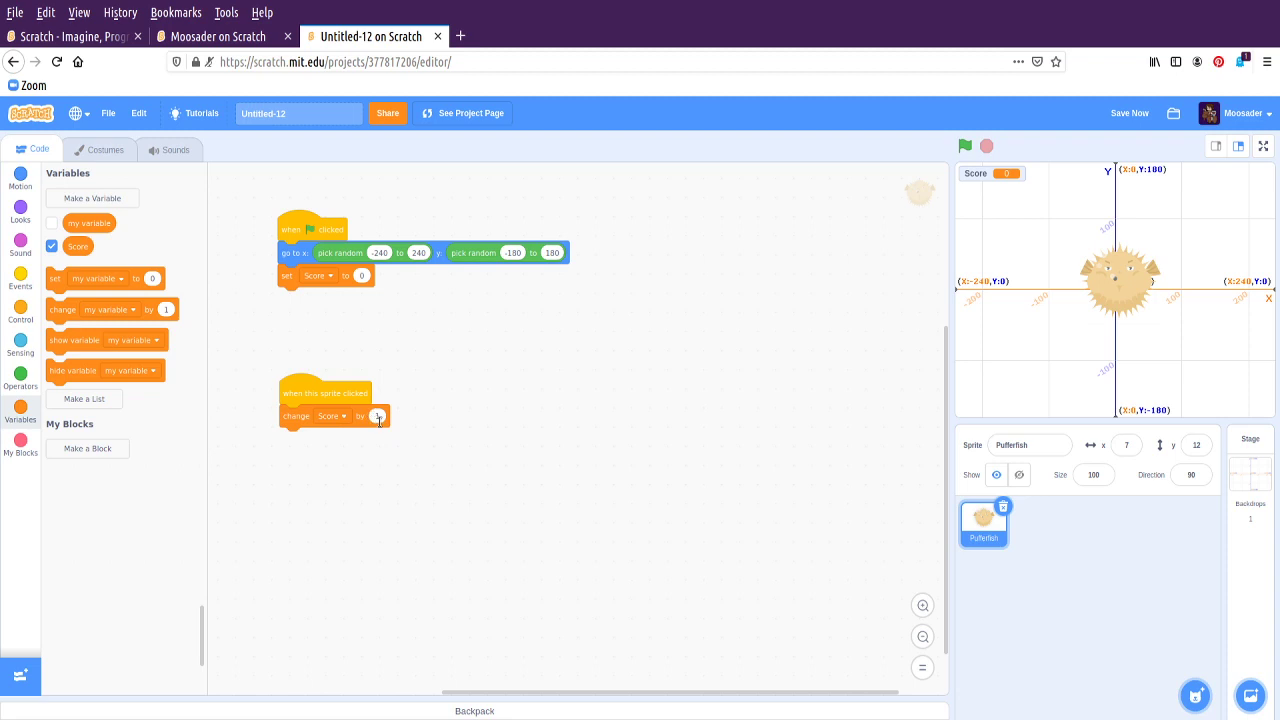
left_click(1122, 290)
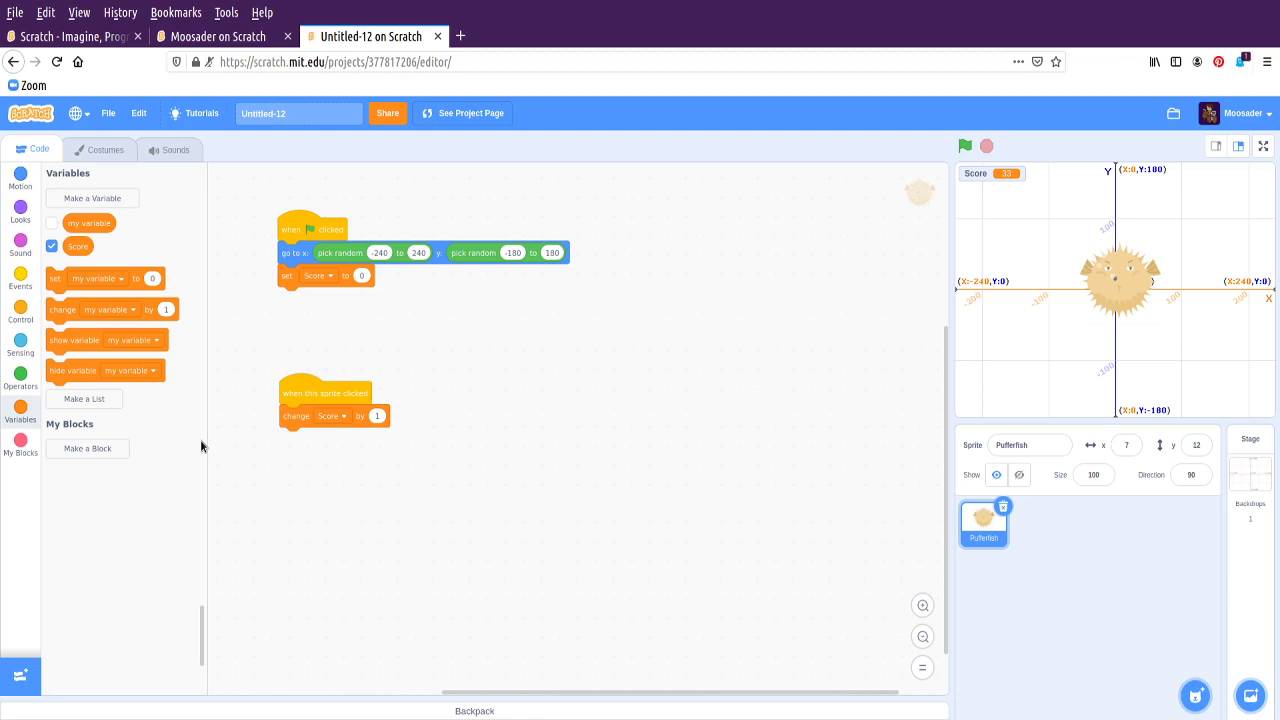
left_click(20, 176)
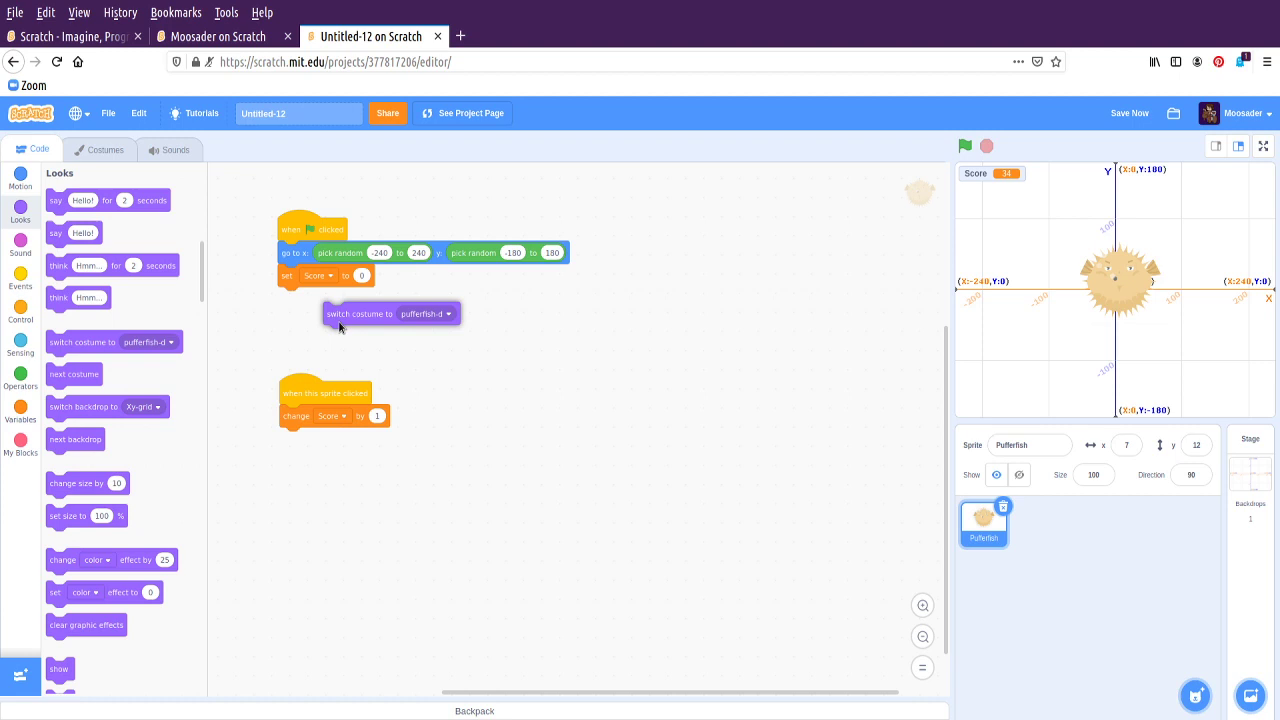
Make the flag script switch the costume to pufferfish-a and test it
left_click(420, 312)
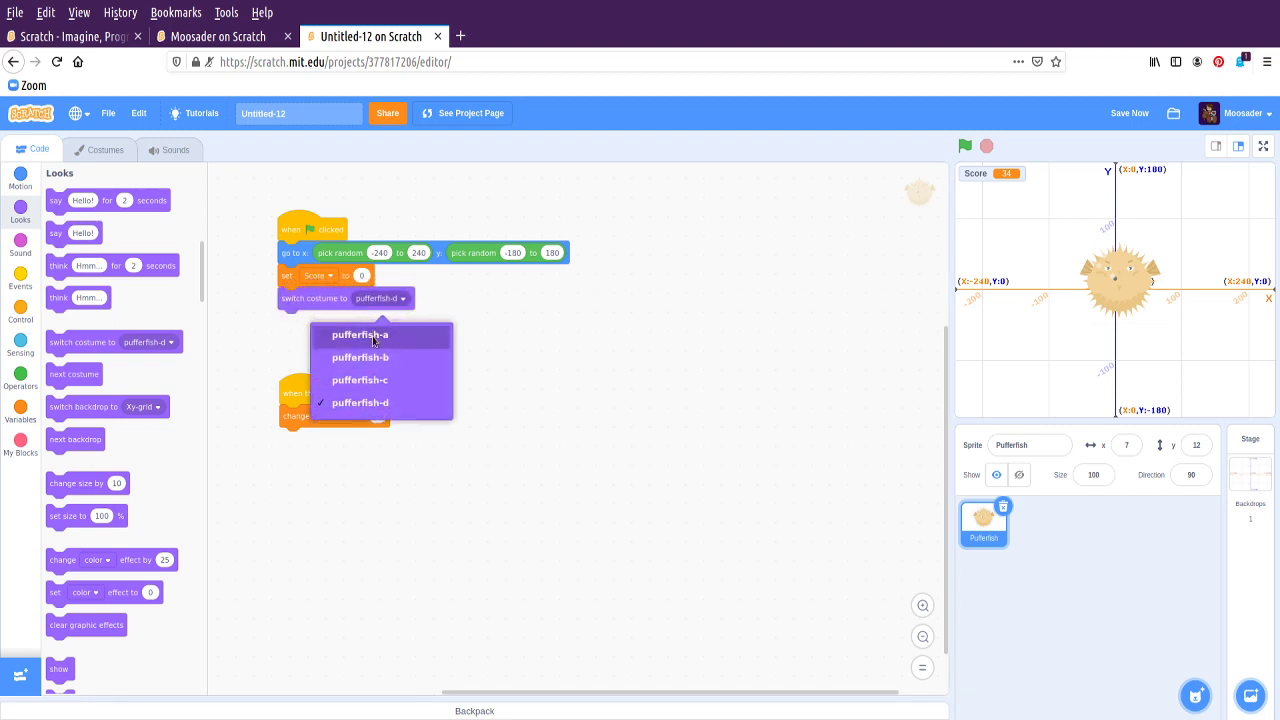
left_click(360, 336)
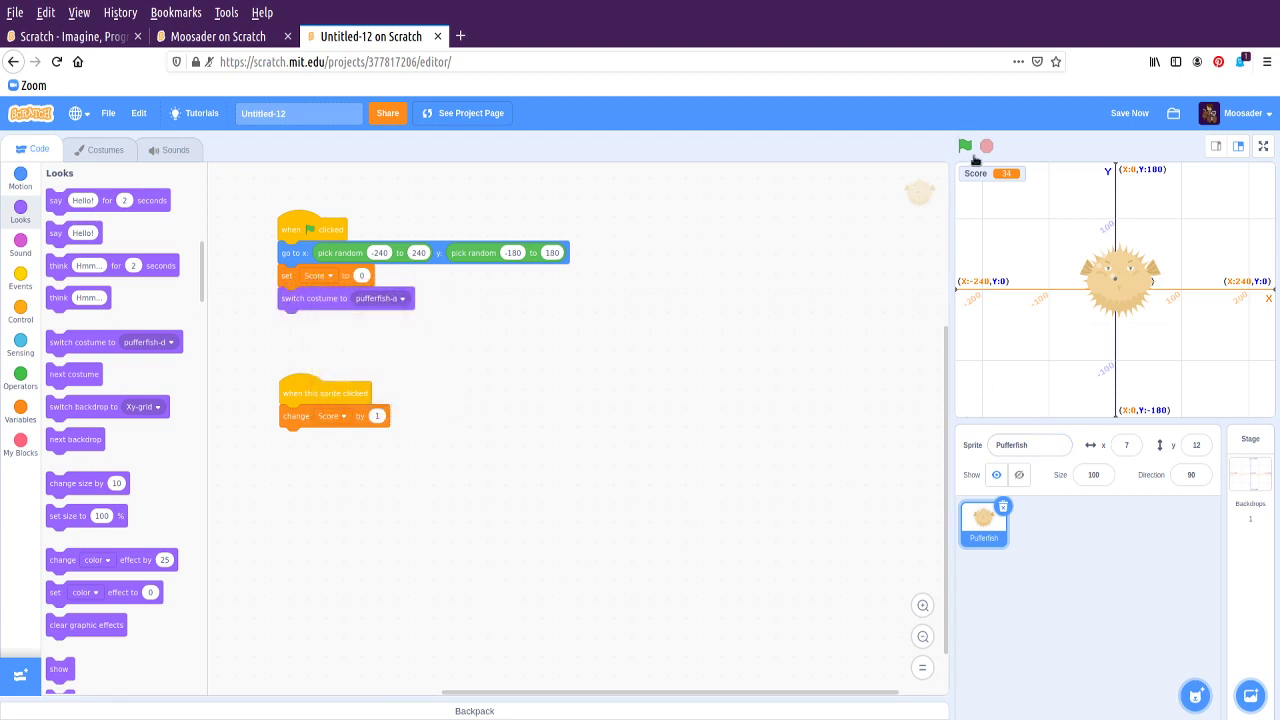
left_click(964, 146)
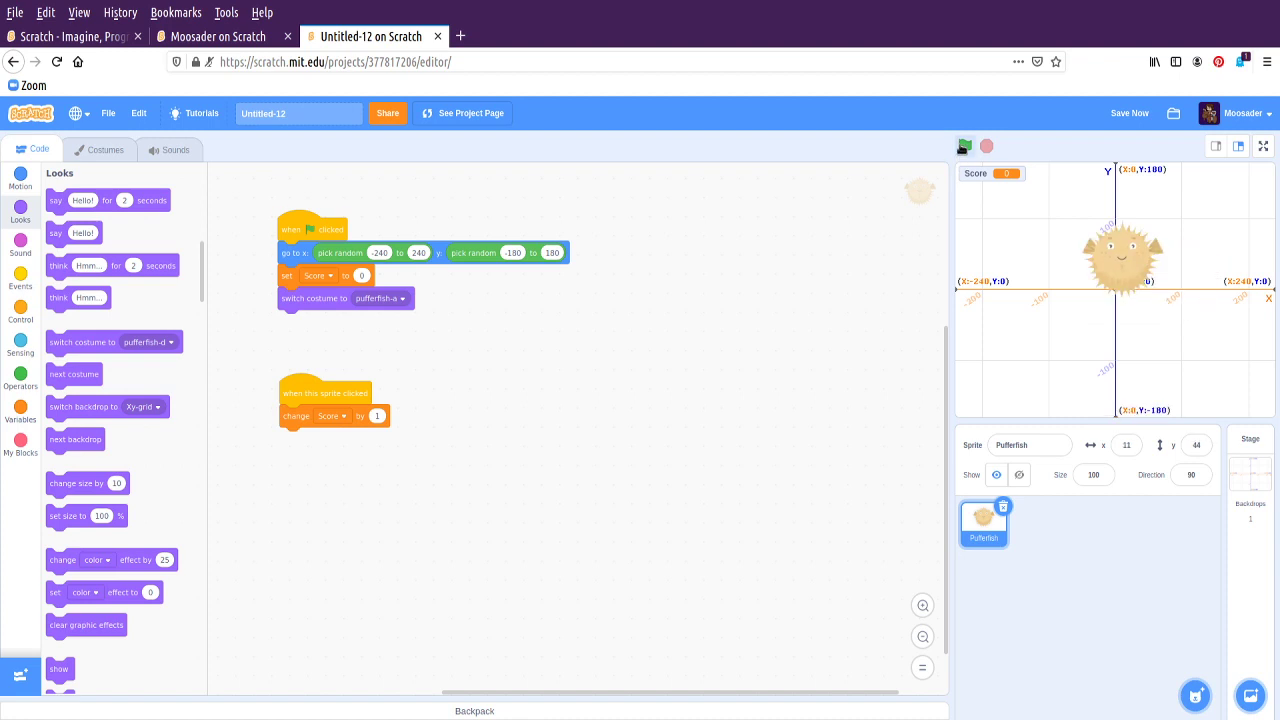
left_click(964, 146)
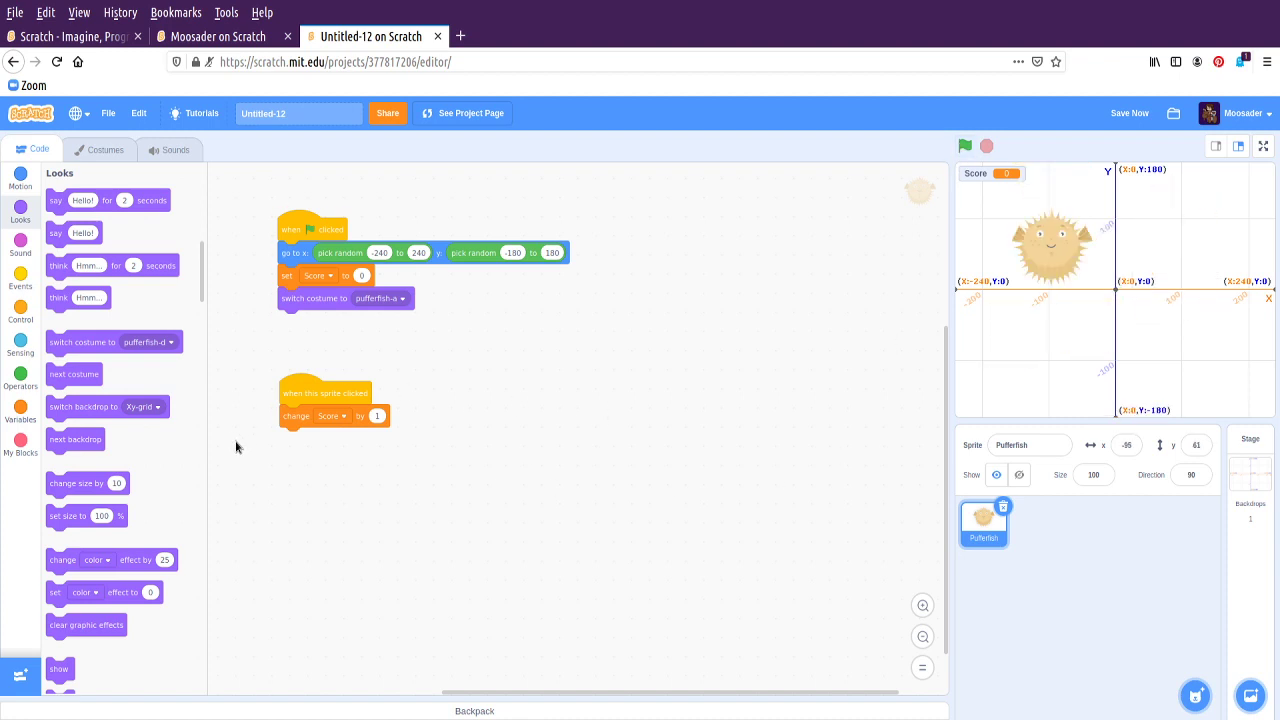
mouse_move(64, 340)
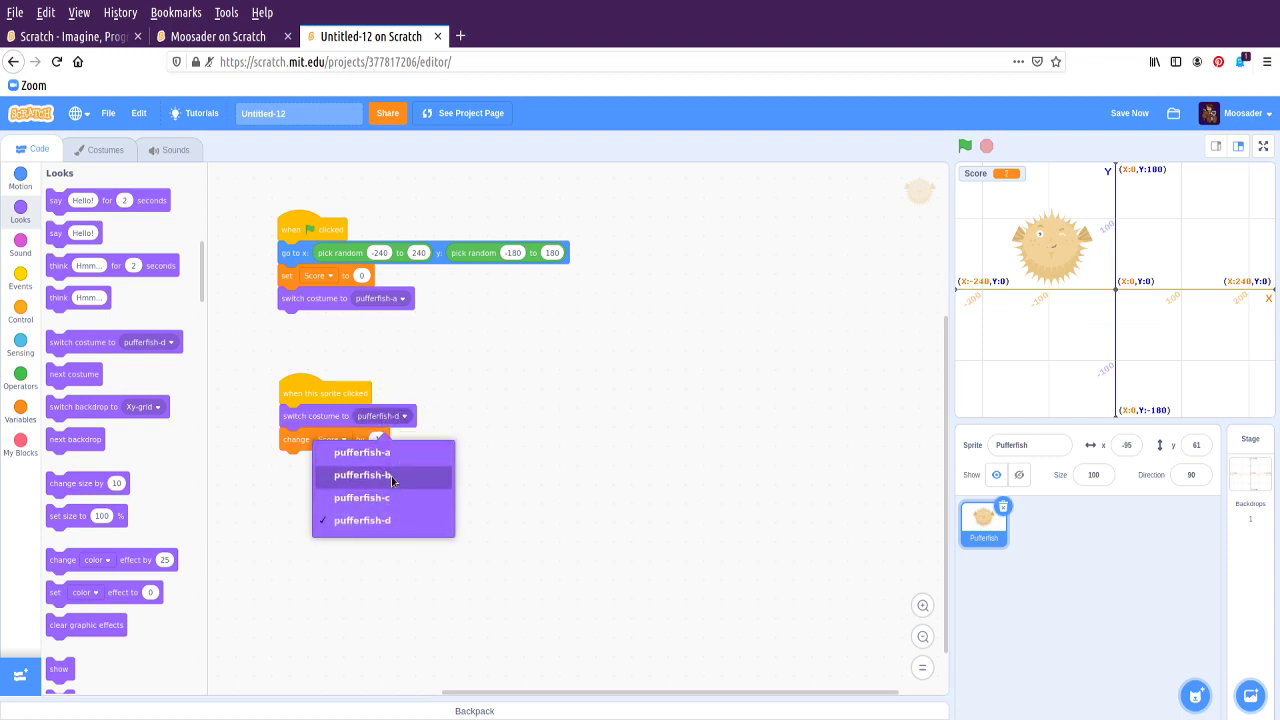
Make the sprite-clicked script switch the costume to pufferfish-b
left_click(362, 496)
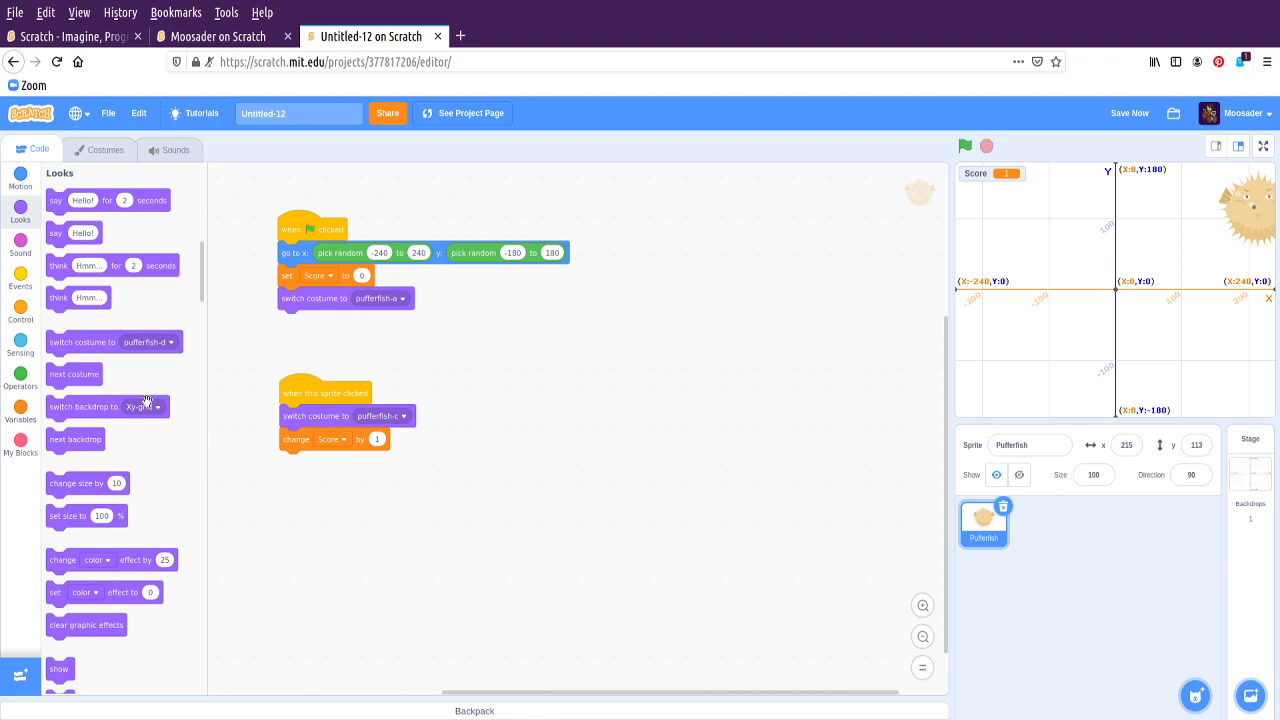
left_click(20, 178)
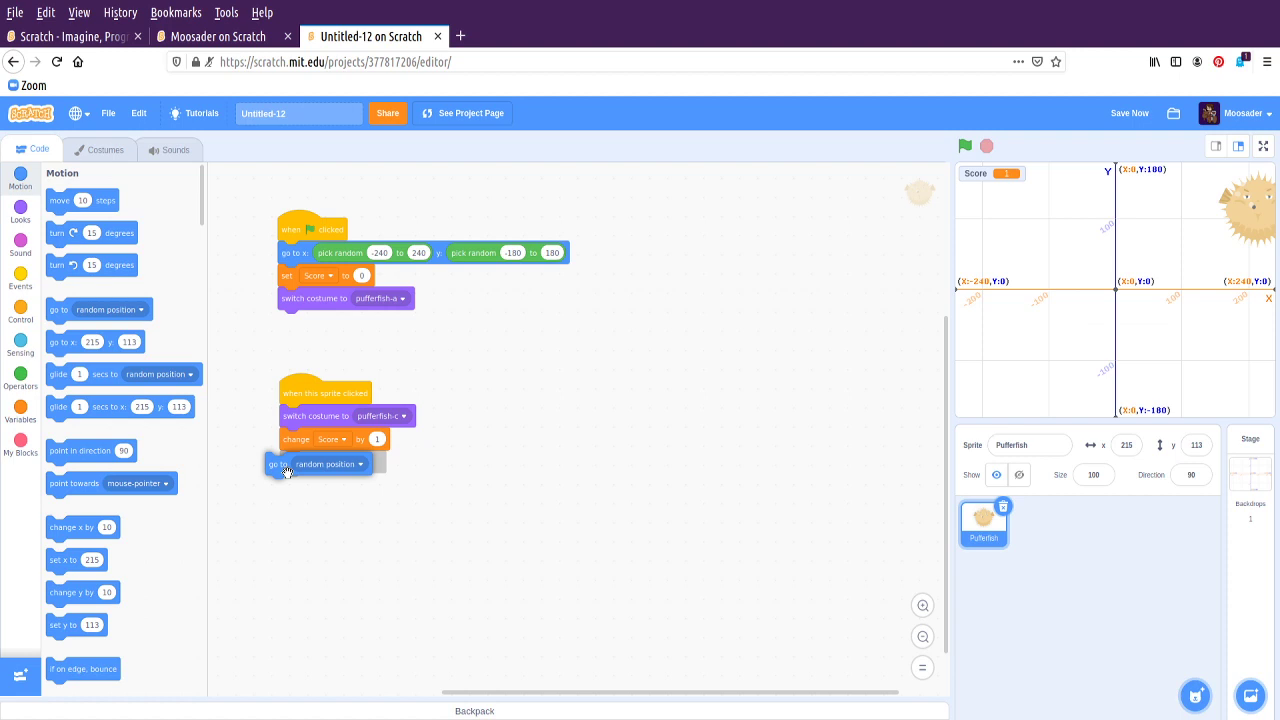
End the clicked script with 'glide 1 secs to random position' and test catching the fish
left_click(964, 146)
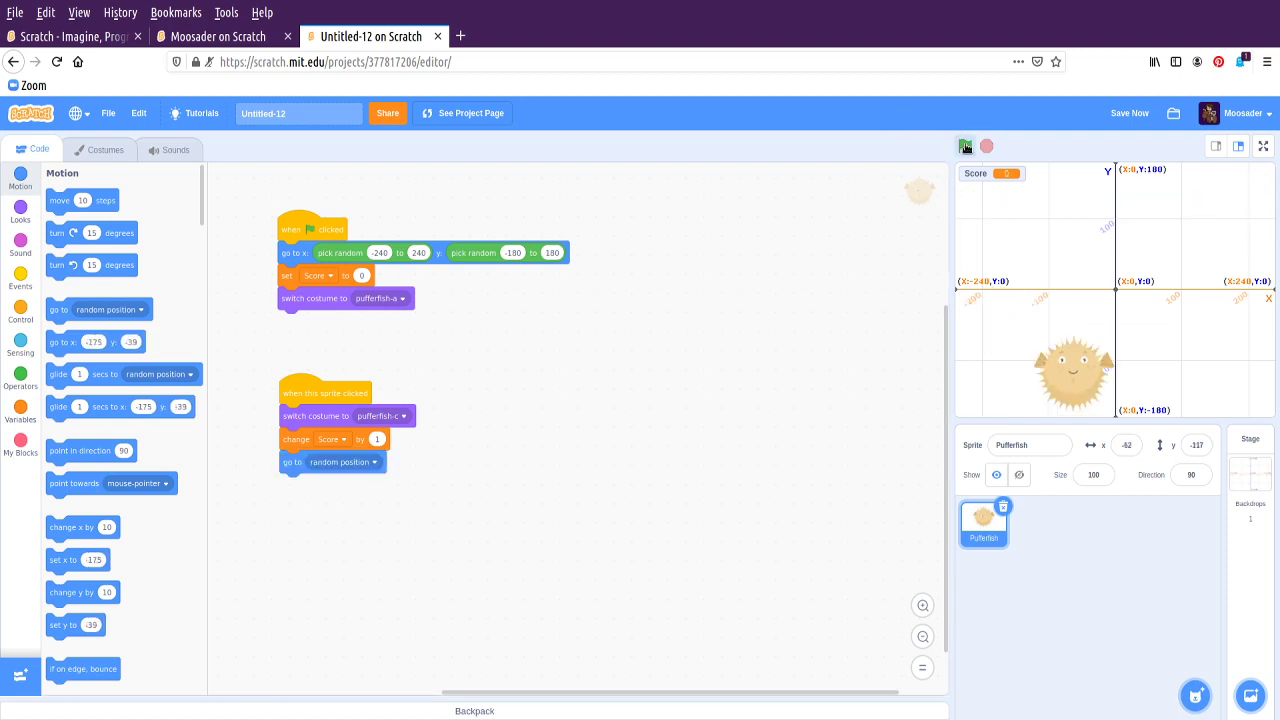
left_click(964, 146)
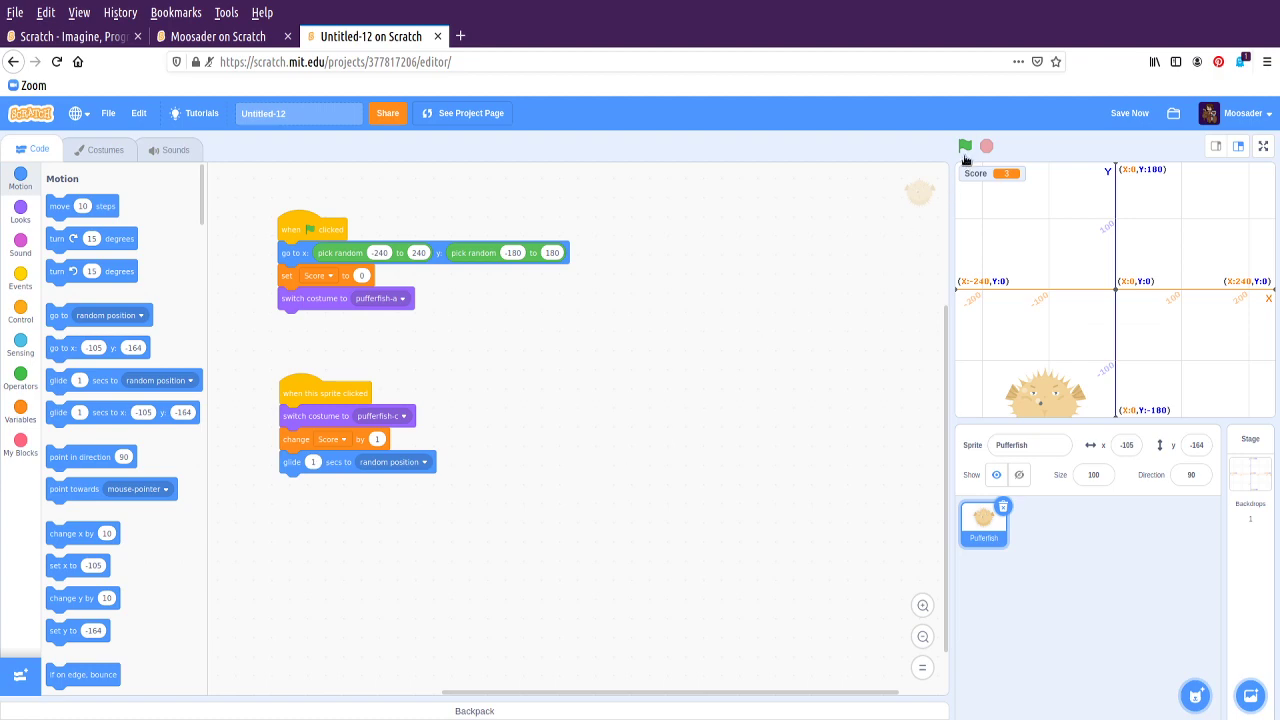
left_click(964, 146)
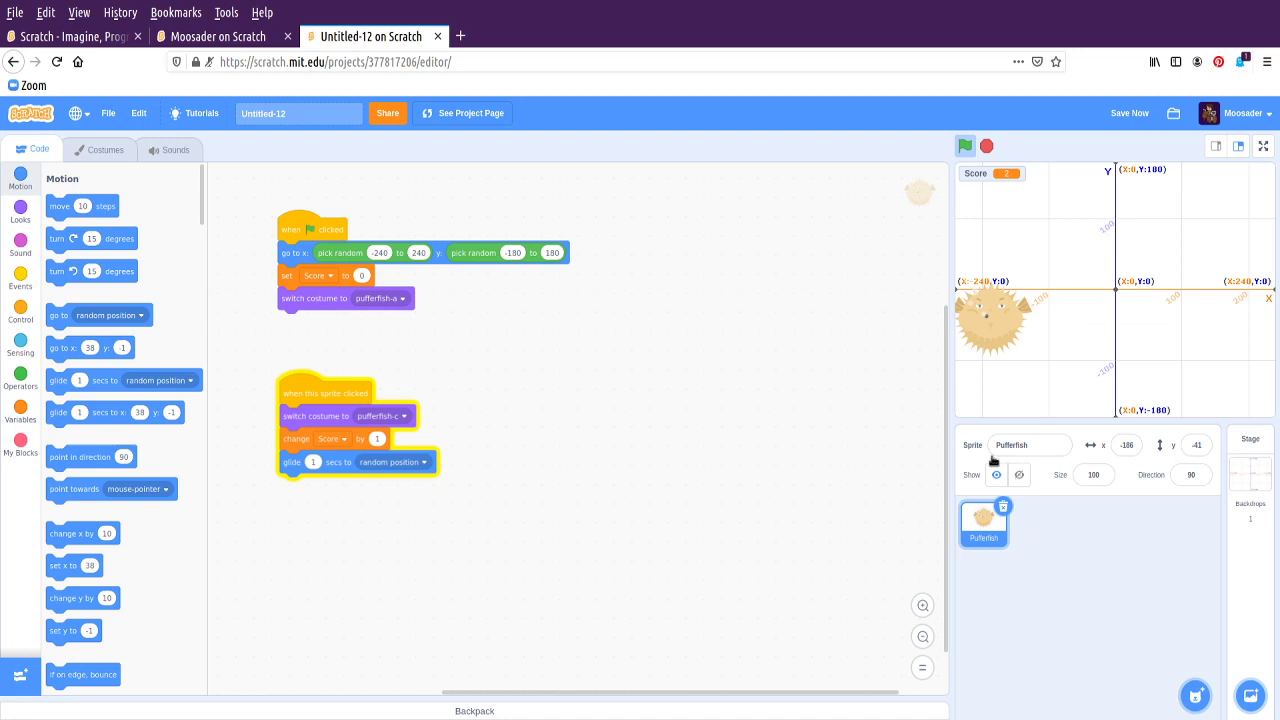
left_click(964, 146)
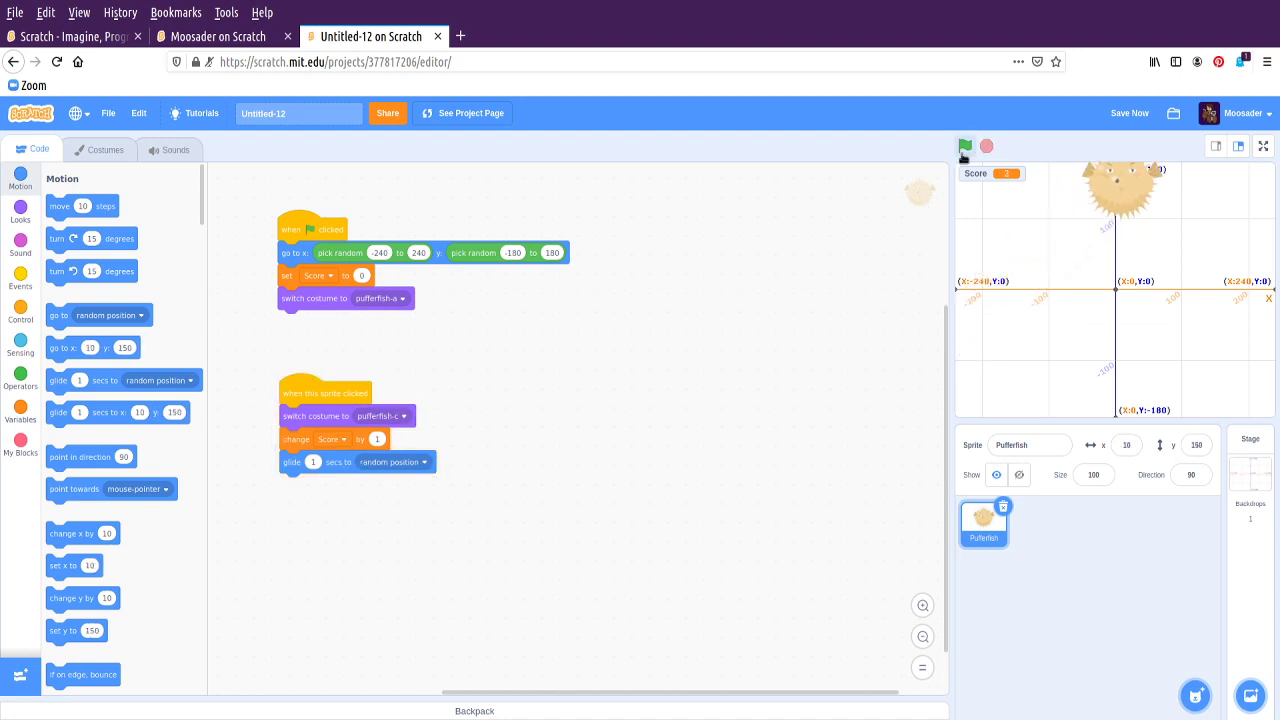
Add 'switch costume to pufferfish-a' after the glide in the pufferfish's clicked script and test it
left_click(964, 146)
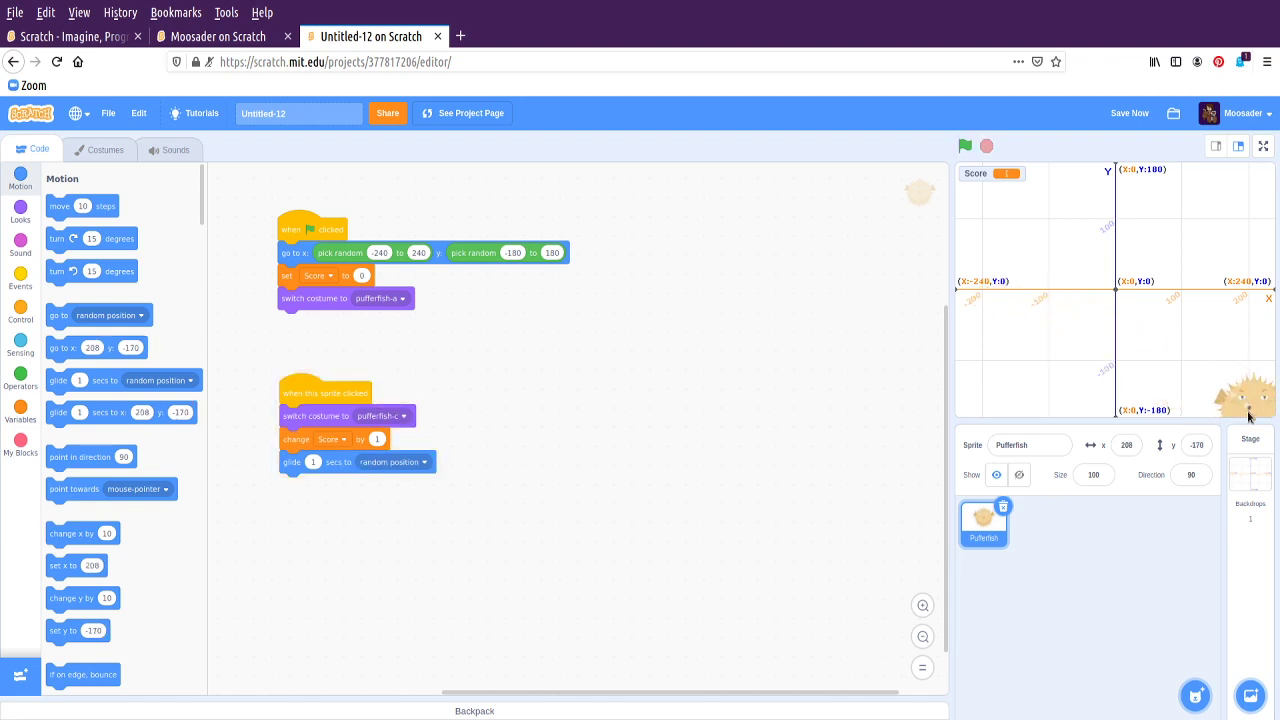
mouse_move(56, 206)
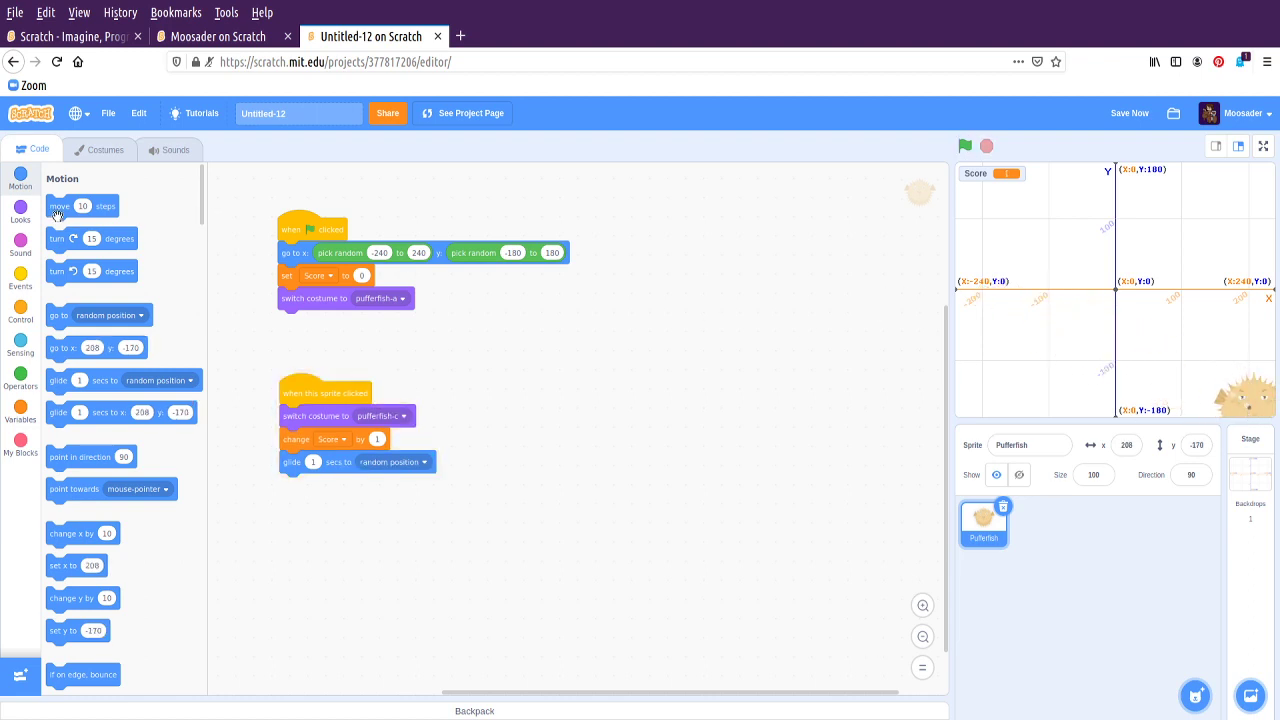
left_click(20, 214)
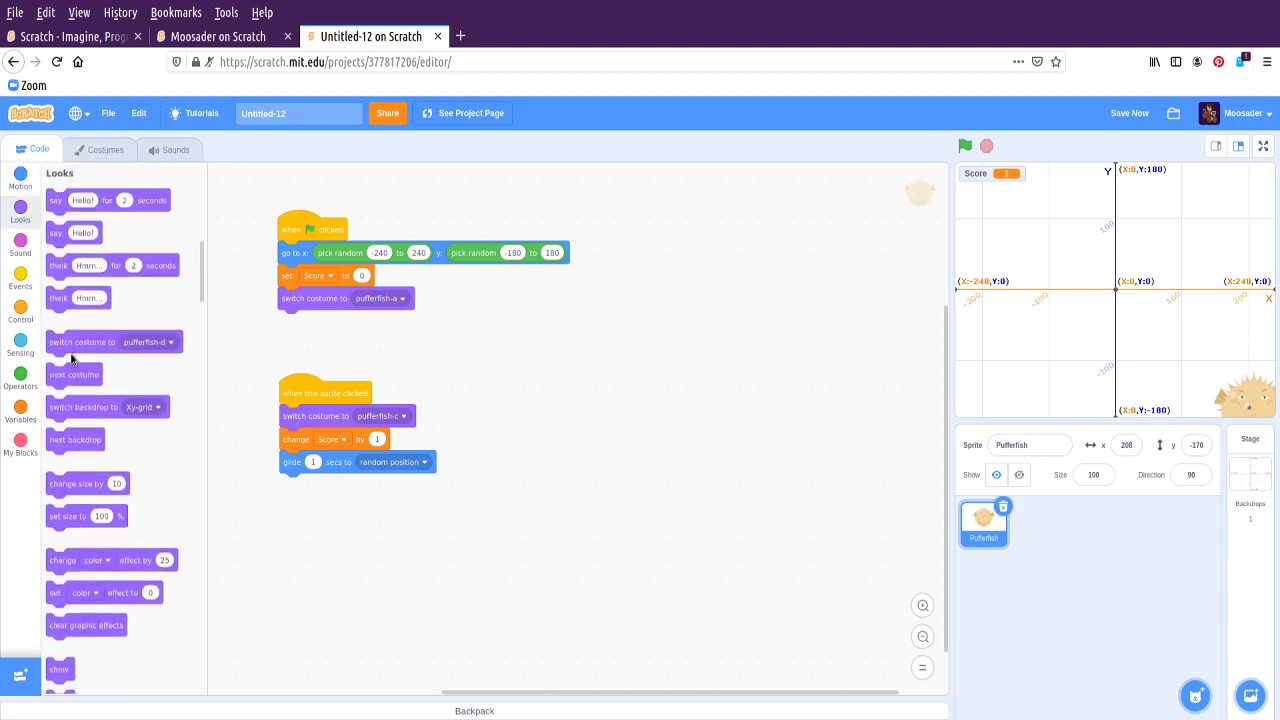
left_click(404, 484)
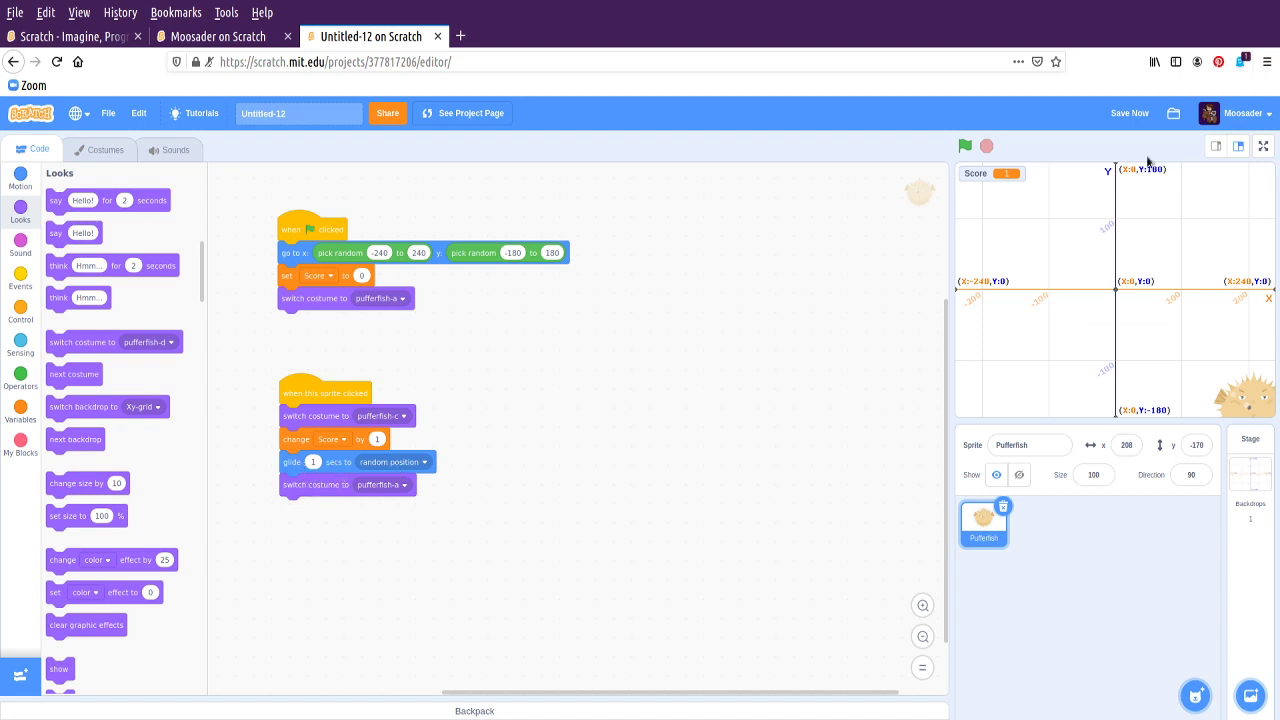
left_click(964, 146)
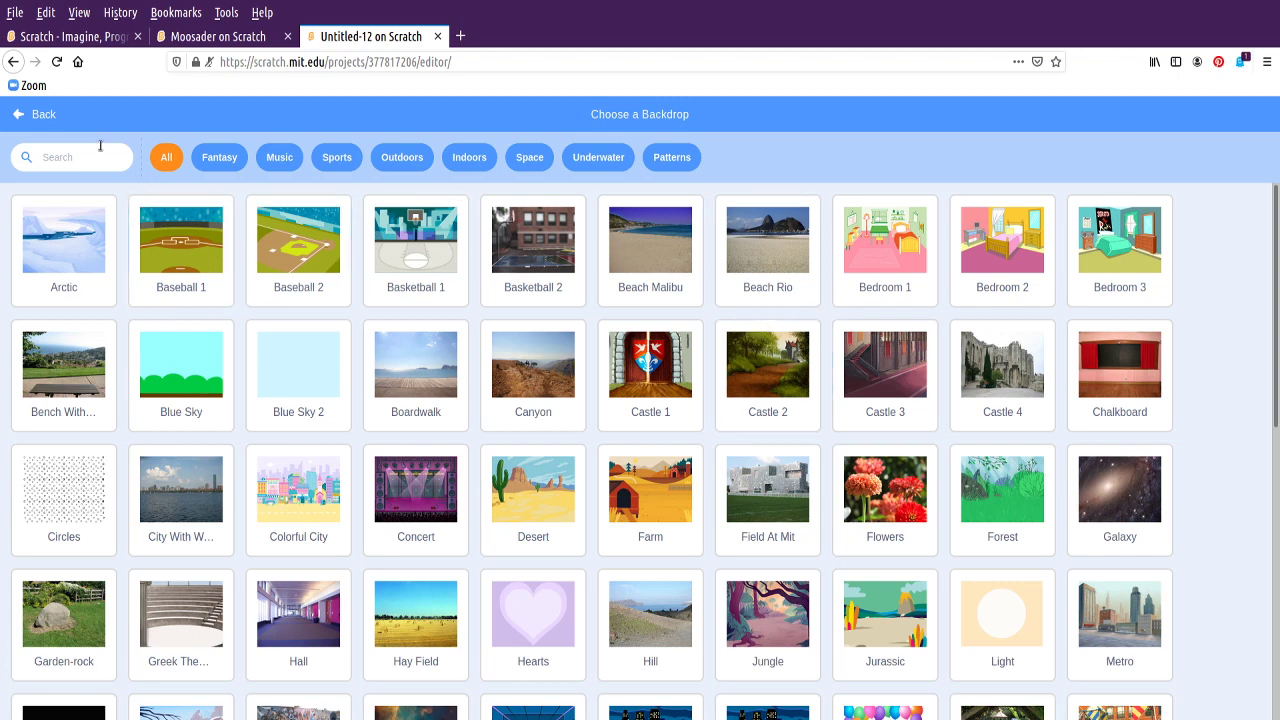
mouse_move(548, 132)
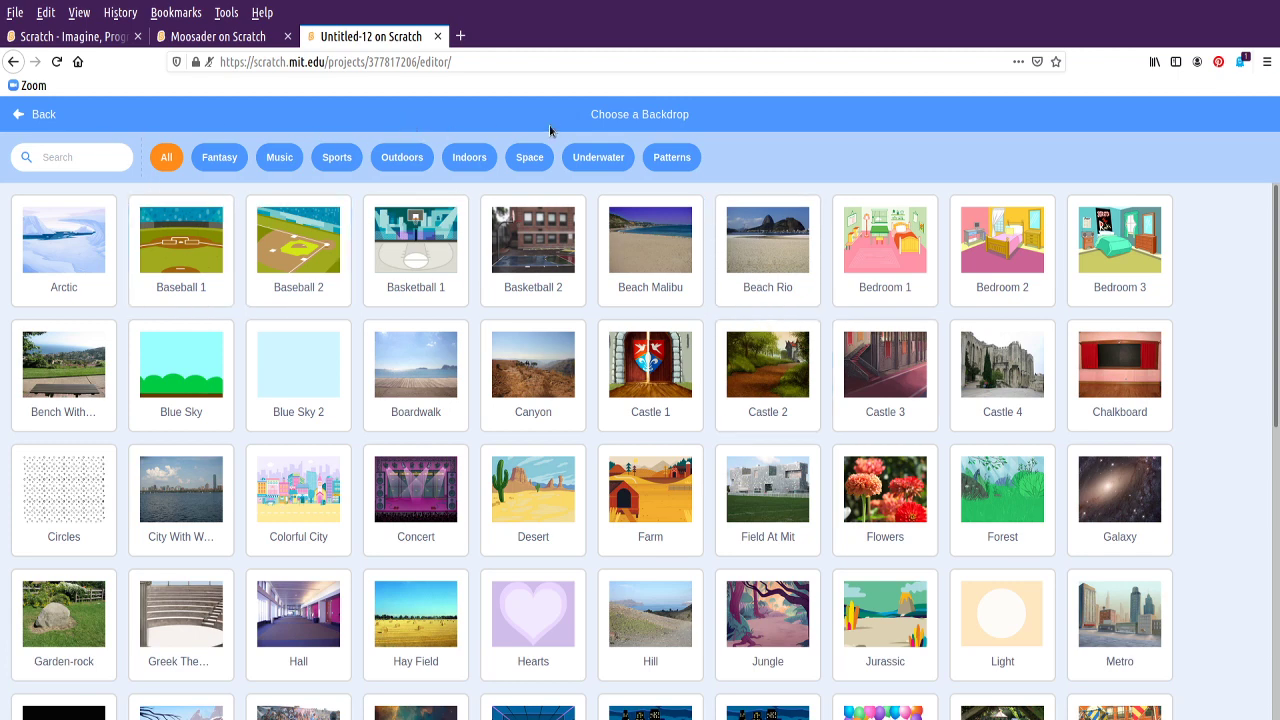
Choose the Underwater 2 backdrop with coral and rocks and test the game on it
left_click(596, 156)
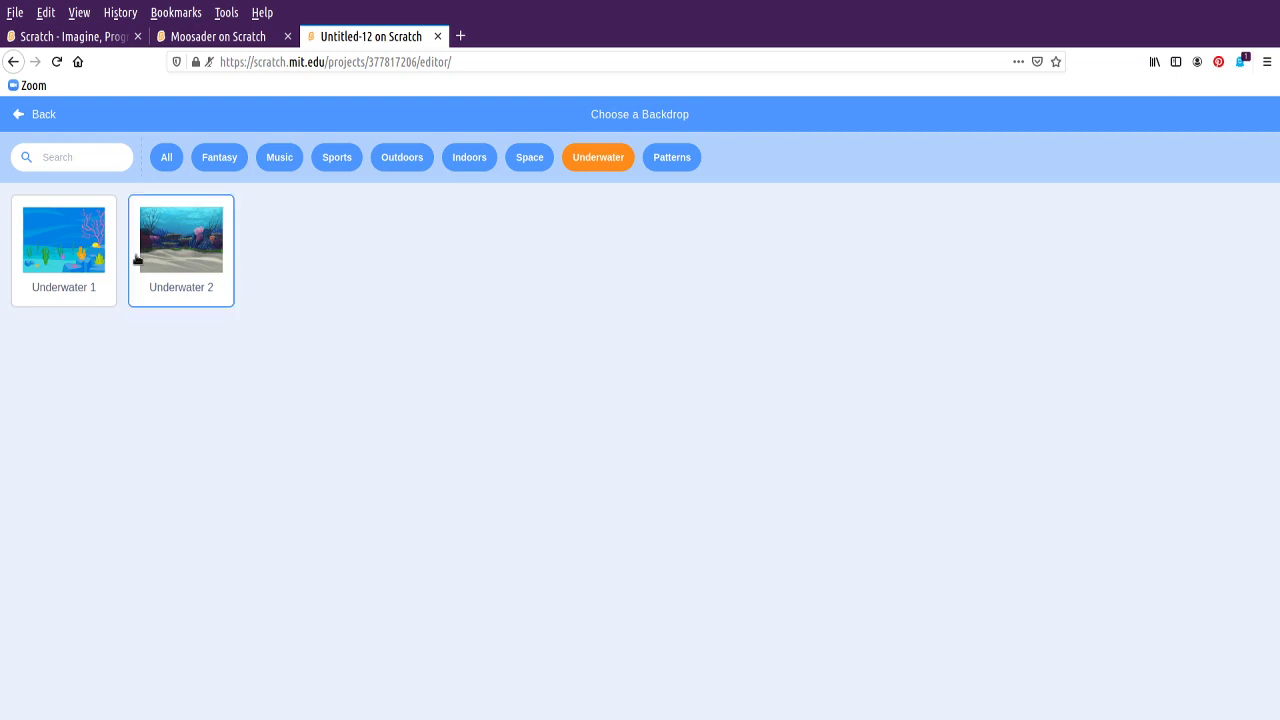
left_click(180, 238)
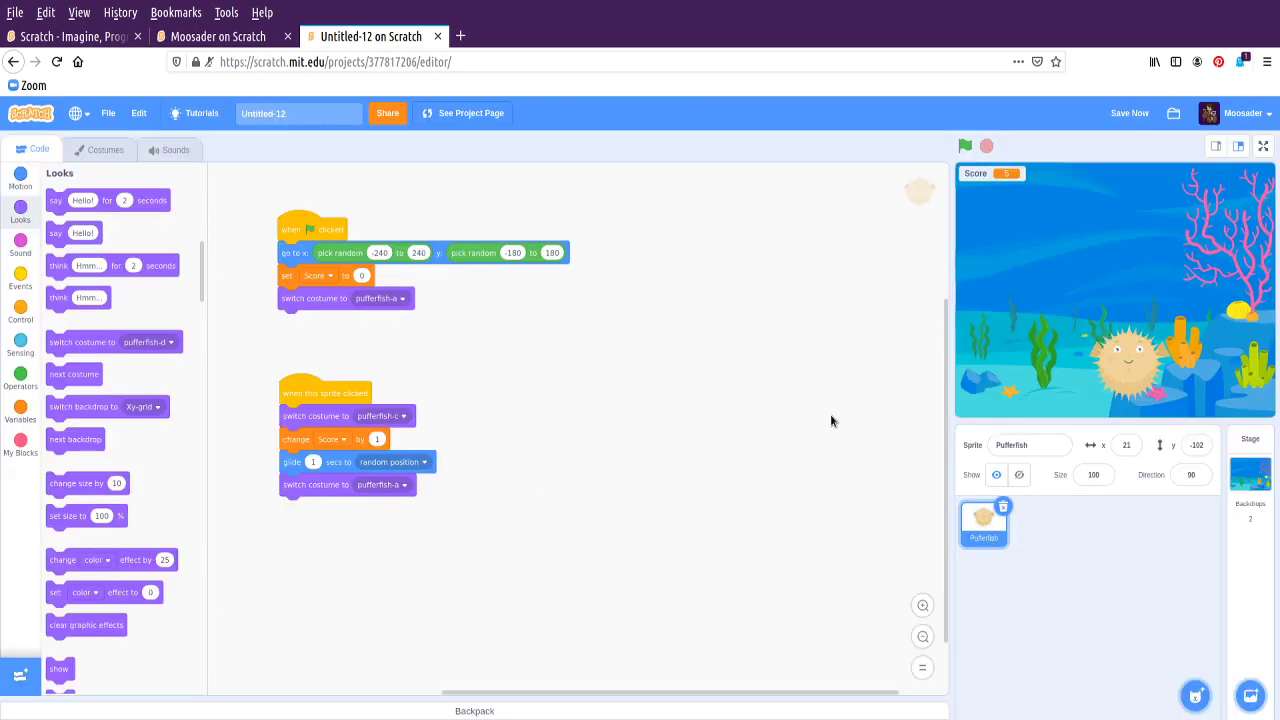
mouse_move(1178, 244)
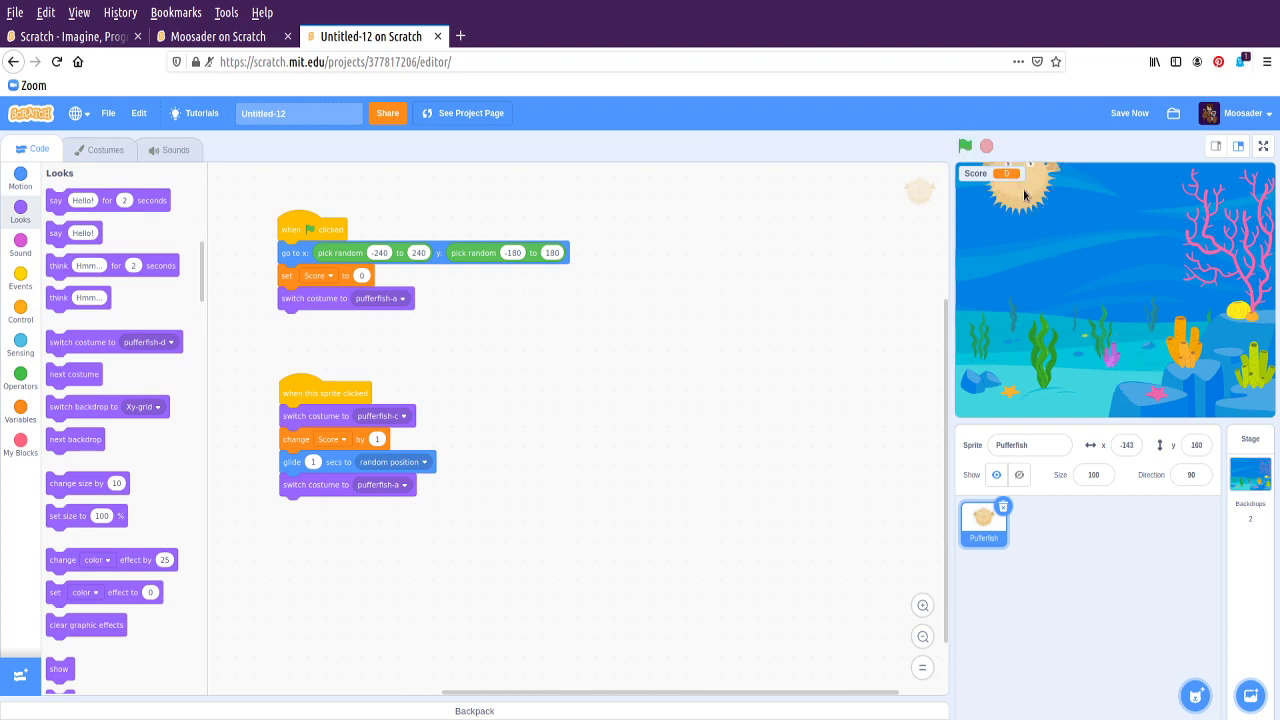
left_click(964, 146)
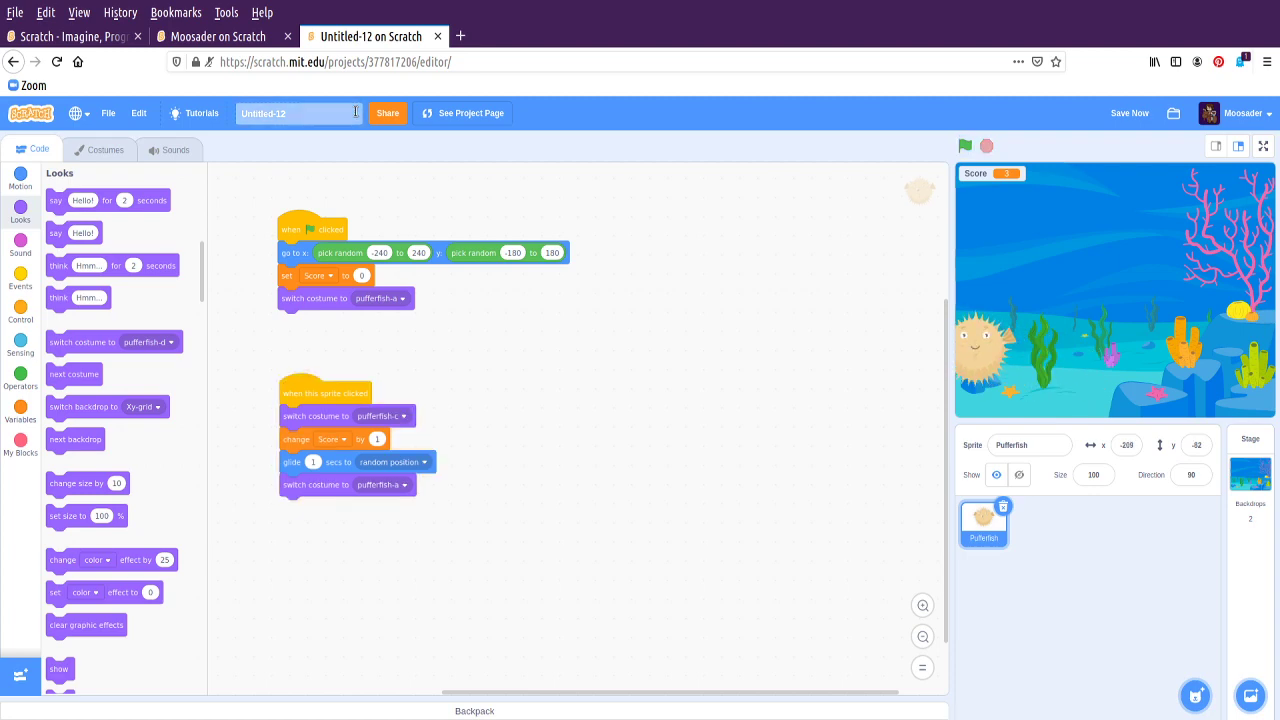
left_click(964, 146)
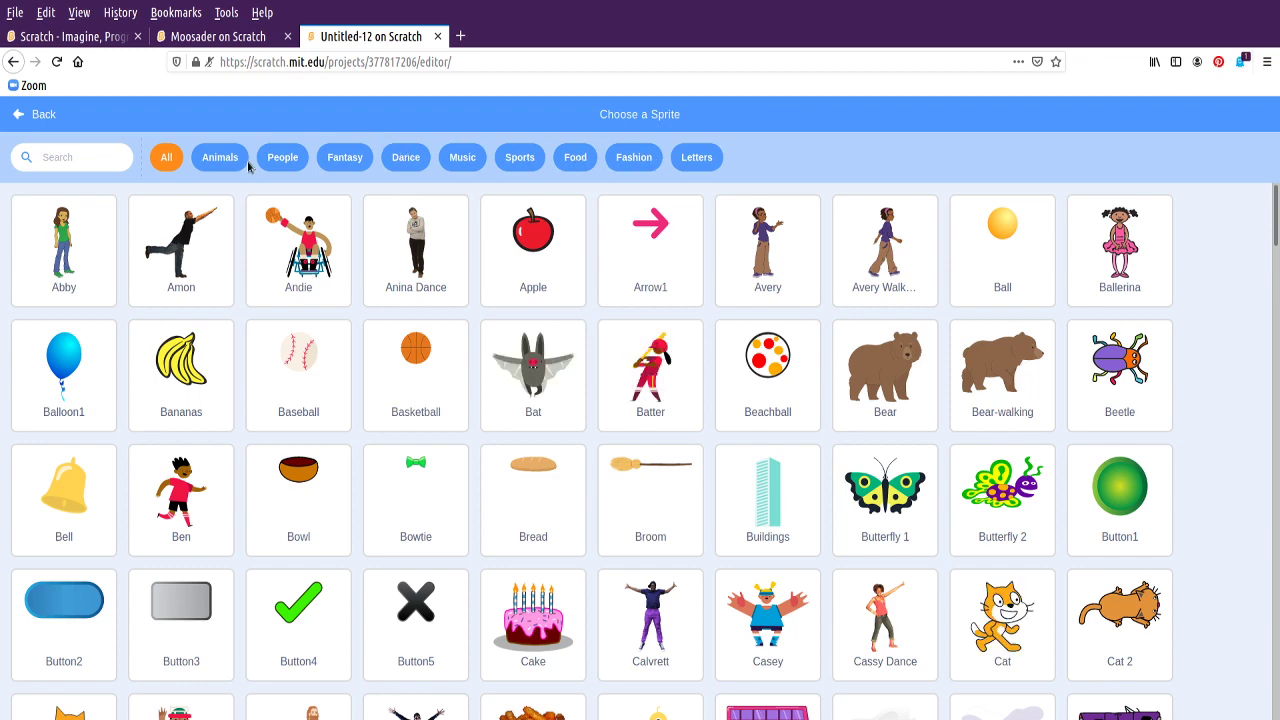
Add the clownfish Fish sprite from the Animals library to the project
left_click(220, 156)
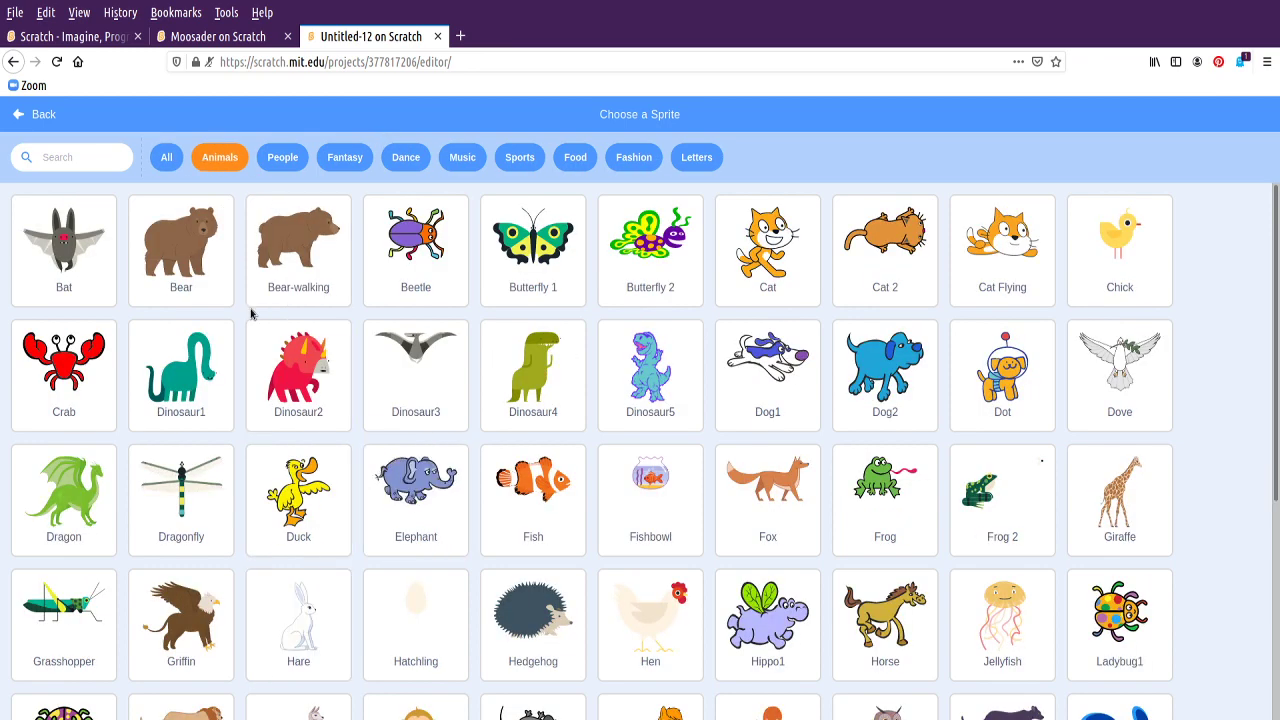
scroll("down", 3)
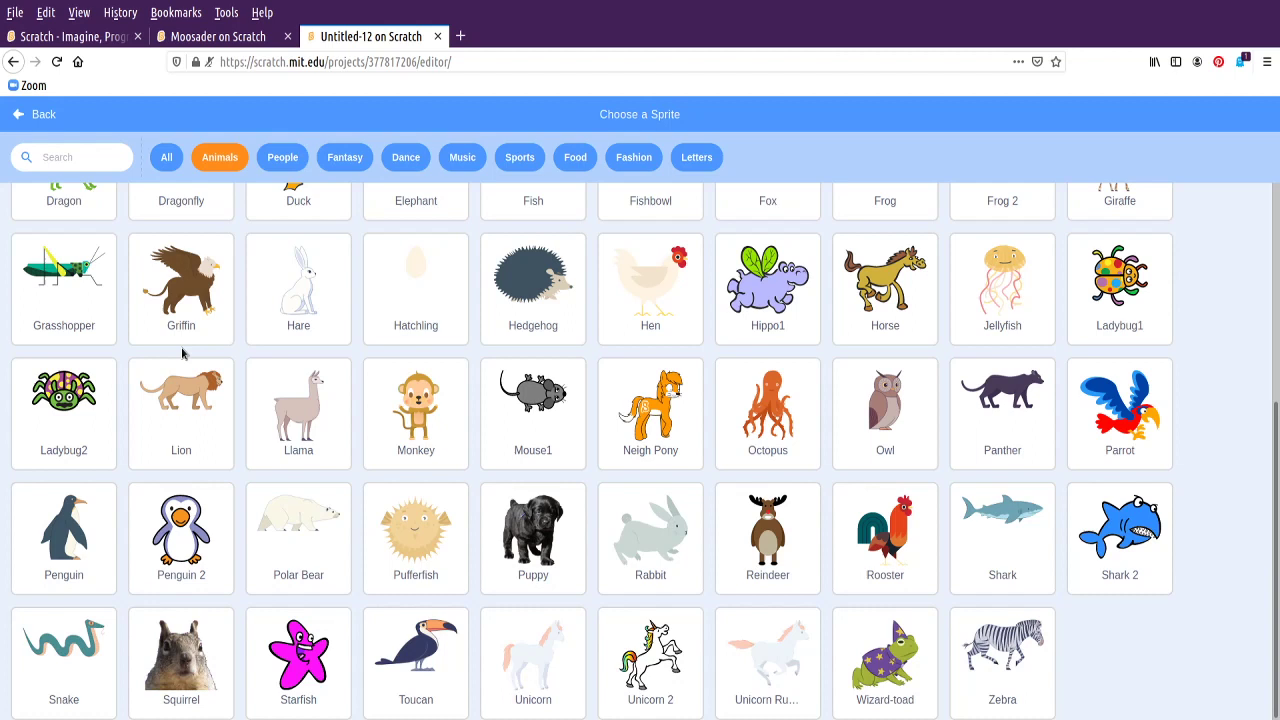
left_click(884, 660)
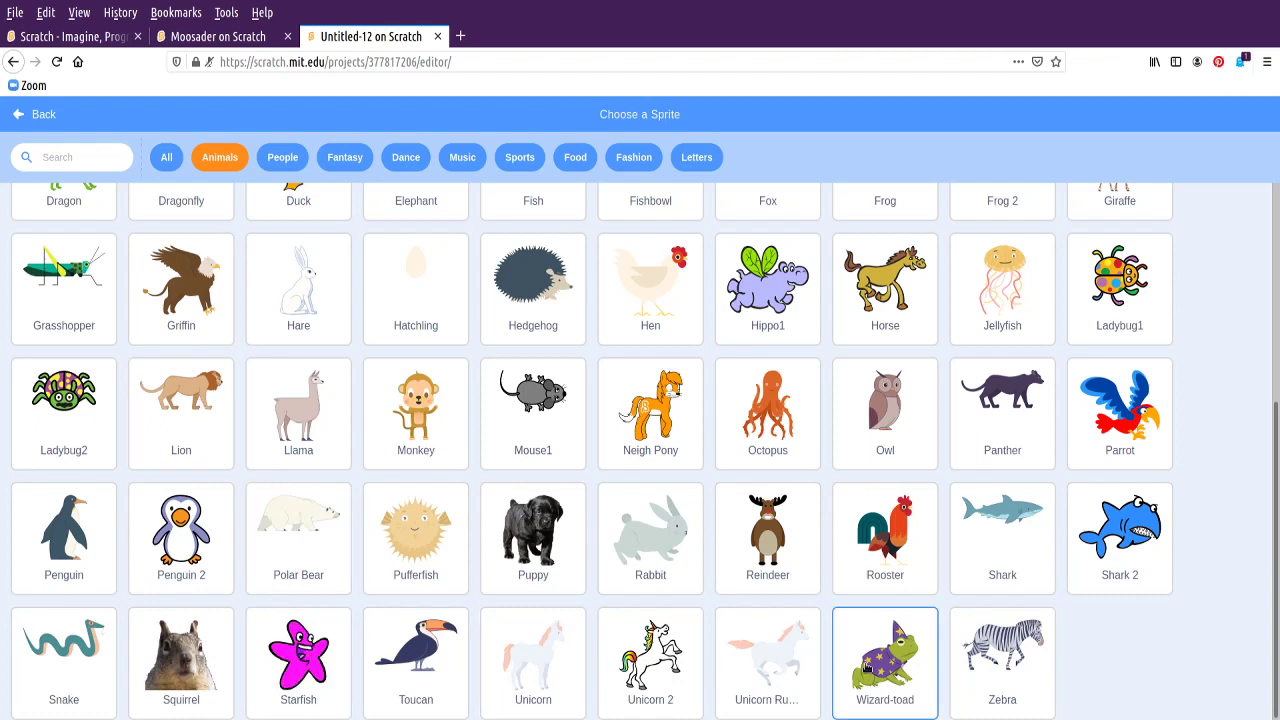
left_click(1002, 538)
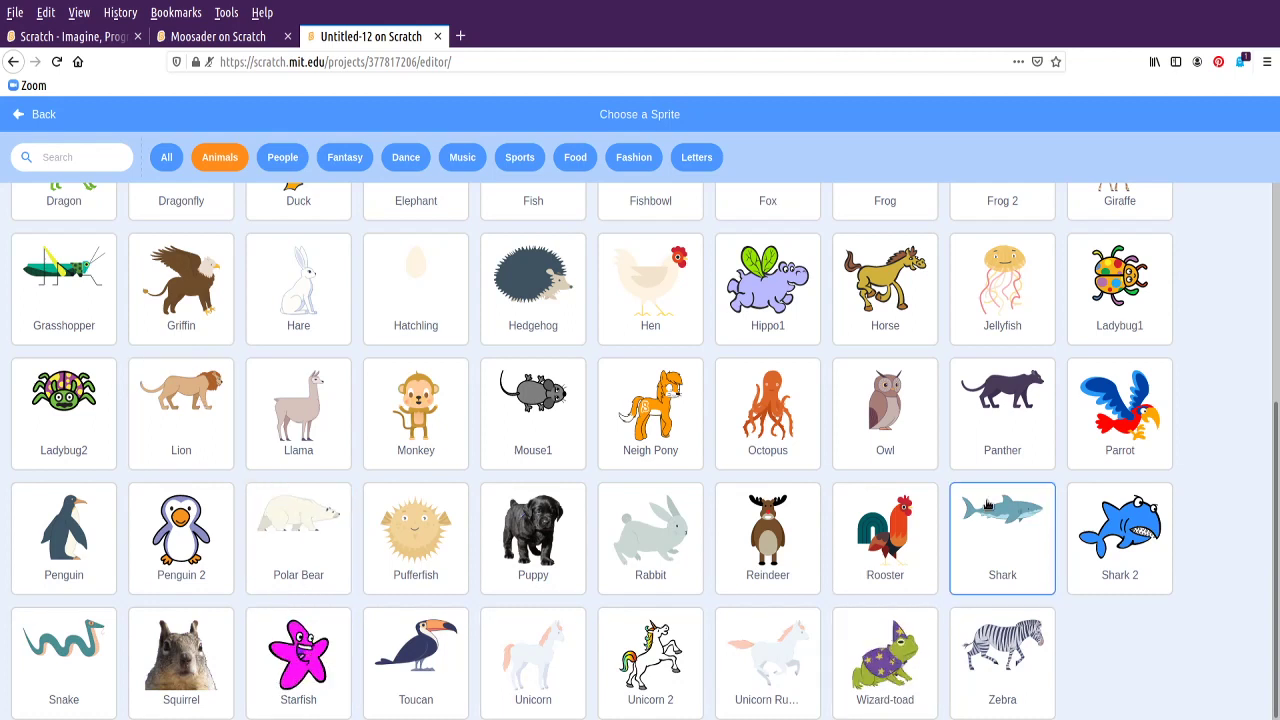
left_click(1002, 288)
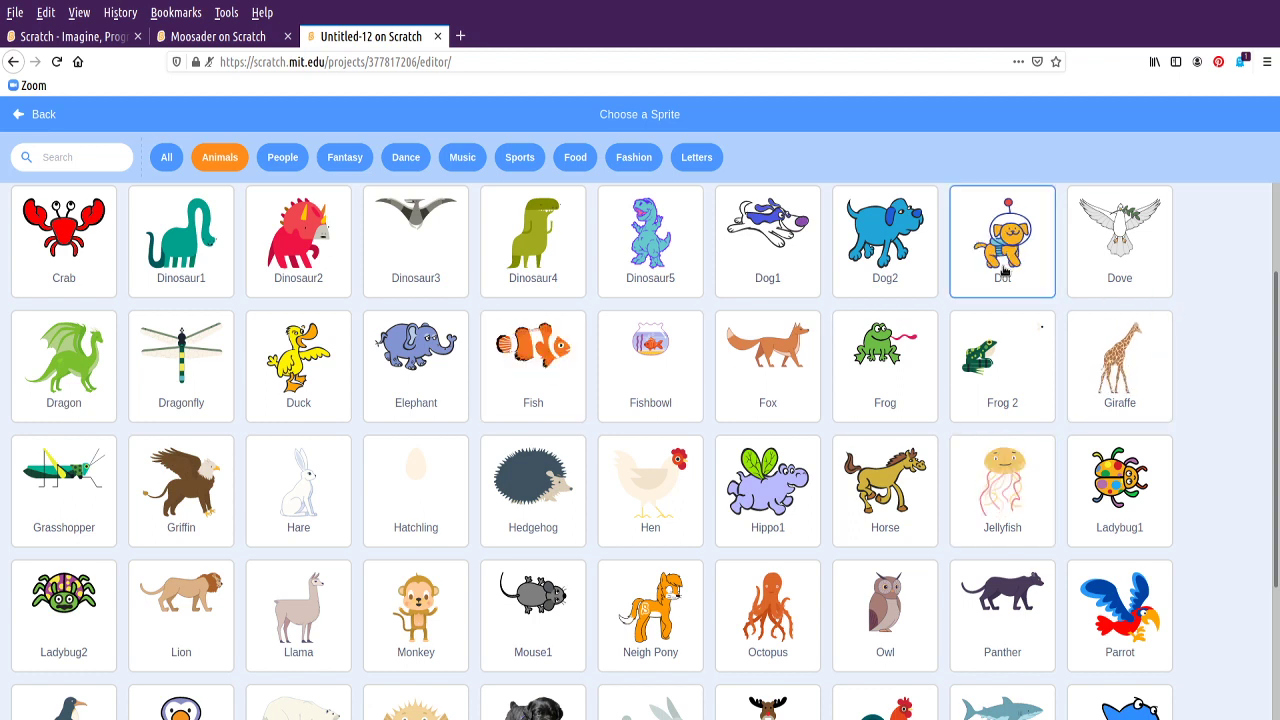
left_click(1002, 366)
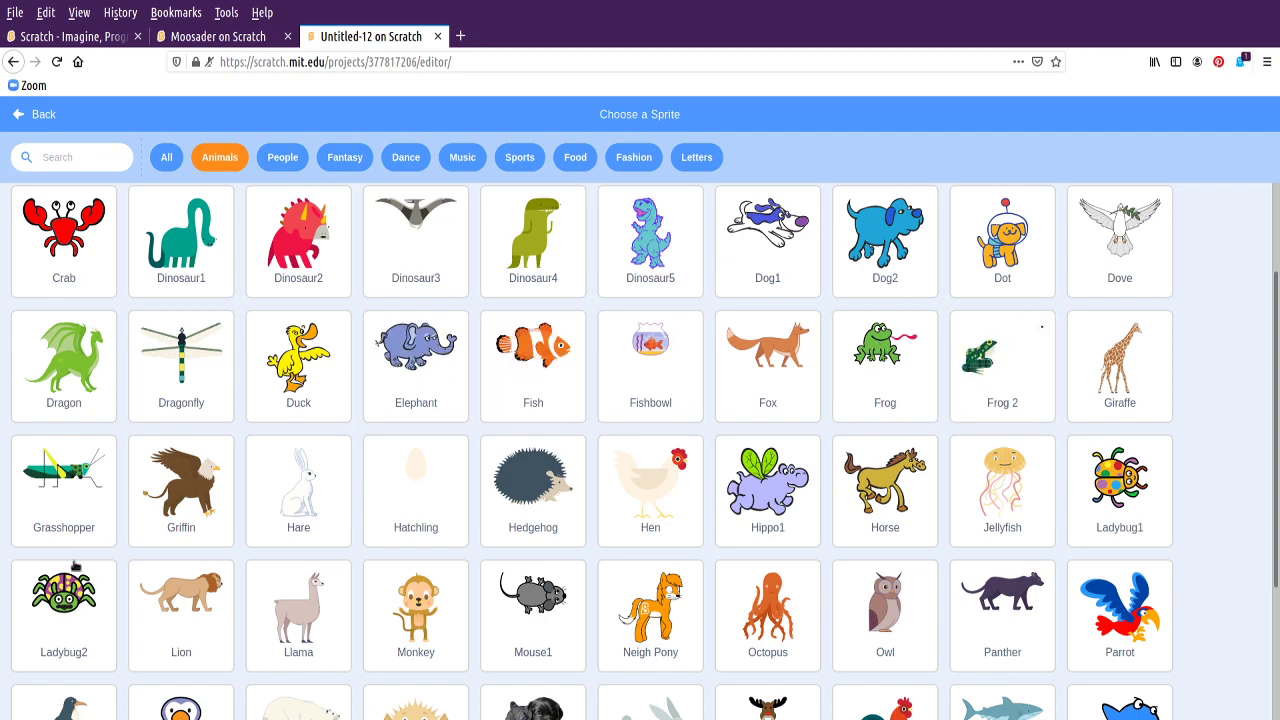
left_click(532, 366)
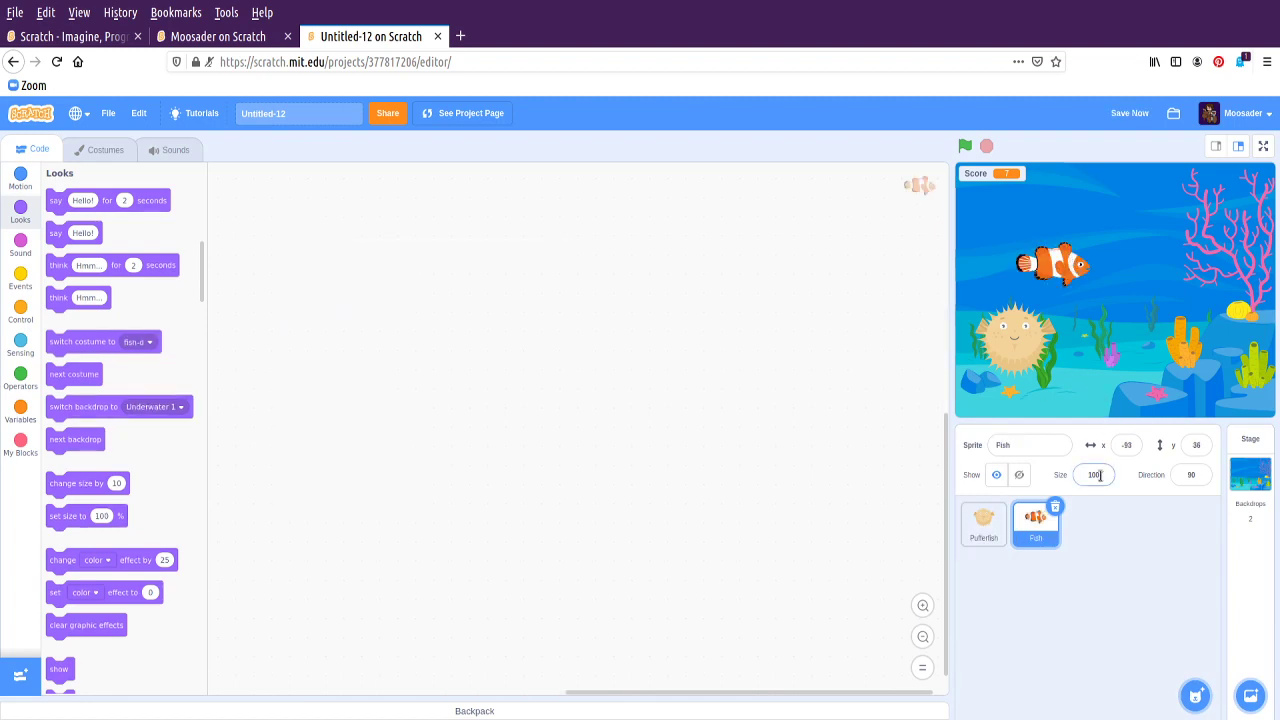
Shrink the Fish sprite to size 50 on the stage
type("50")
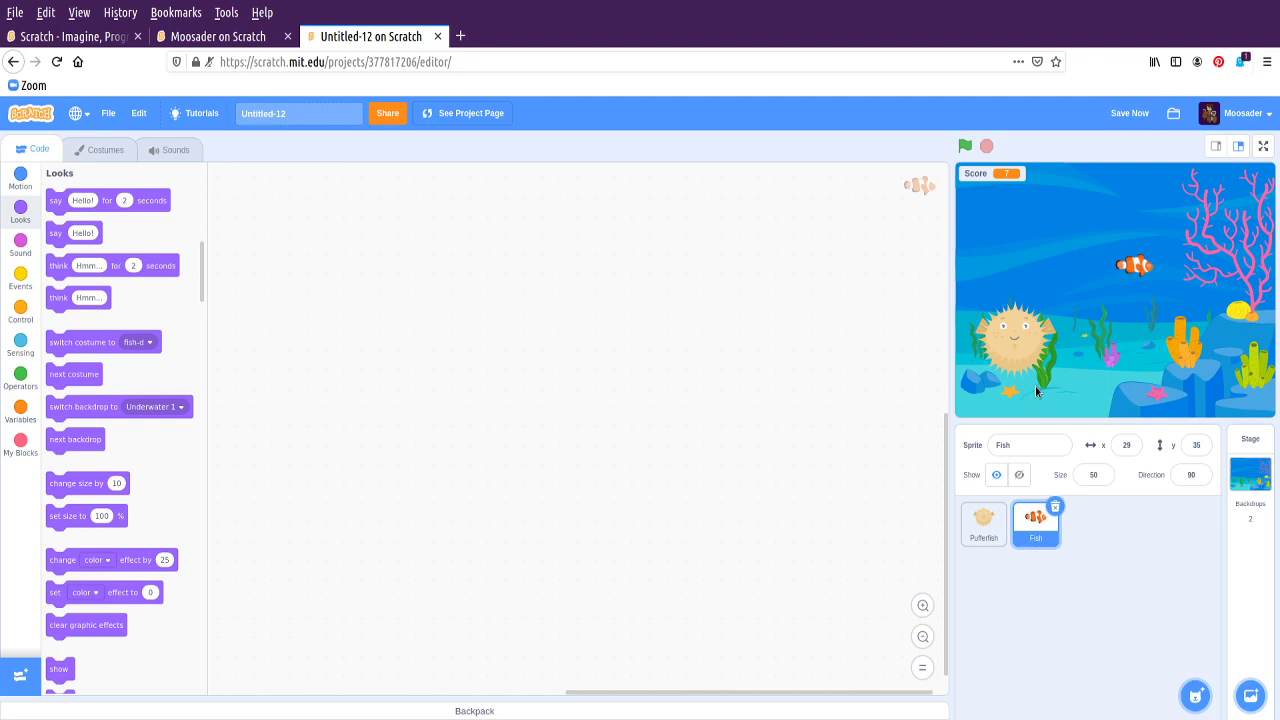
left_click(964, 146)
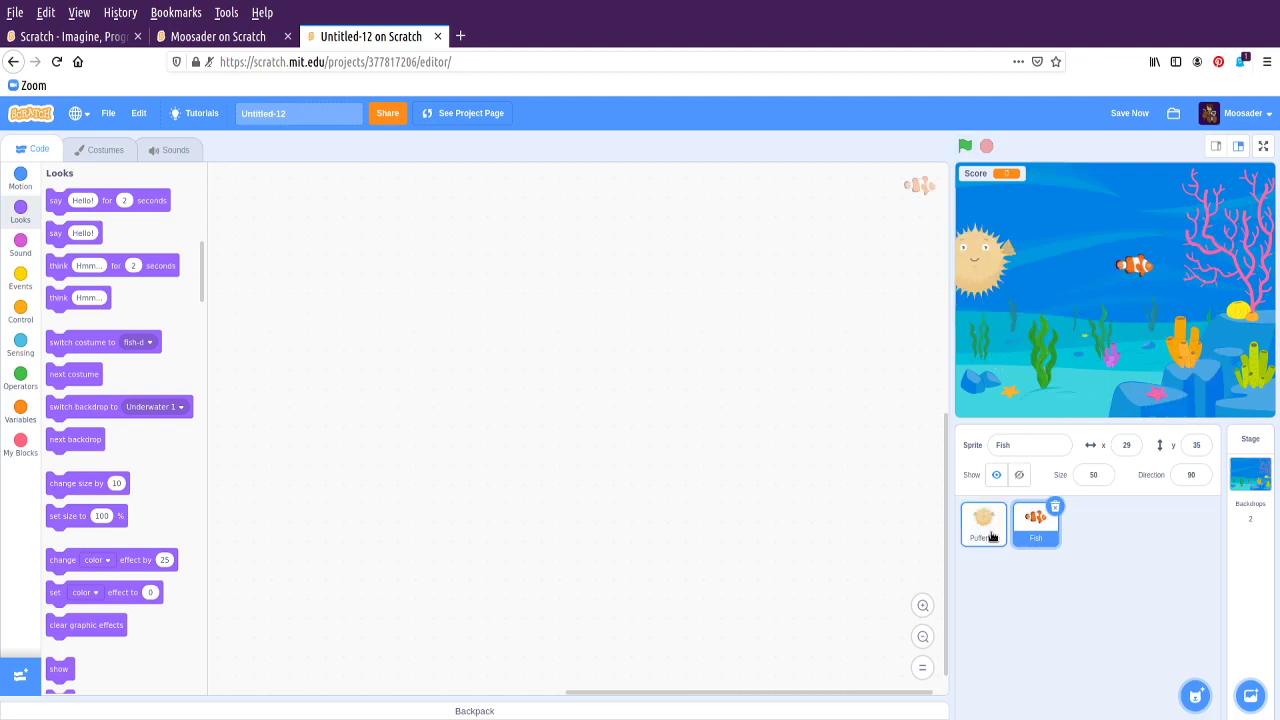
Duplicate the Pufferfish's green-flag script onto the Fish sprite and delete the leftover copy
left_click(984, 524)
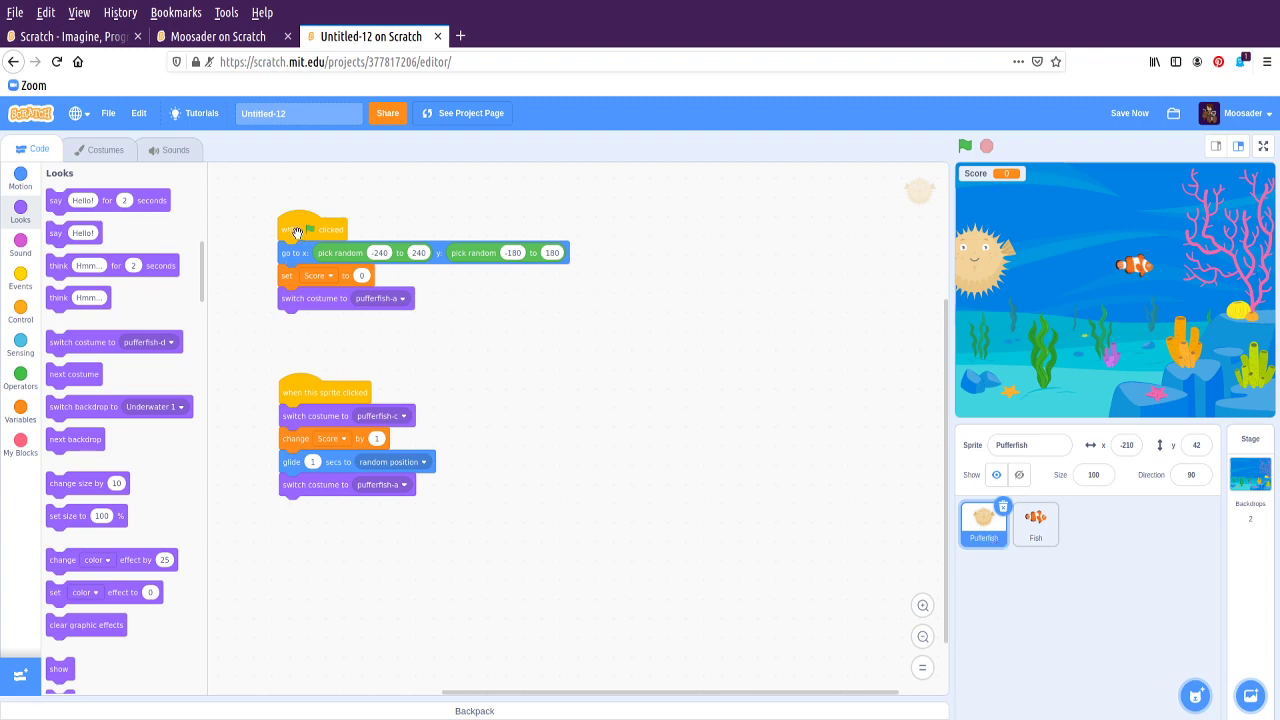
right_click(300, 230)
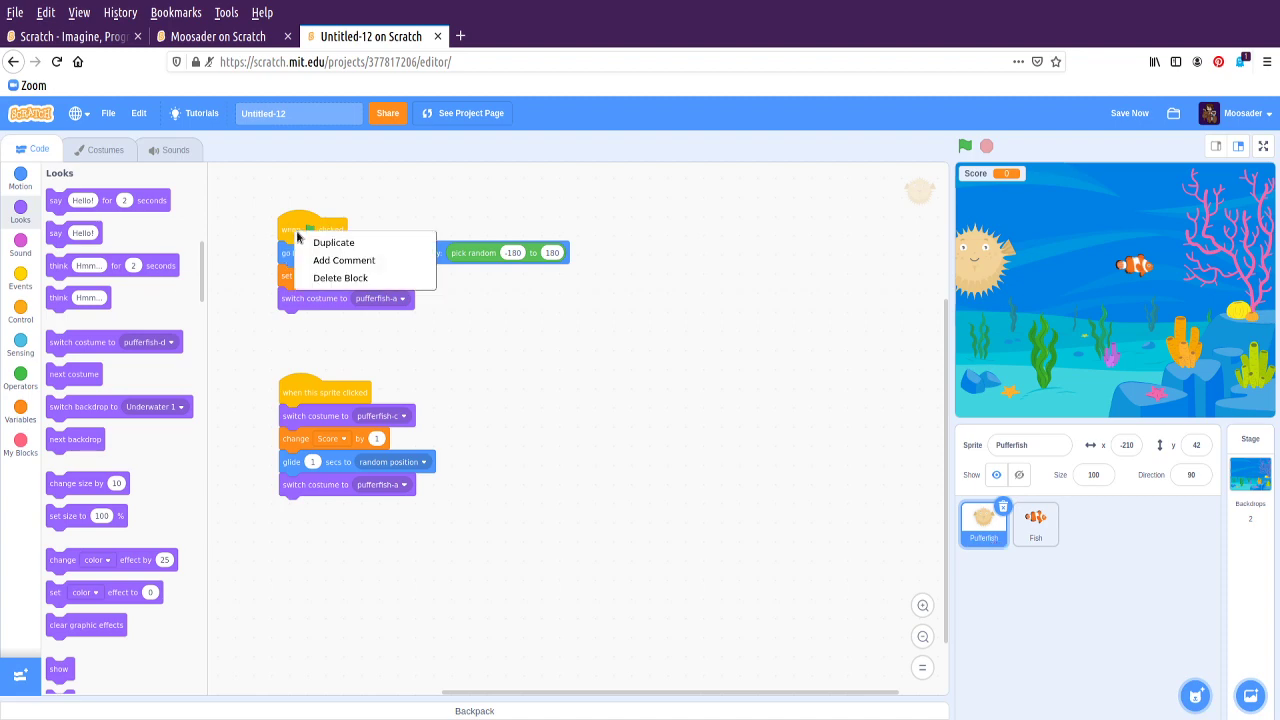
left_click(332, 242)
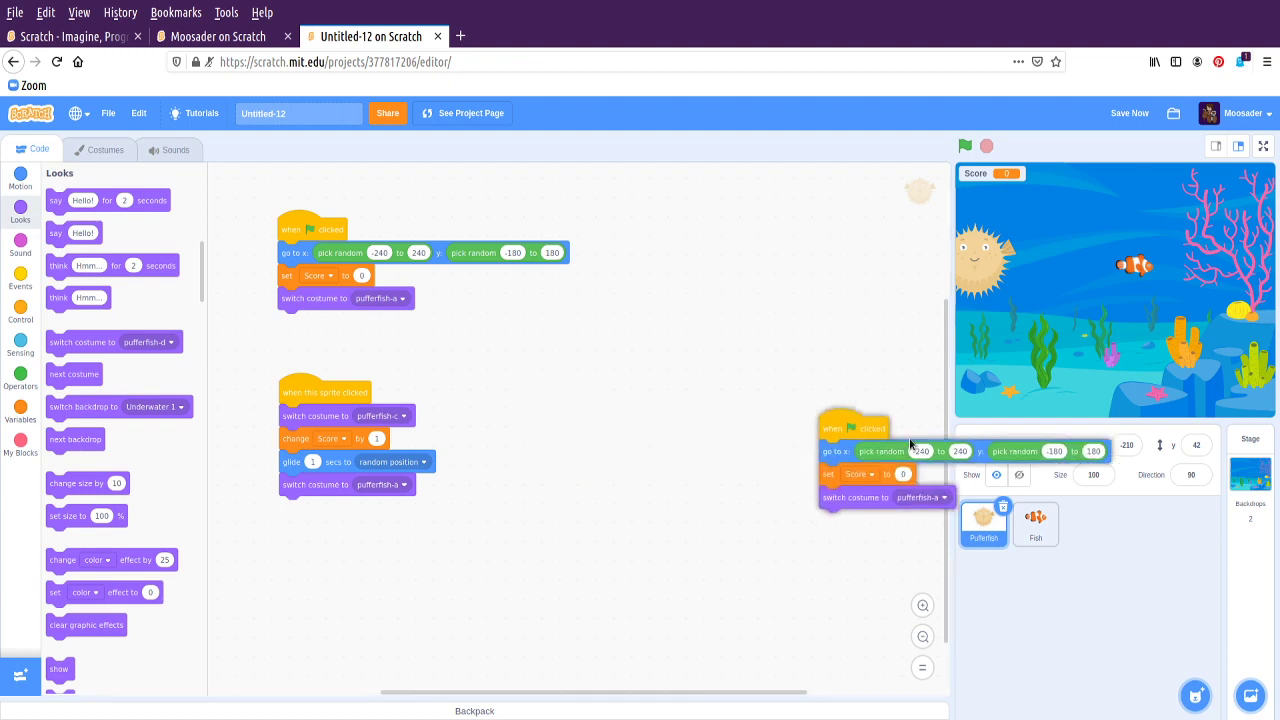
left_click_drag(852, 428, 536, 396)
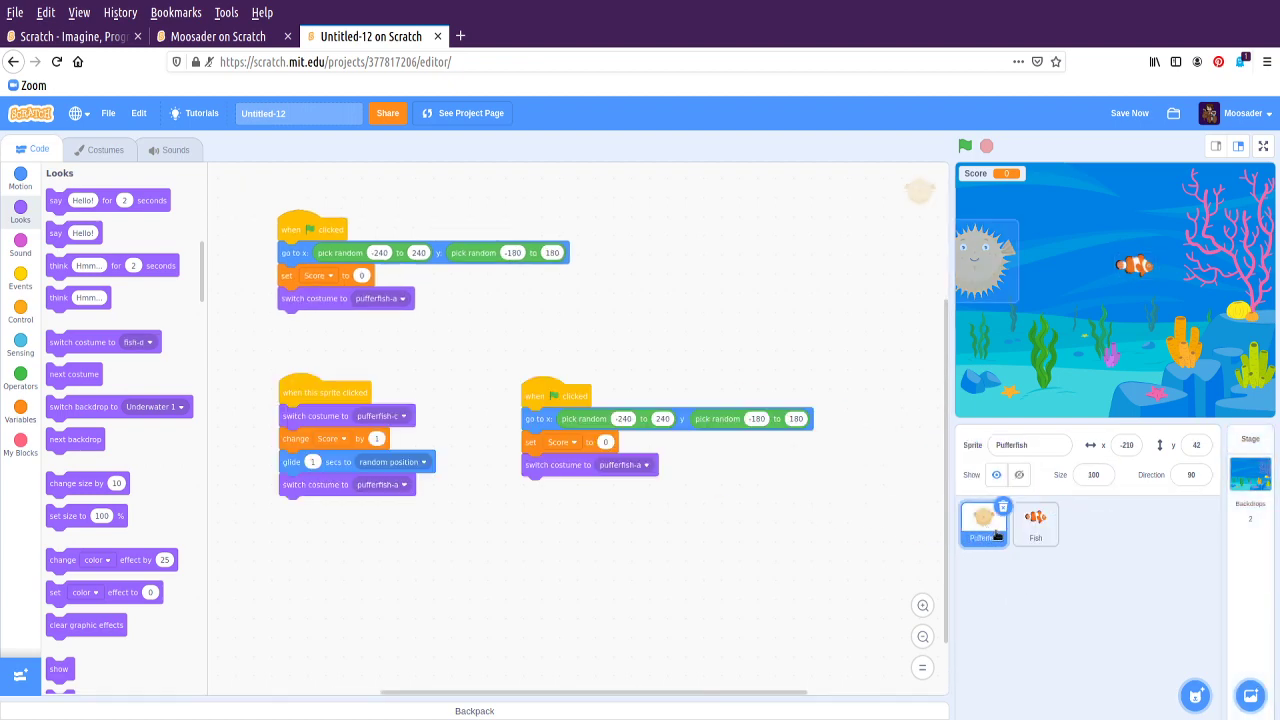
right_click(560, 400)
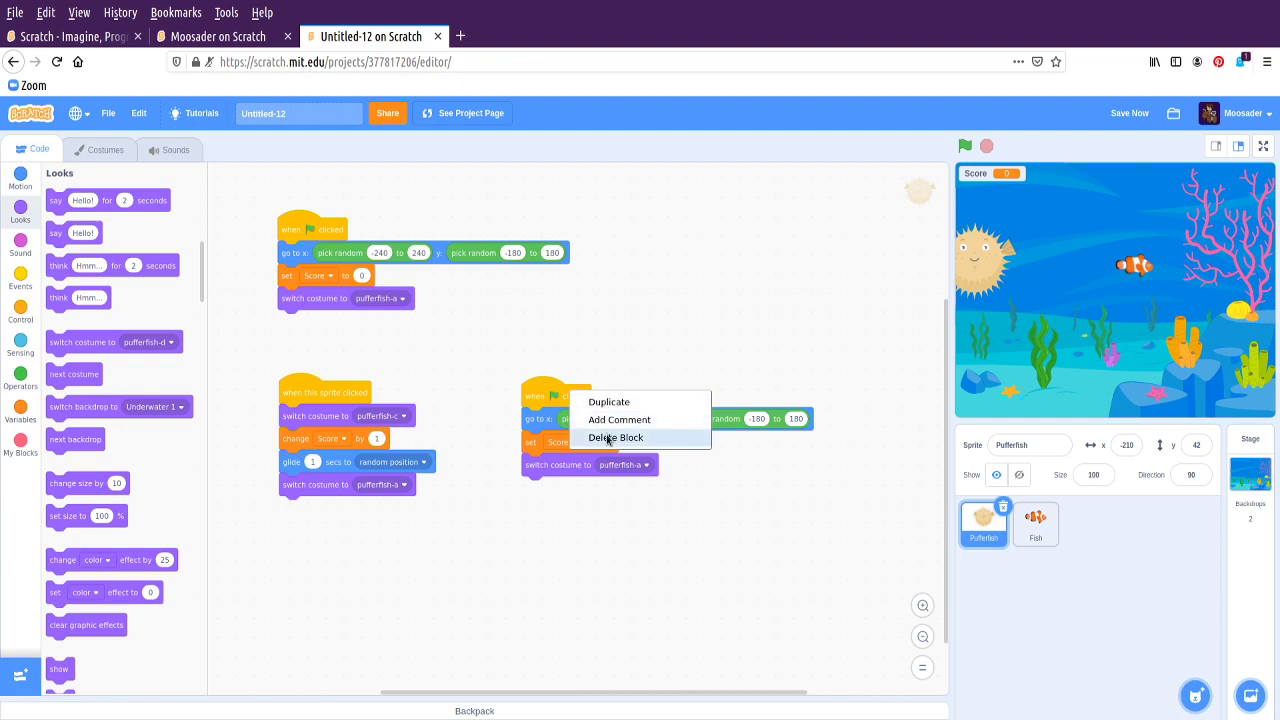
left_click(616, 436)
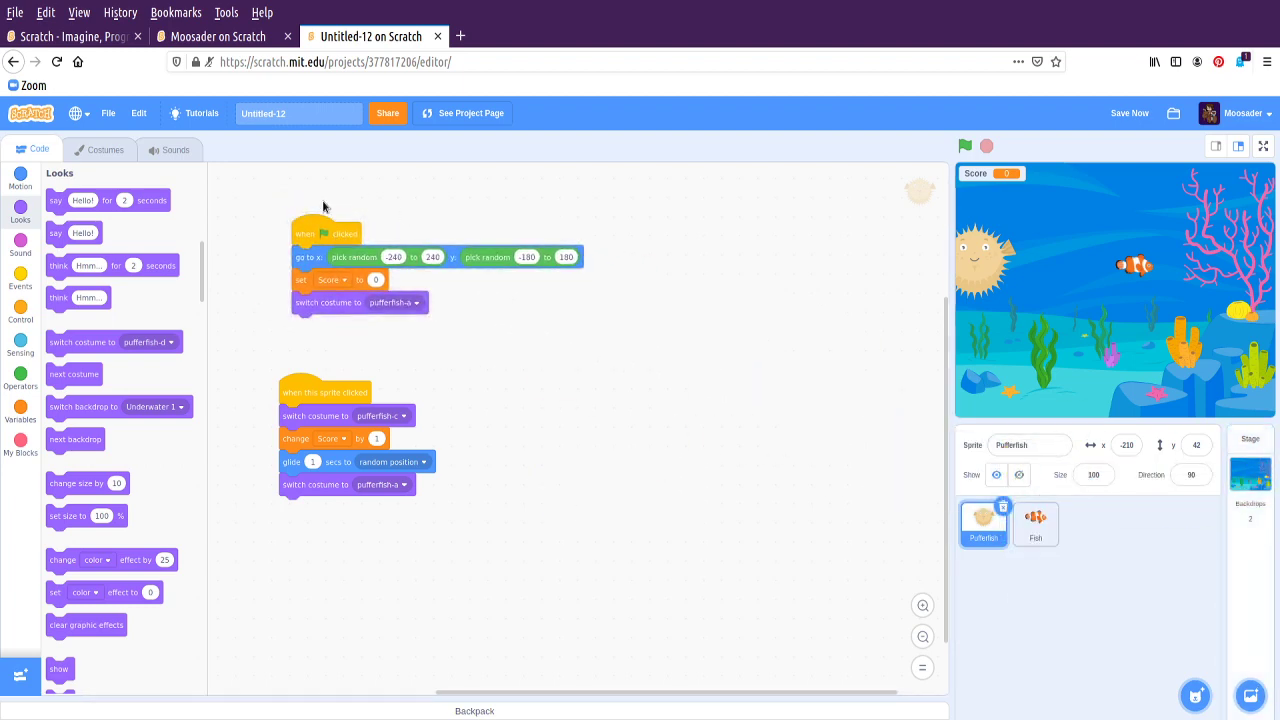
left_click(1036, 524)
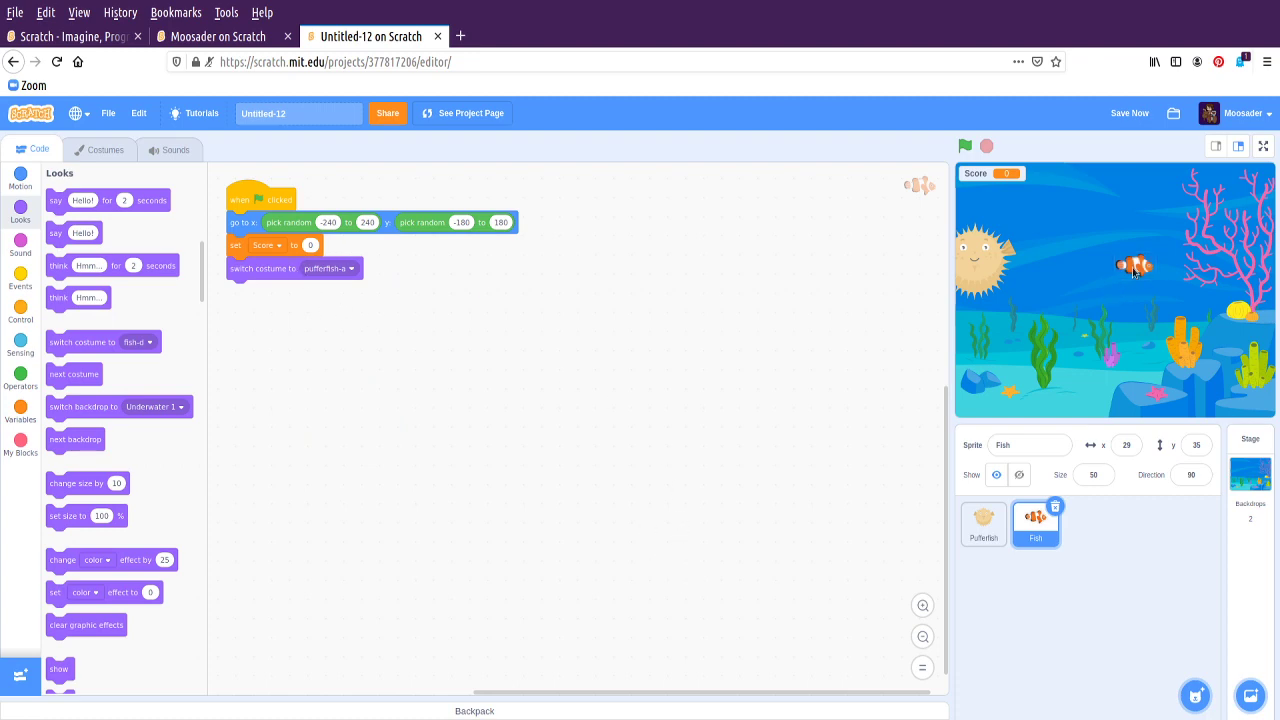
Replace the Fish script's 'switch costume' block with 'next costume' and test the game
left_click(104, 148)
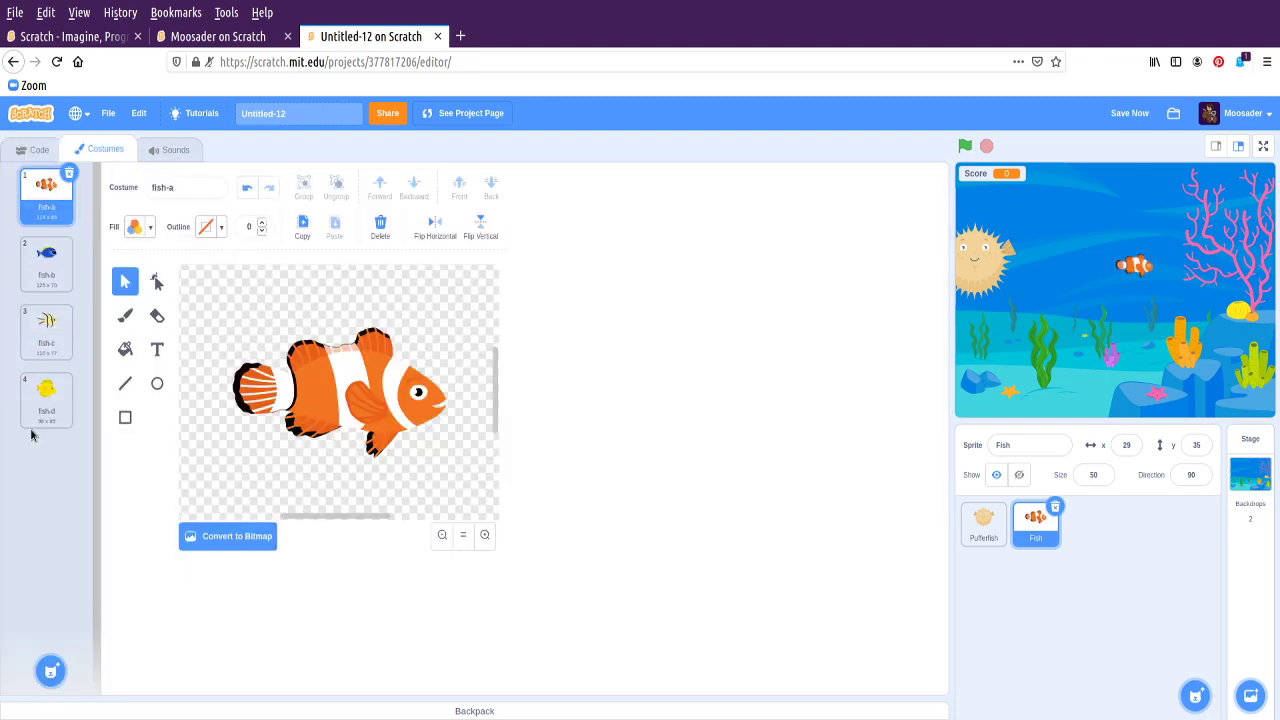
left_click(40, 150)
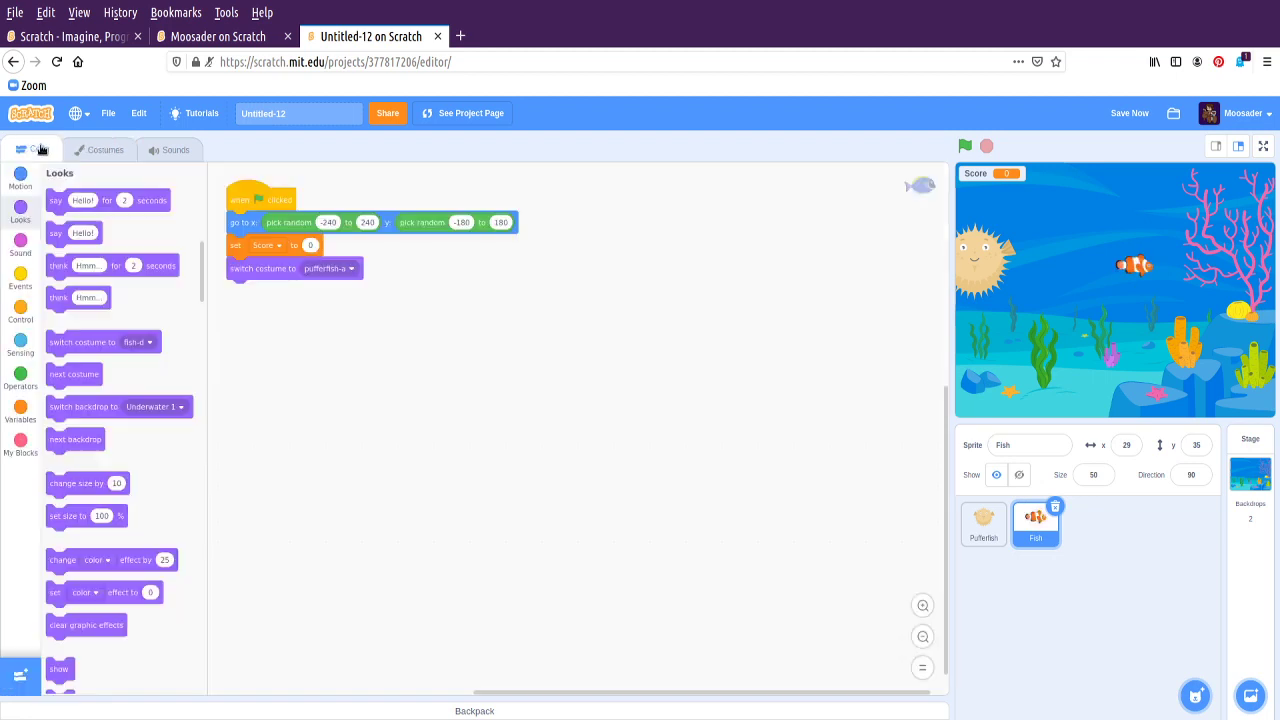
left_click_drag(264, 268, 270, 524)
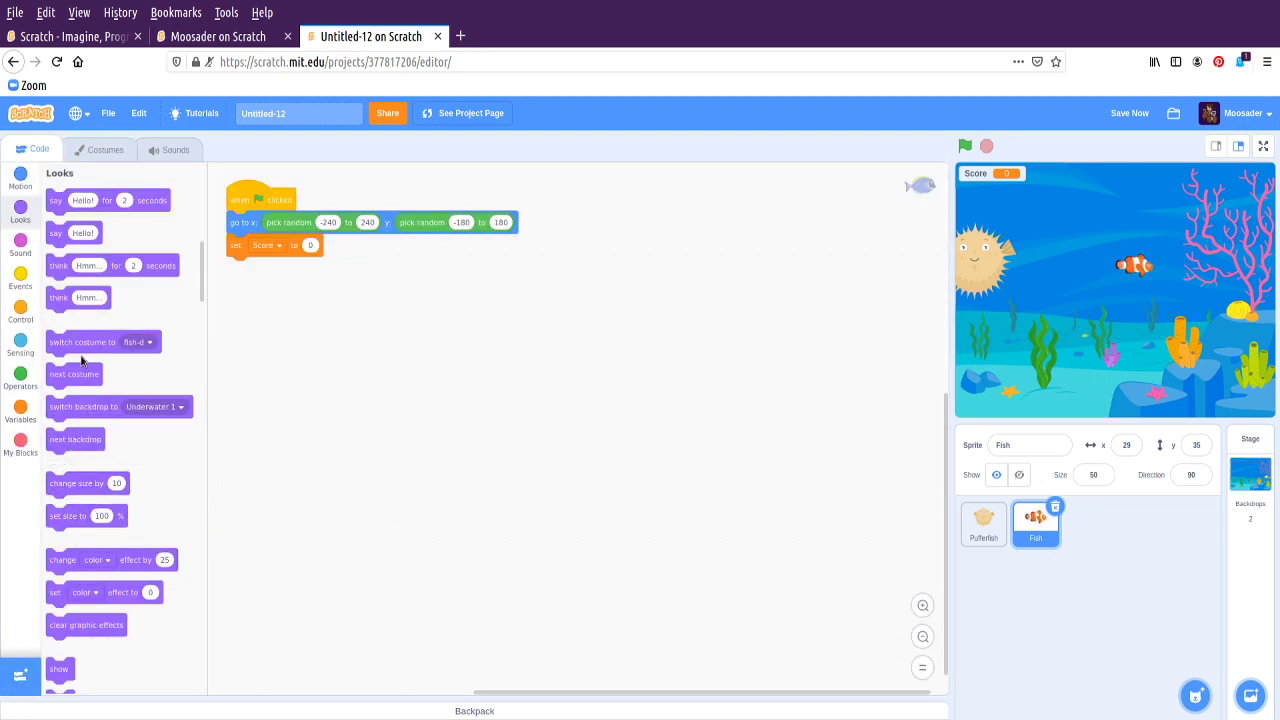
left_click(318, 268)
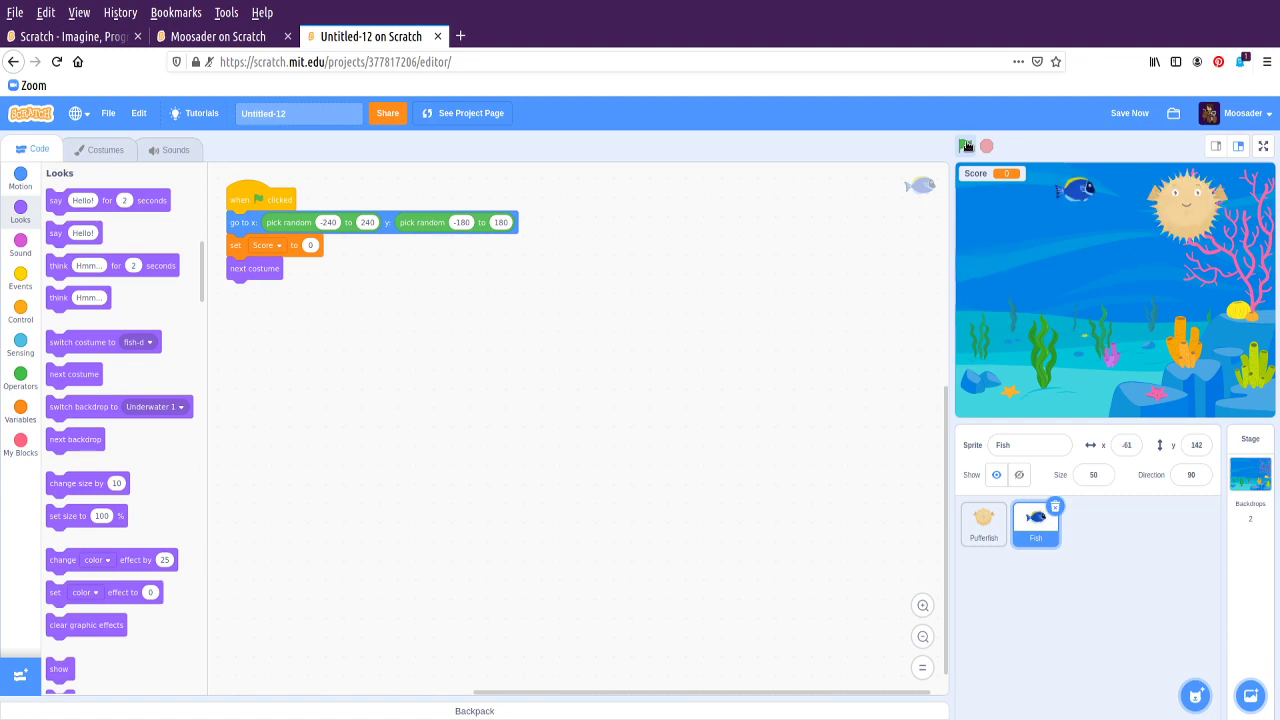
left_click(964, 146)
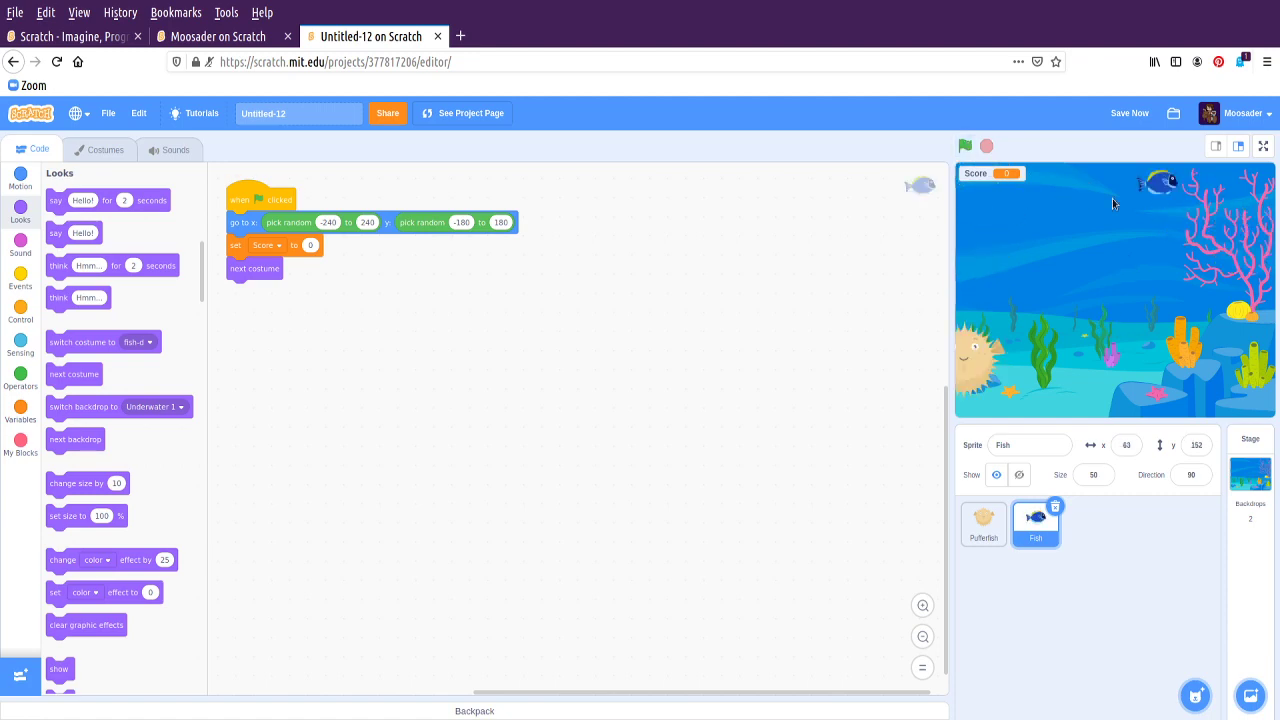
left_click(964, 146)
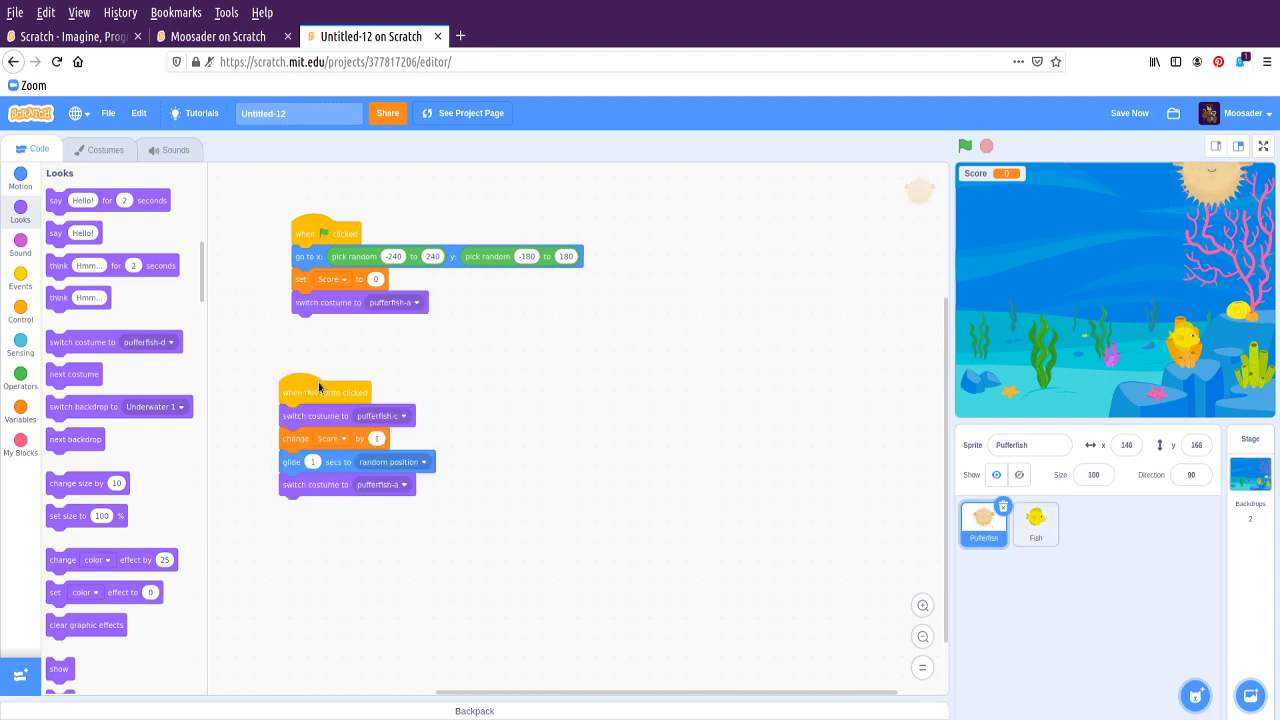
Set the Fish's when-clicked glide to 0.5 seconds, test it, and move the script down
left_click(1036, 524)
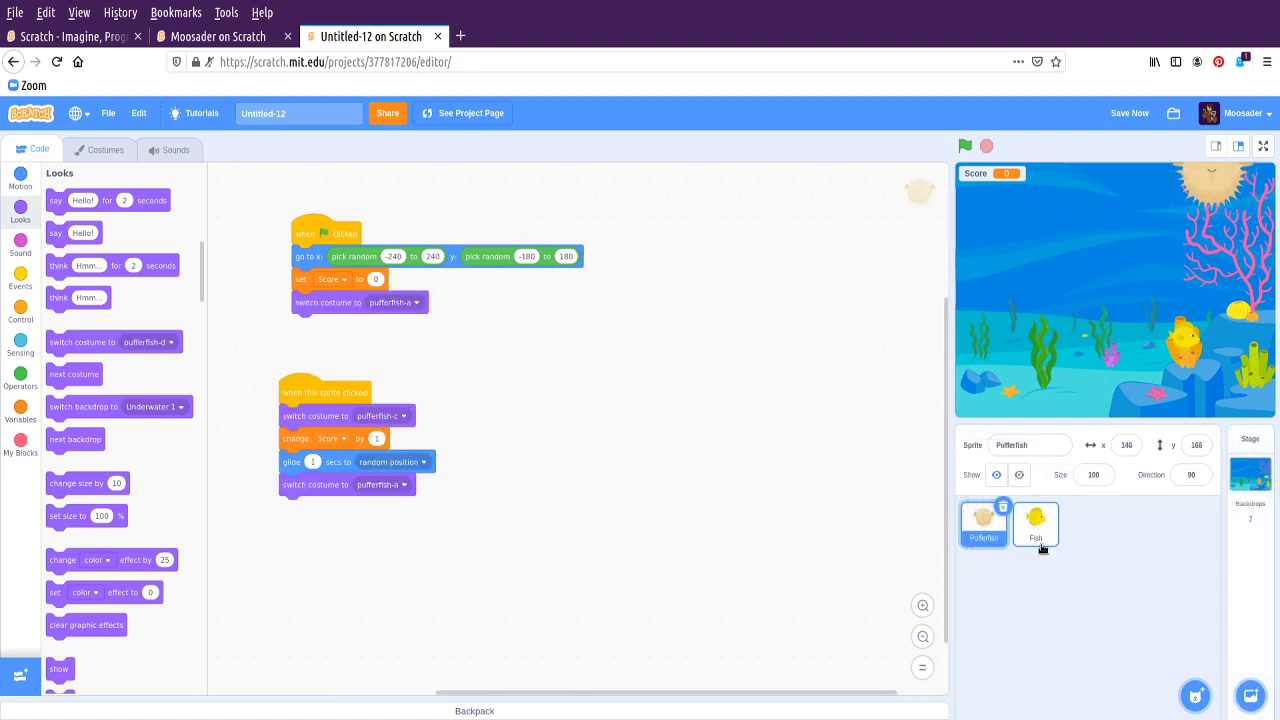
left_click(1036, 524)
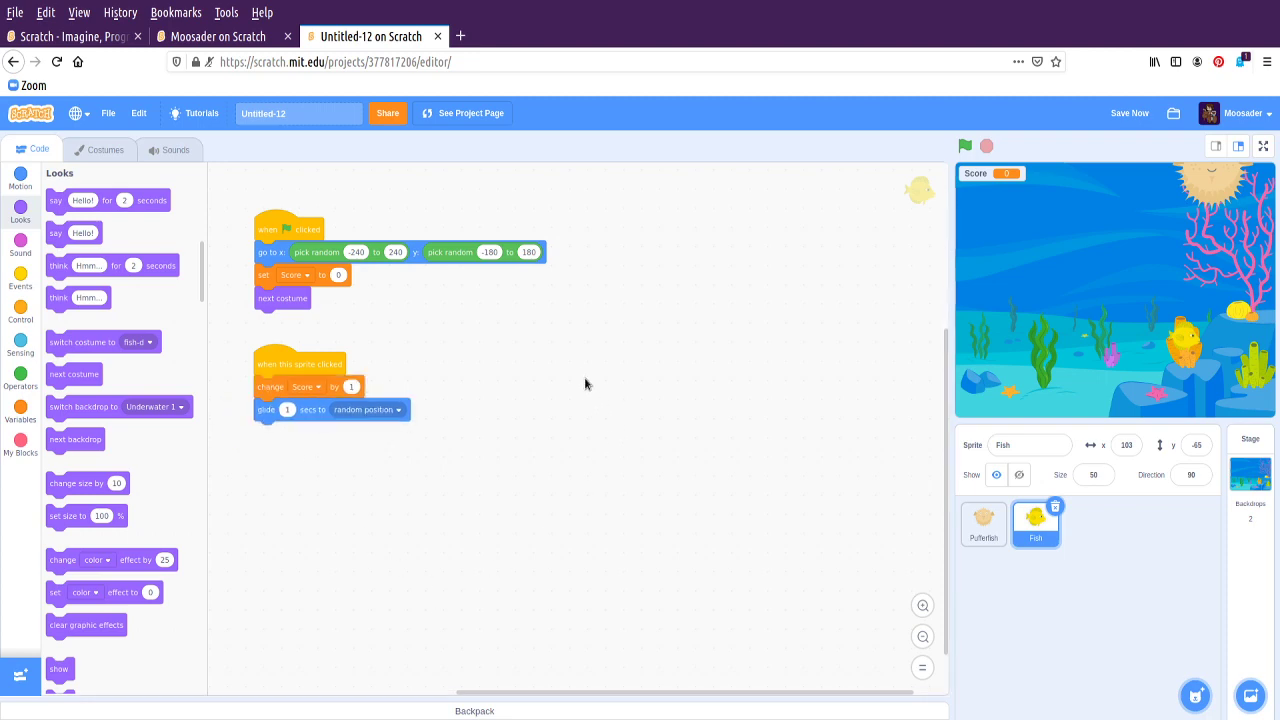
mouse_move(434, 352)
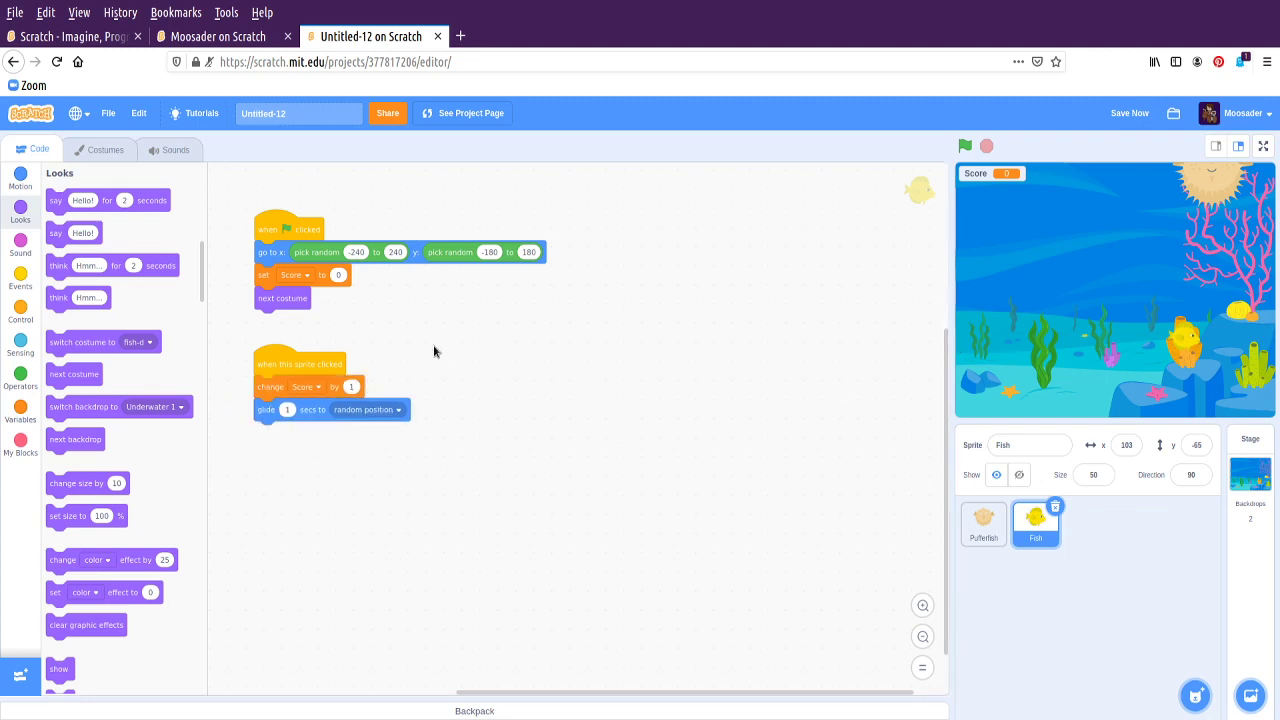
left_click(288, 408)
type("0.5")
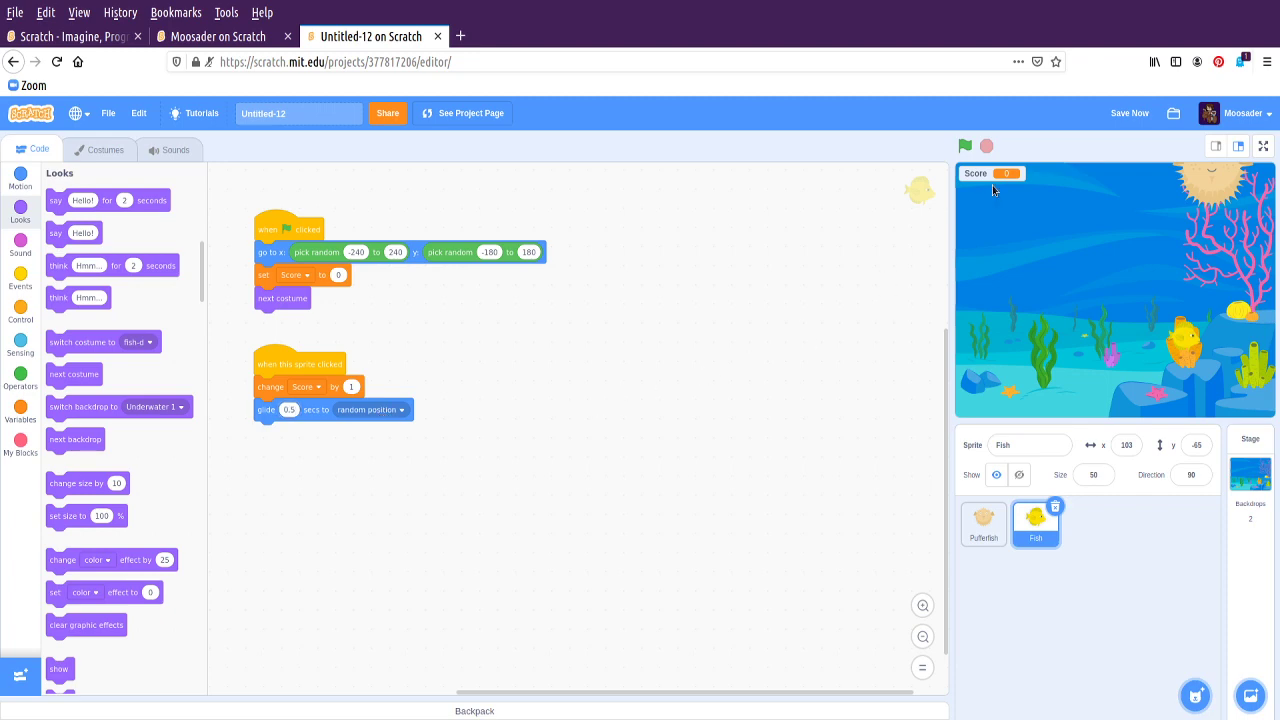
left_click(964, 146)
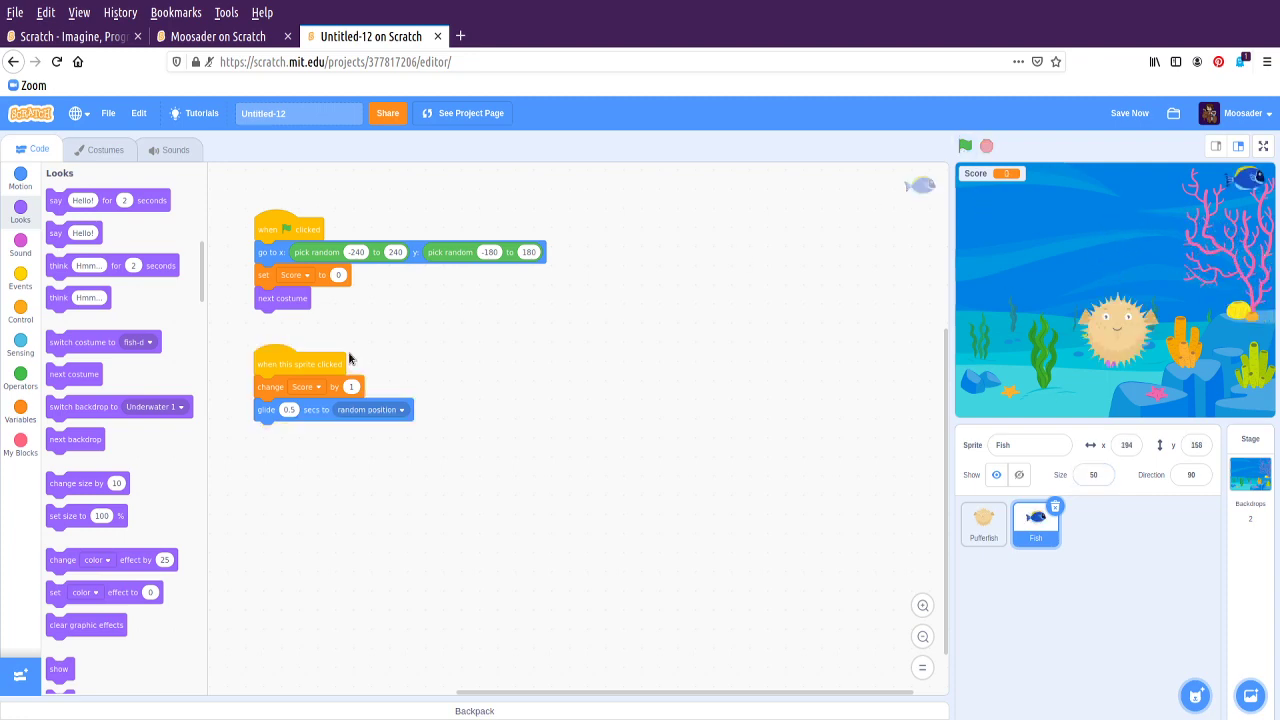
mouse_move(1248, 176)
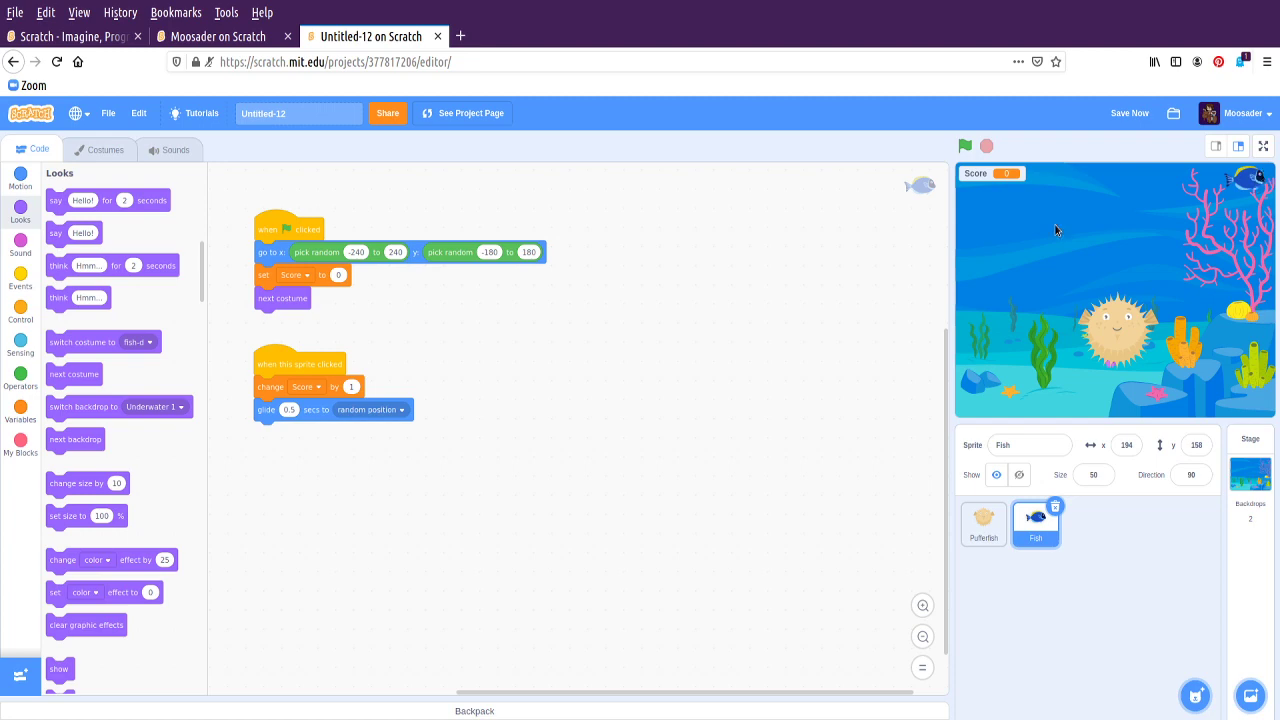
left_click_drag(300, 364, 300, 452)
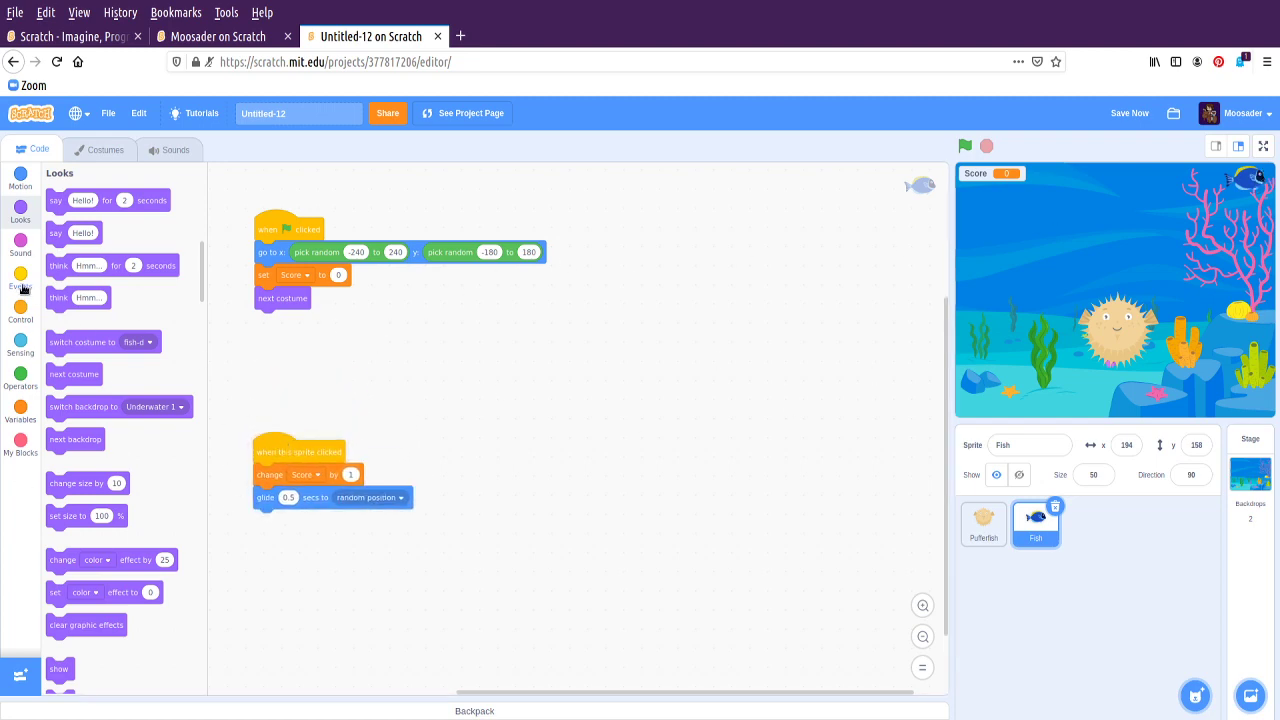
Start a second green-flag script on the Fish with a forever loop attached
left_click(20, 284)
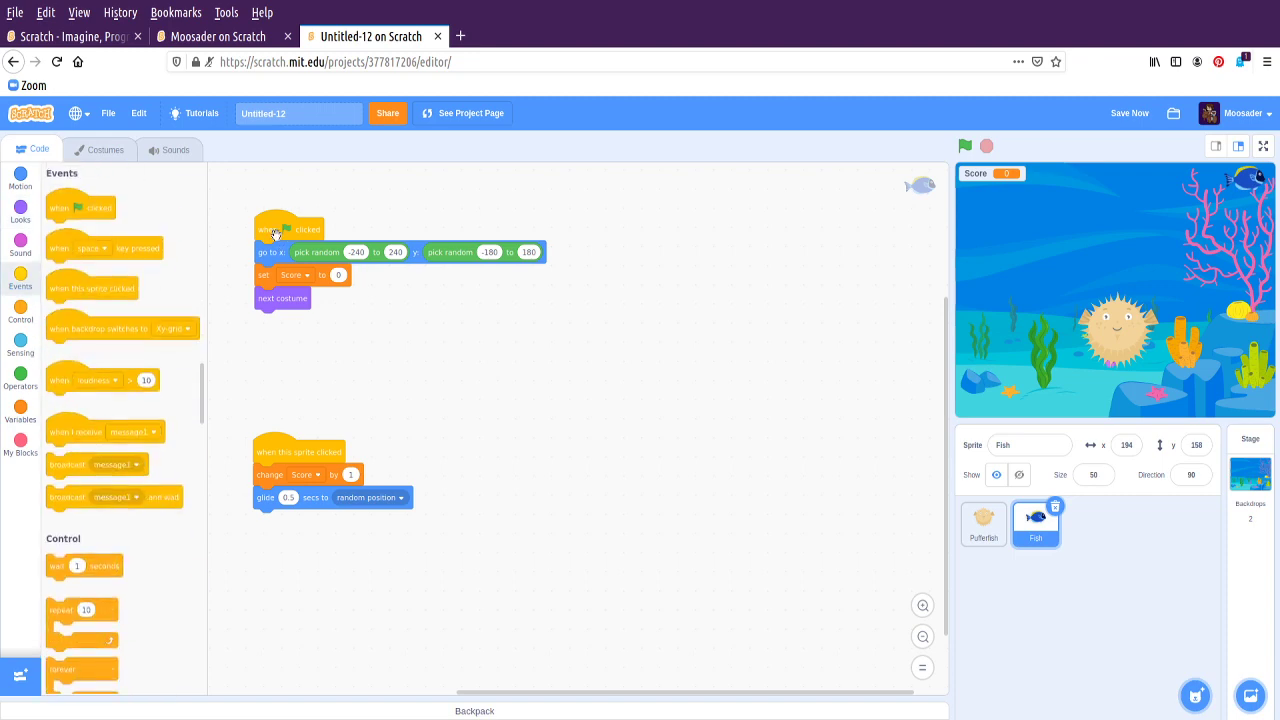
left_click_drag(300, 452, 652, 228)
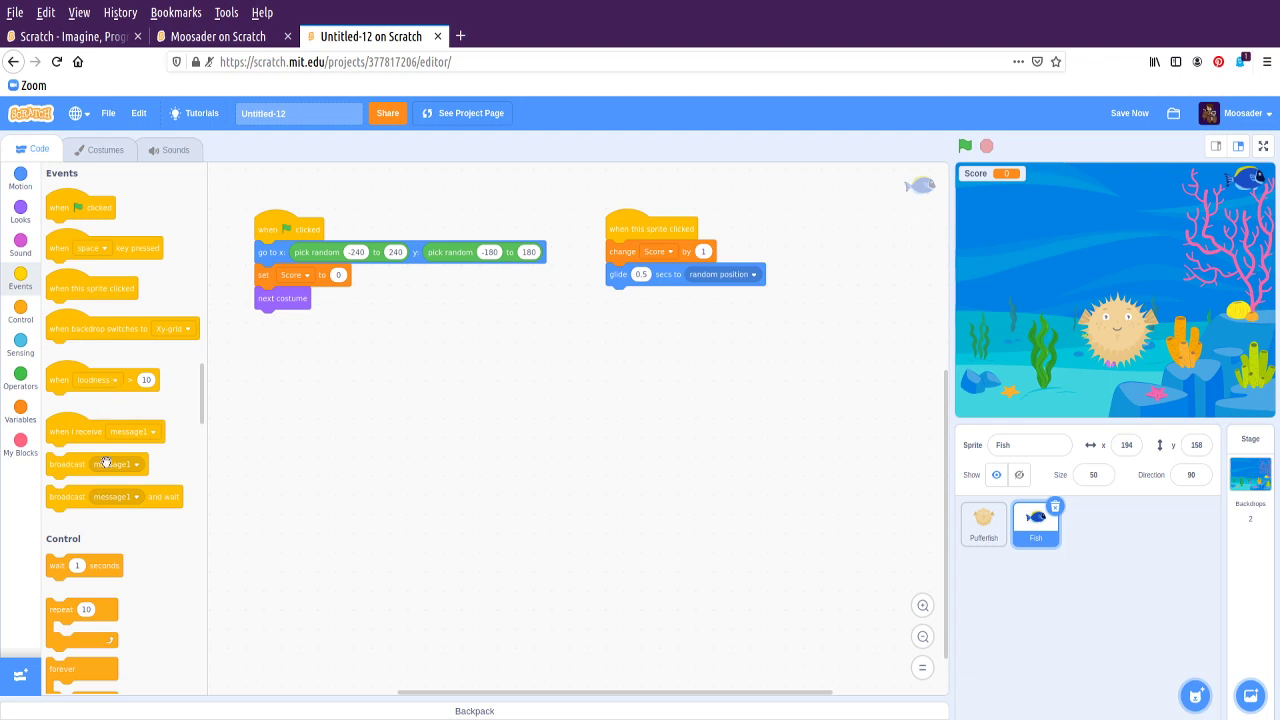
mouse_move(240, 264)
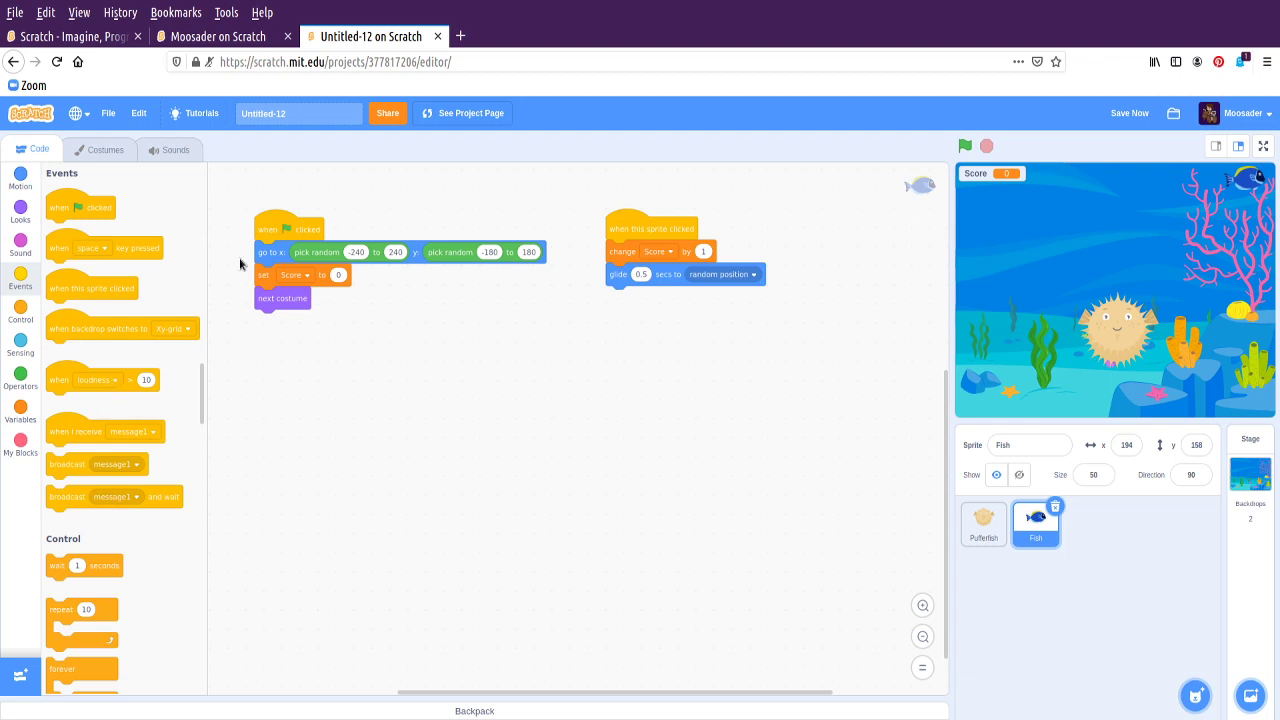
mouse_move(242, 244)
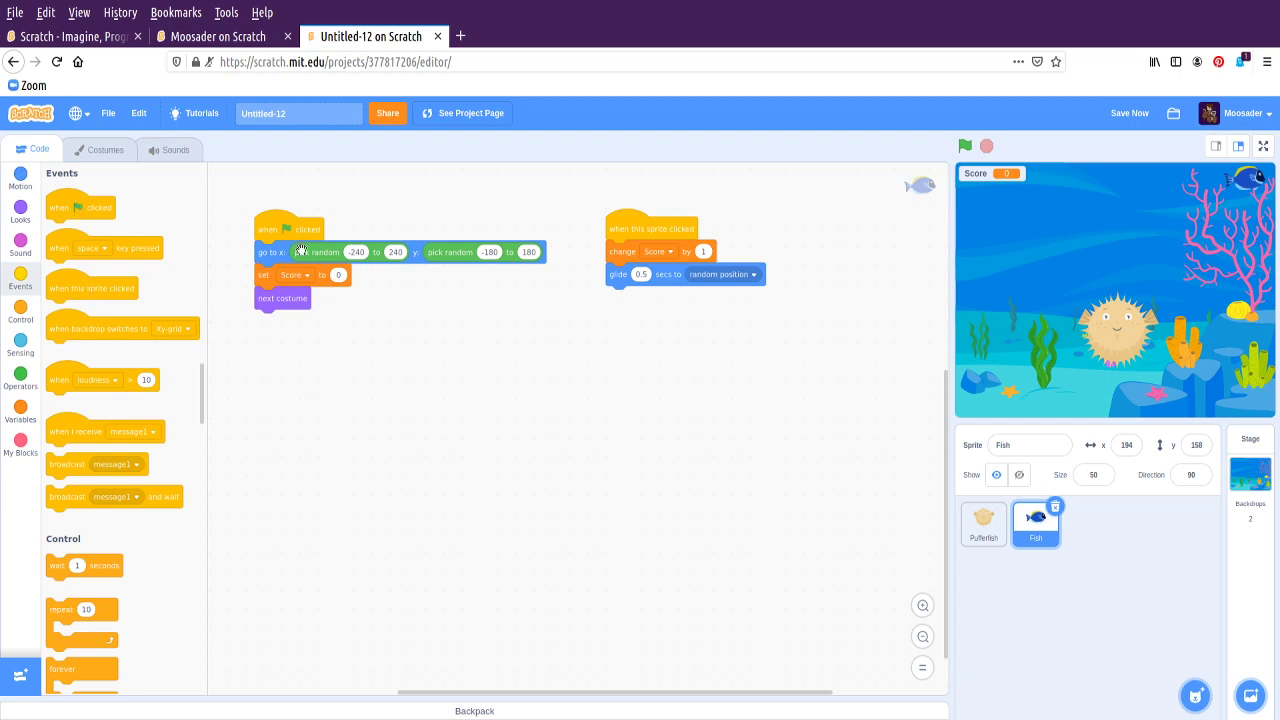
left_click_drag(80, 206, 284, 384)
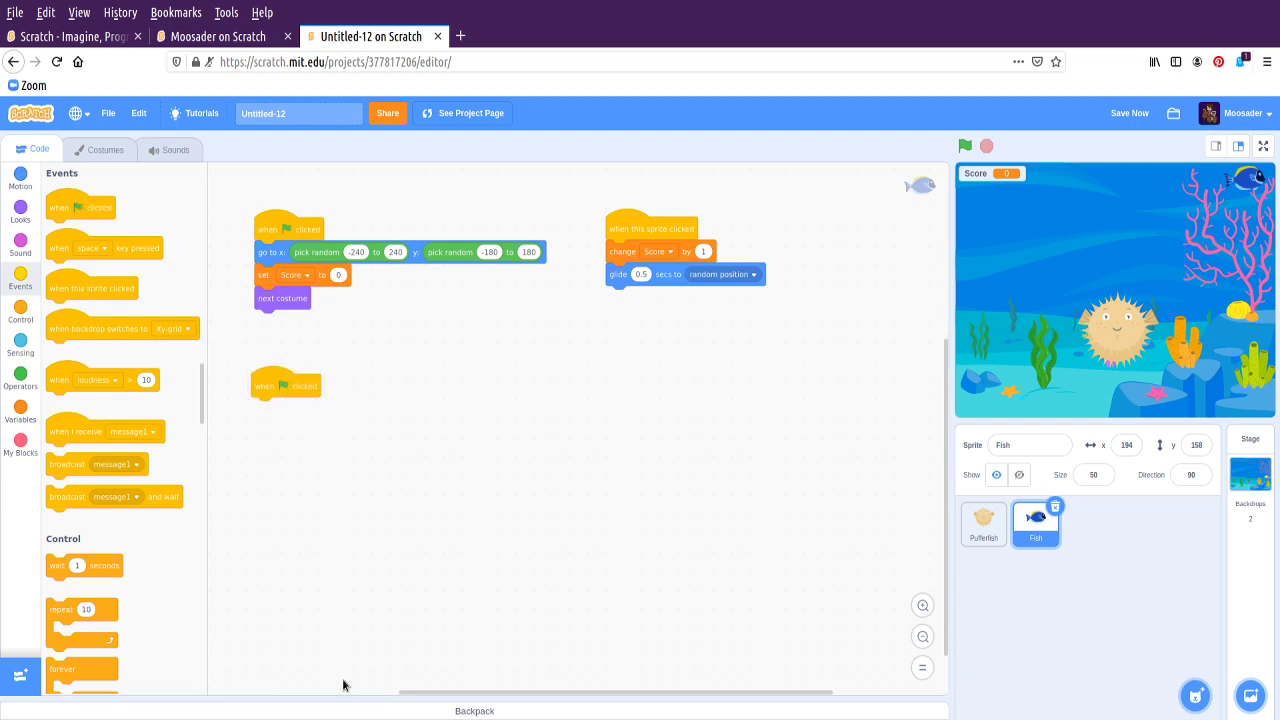
mouse_move(570, 208)
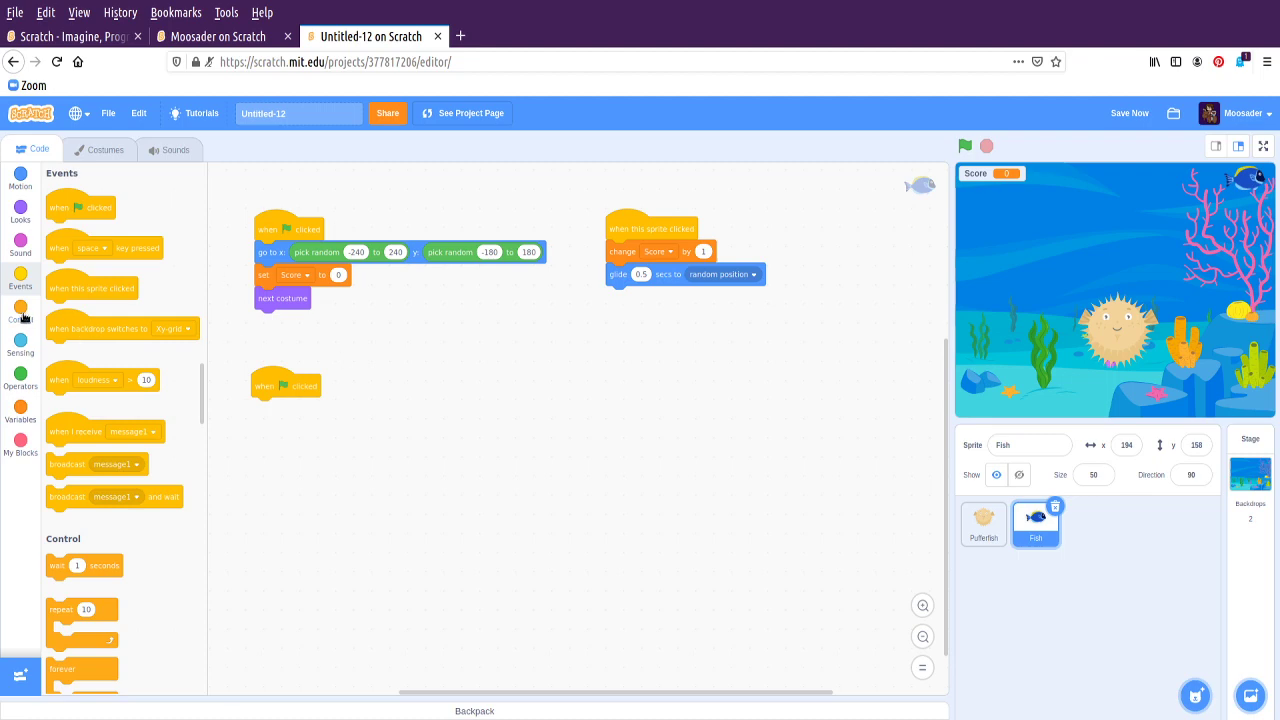
left_click(20, 312)
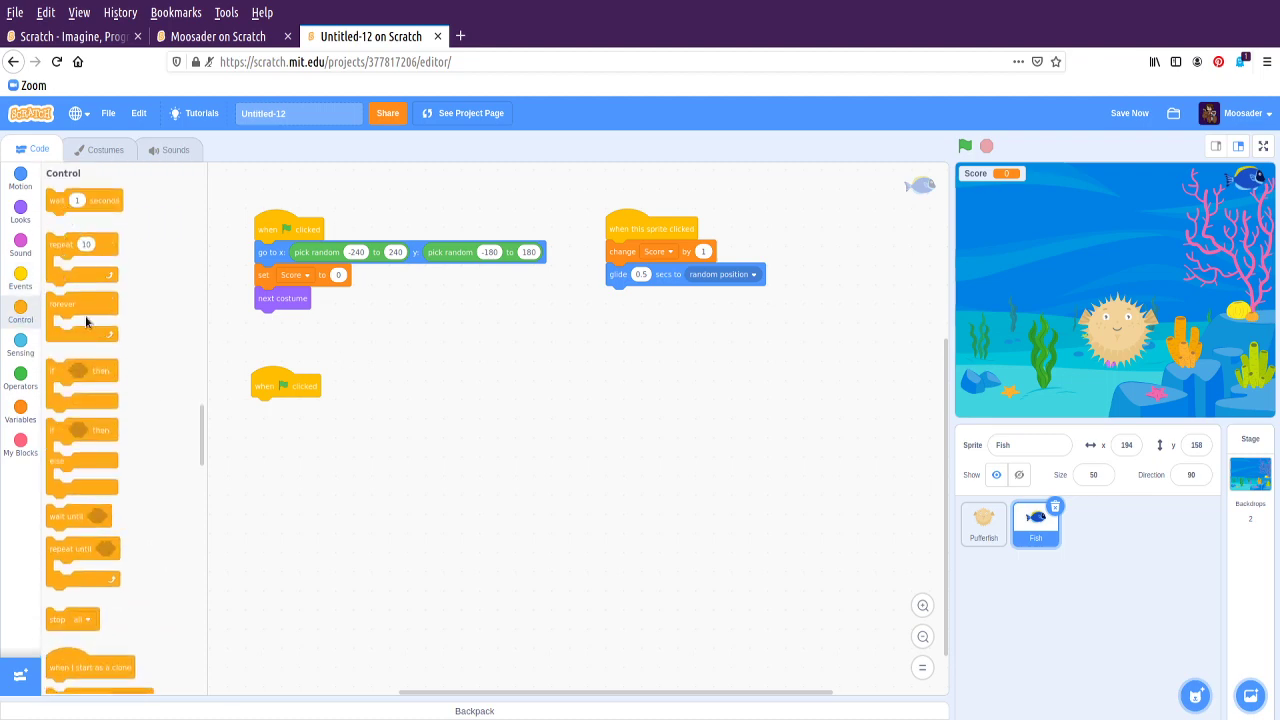
left_click_drag(82, 316, 296, 470)
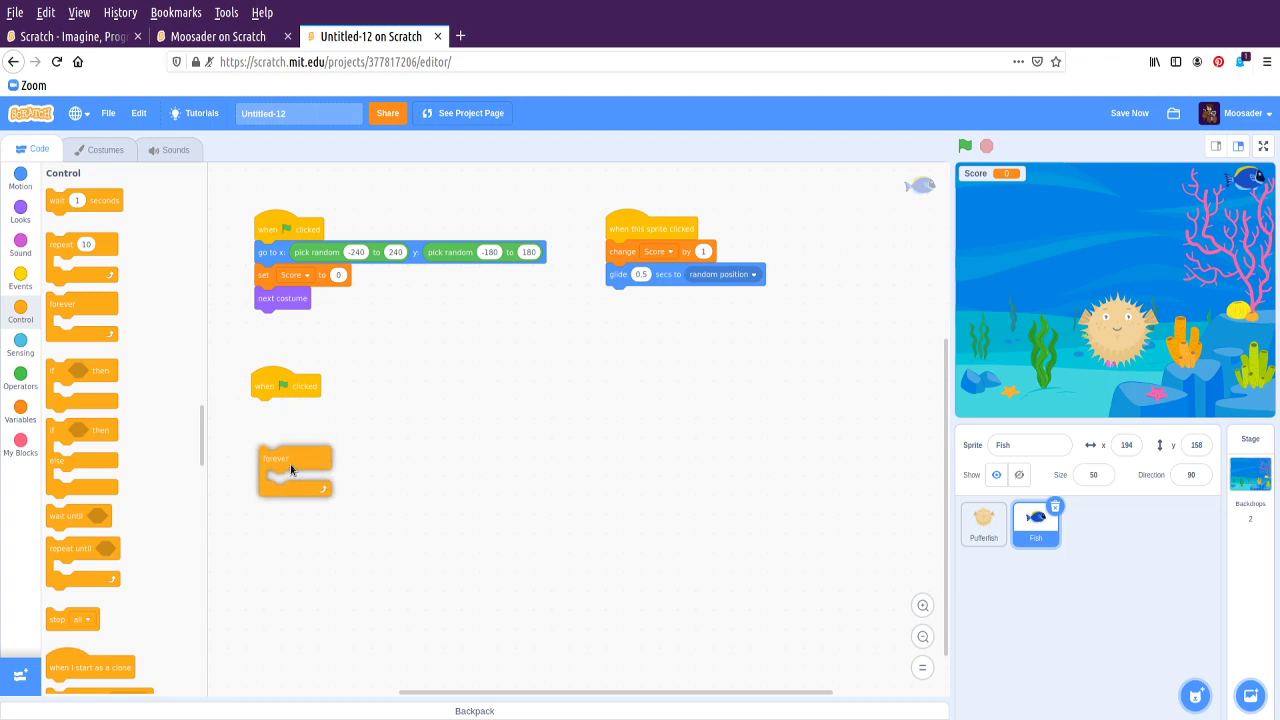
left_click_drag(296, 458, 288, 404)
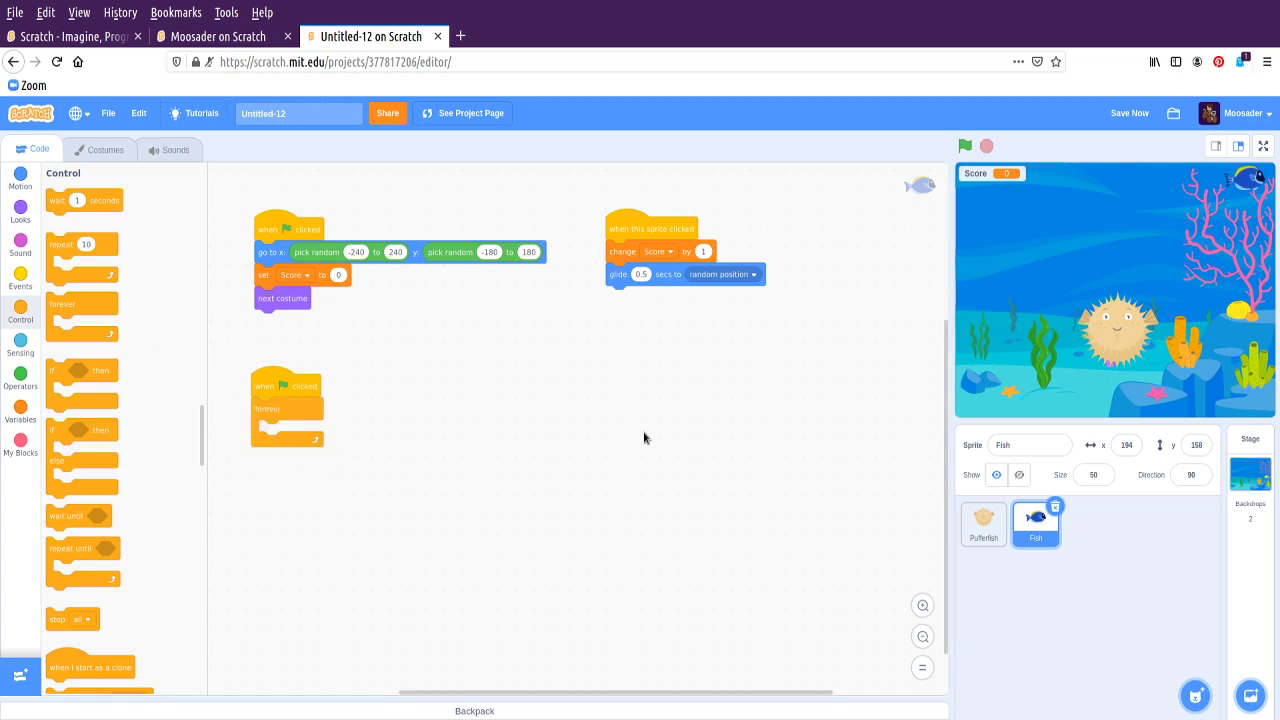
Put a 'glide to random position' block inside the loop, set to 0.5 seconds
left_click(1128, 112)
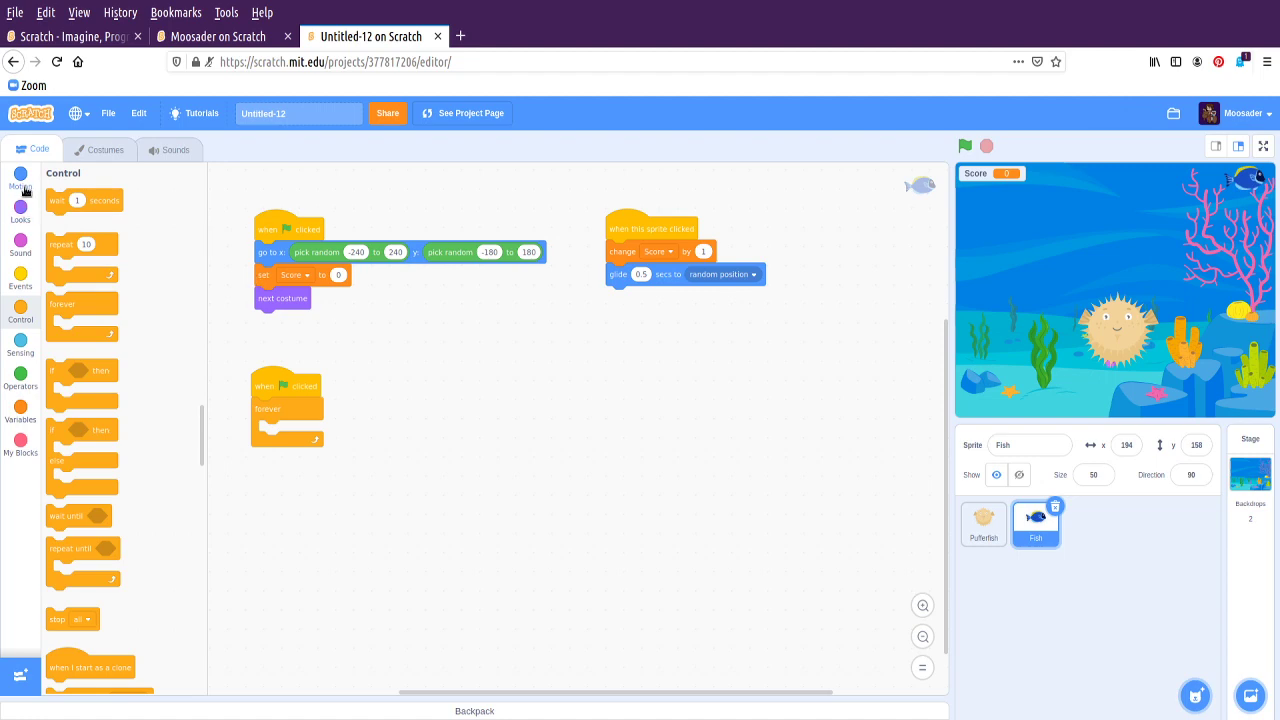
left_click(20, 178)
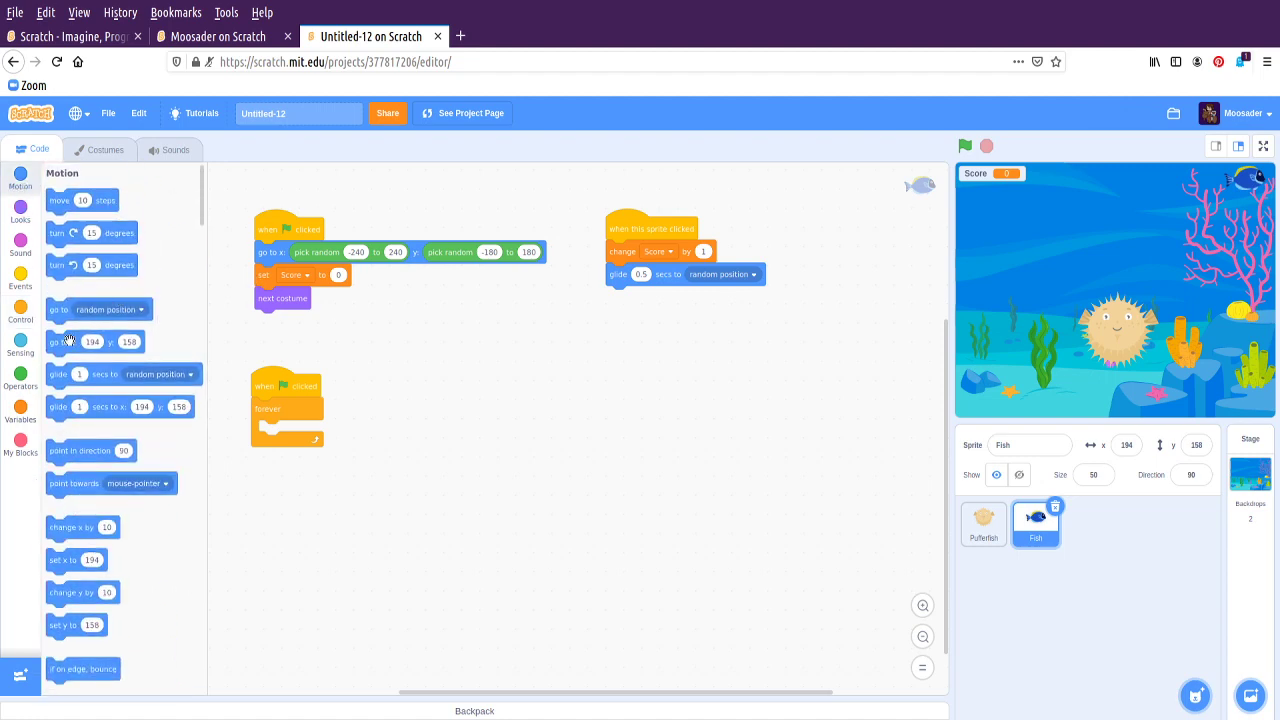
left_click_drag(58, 374, 290, 432)
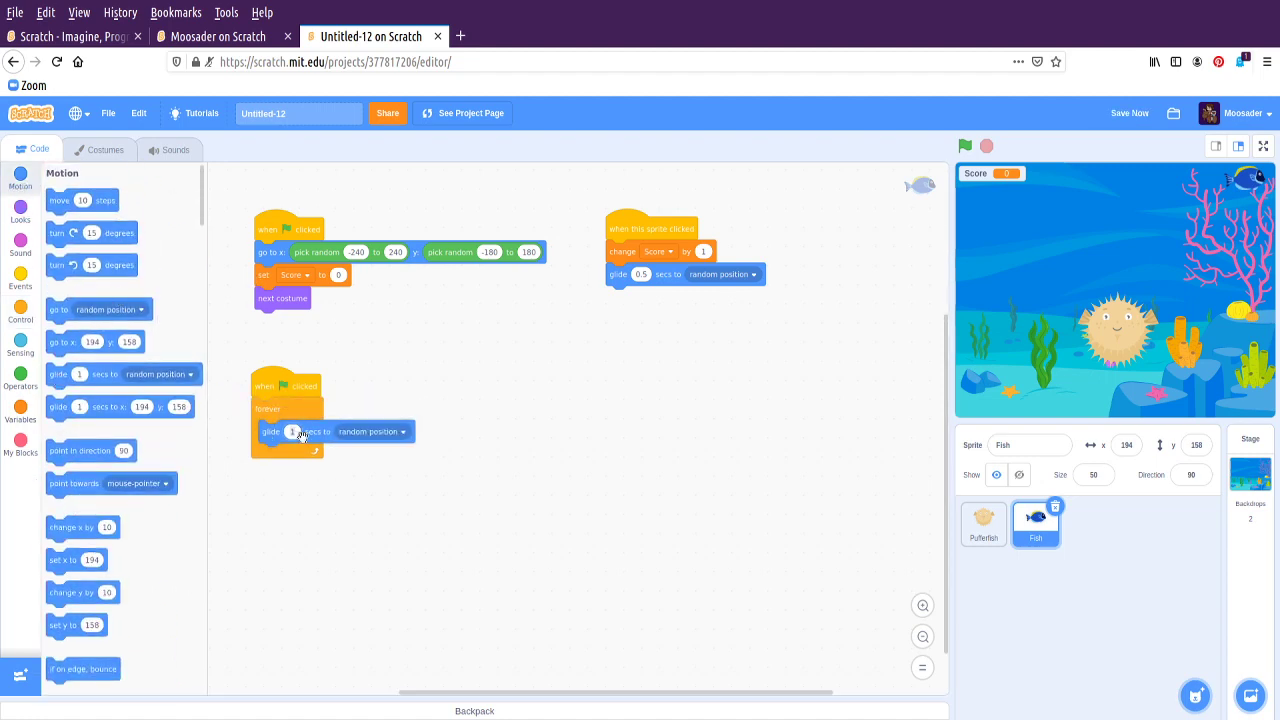
type("0.5")
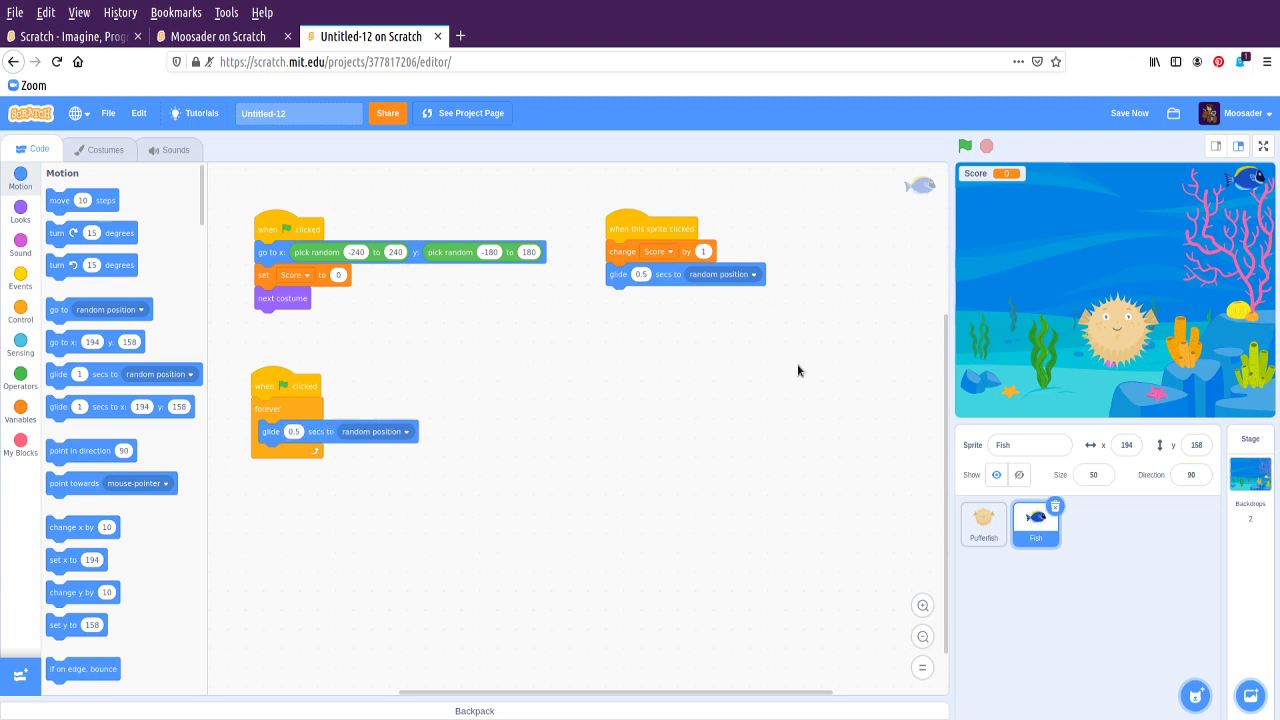
Remove the glide from the Fish's clicked script so clicking only adds 1 to Score, testing before and after
left_click(964, 146)
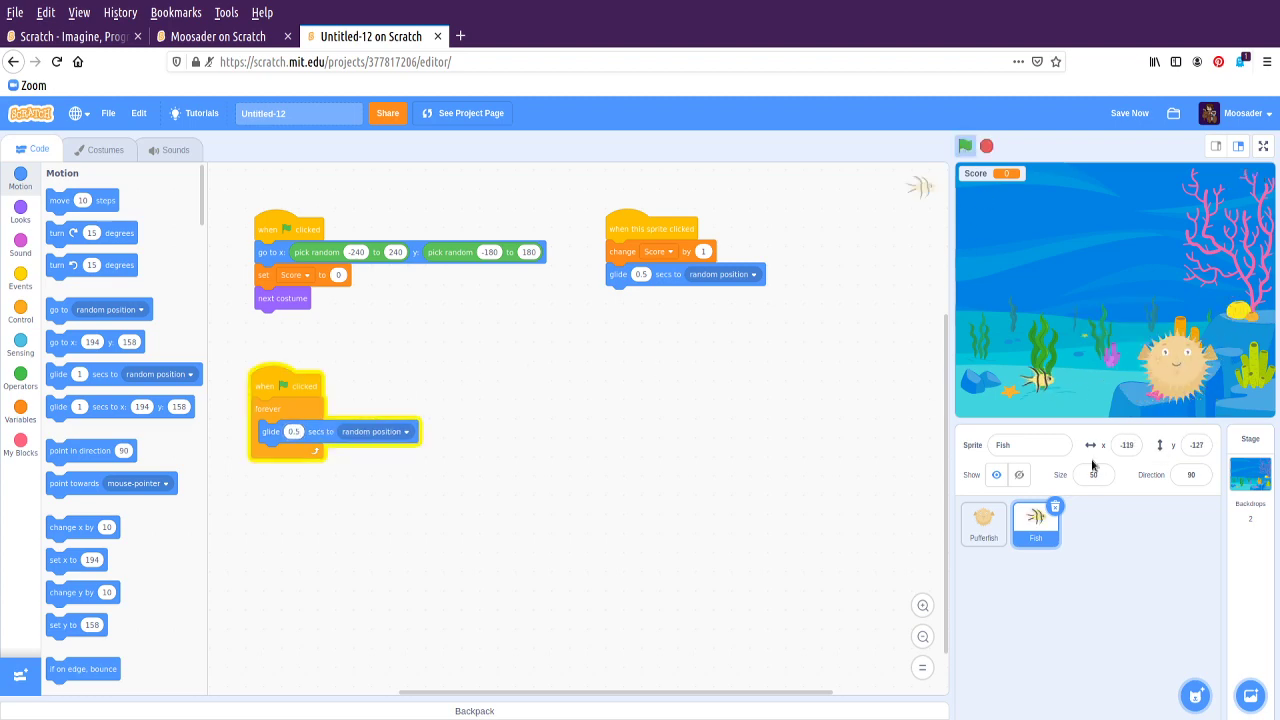
left_click(964, 146)
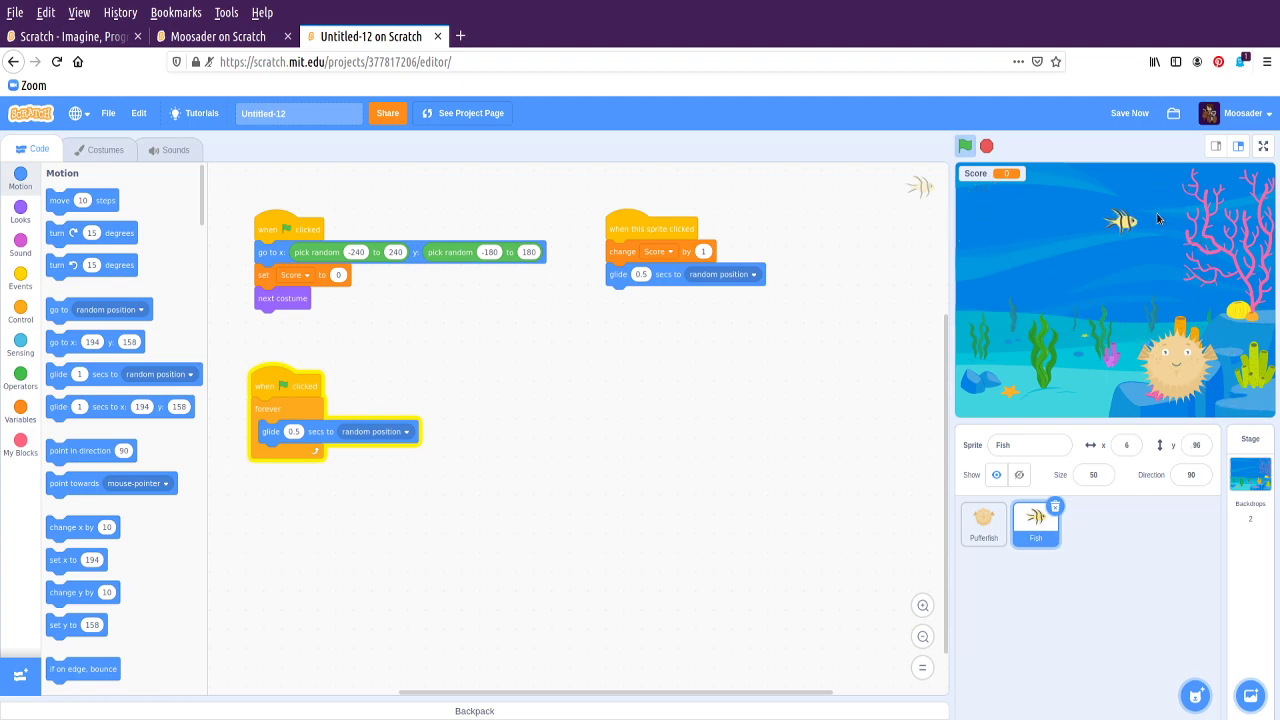
left_click_drag(1130, 220, 1240, 390)
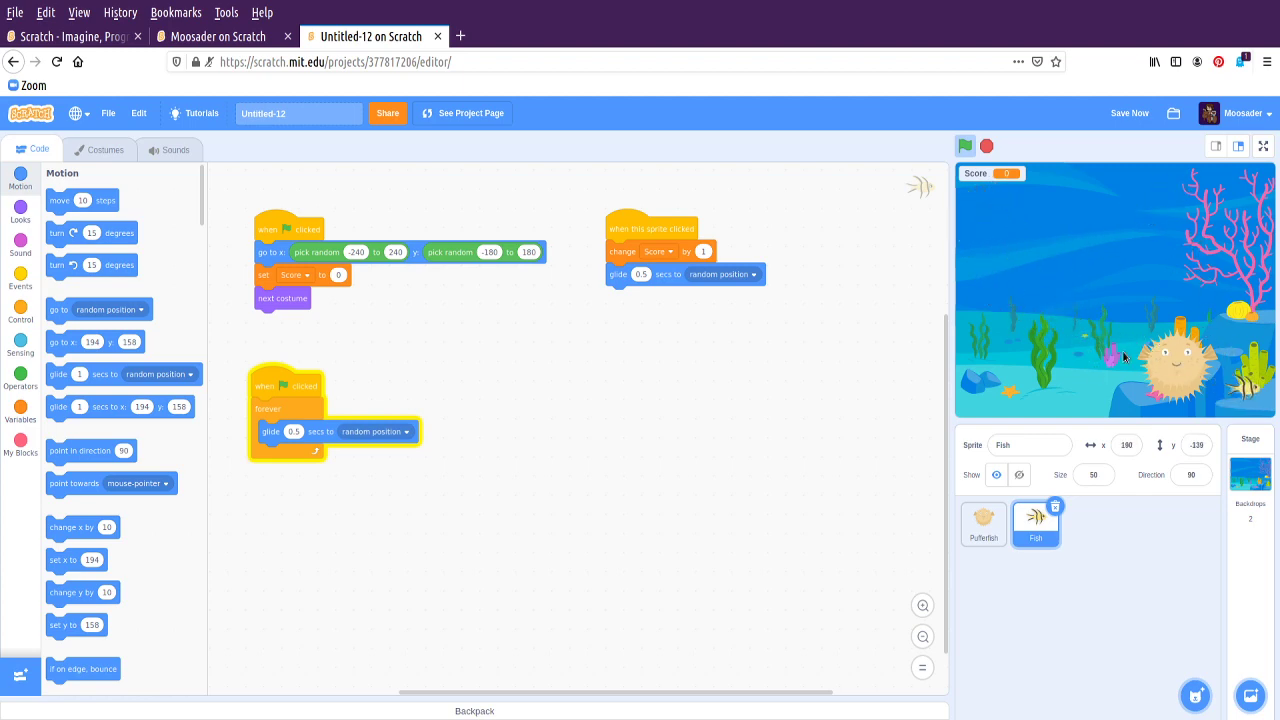
left_click(964, 146)
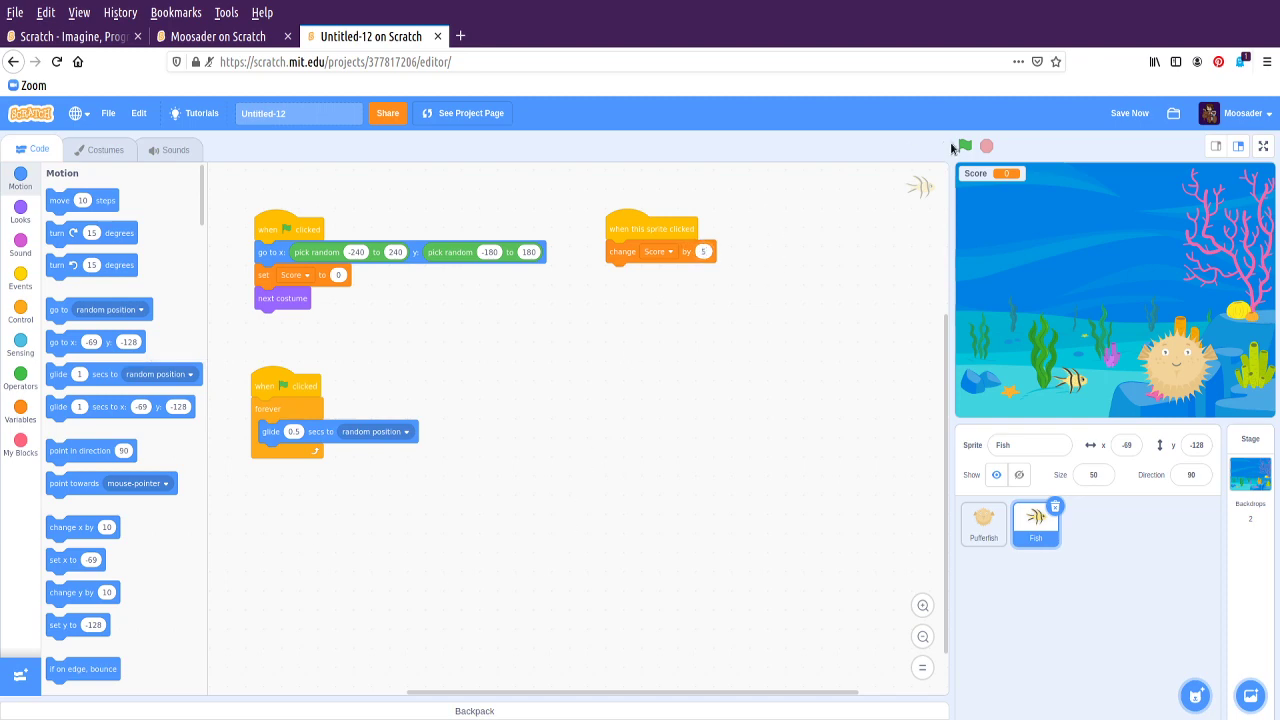
left_click(964, 146)
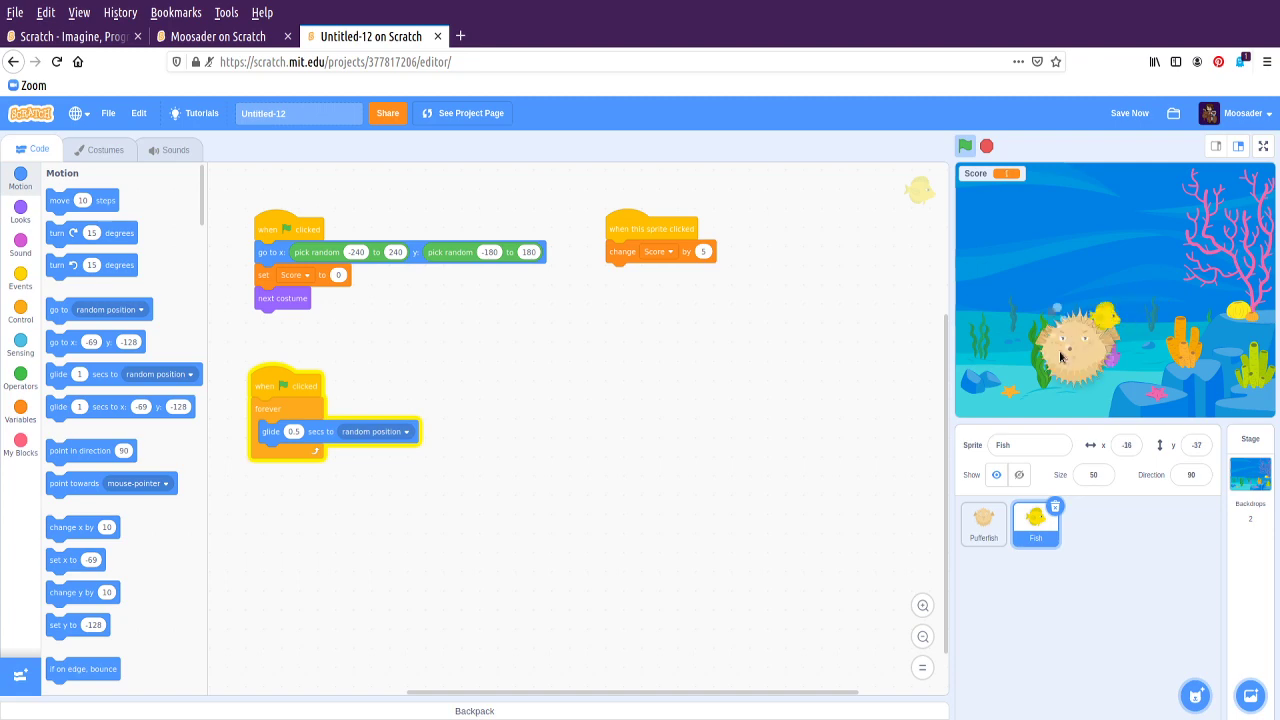
left_click(964, 146)
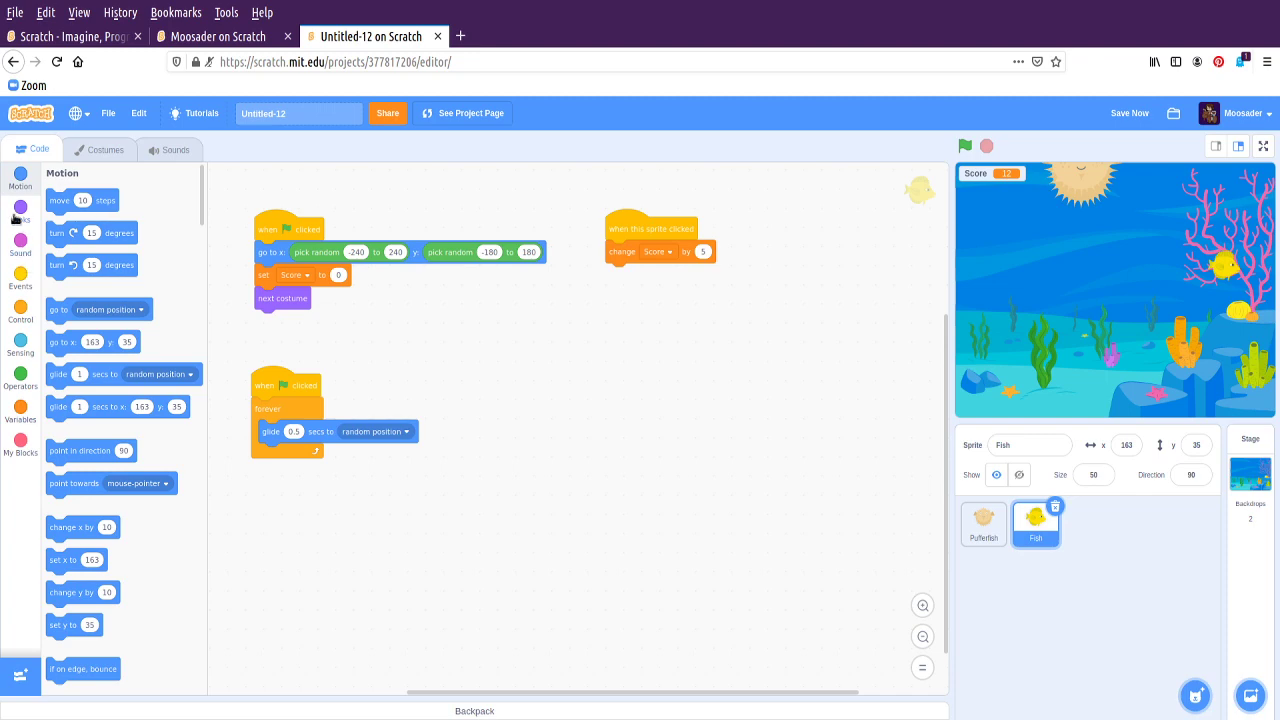
Add a 'start sound' block after 'change Score by 1' in the Fish's clicked script
left_click(20, 244)
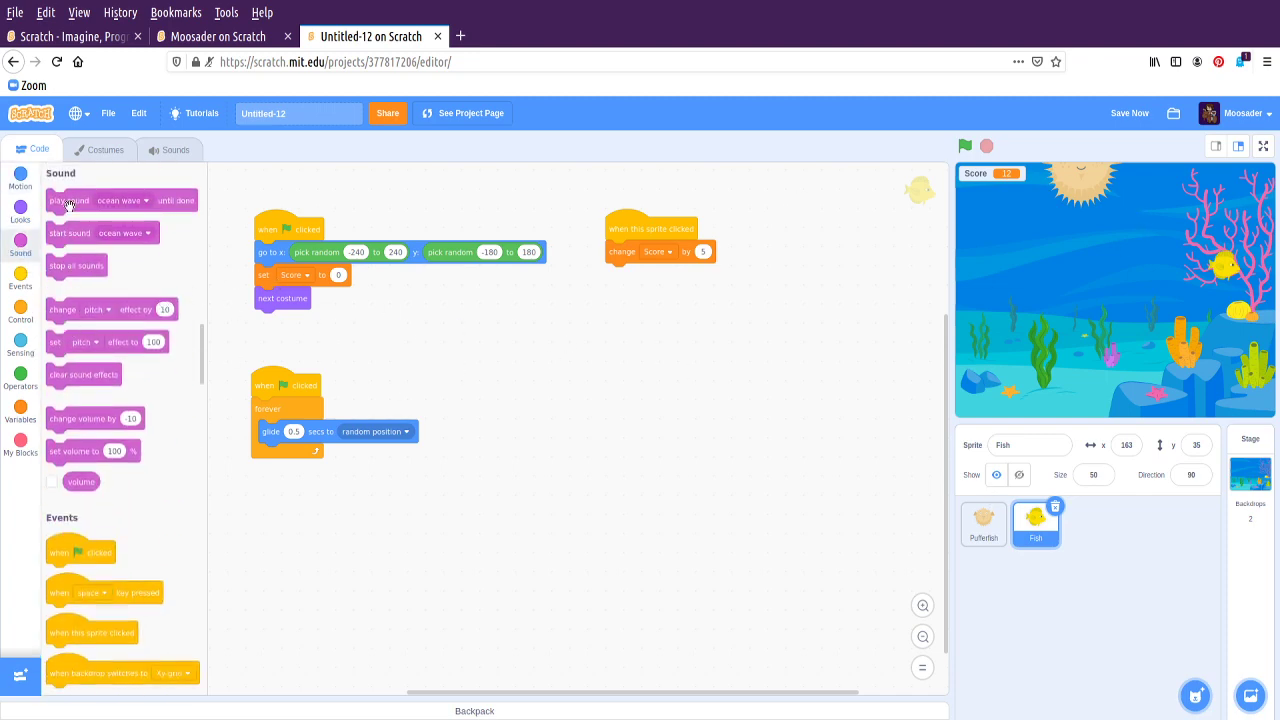
left_click(572, 406)
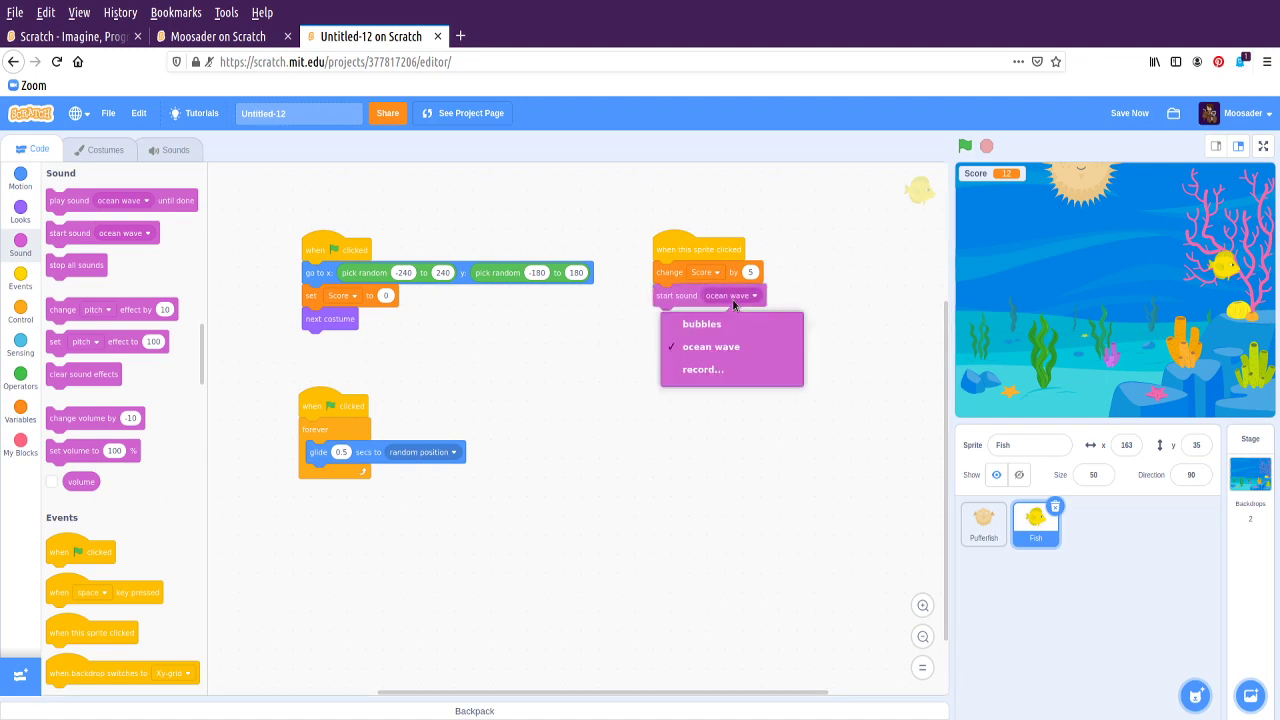
mouse_move(712, 352)
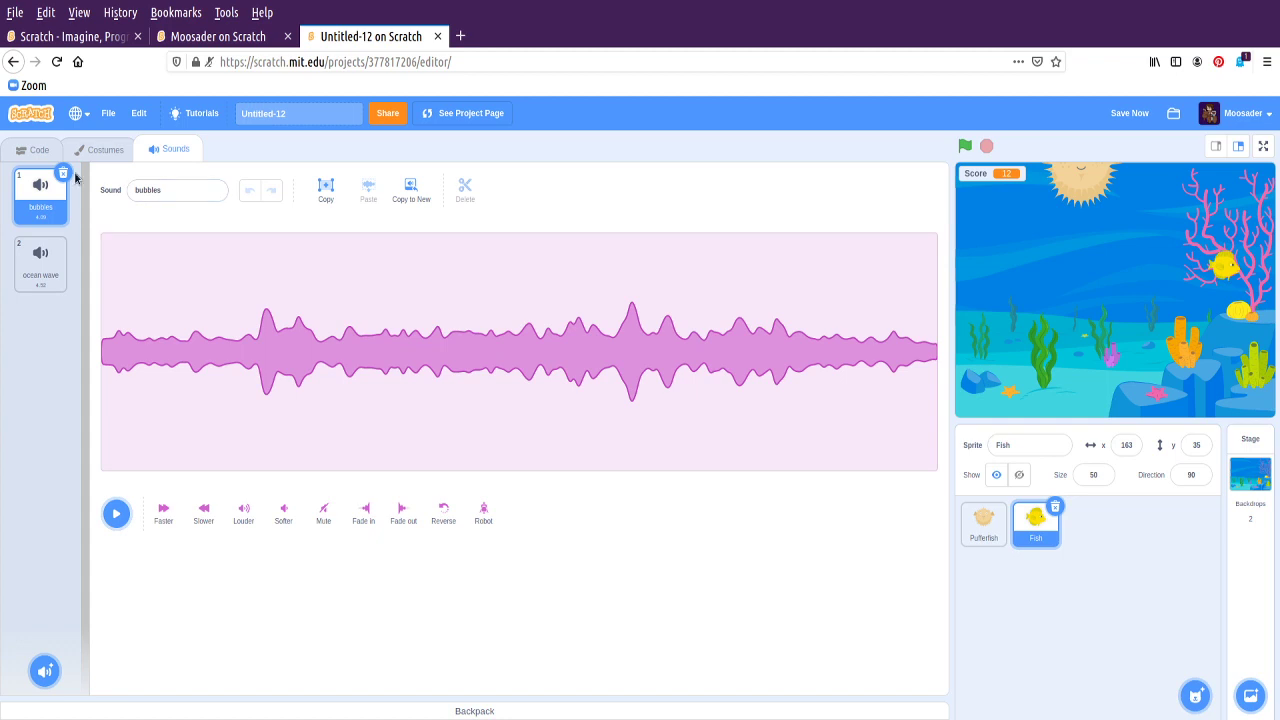
left_click(116, 512)
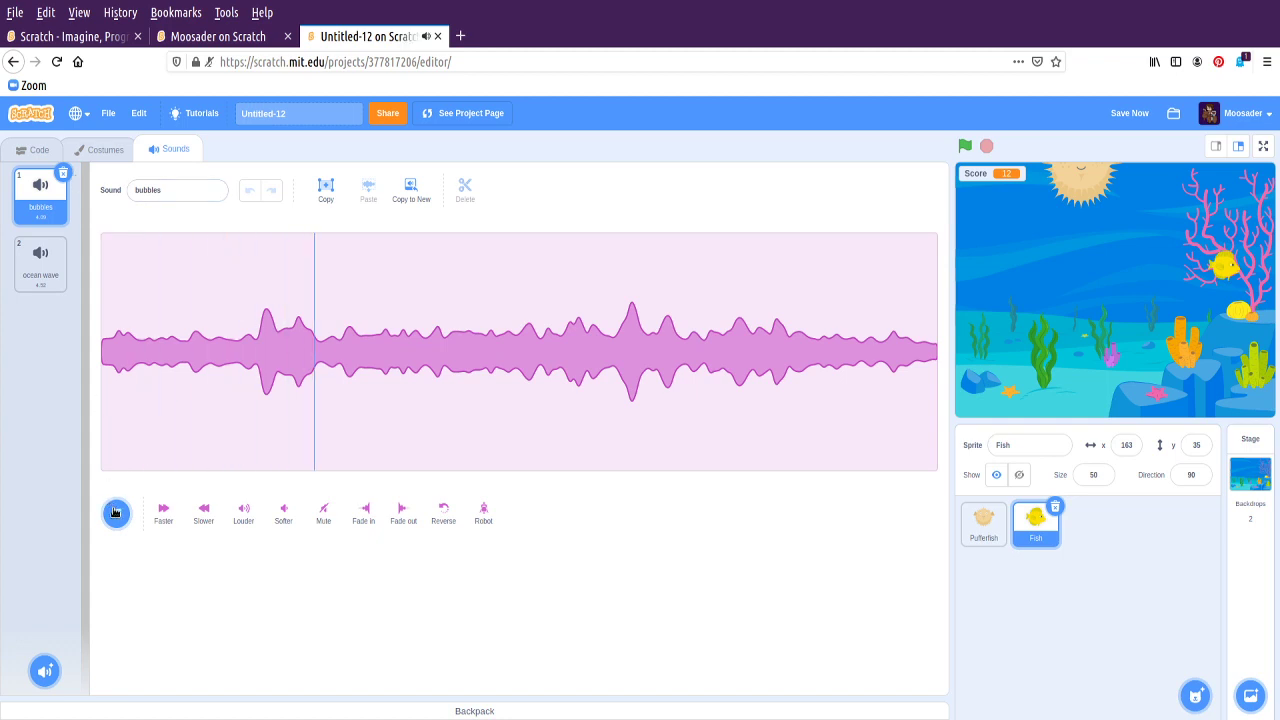
left_click(116, 512)
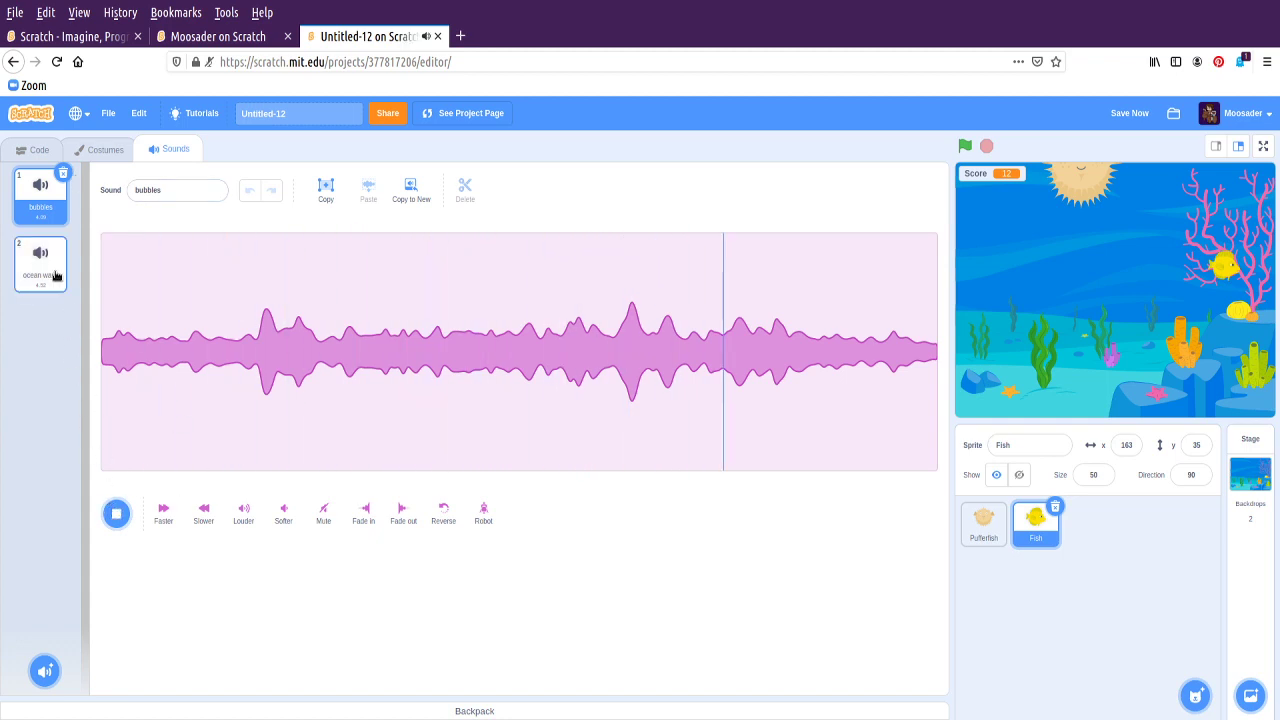
left_click(40, 262)
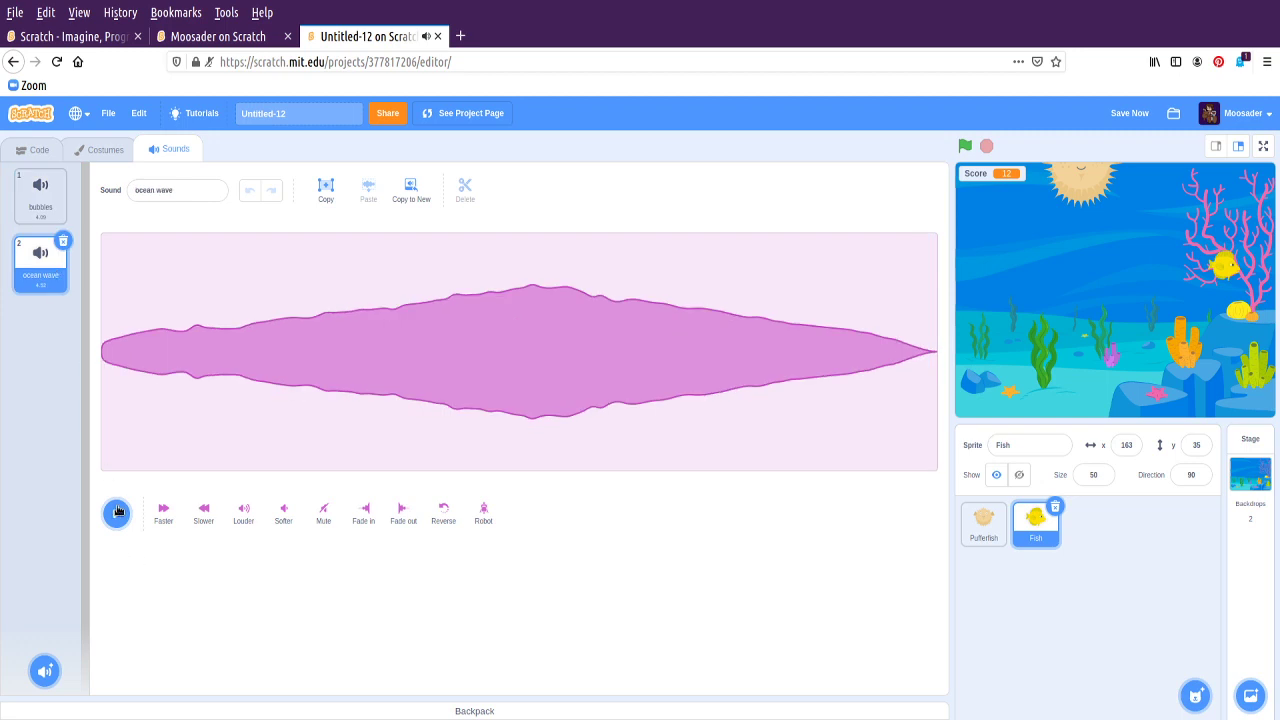
left_click(116, 512)
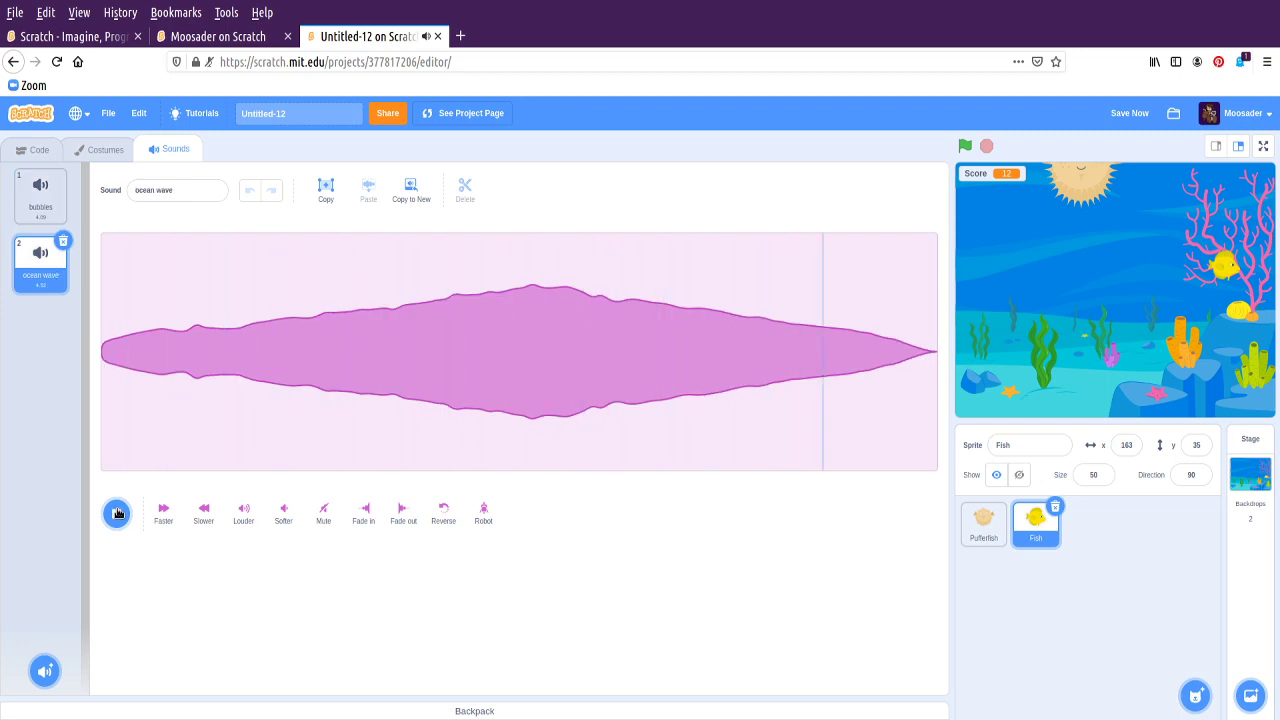
left_click(44, 672)
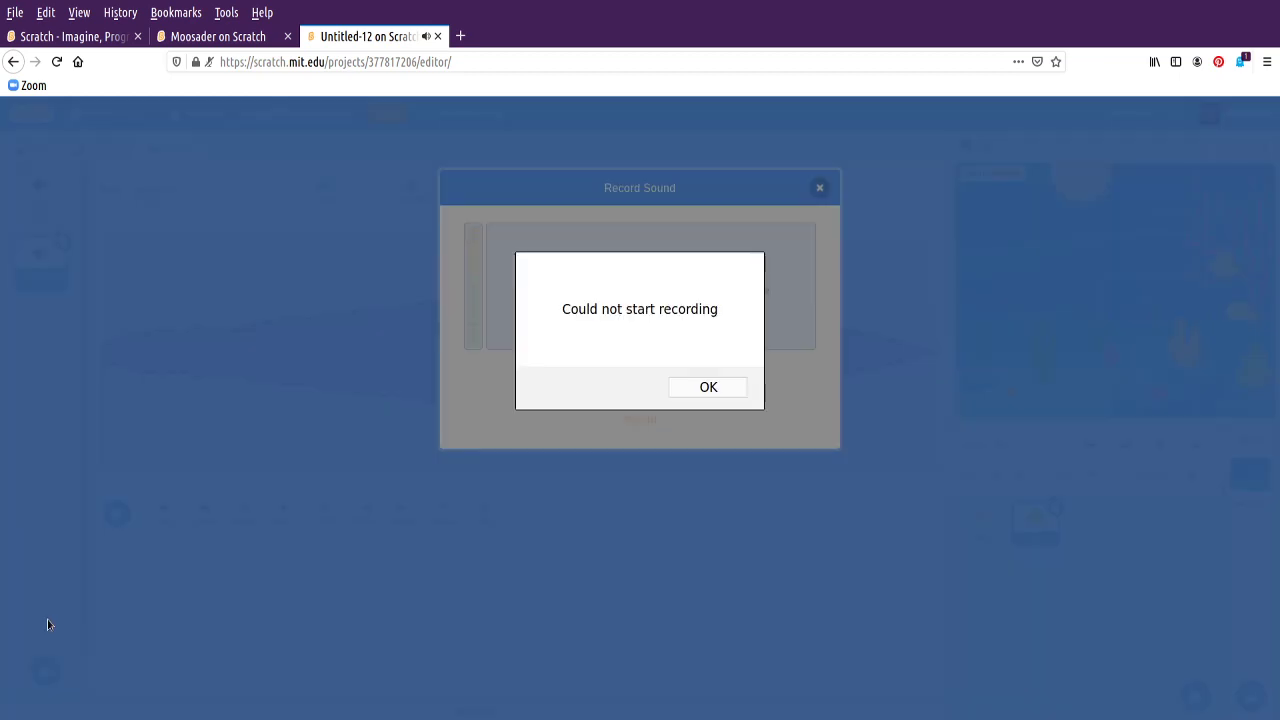
left_click(708, 388)
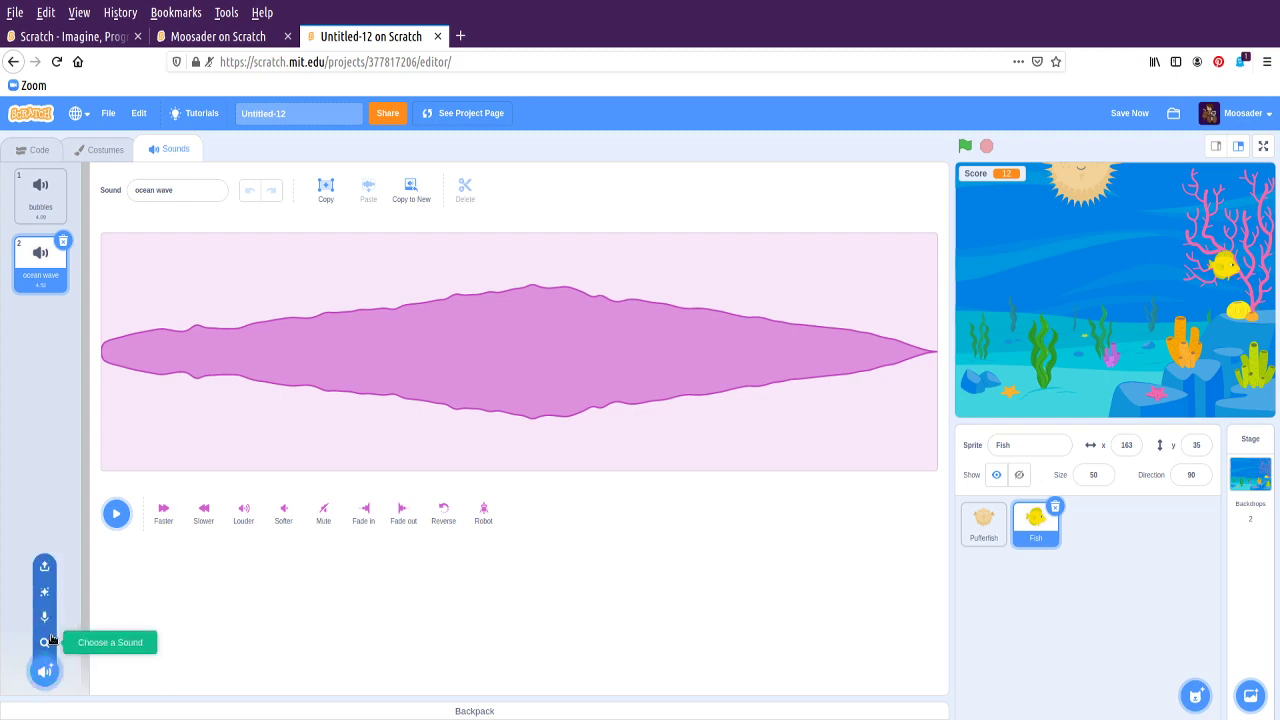
Add the Collect effect from the sound library to the Fish and return to its code
left_click(44, 642)
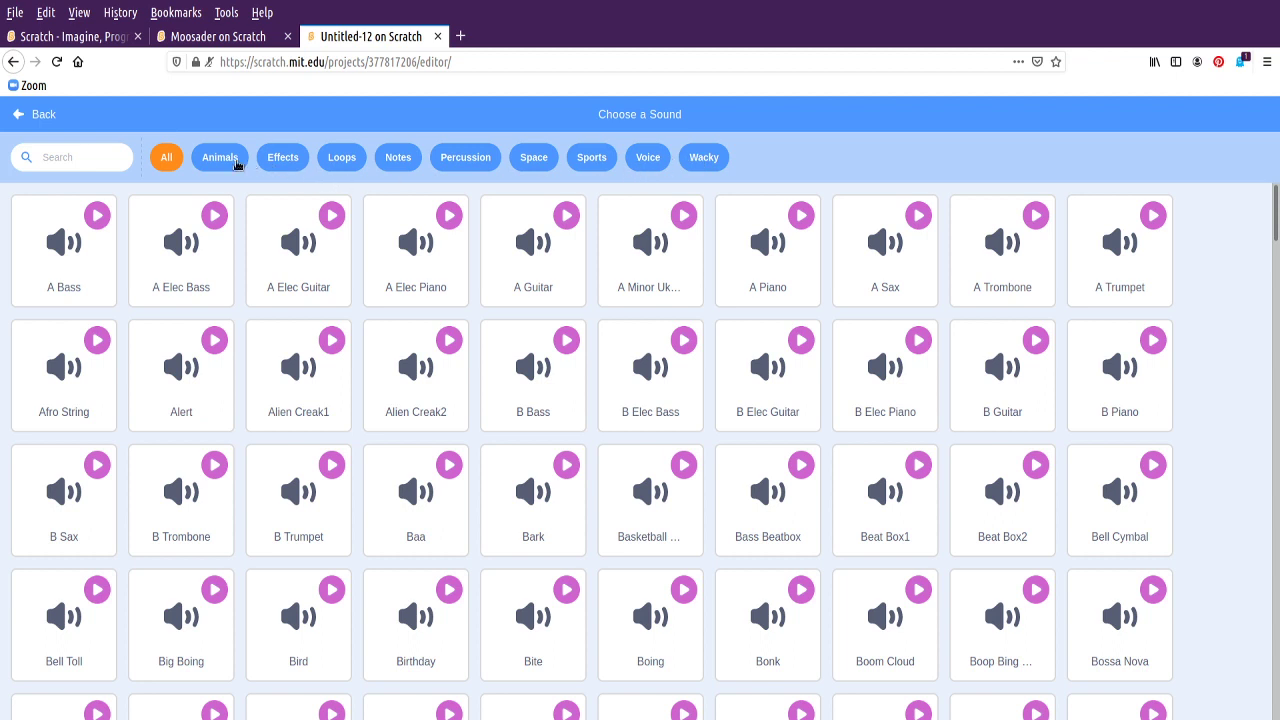
left_click(282, 156)
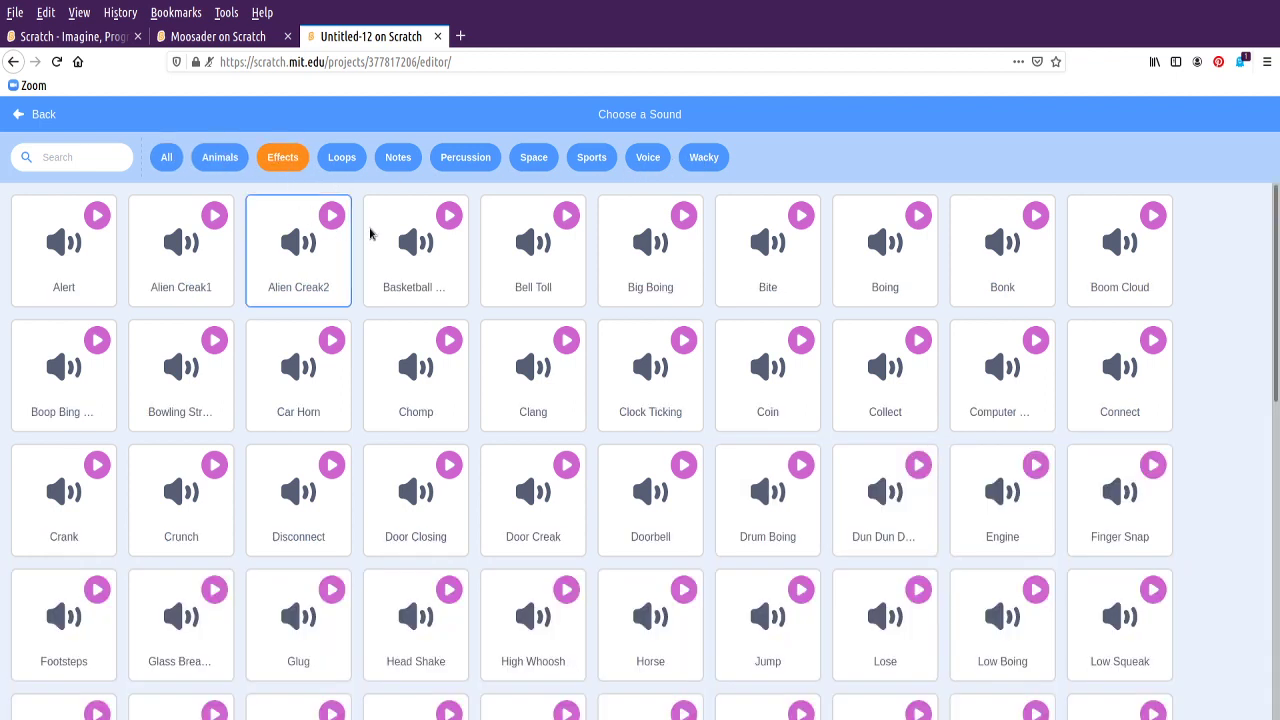
left_click(416, 376)
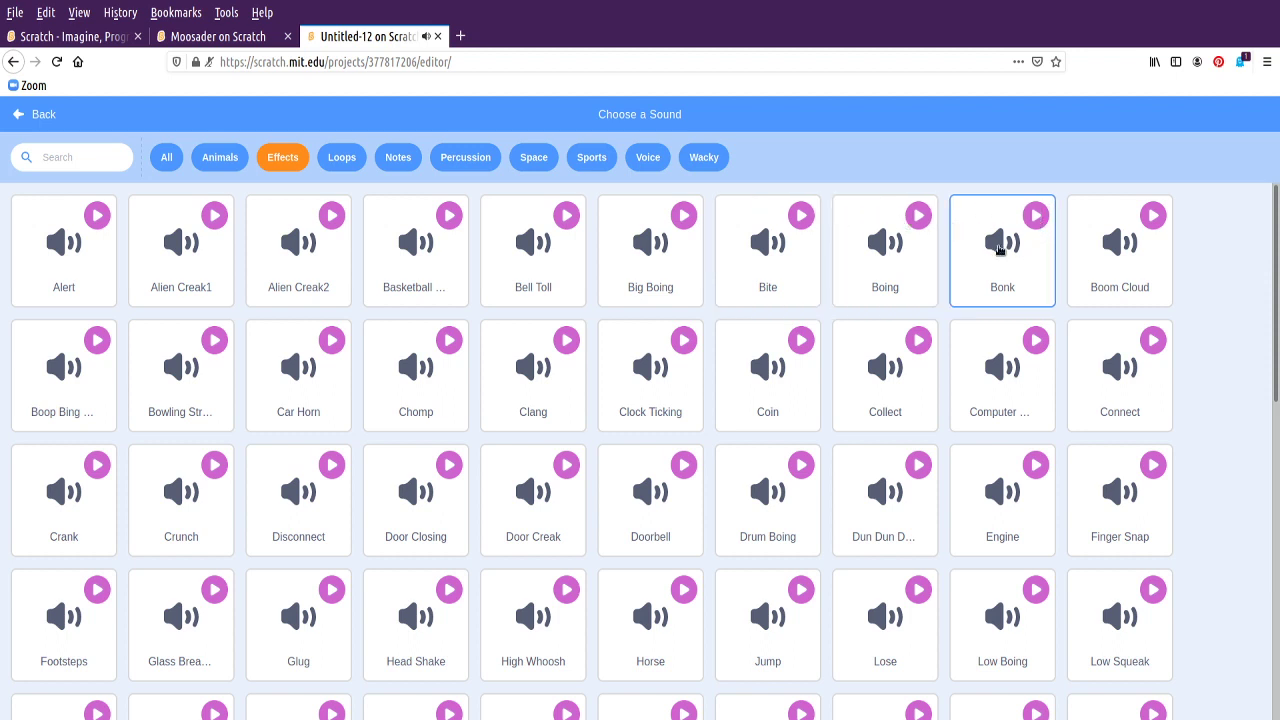
mouse_move(884, 376)
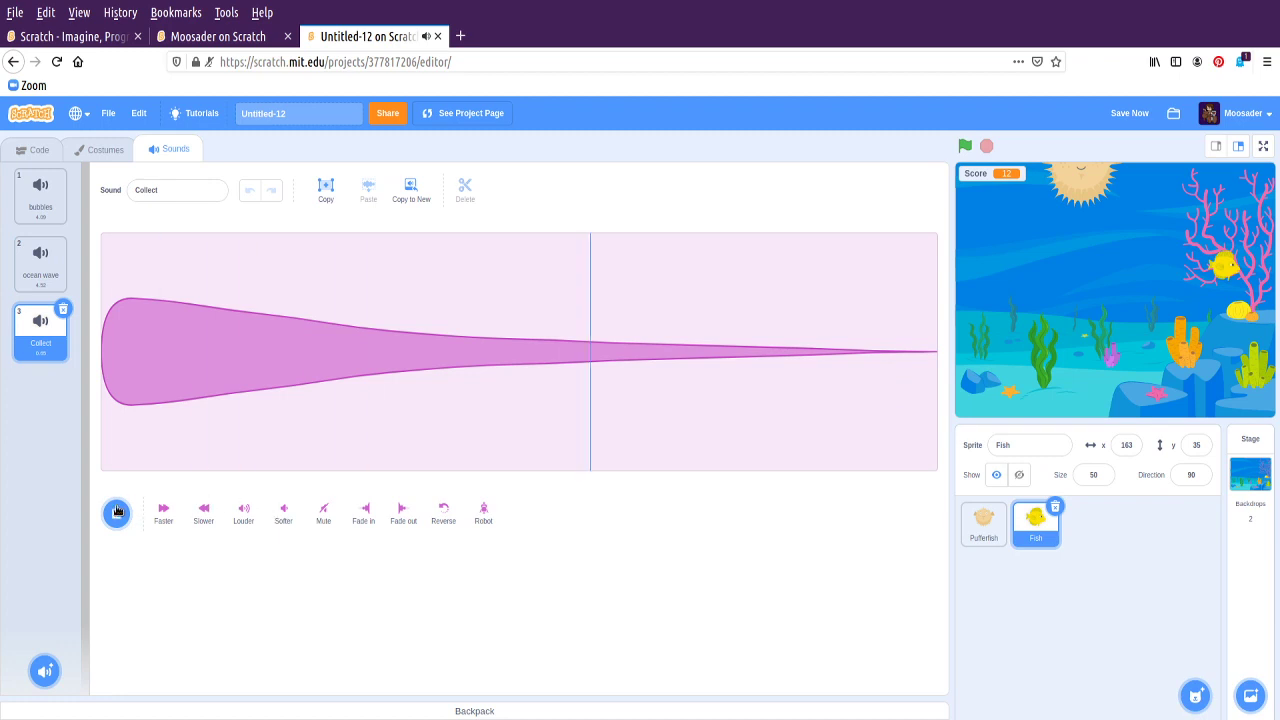
left_click(40, 148)
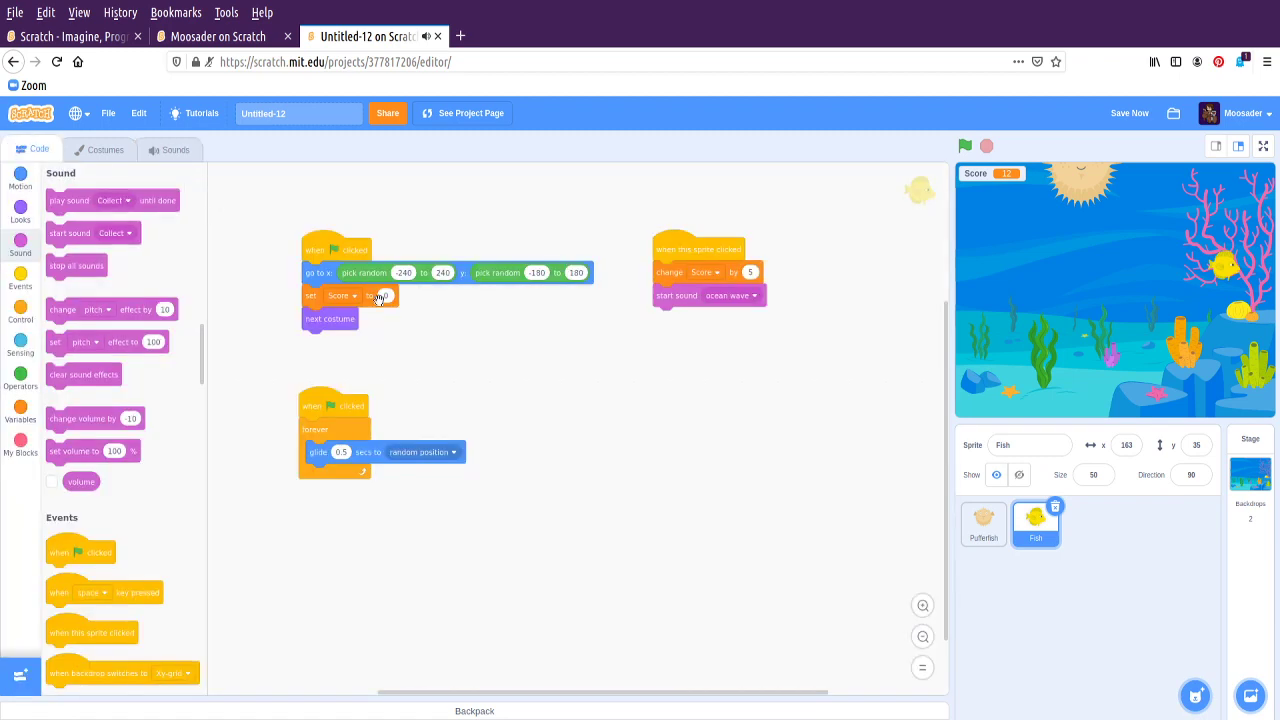
Add the Glug sound from the Effects library to the Pufferfish sprite
left_click(984, 524)
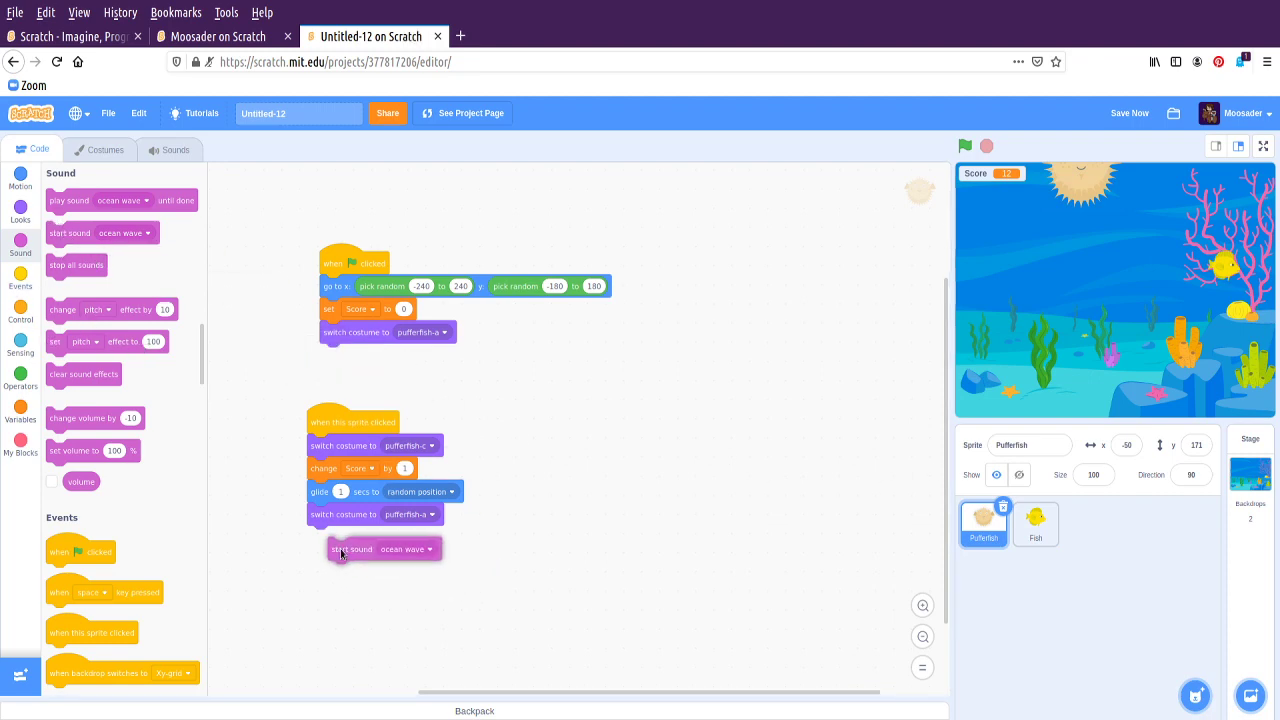
left_click(420, 548)
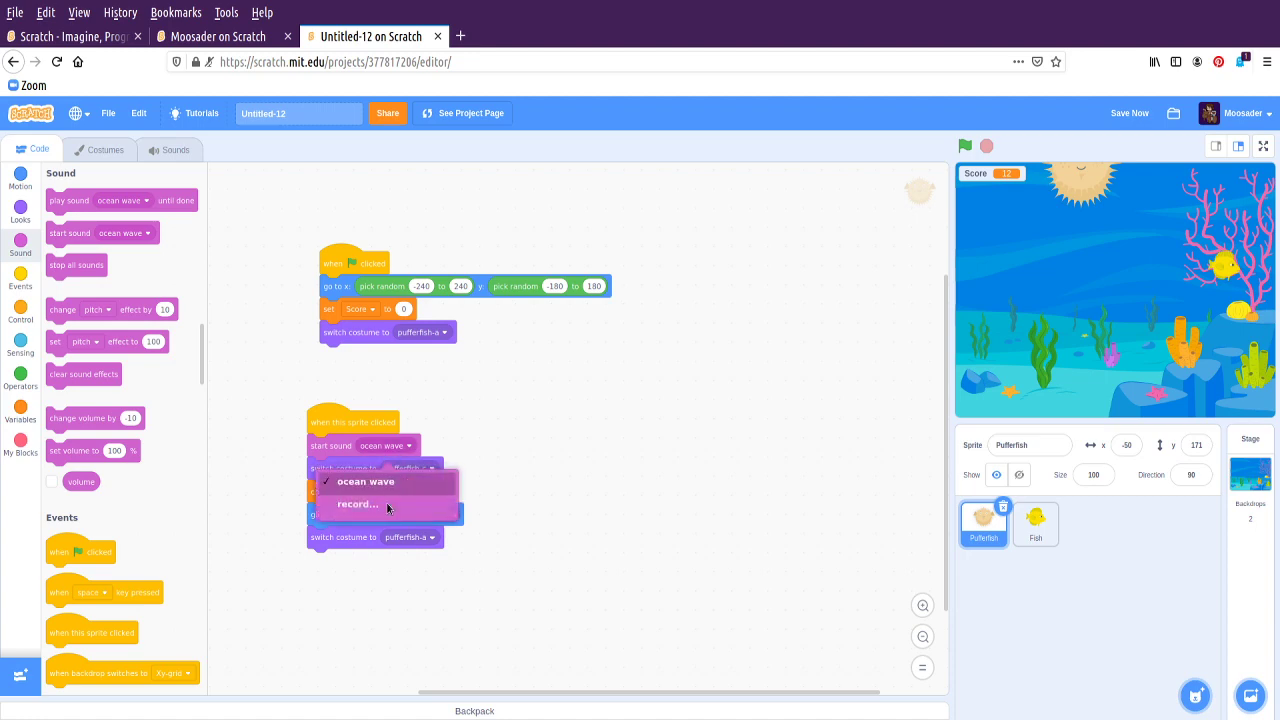
left_click(168, 148)
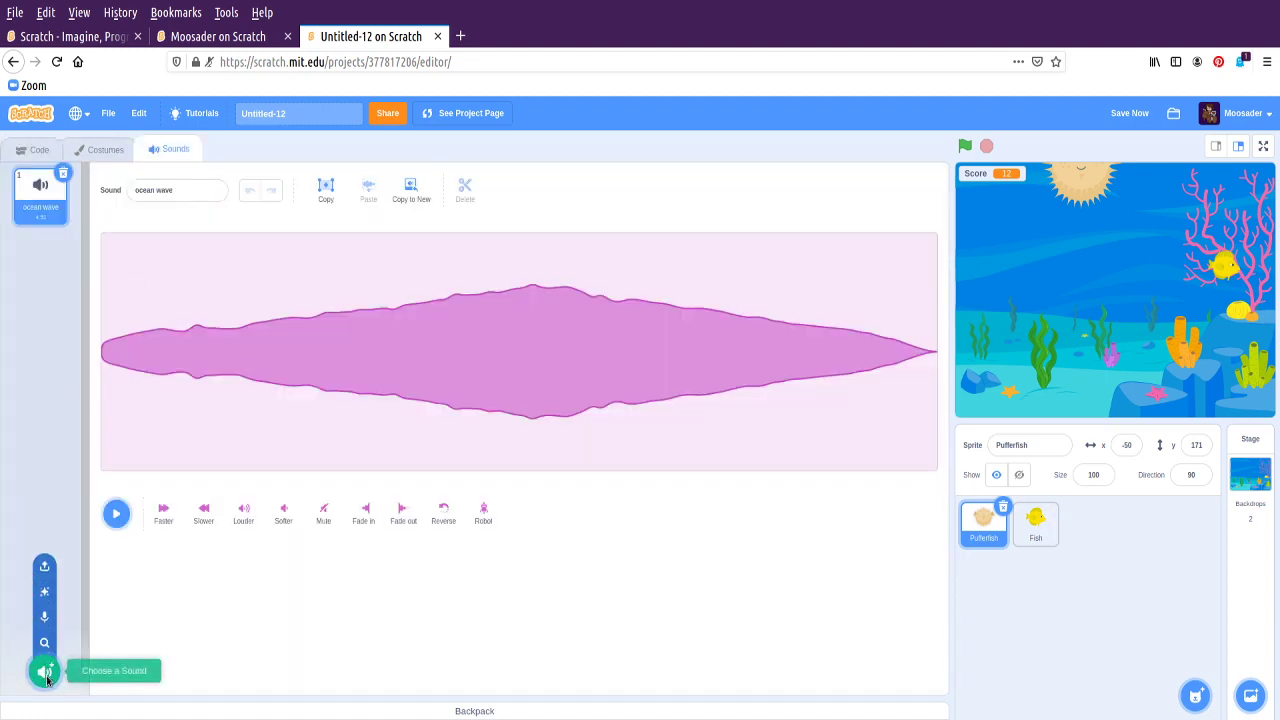
left_click(44, 672)
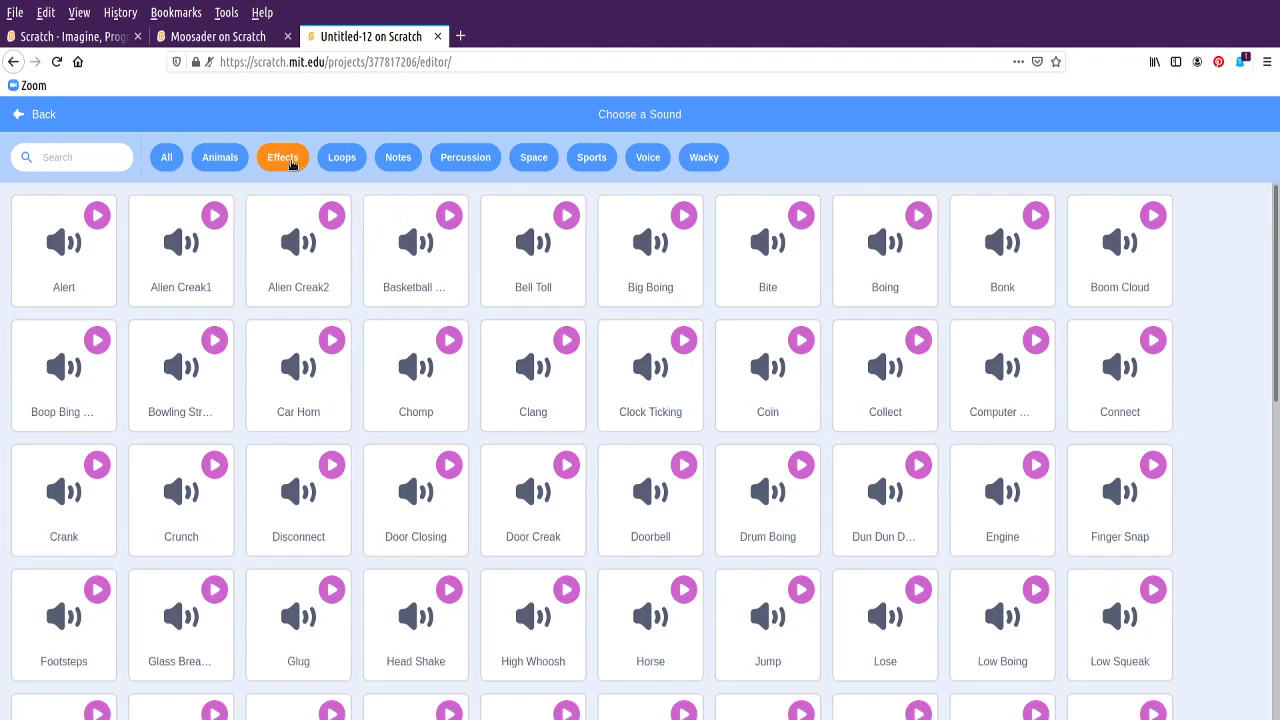
left_click(298, 624)
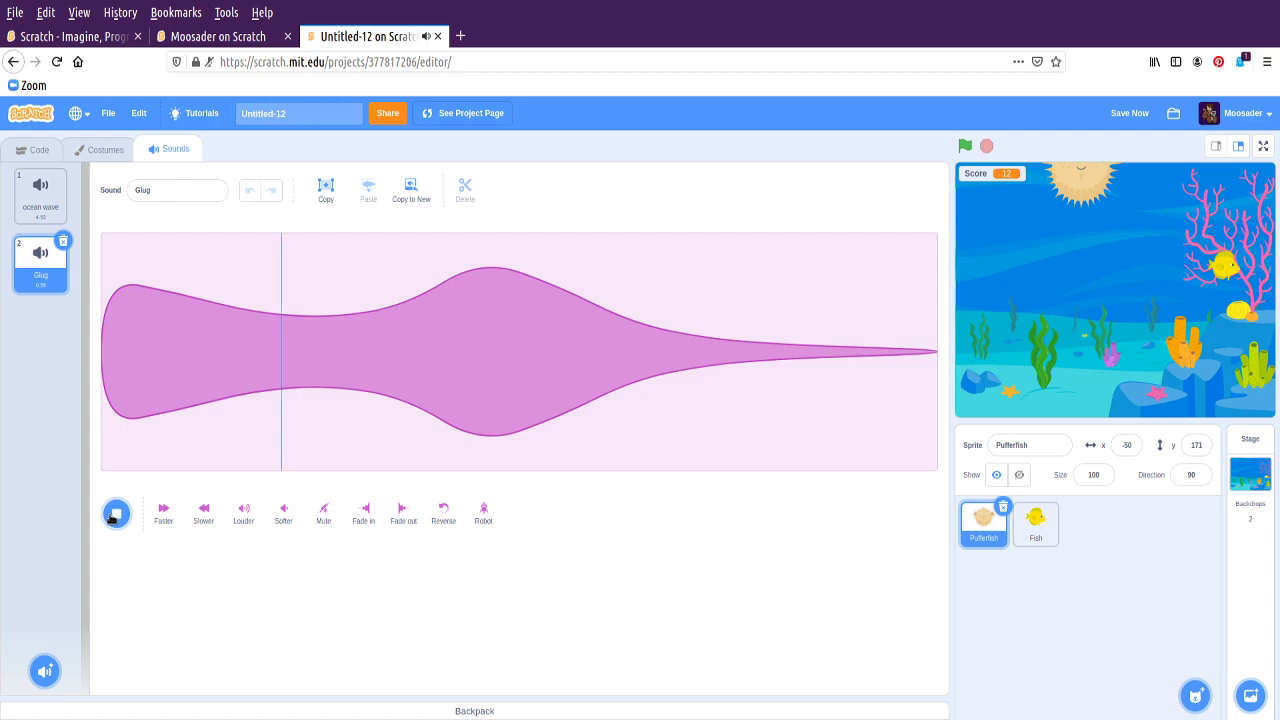
left_click(38, 148)
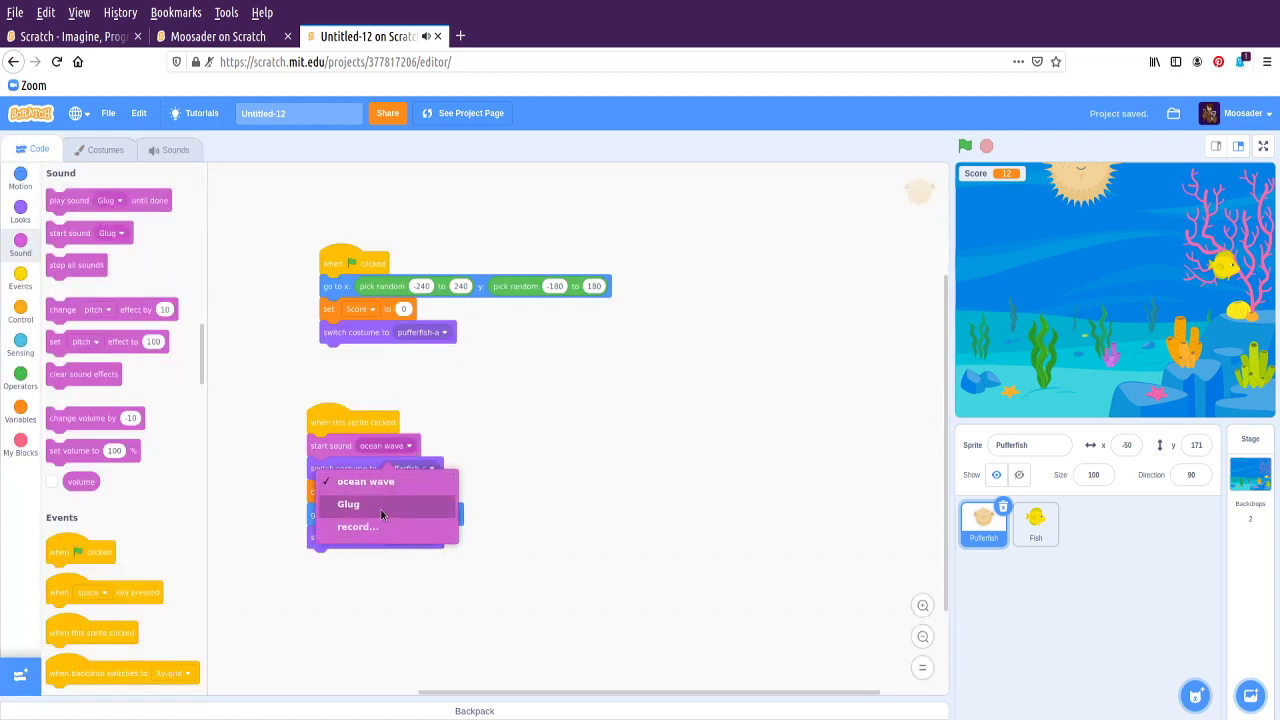
Make the Pufferfish play Glug and the Fish play Collect when clicked, then start the game
left_click(1036, 524)
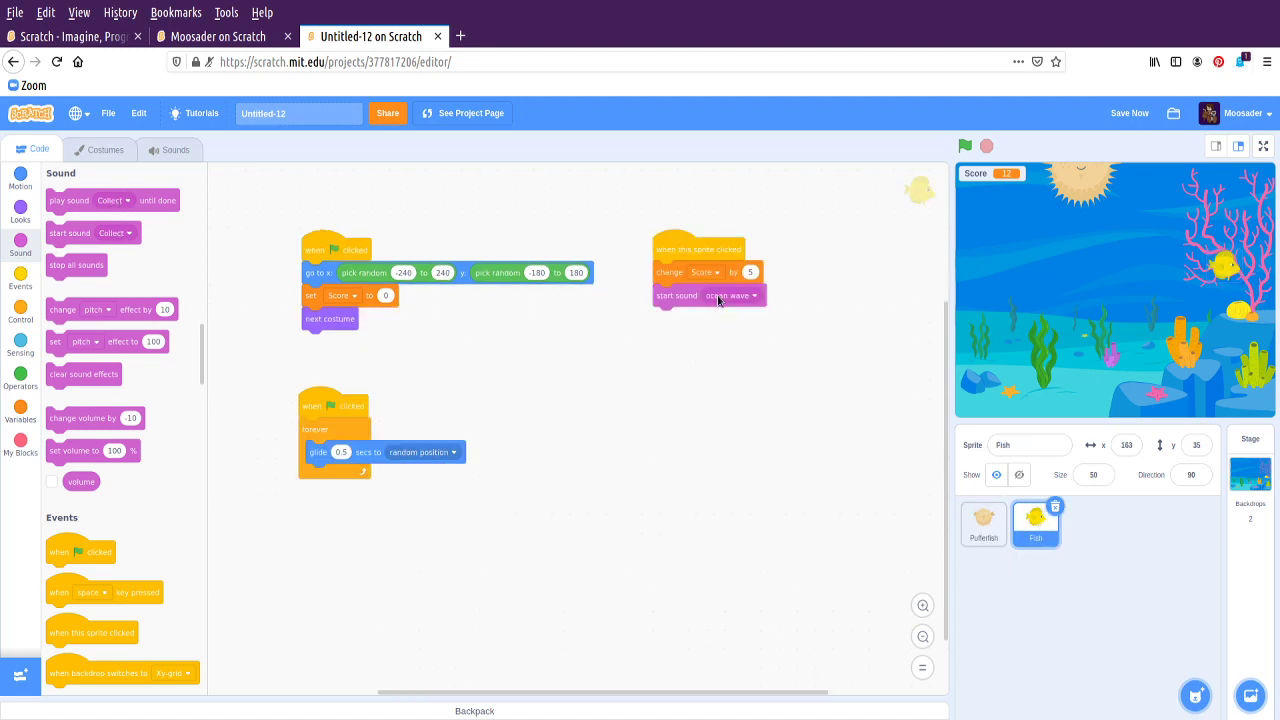
left_click(736, 296)
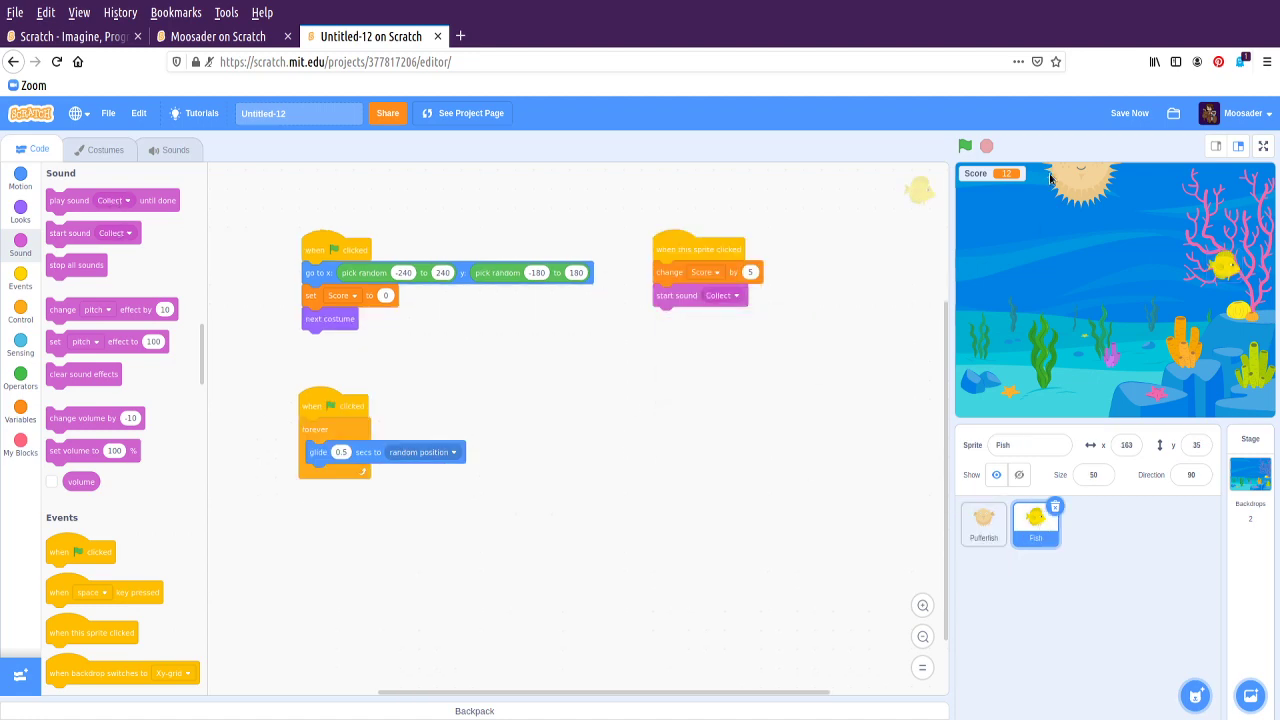
left_click(964, 146)
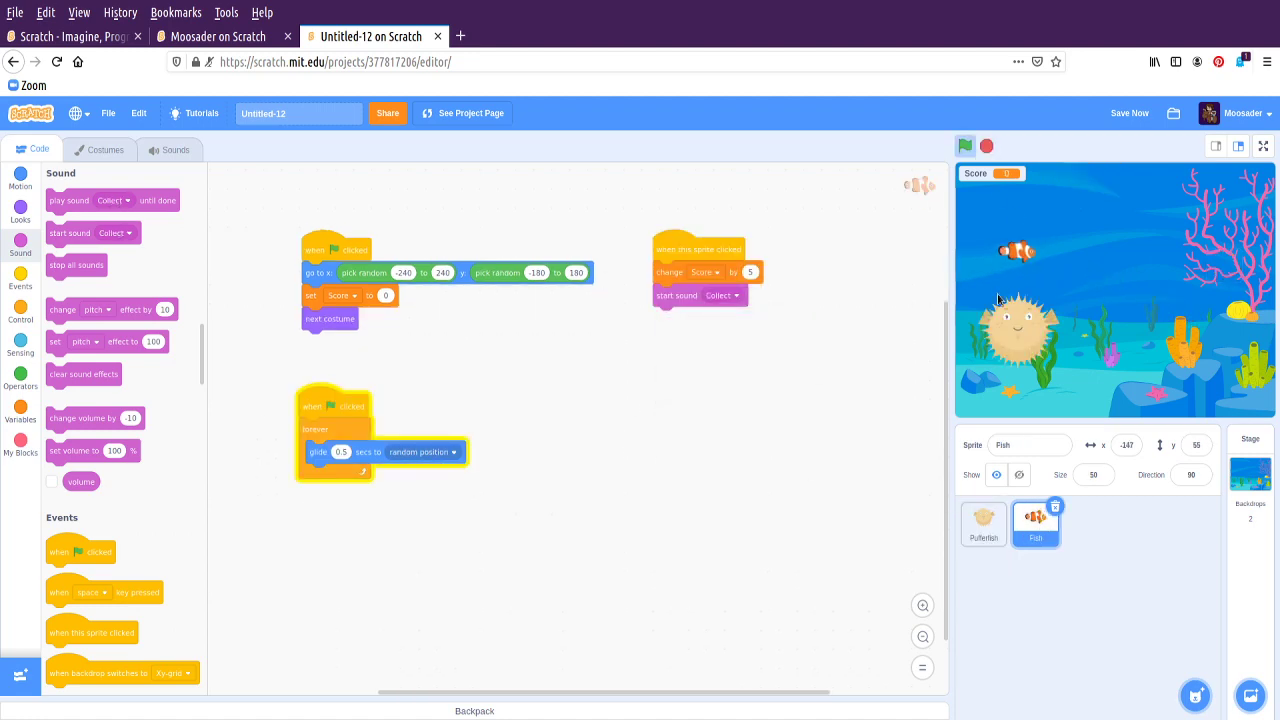
left_click(964, 146)
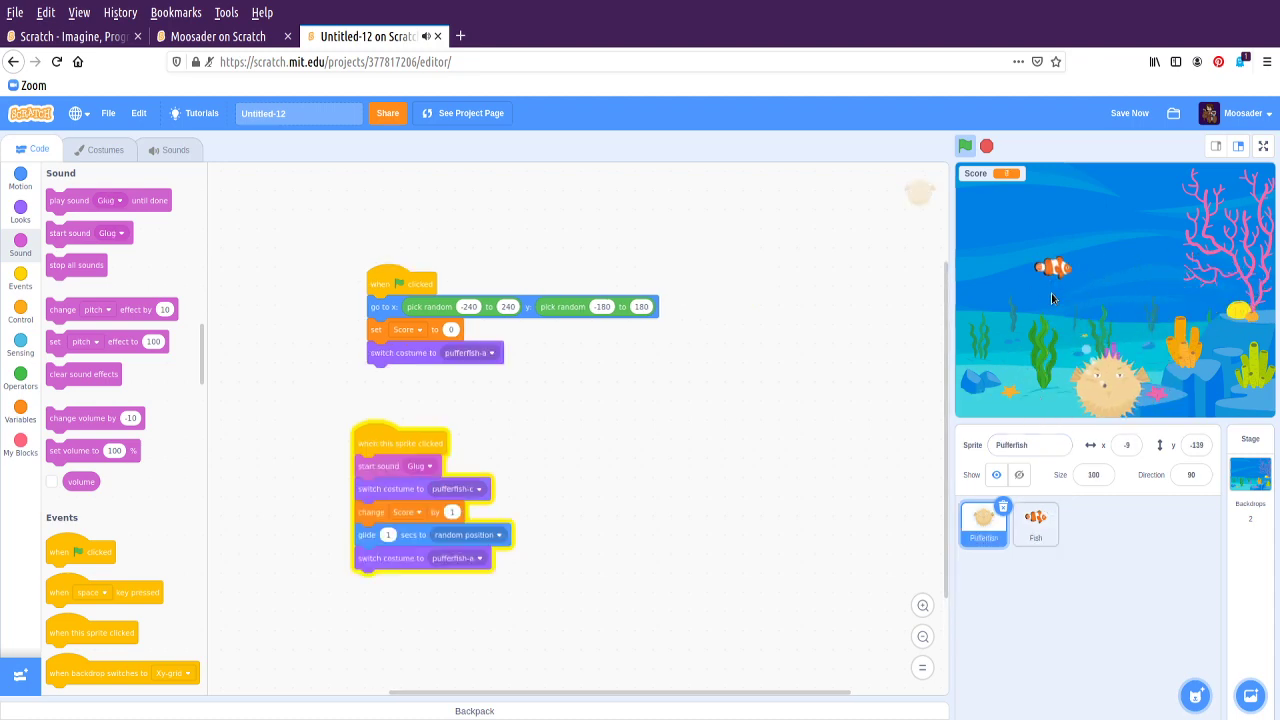
Test catching fish during play, stop the game, and select the project title for editing
left_click(1036, 524)
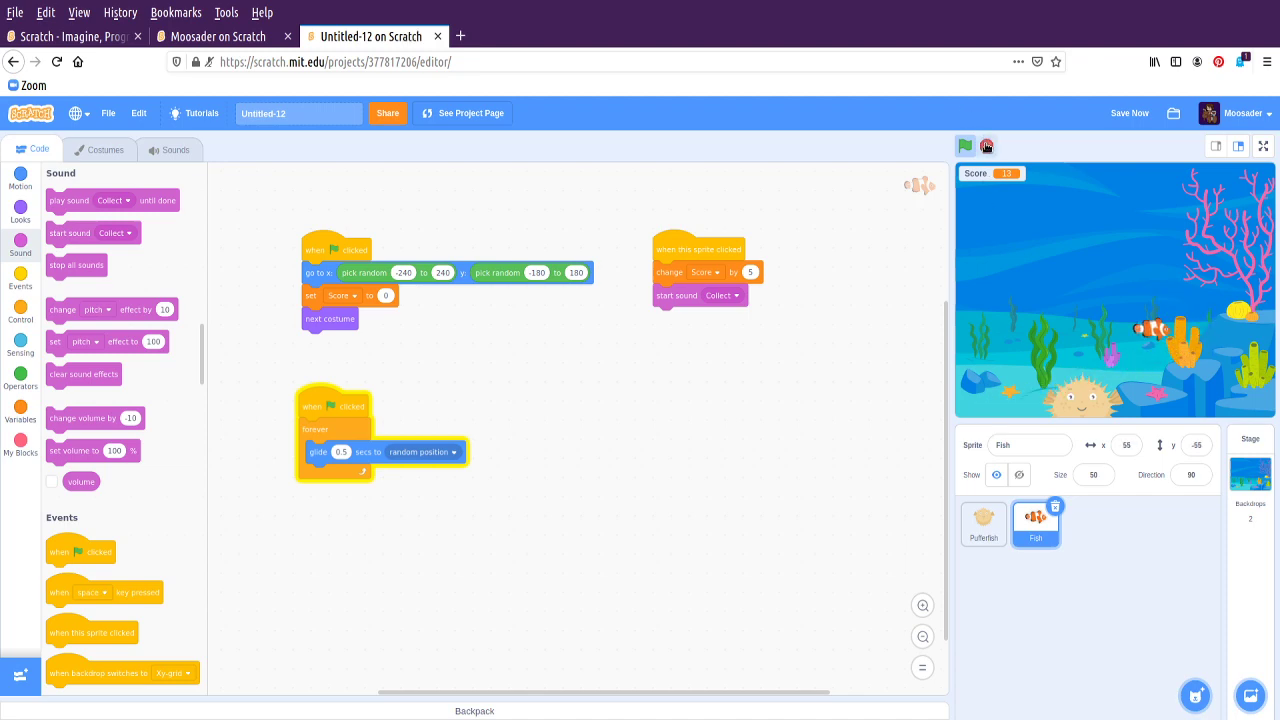
left_click(964, 146)
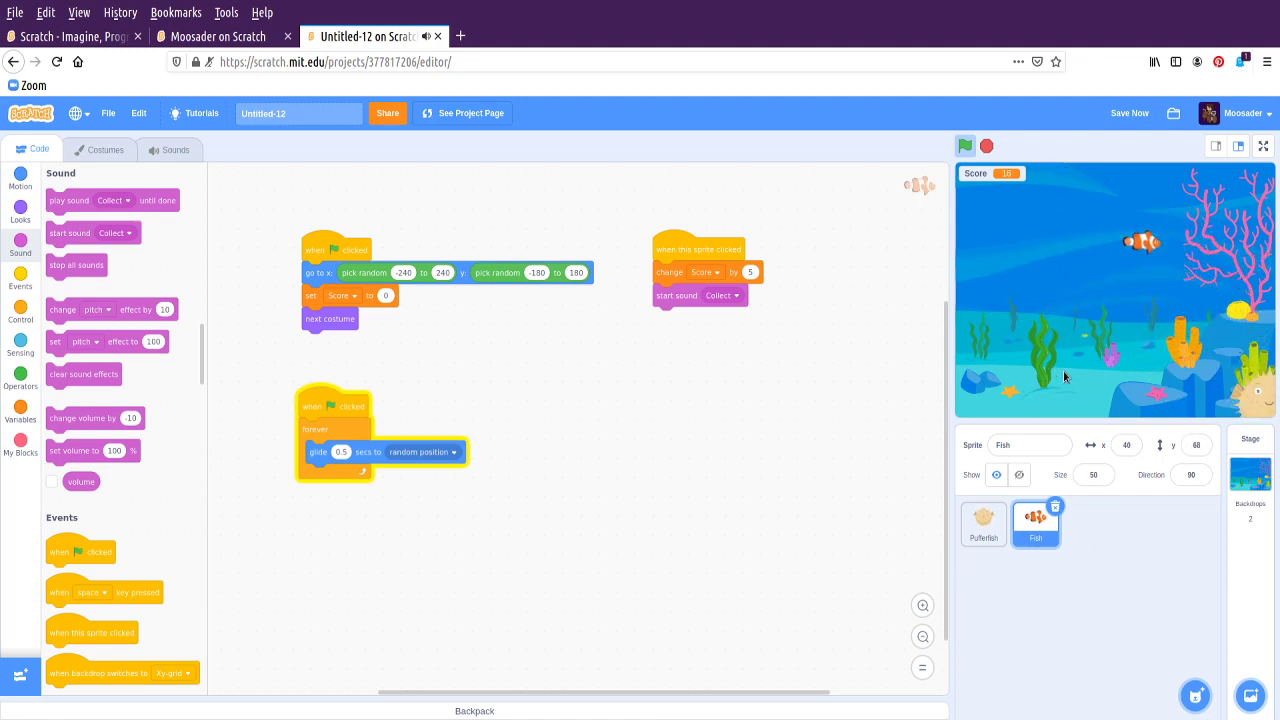
left_click(964, 146)
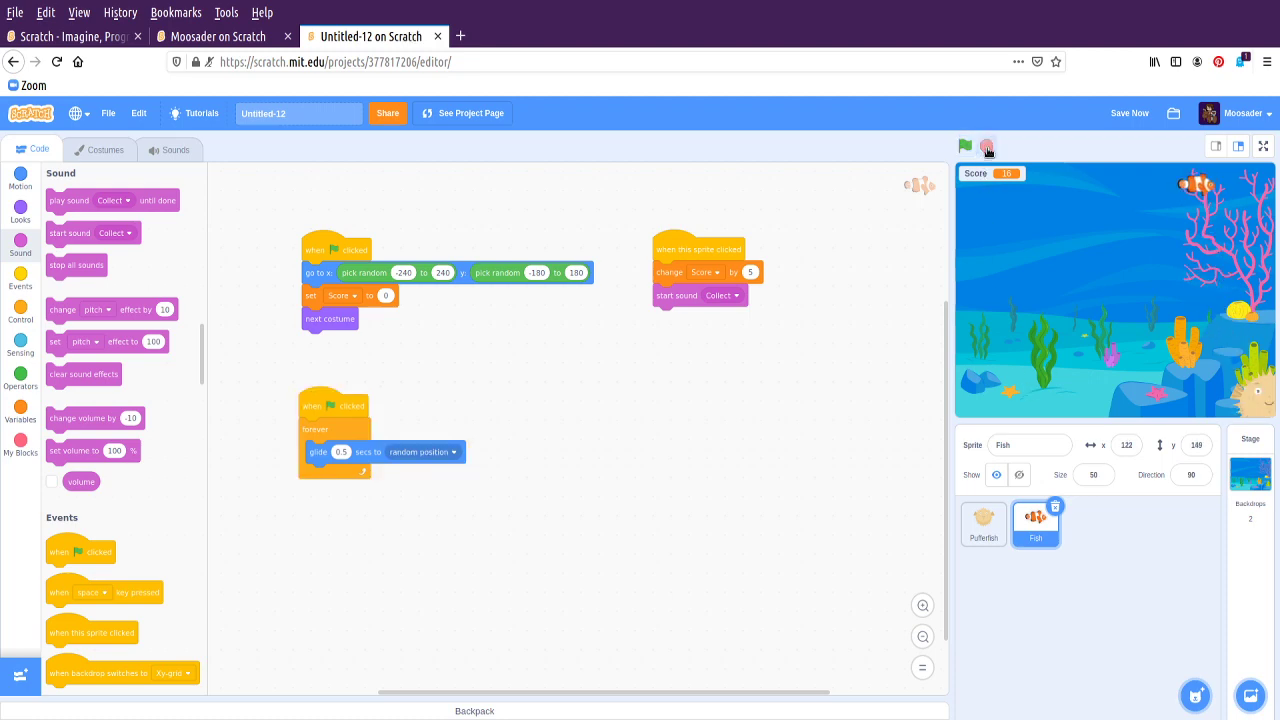
left_click(964, 146)
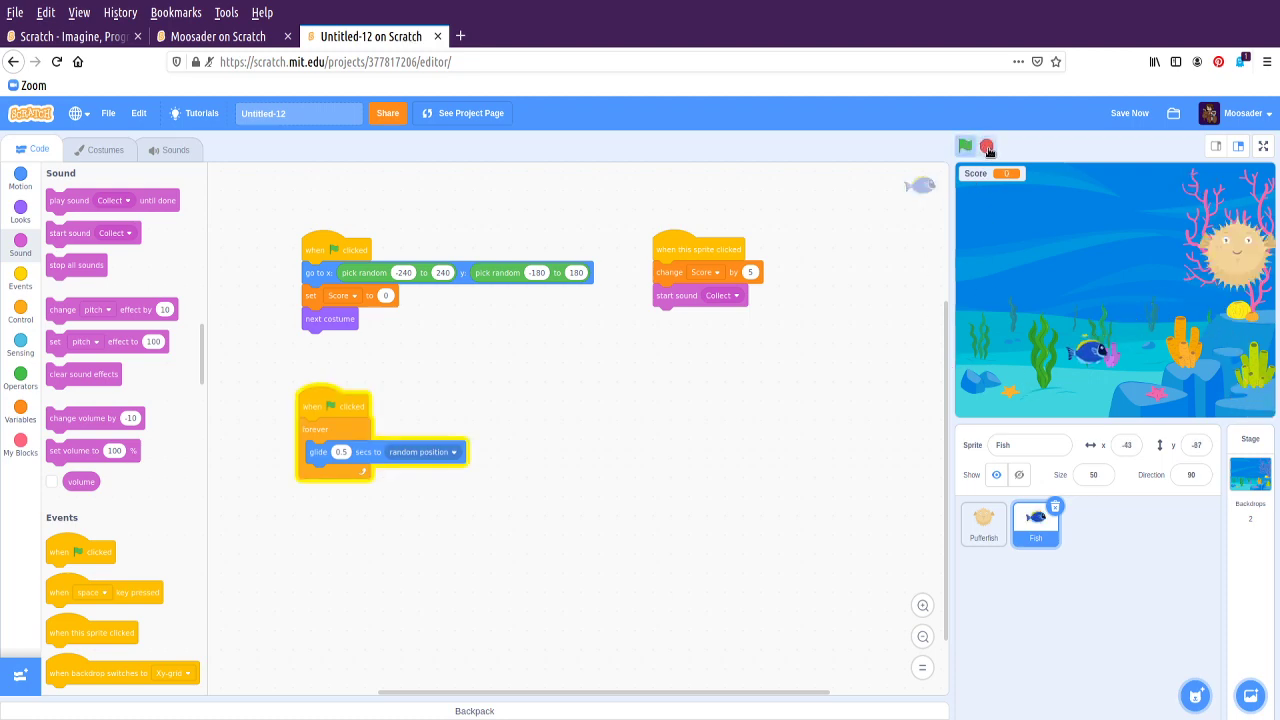
Rename the project to 'Catching Fish' and share it publicly
type("Ca")
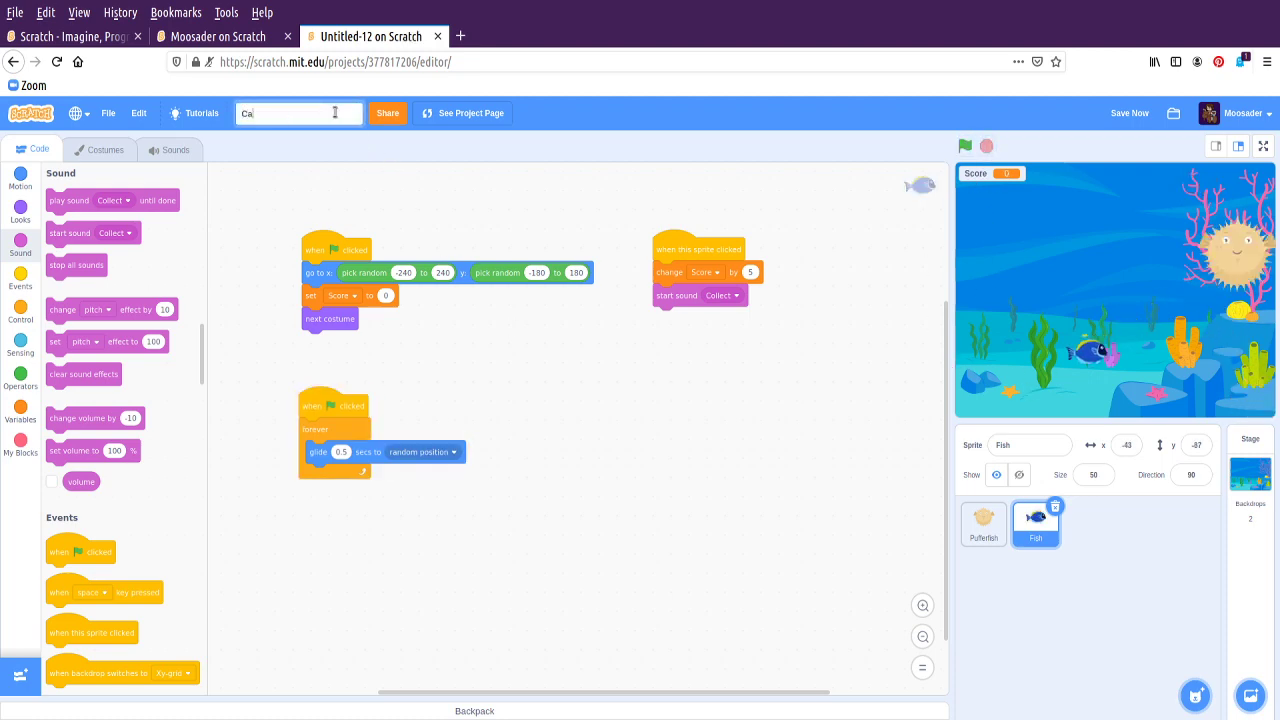
type("Catching Fish")
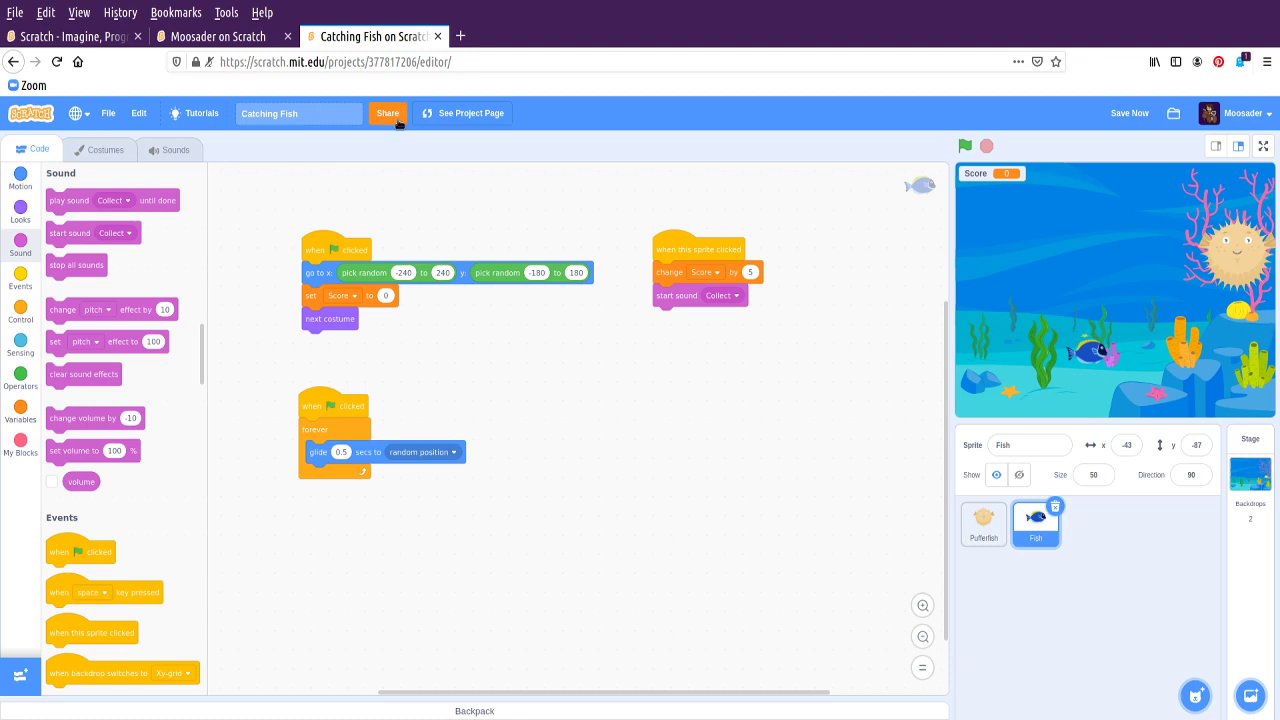
left_click(388, 112)
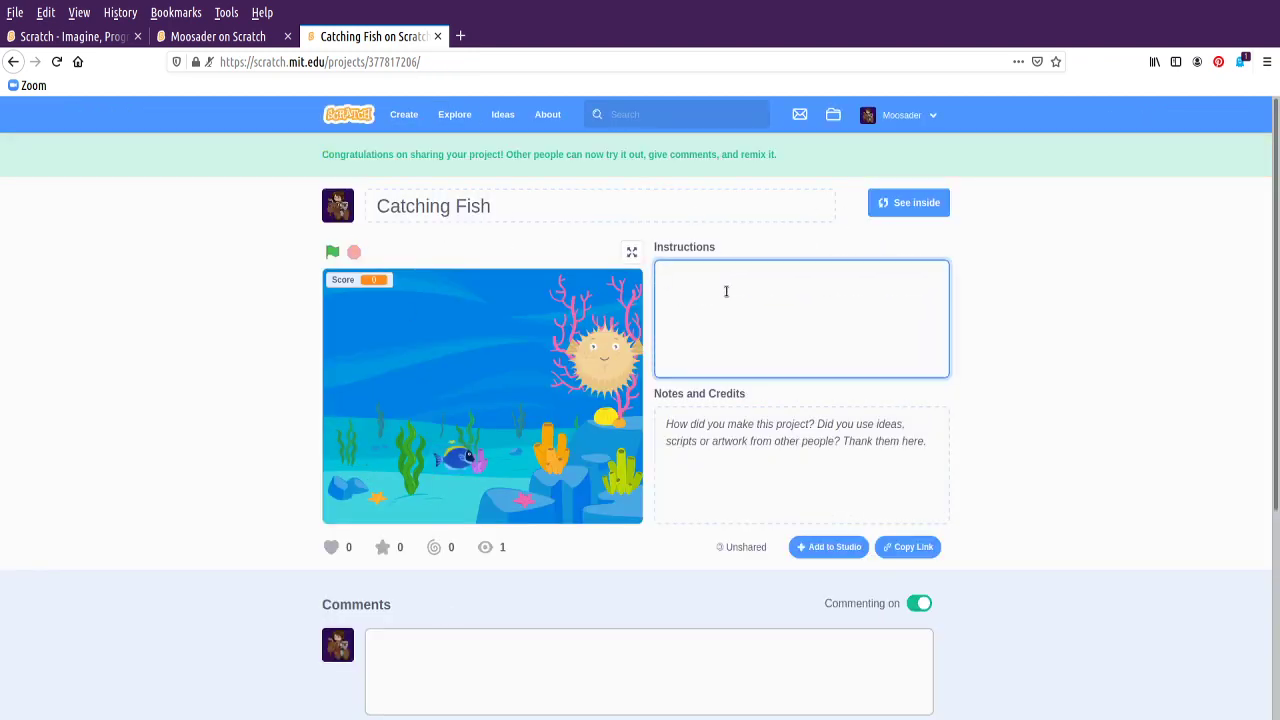
Write instructions: green flag to start, Pufferfish gives 1 point, fast fish gives 5 points; leave notes empty
type("To play the game:")
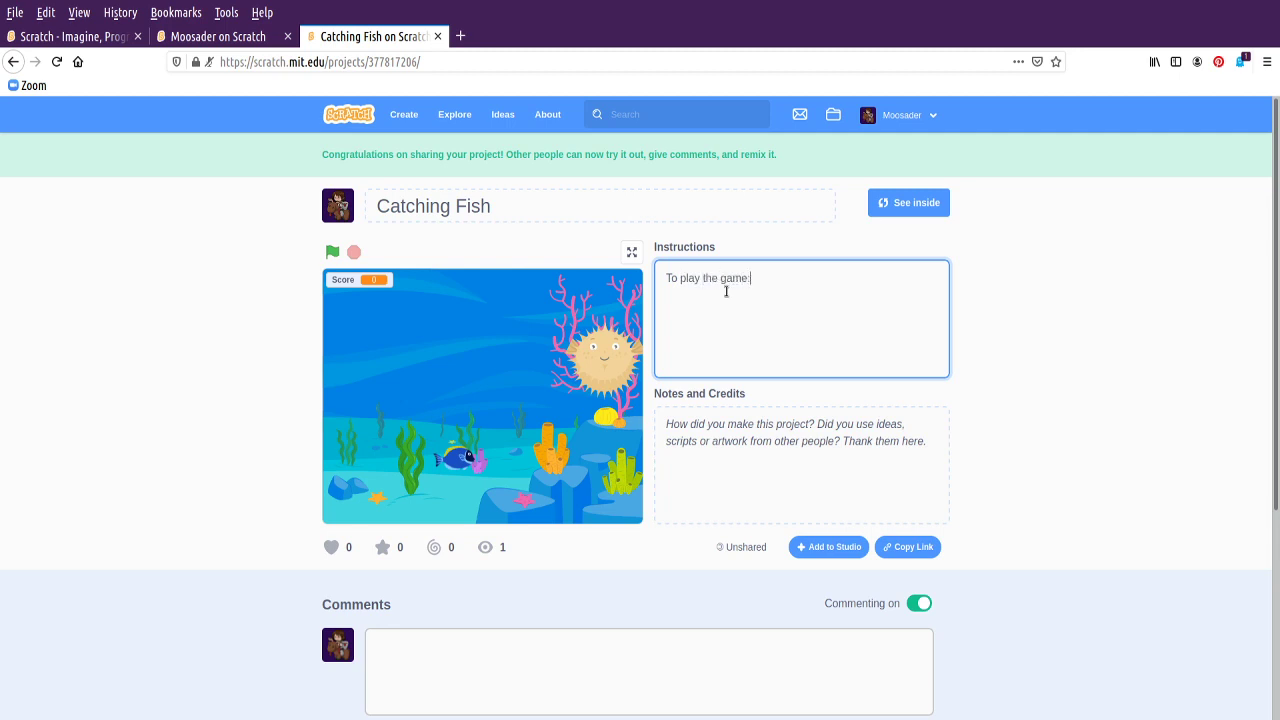
type("Press the")
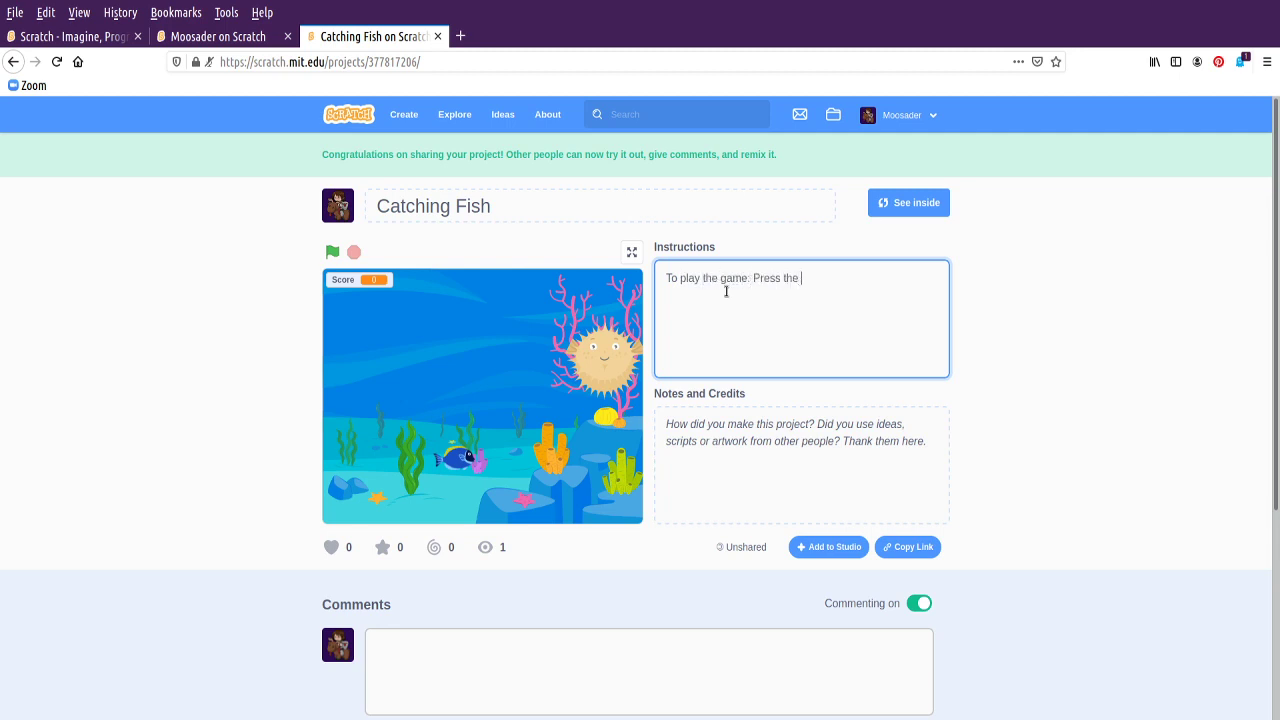
type("green flag to start")
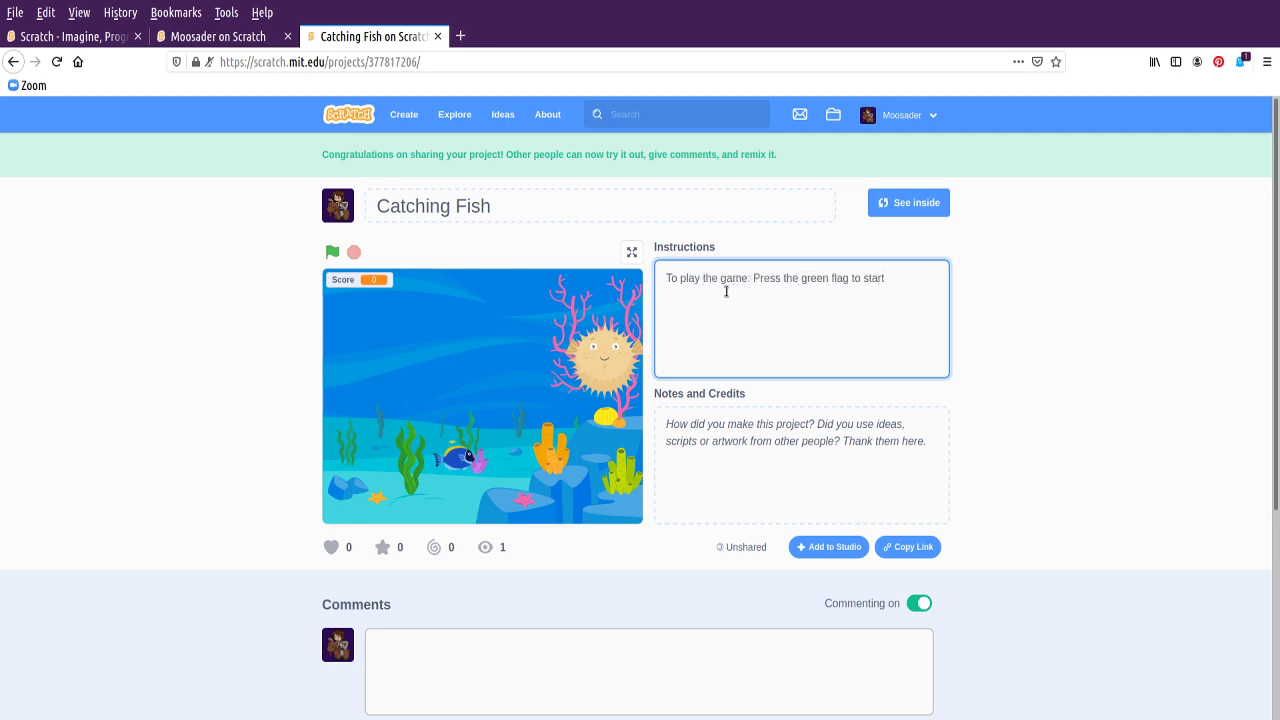
type("Click on")
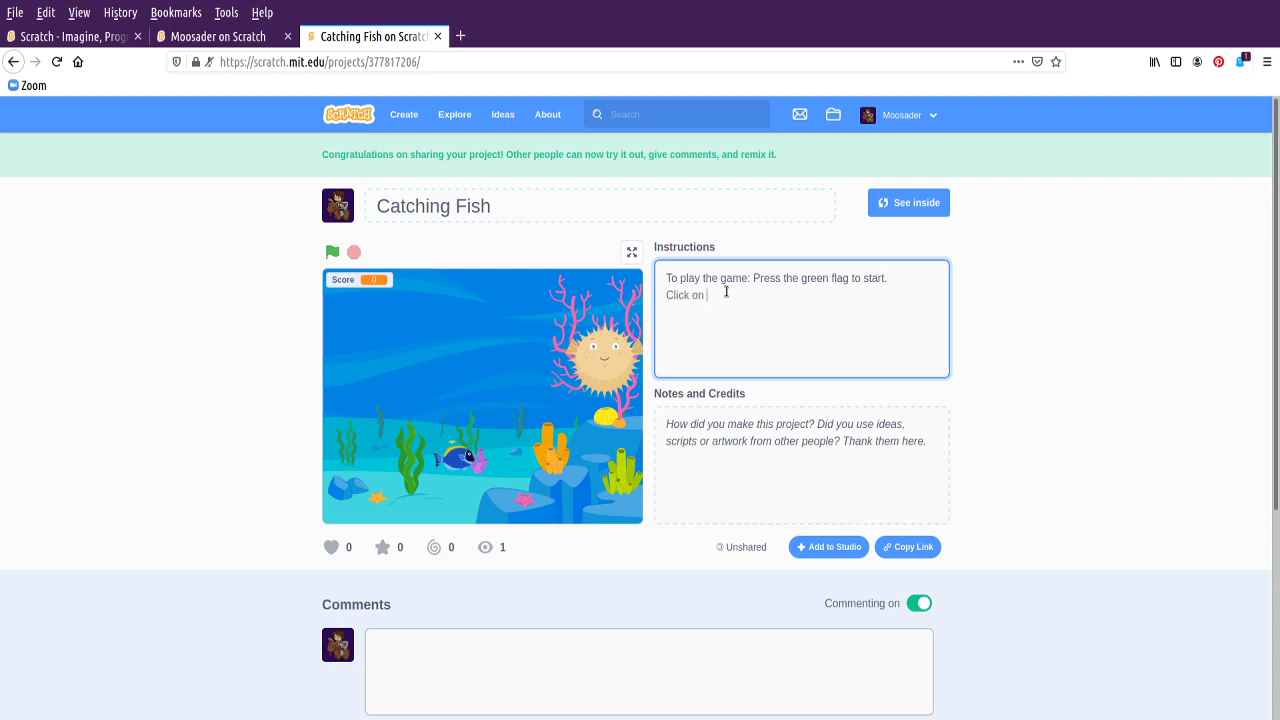
type("the Pufferfish")
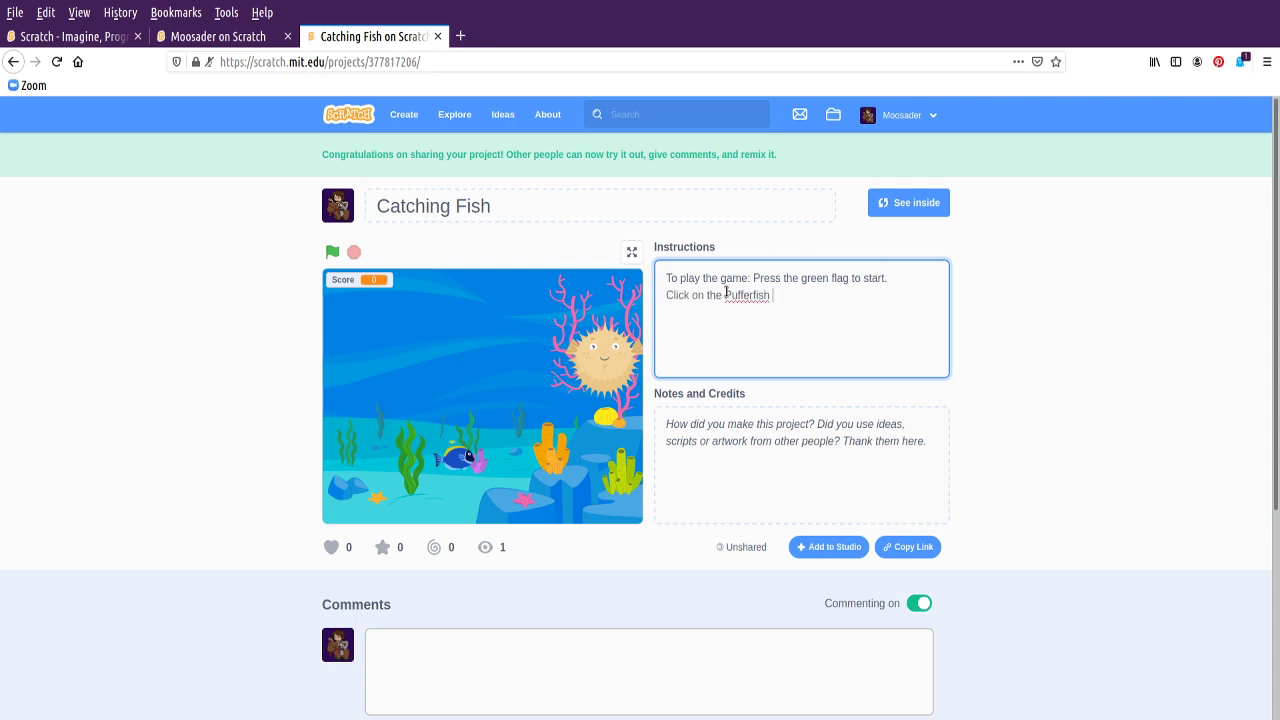
type("to get 1 point")
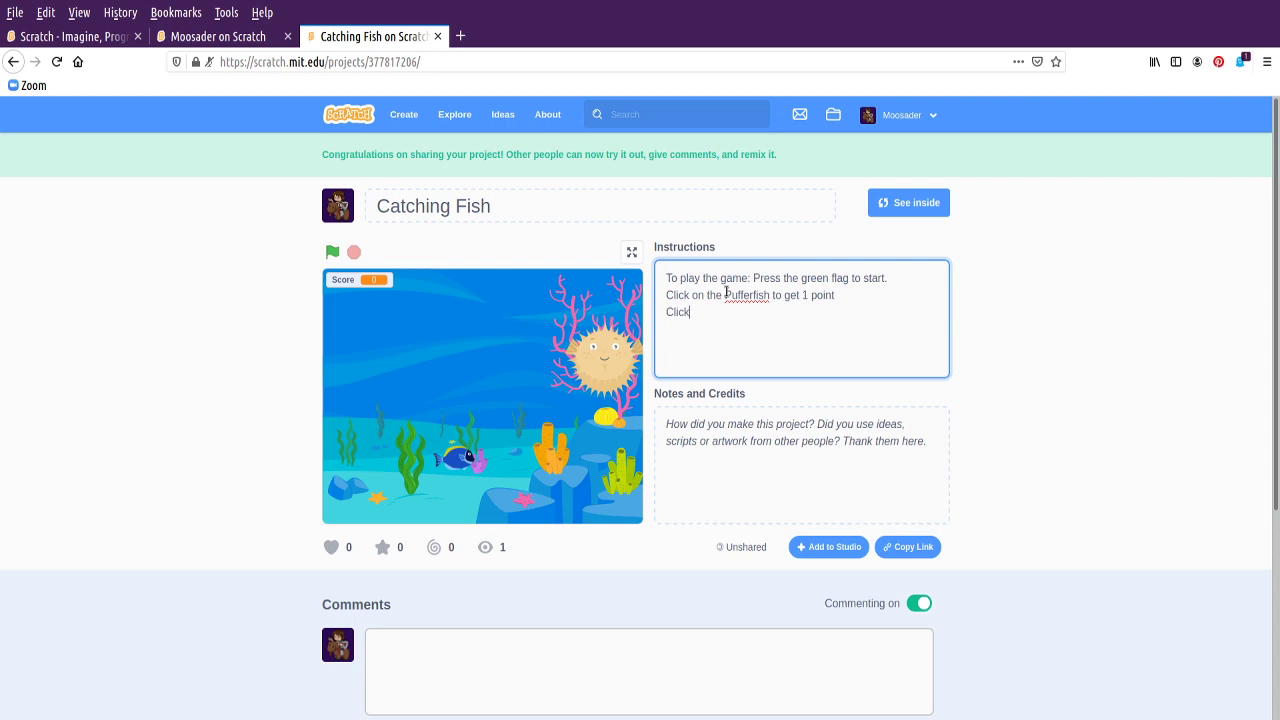
type("on the fast fish to g")
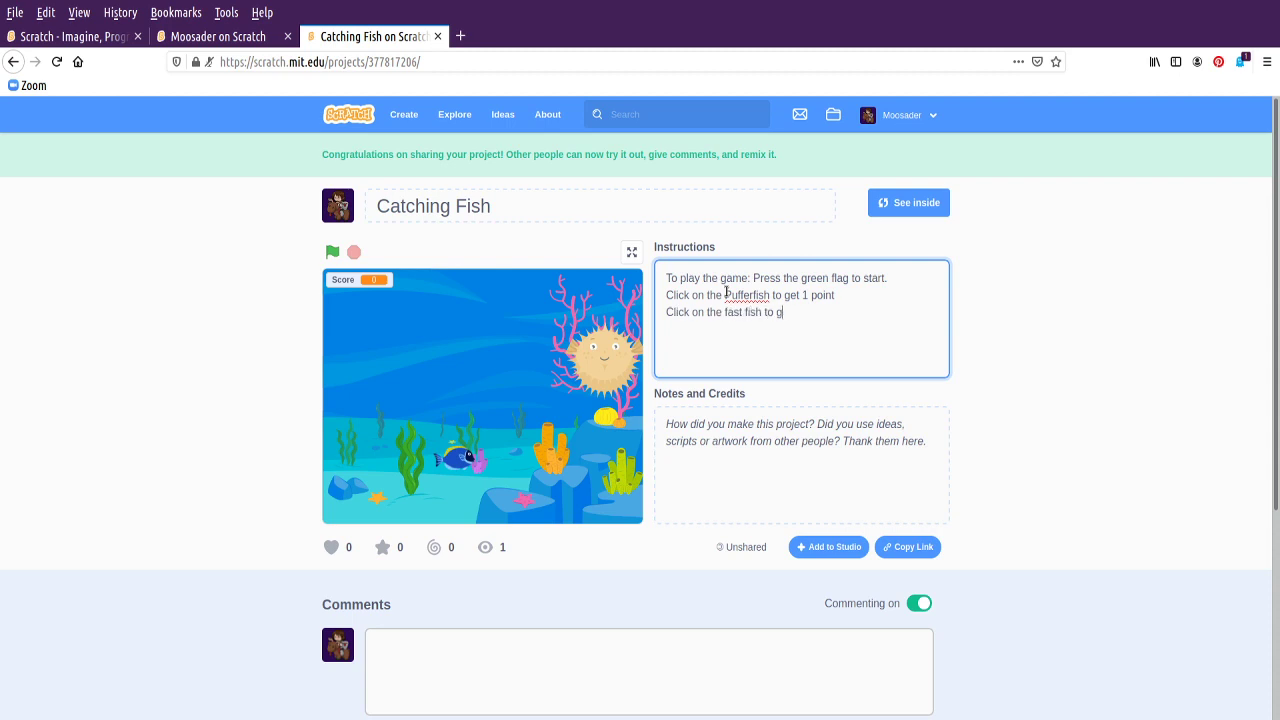
type("et 5 points.")
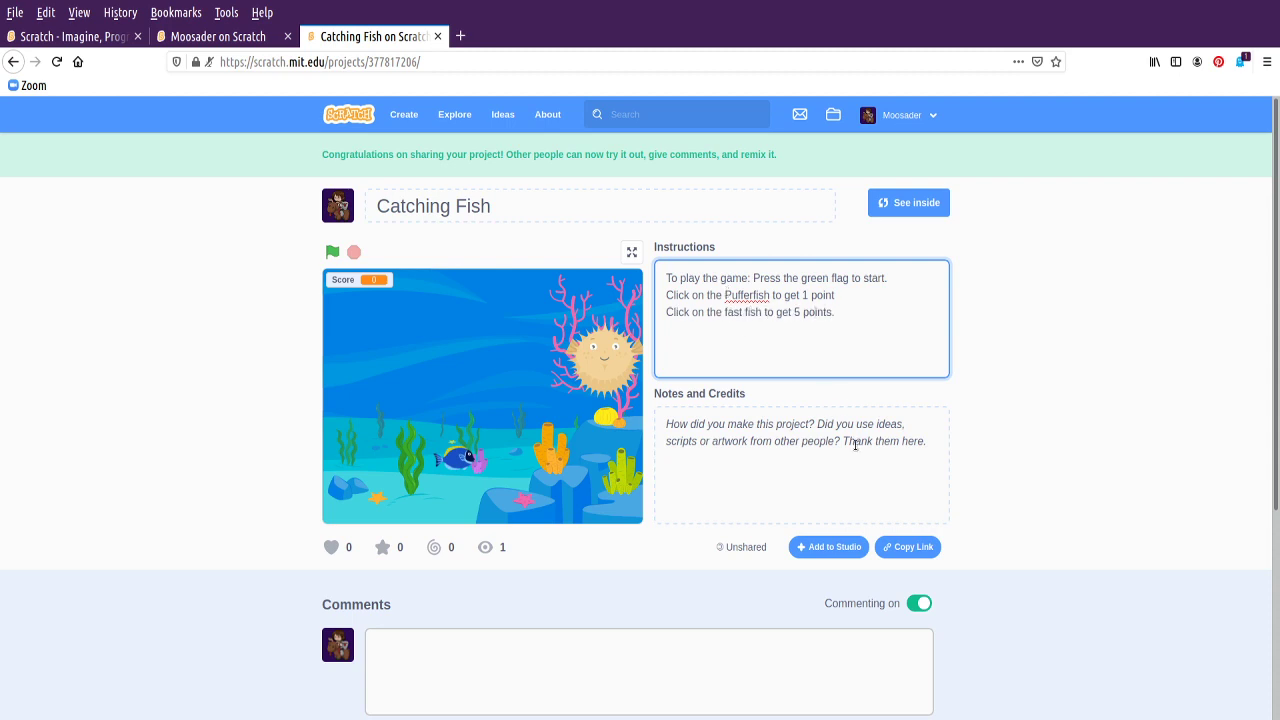
left_click(800, 464)
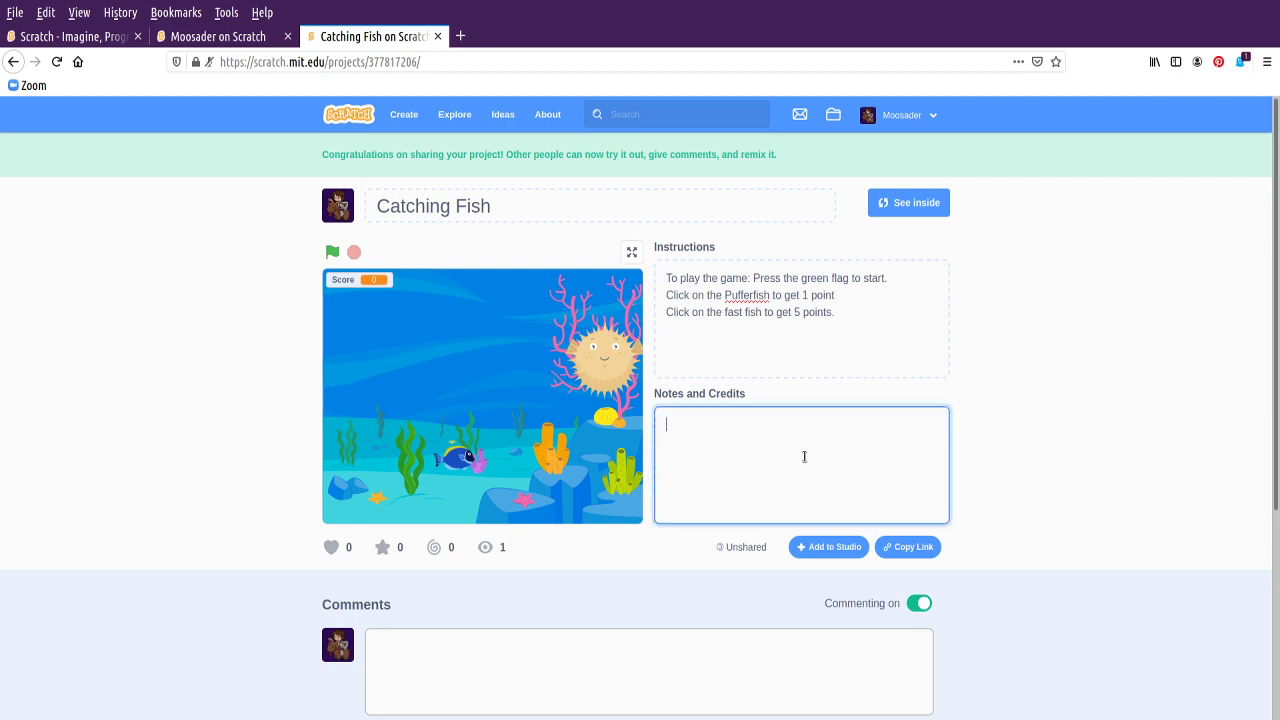
left_click(436, 188)
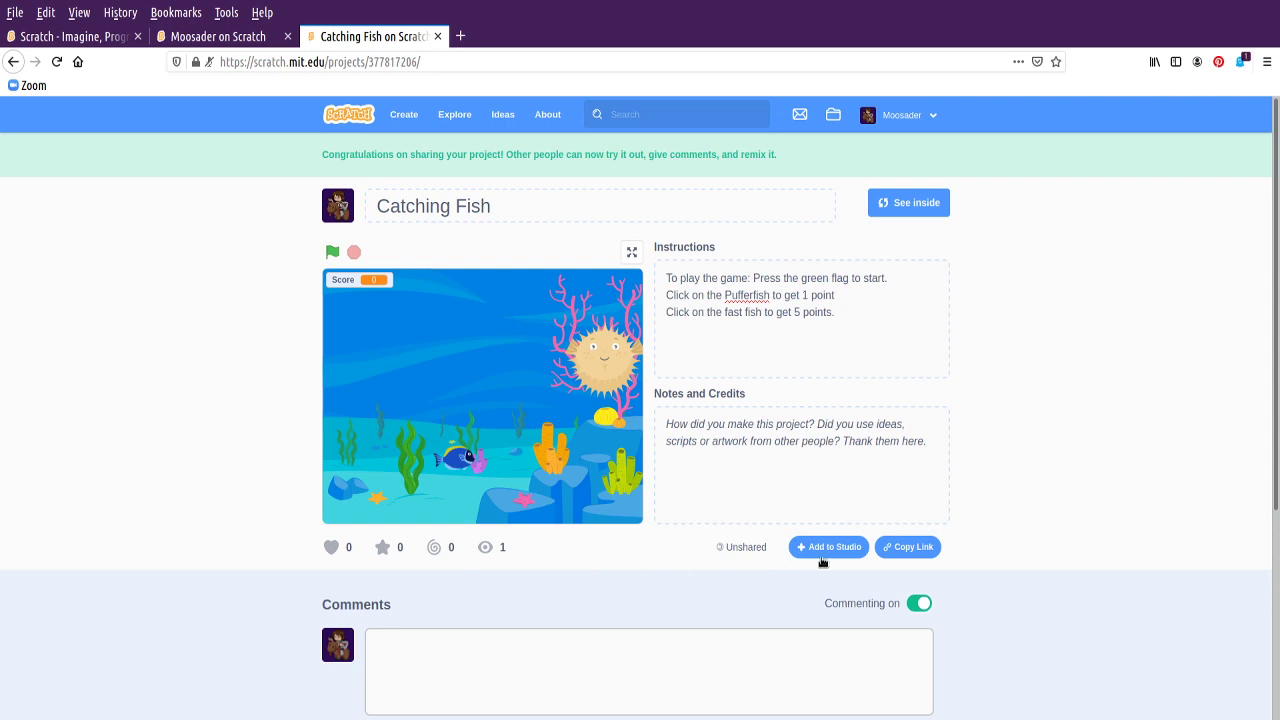
Add the Catching Fish project to the Moosader studio
left_click(828, 548)
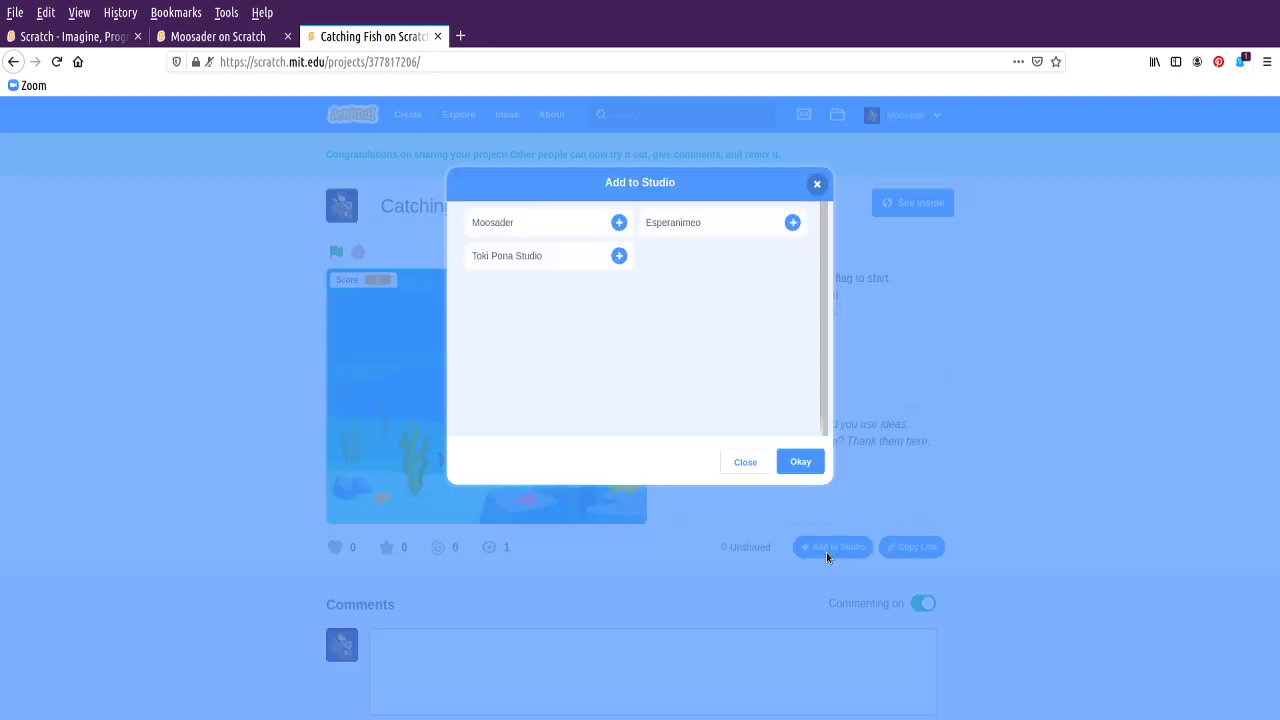
left_click(618, 222)
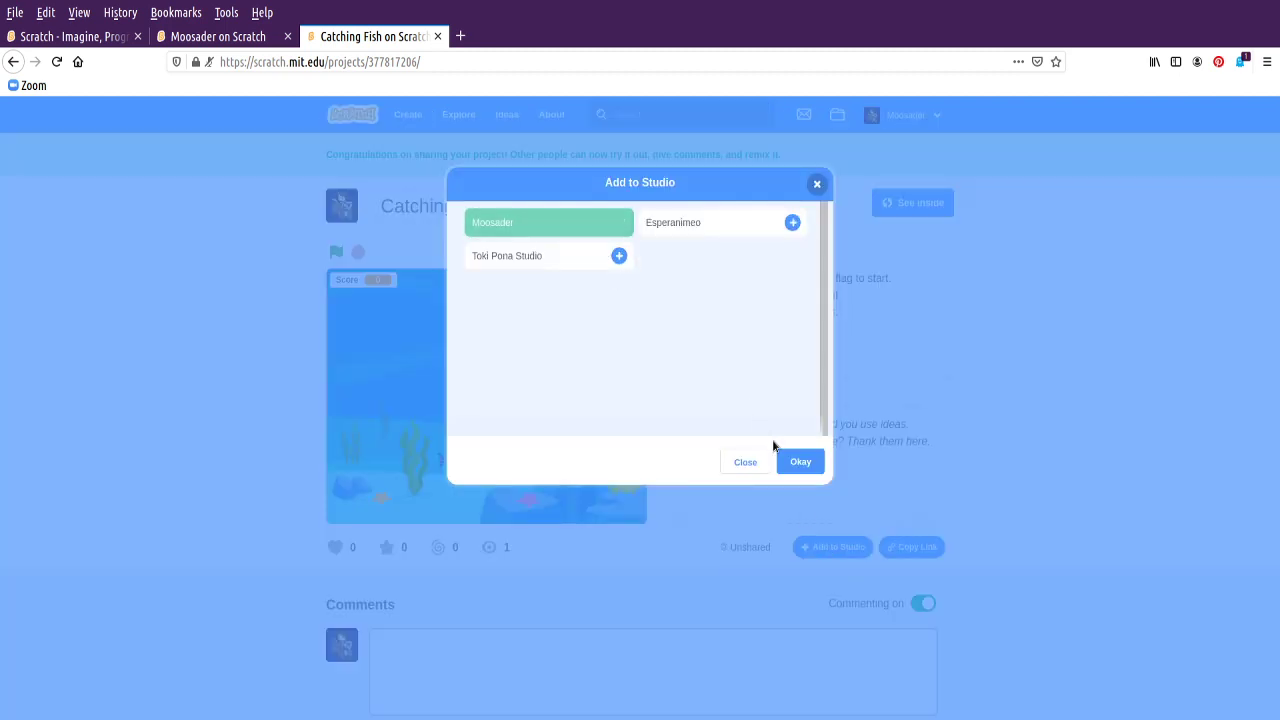
left_click(744, 460)
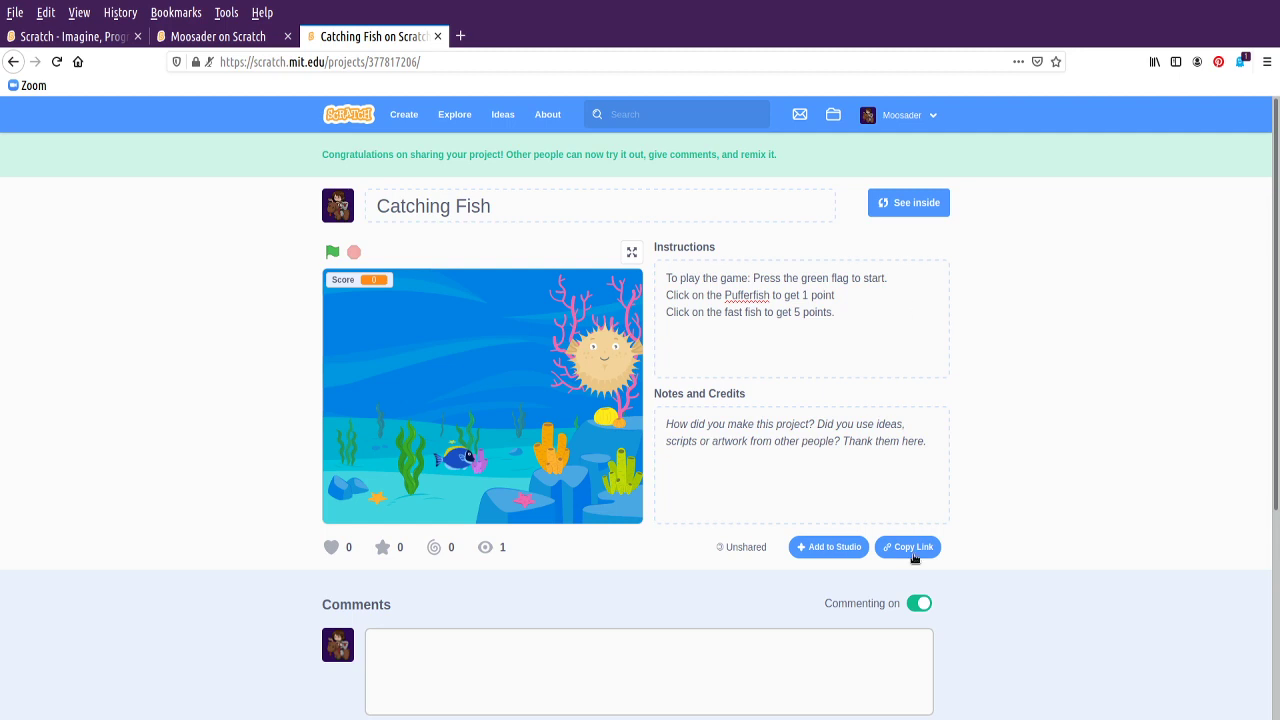
View the project's shareable link and embed code, then dismiss the copy-link window
left_click(908, 548)
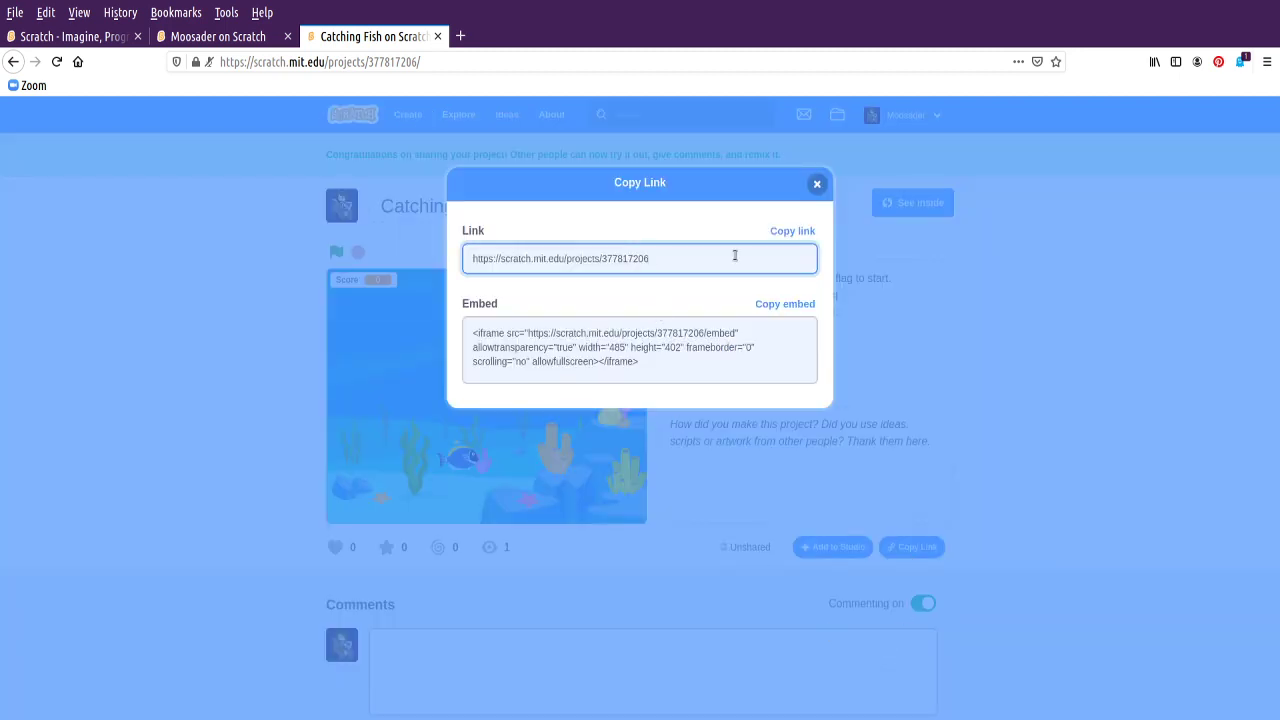
left_click(640, 350)
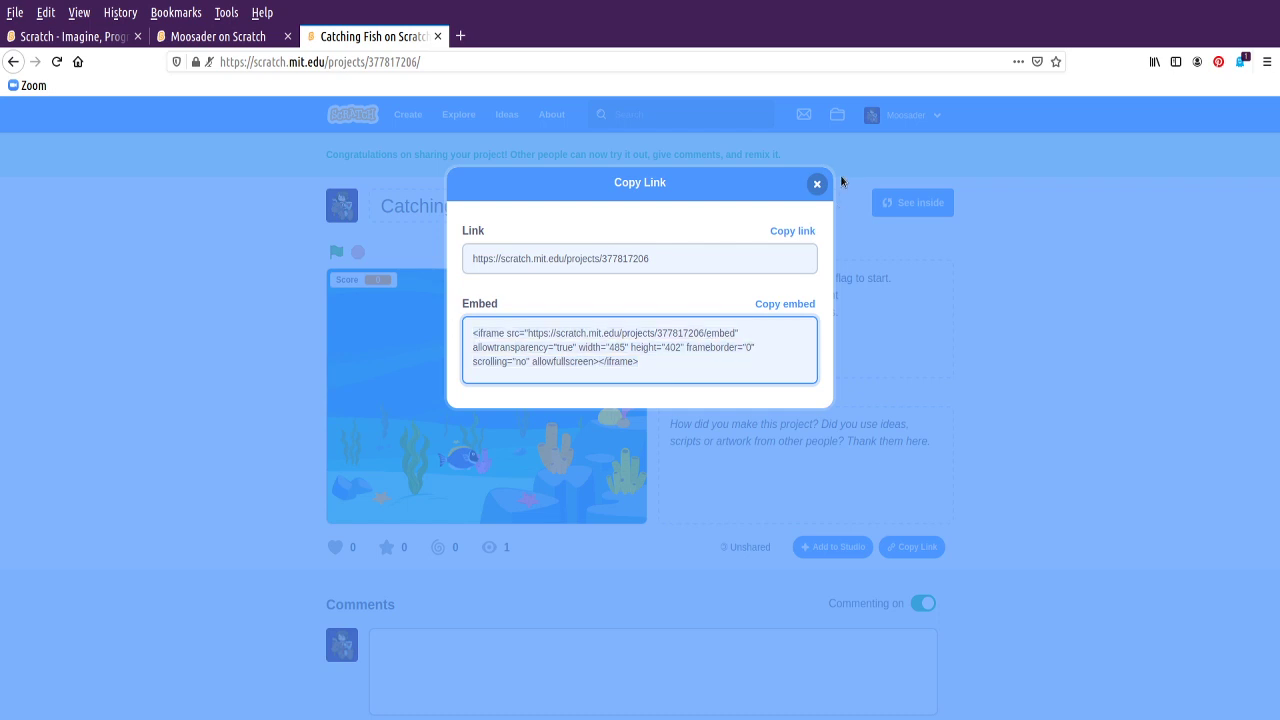
left_click(816, 184)
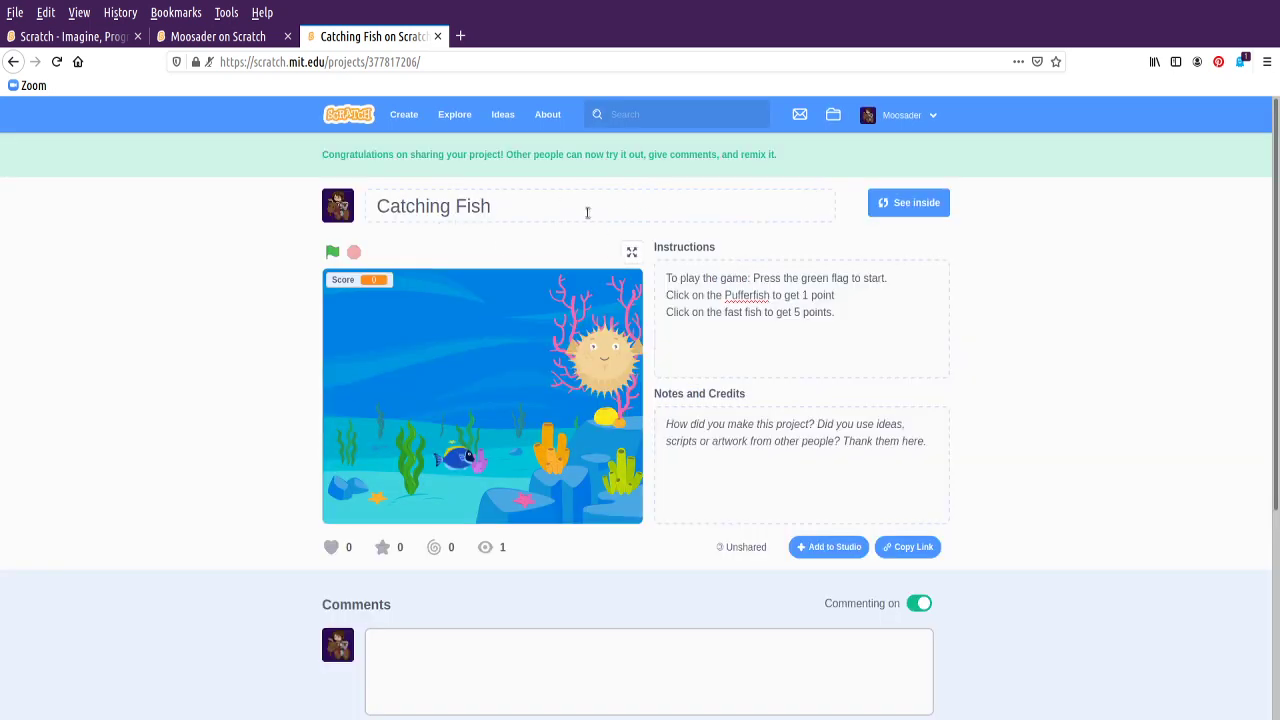
Play Catching Fish in full screen with the green flag, then return to the normal project page
left_click(632, 252)
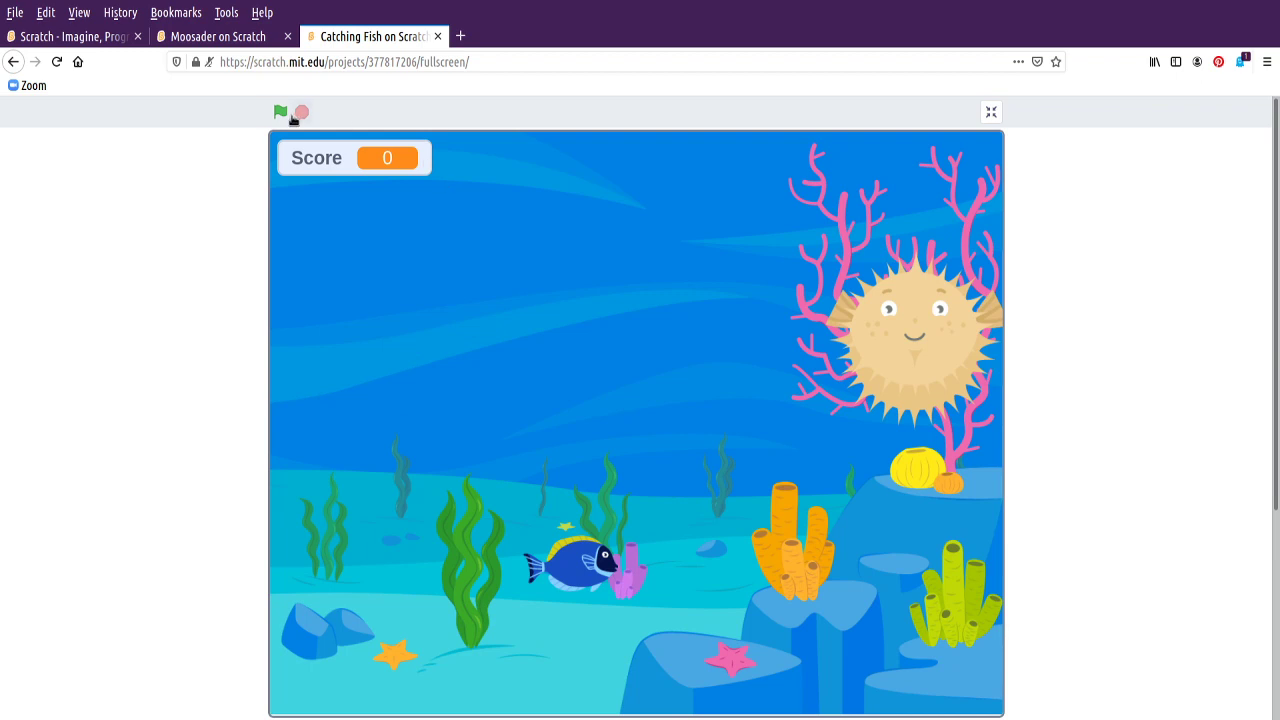
left_click(280, 112)
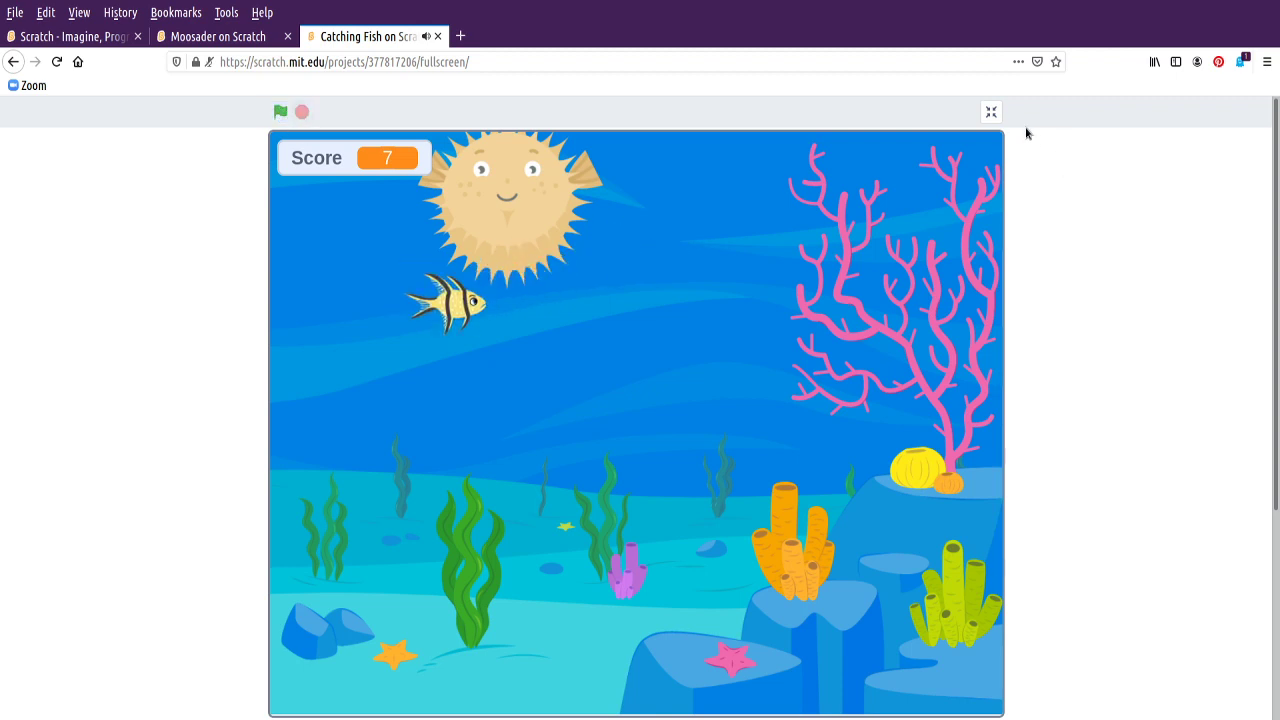
left_click(990, 112)
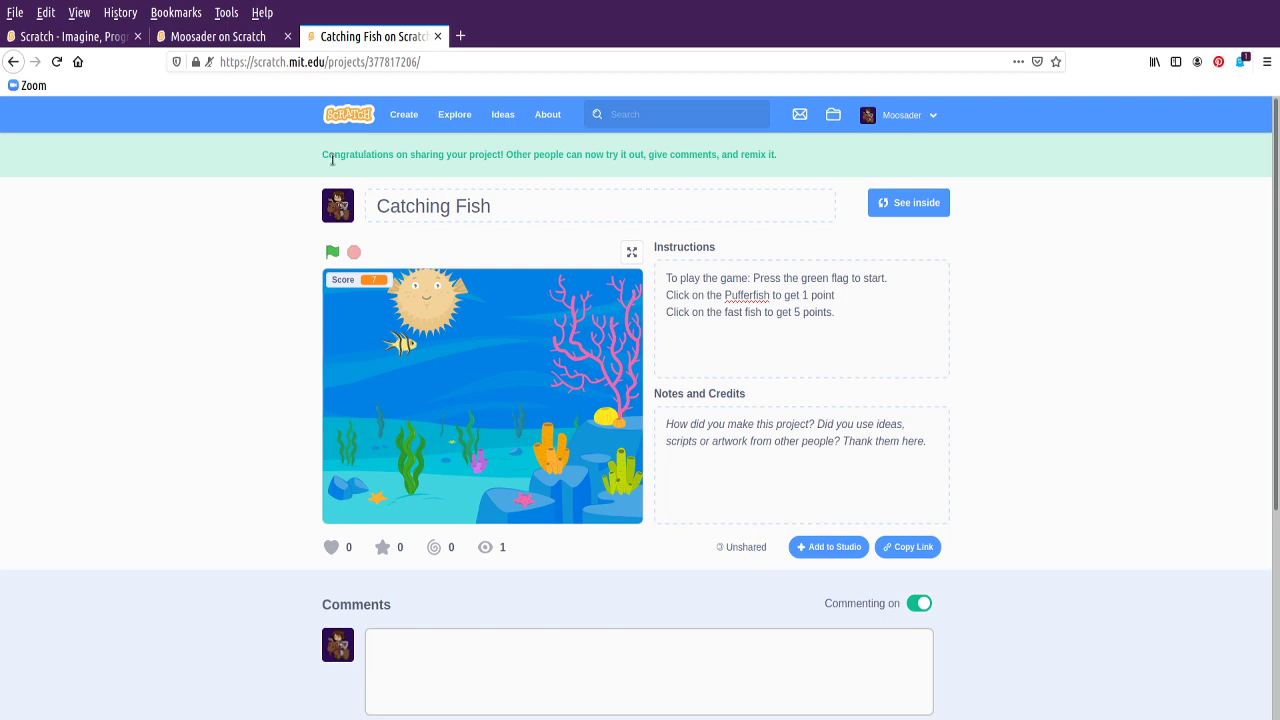
mouse_move(824, 186)
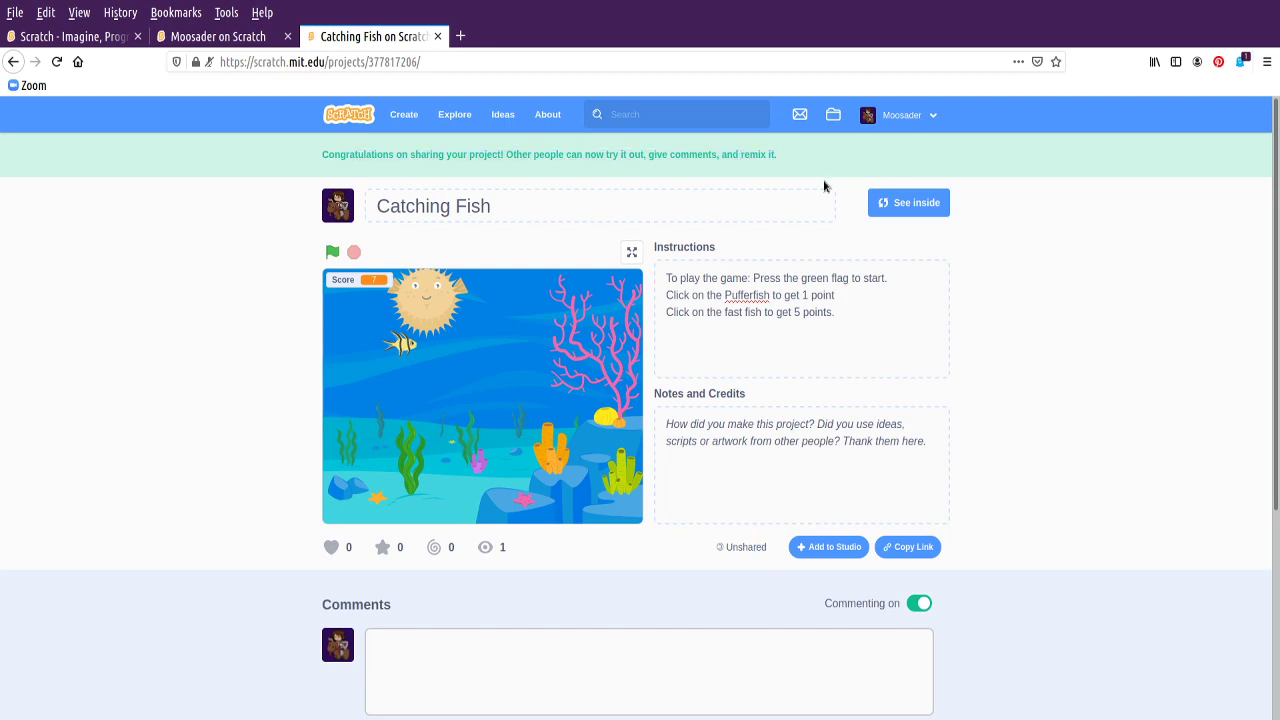
mouse_move(852, 238)
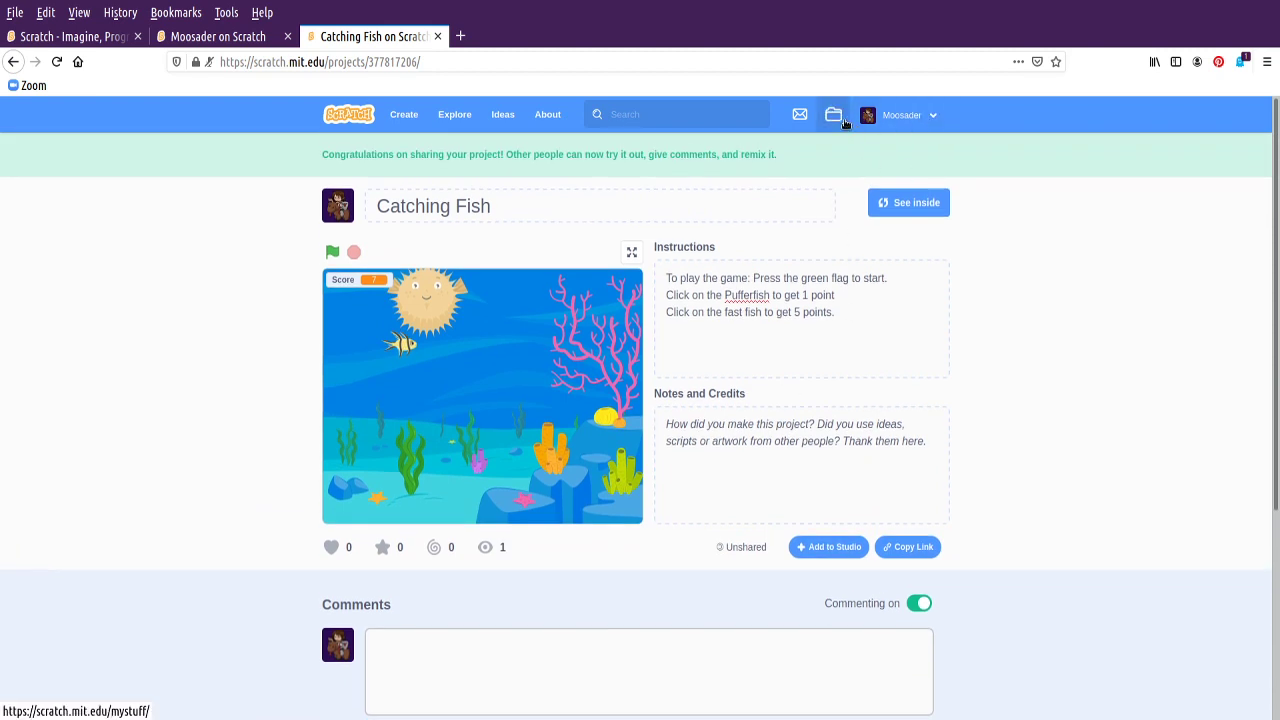
Review the My Stuff project list and go to the Moosader profile page featuring Catching Fish
left_click(832, 114)
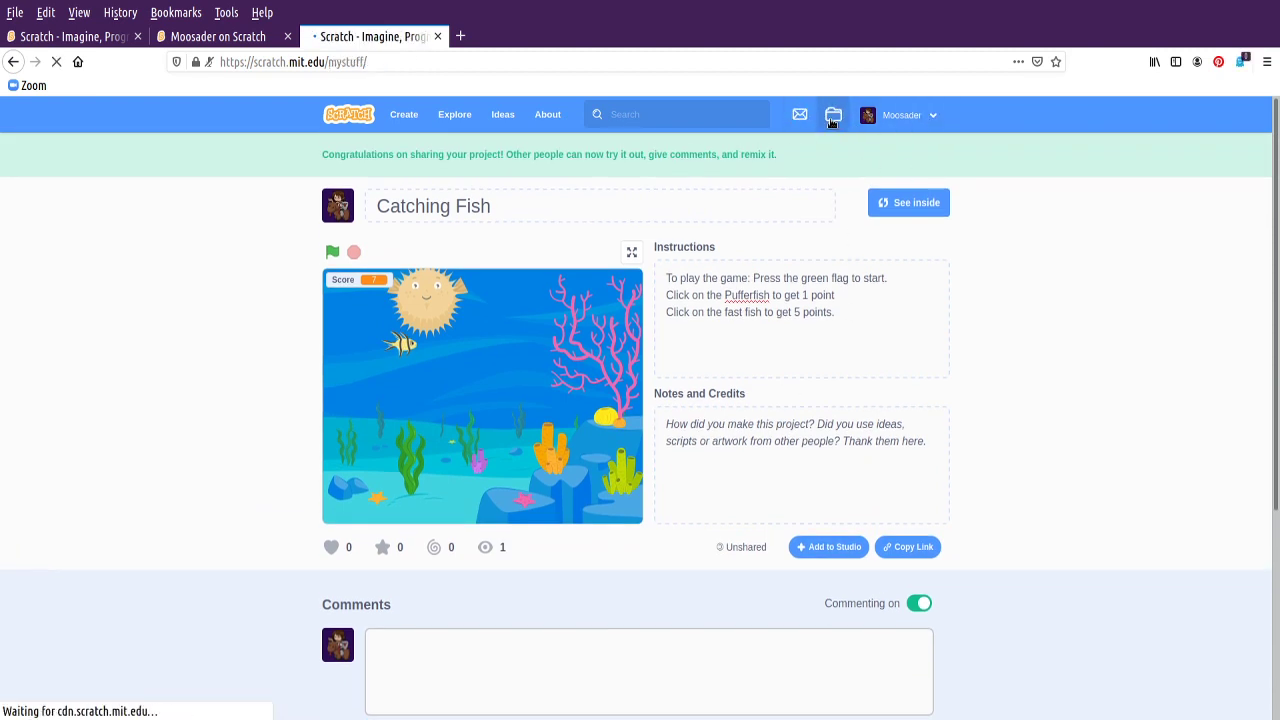
left_click(832, 114)
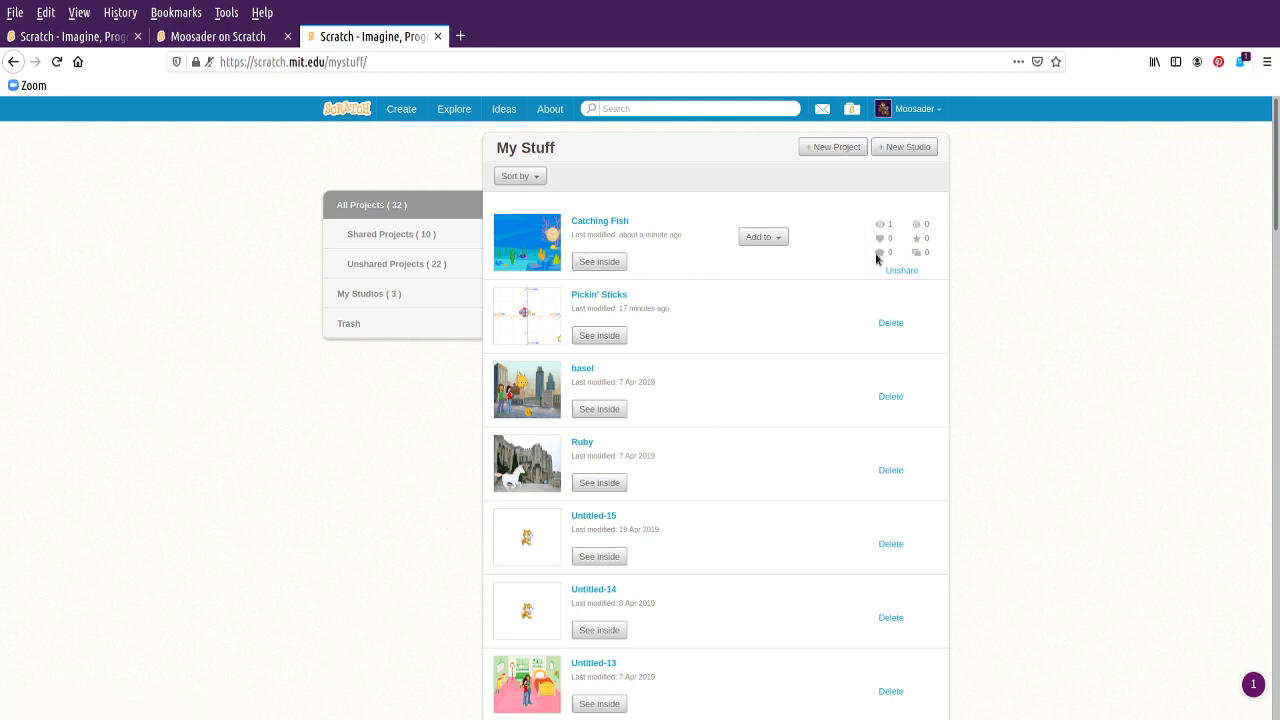
left_click(764, 236)
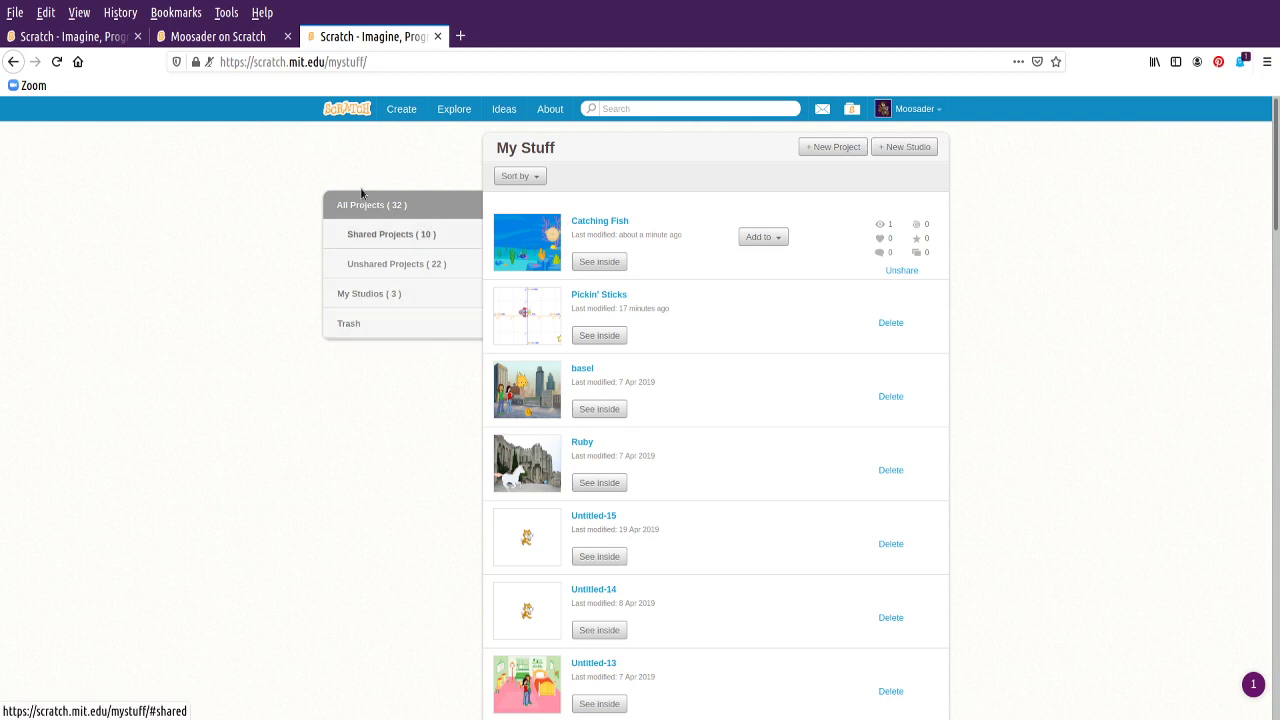
mouse_move(884, 98)
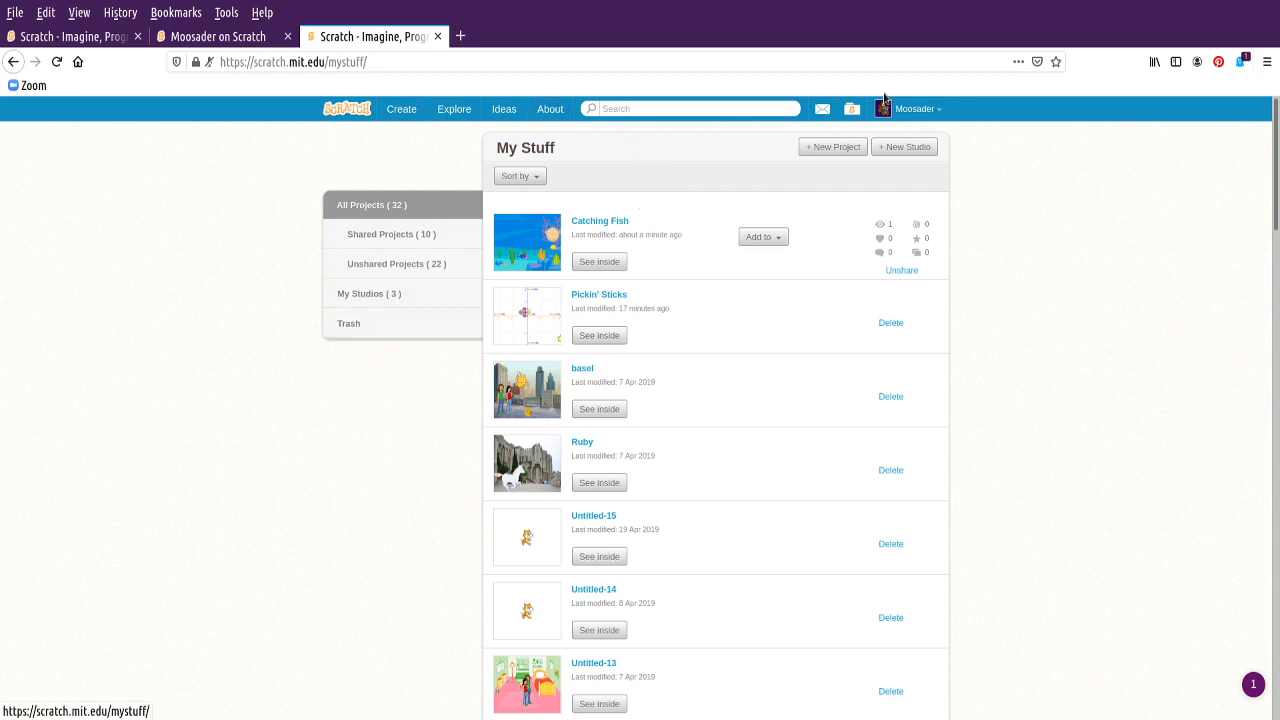
left_click(910, 108)
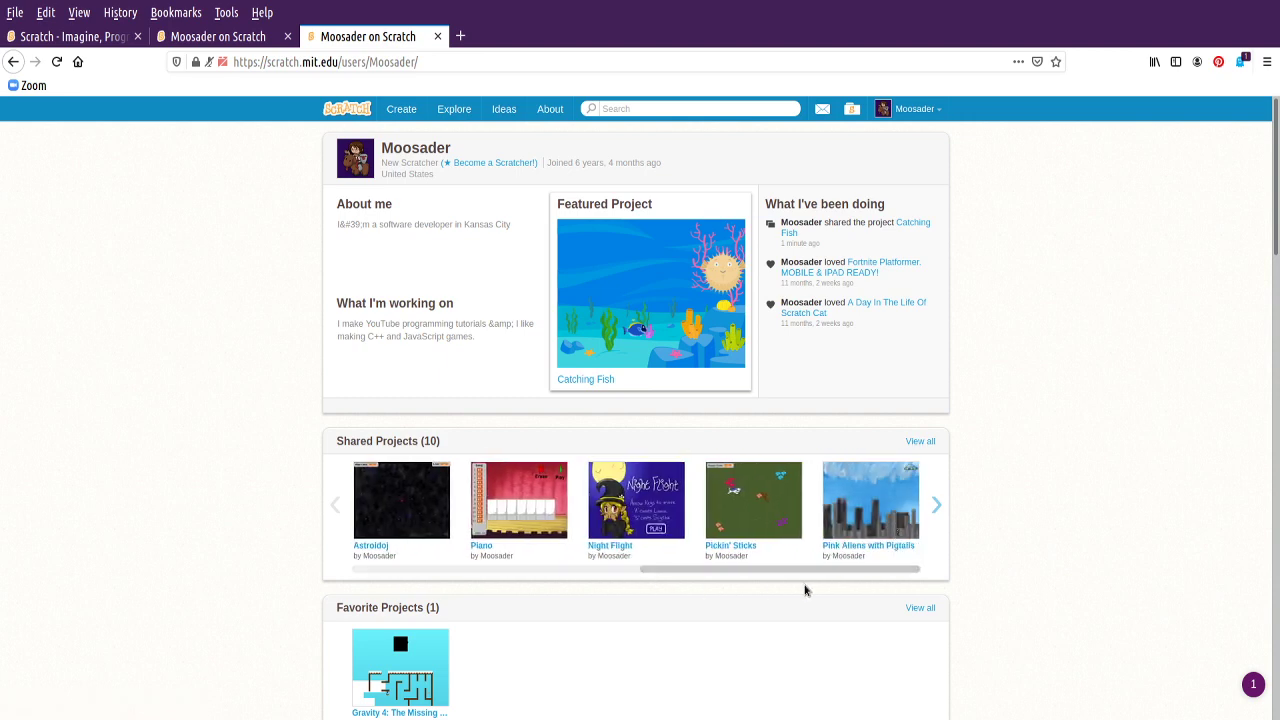
left_click(936, 504)
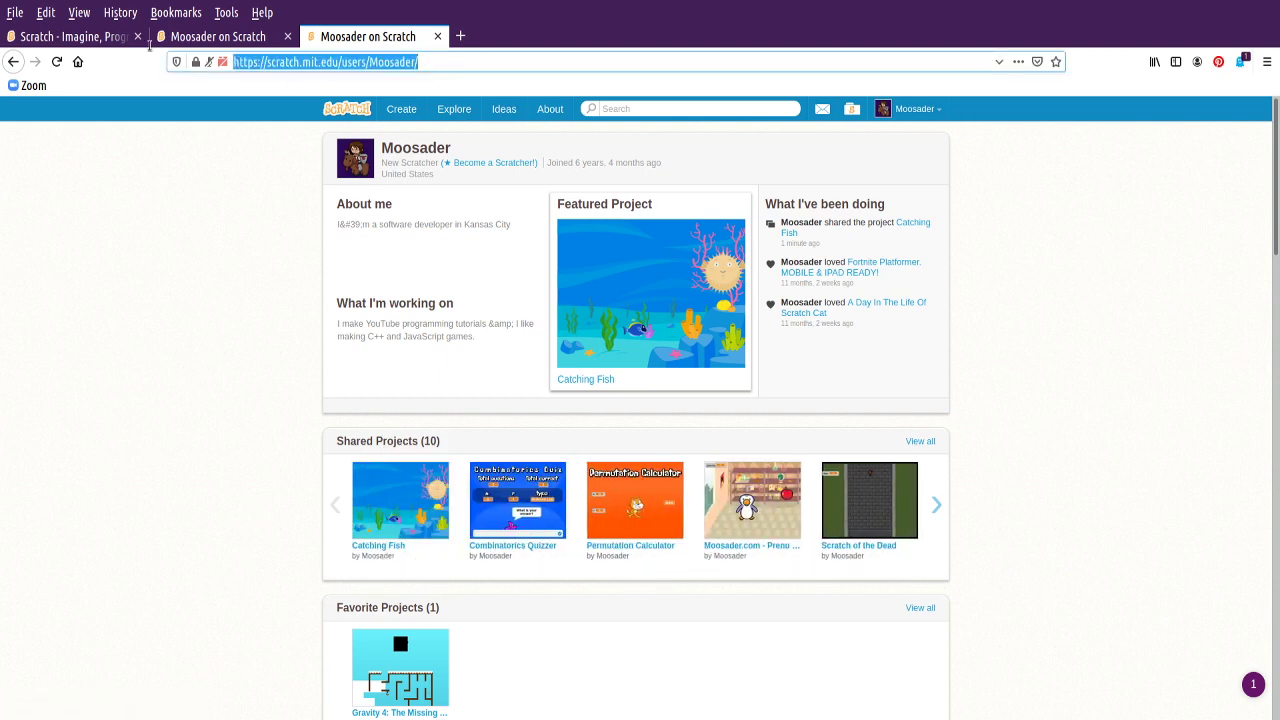
mouse_move(560, 80)
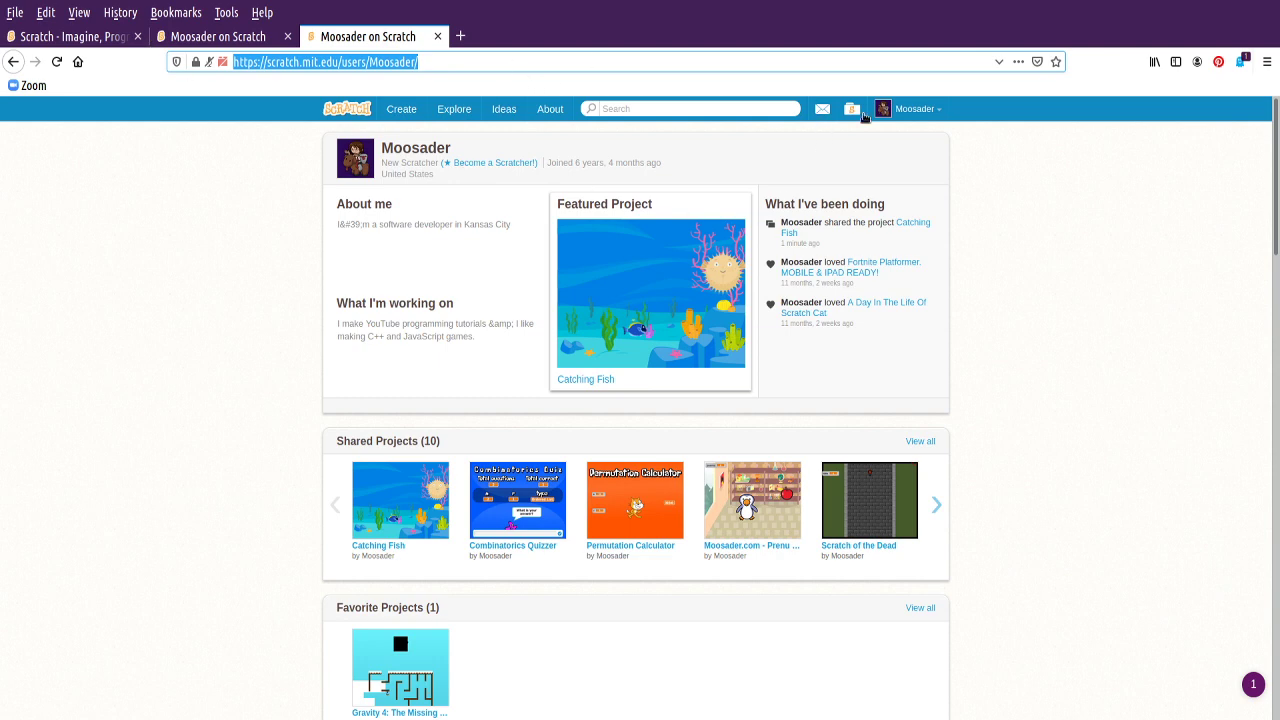
left_click(936, 504)
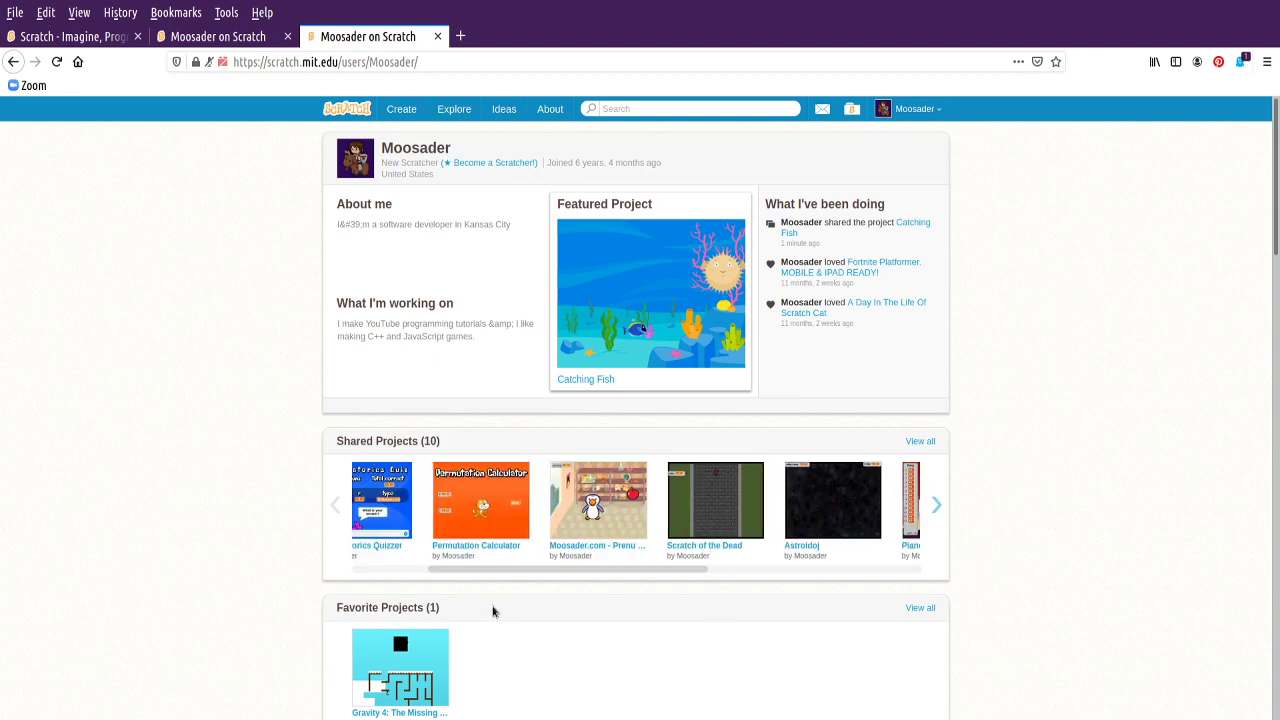
scroll("down", 3)
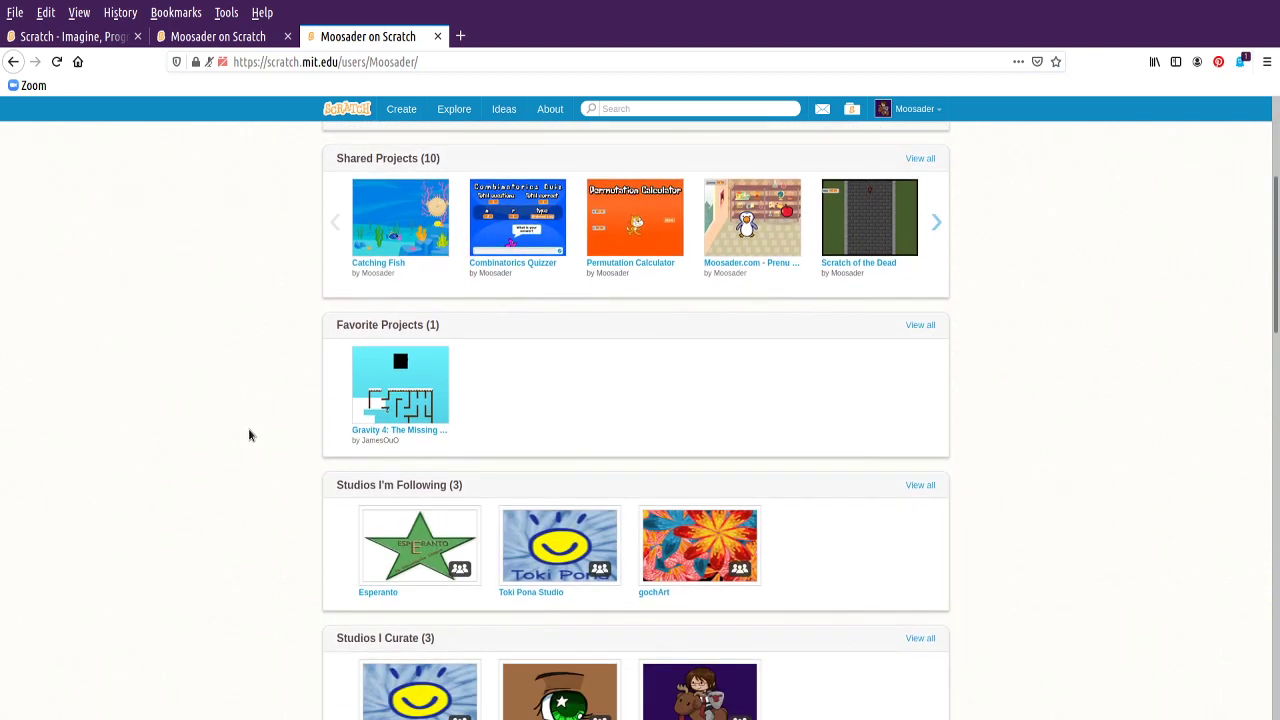
scroll("down", 3)
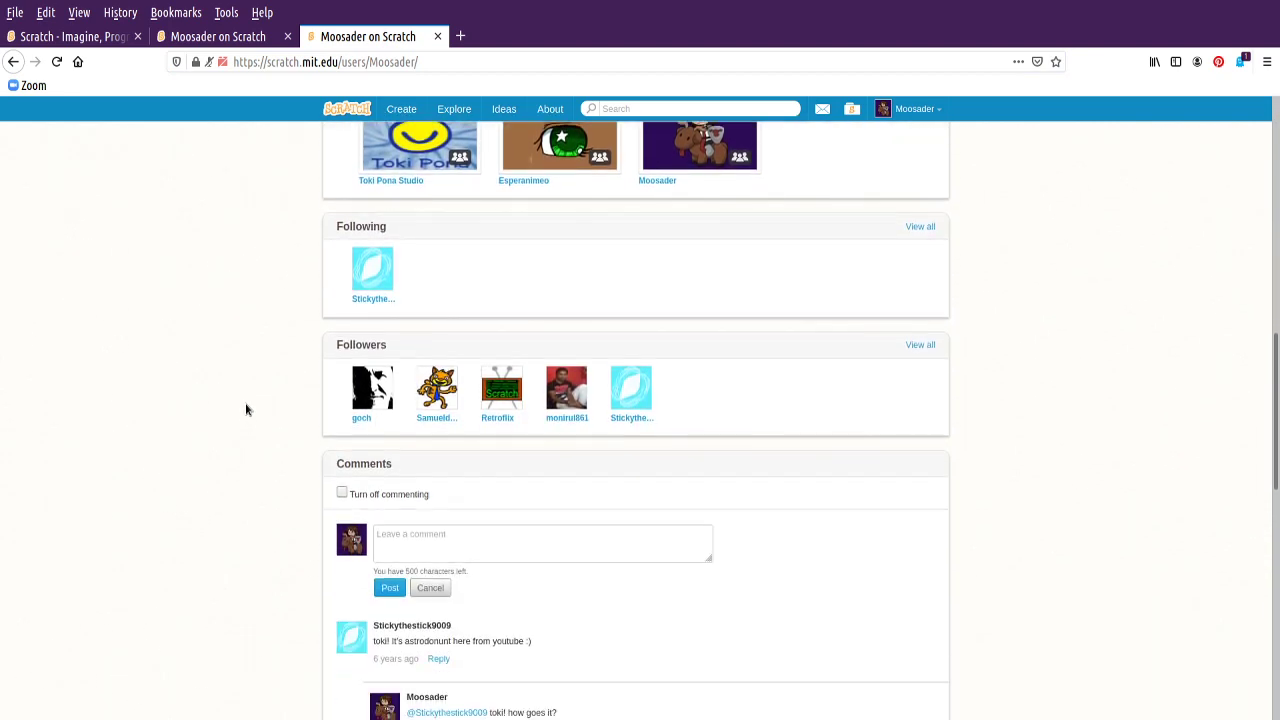
scroll("up", 3)
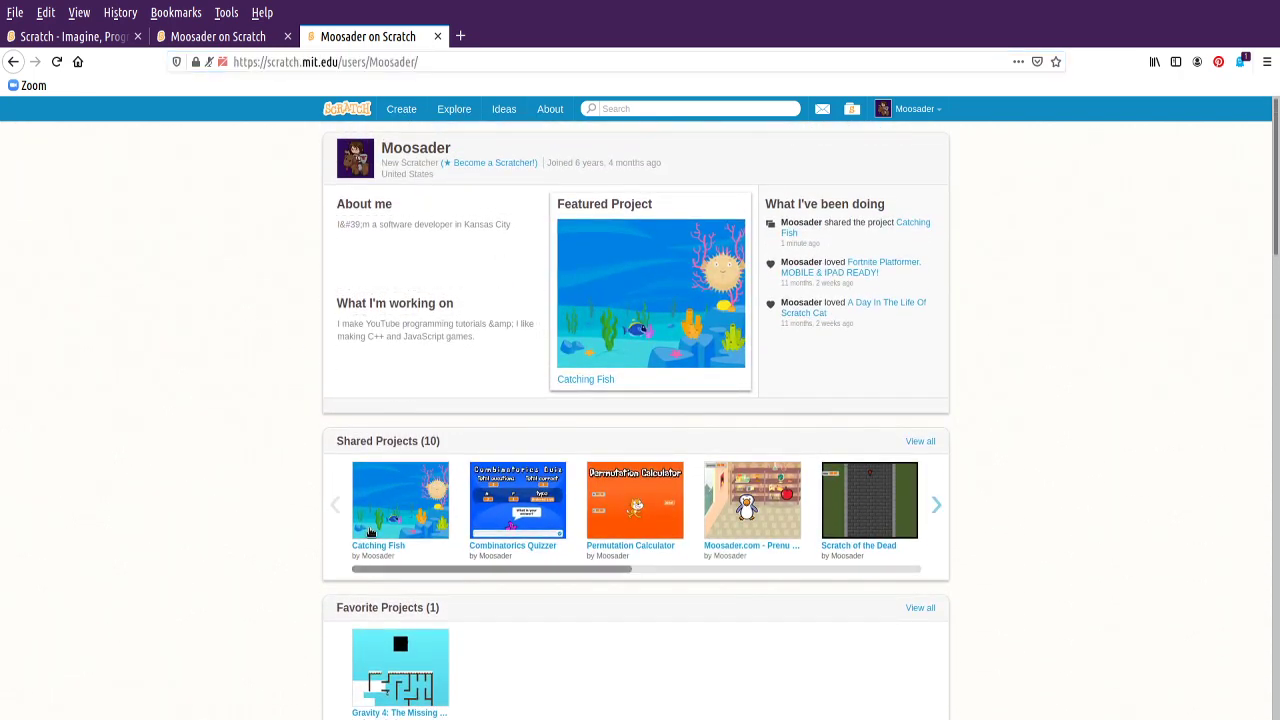
left_click(400, 500)
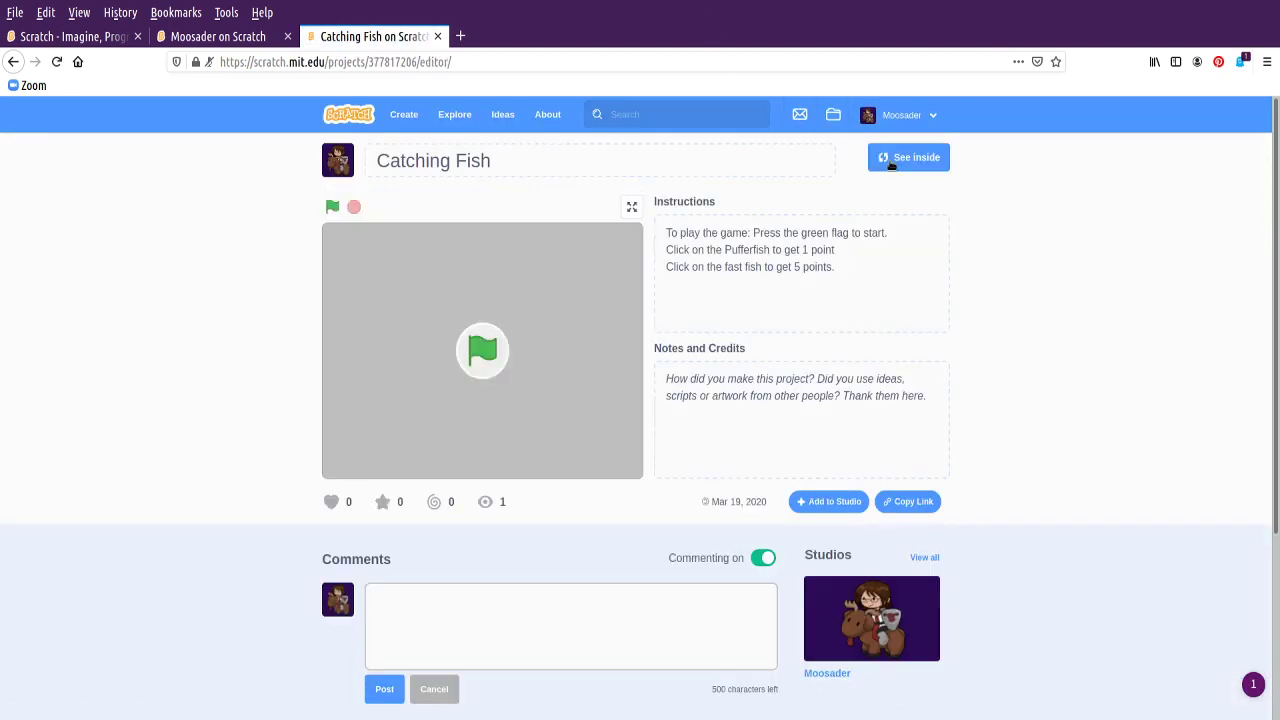
left_click(908, 156)
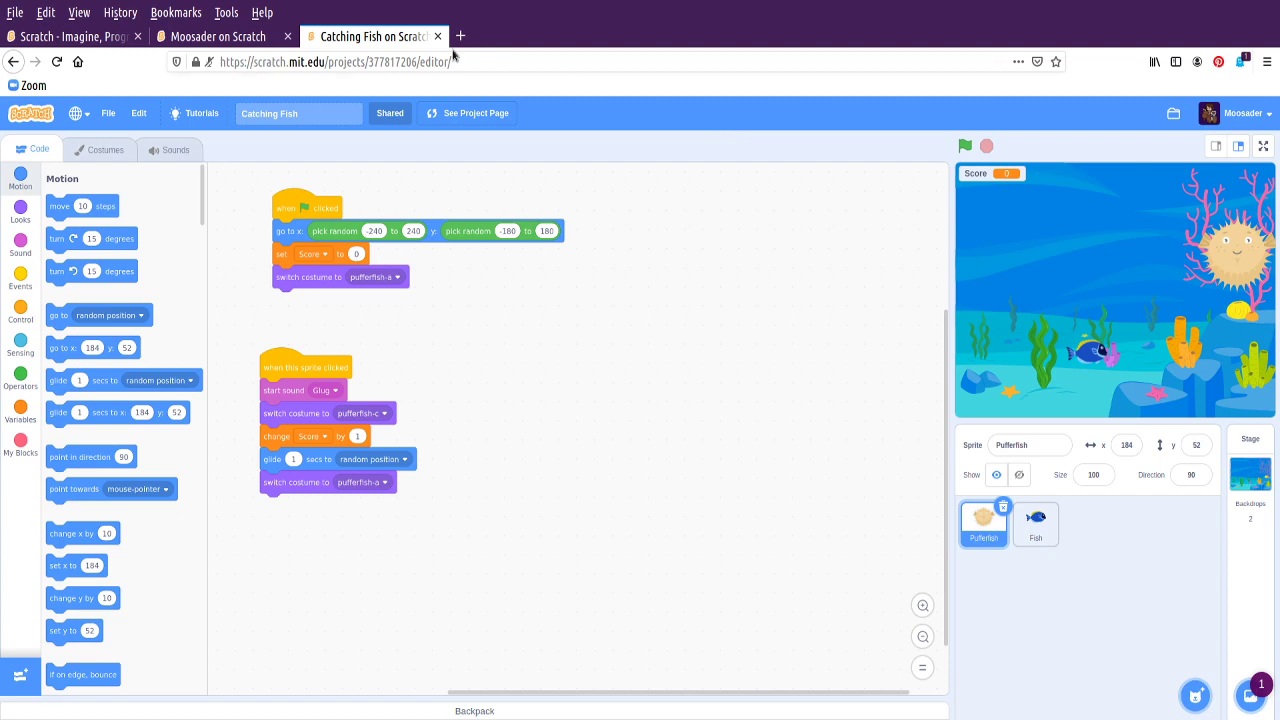
left_click(1244, 112)
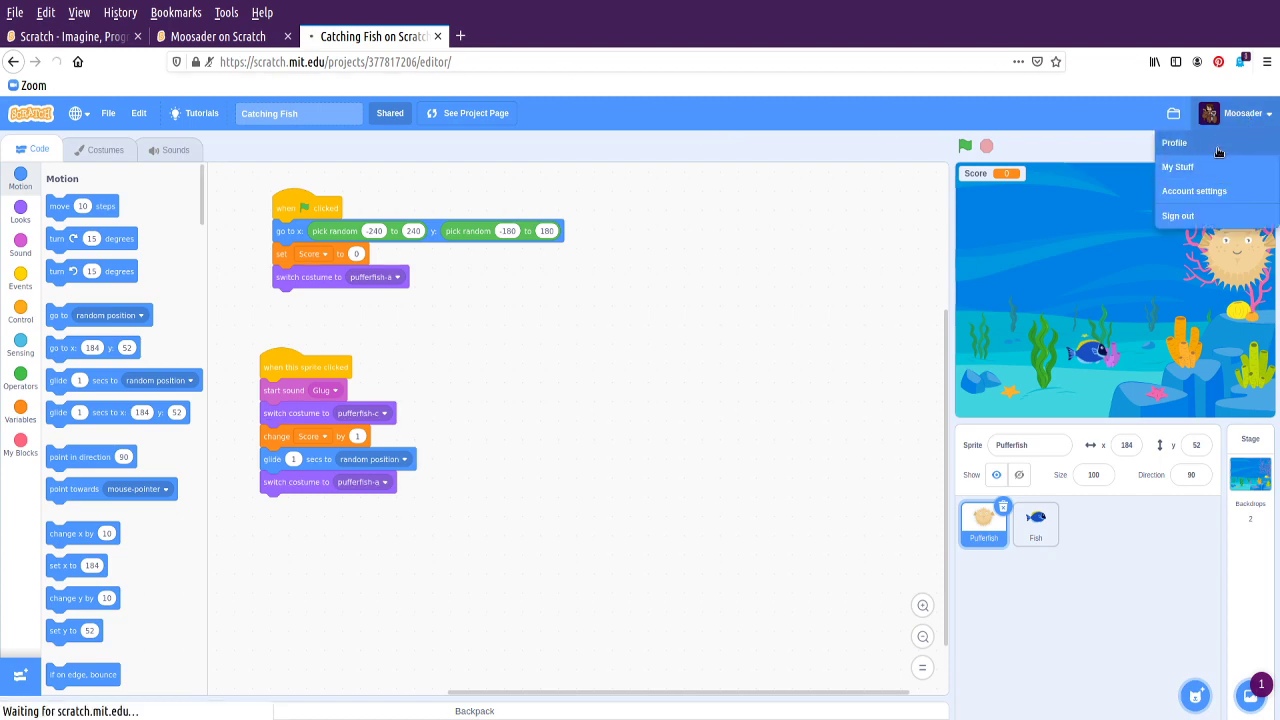
left_click(1174, 142)
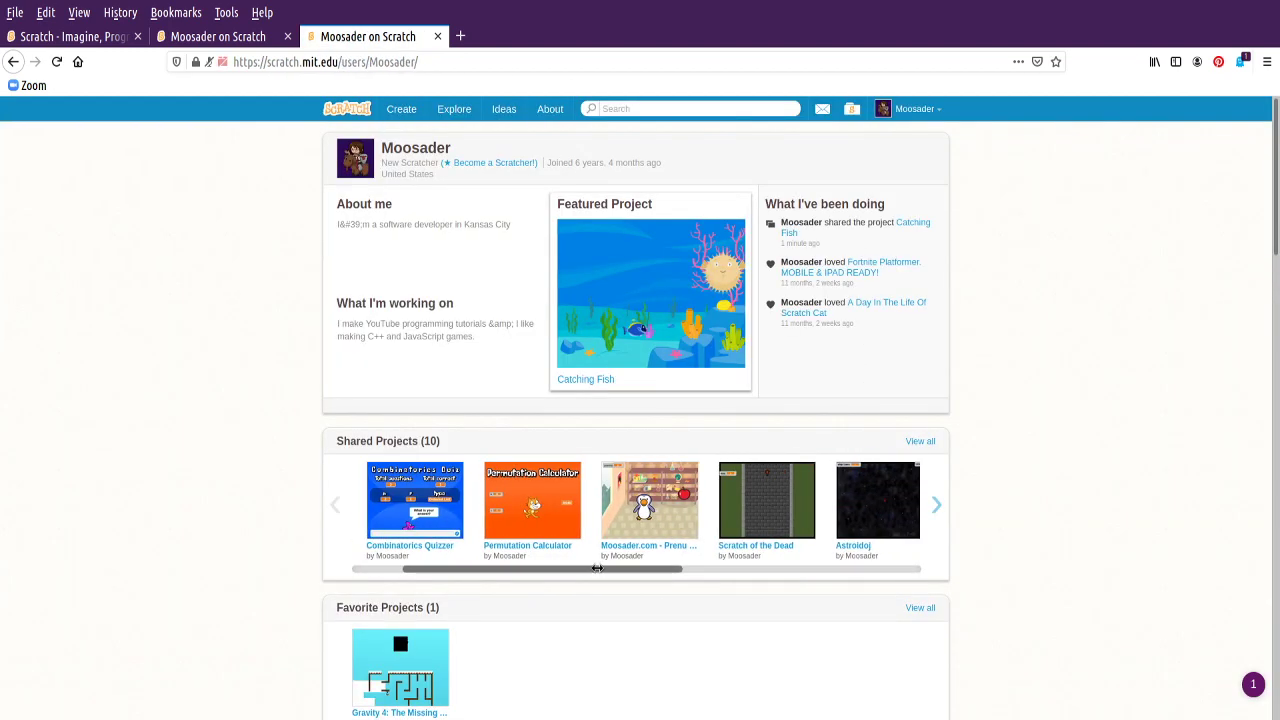
left_click(936, 504)
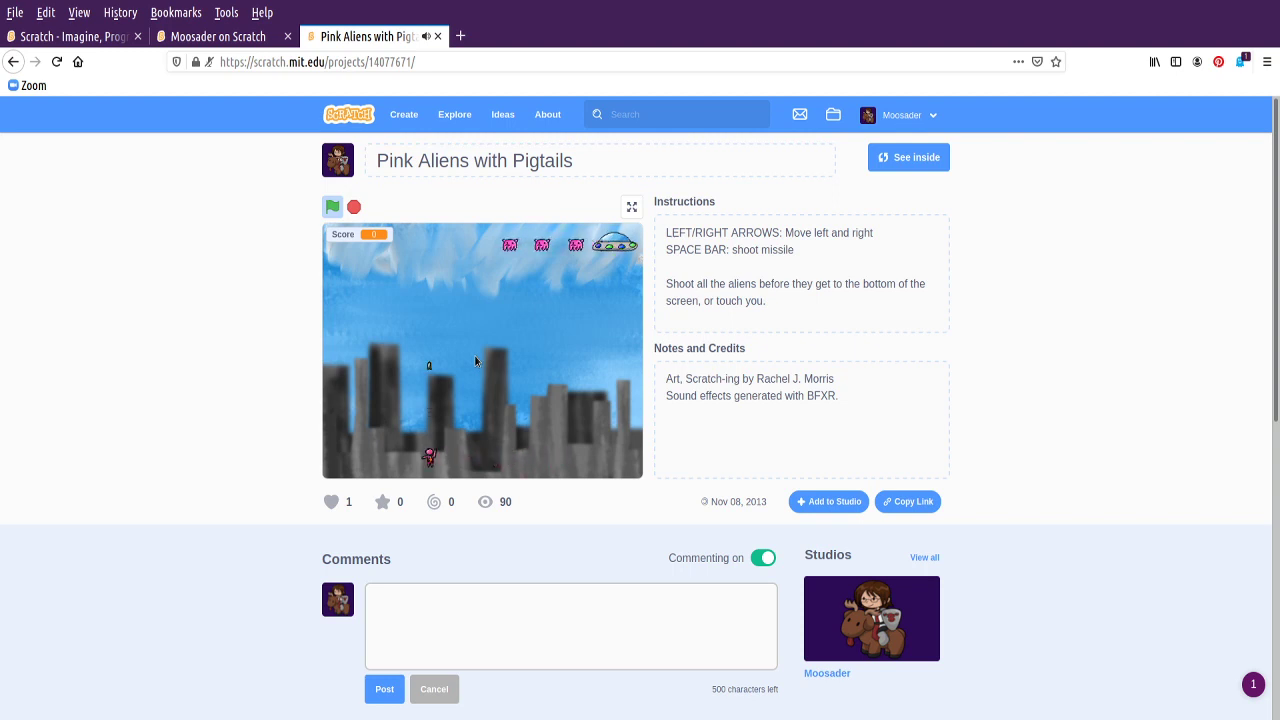
left_click(332, 206)
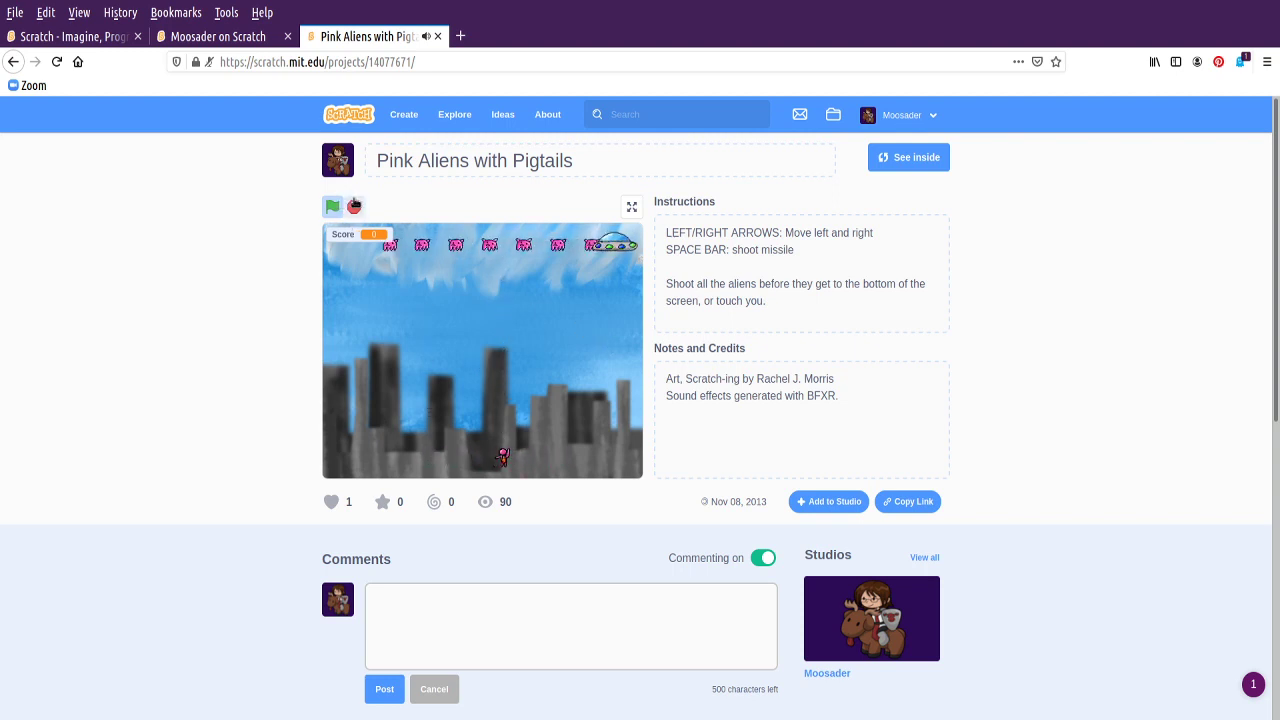
left_click(908, 156)
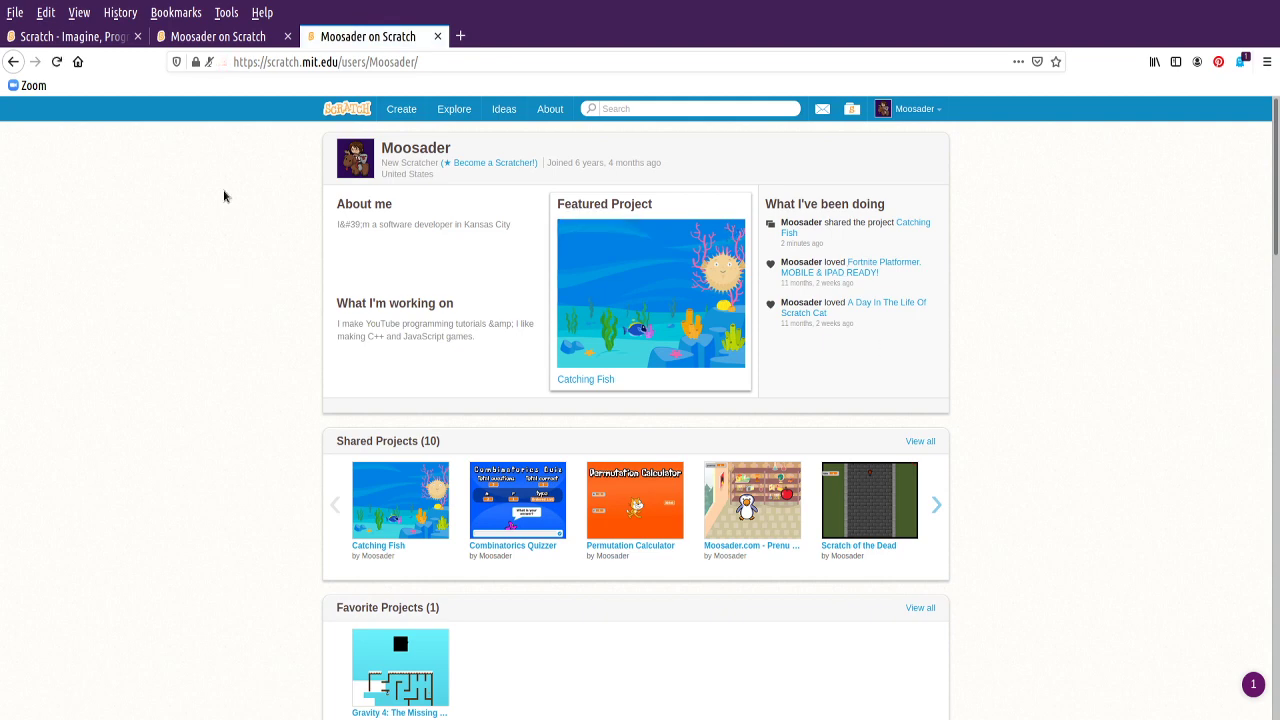
left_click(324, 60)
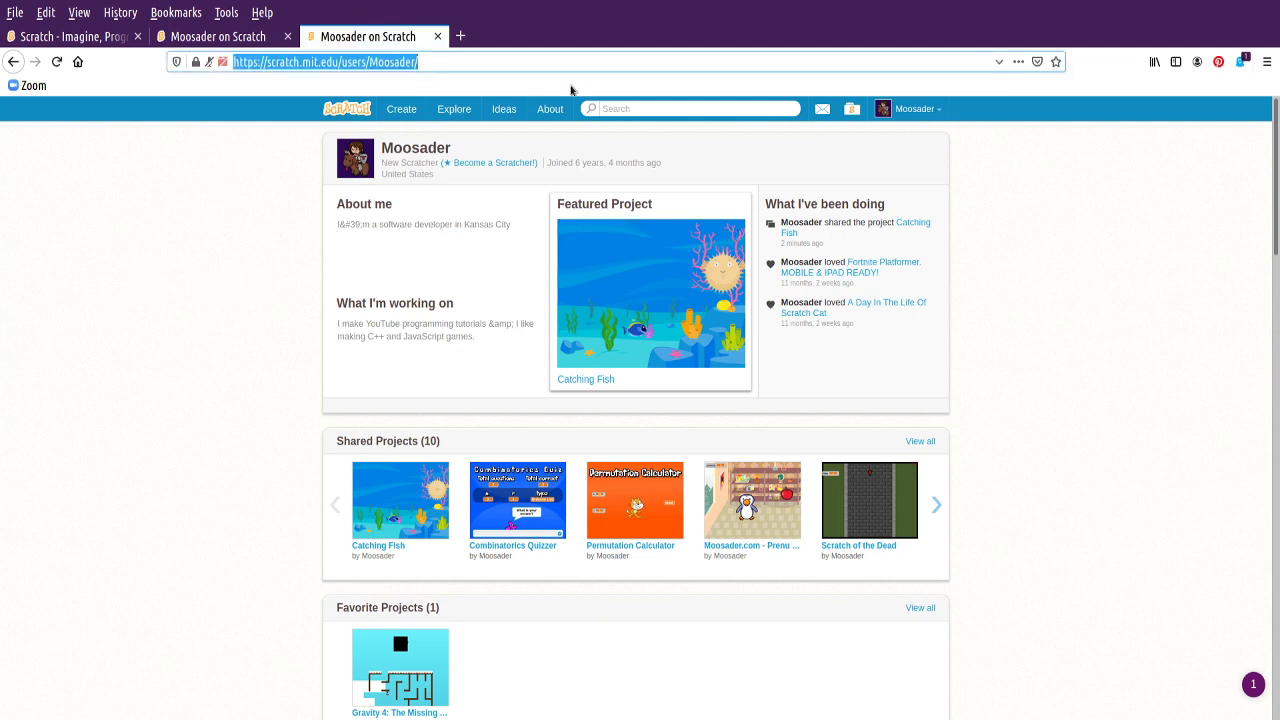